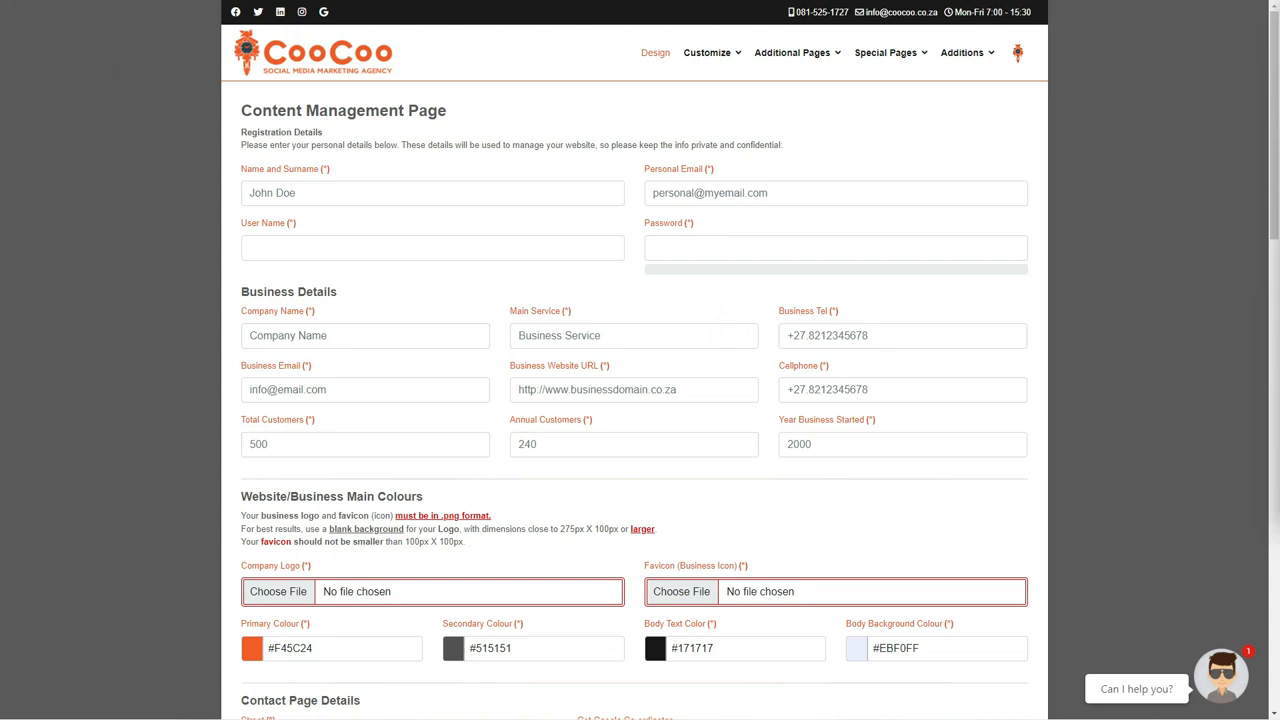
# Step: Enter the registration name and surname as CooCoo Team
pyautogui.scroll(-3)
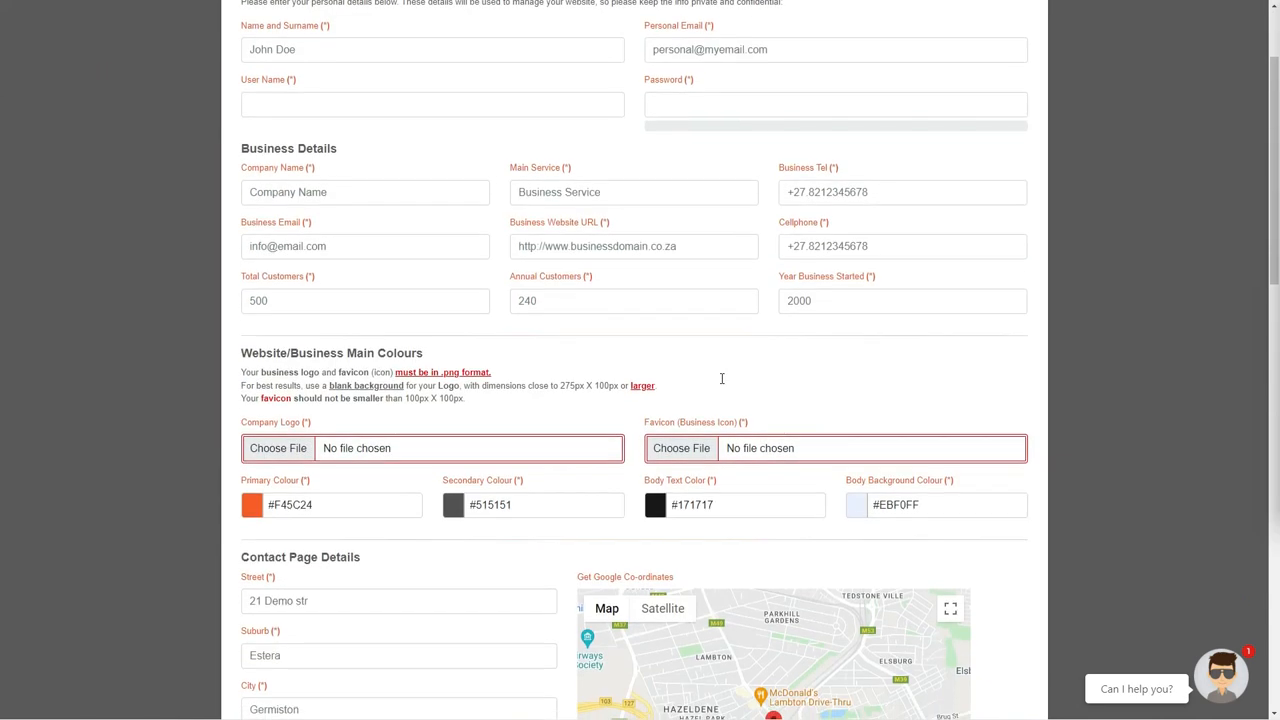
pyautogui.scroll(-3)
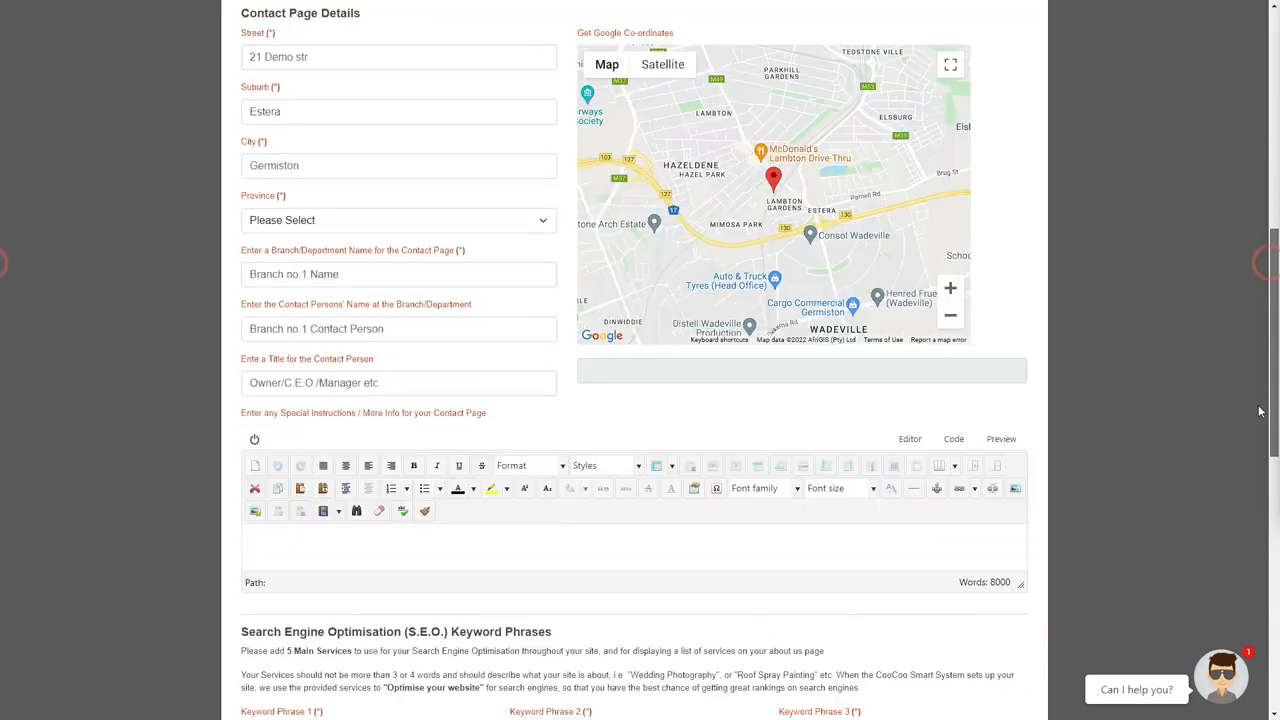
pyautogui.scroll(-3)
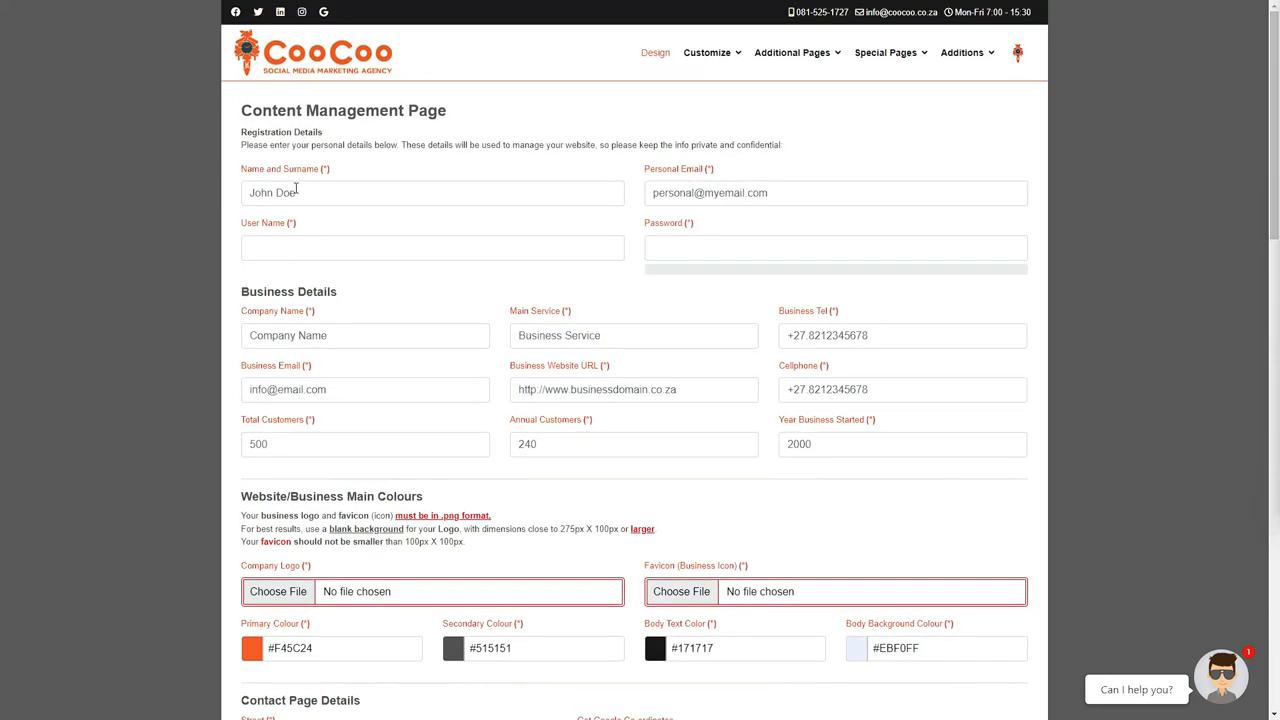
pyautogui.click(432, 192)
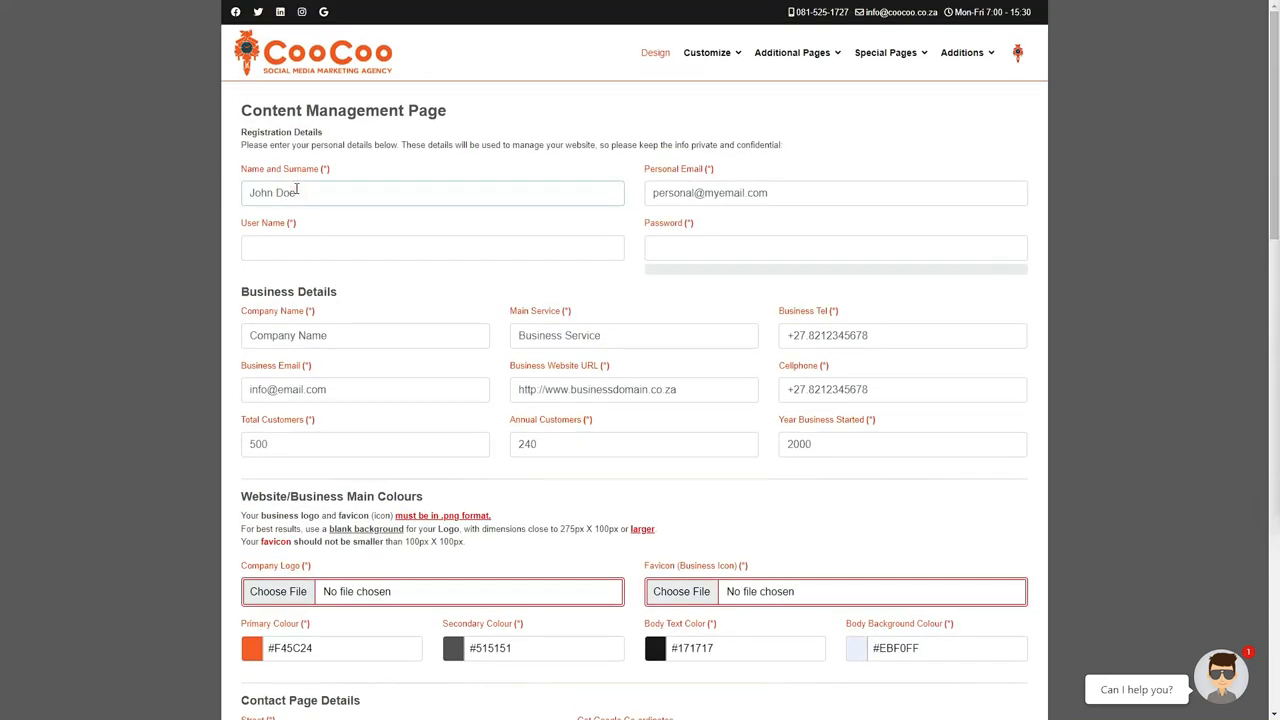
pyautogui.write('CooCoo Team')
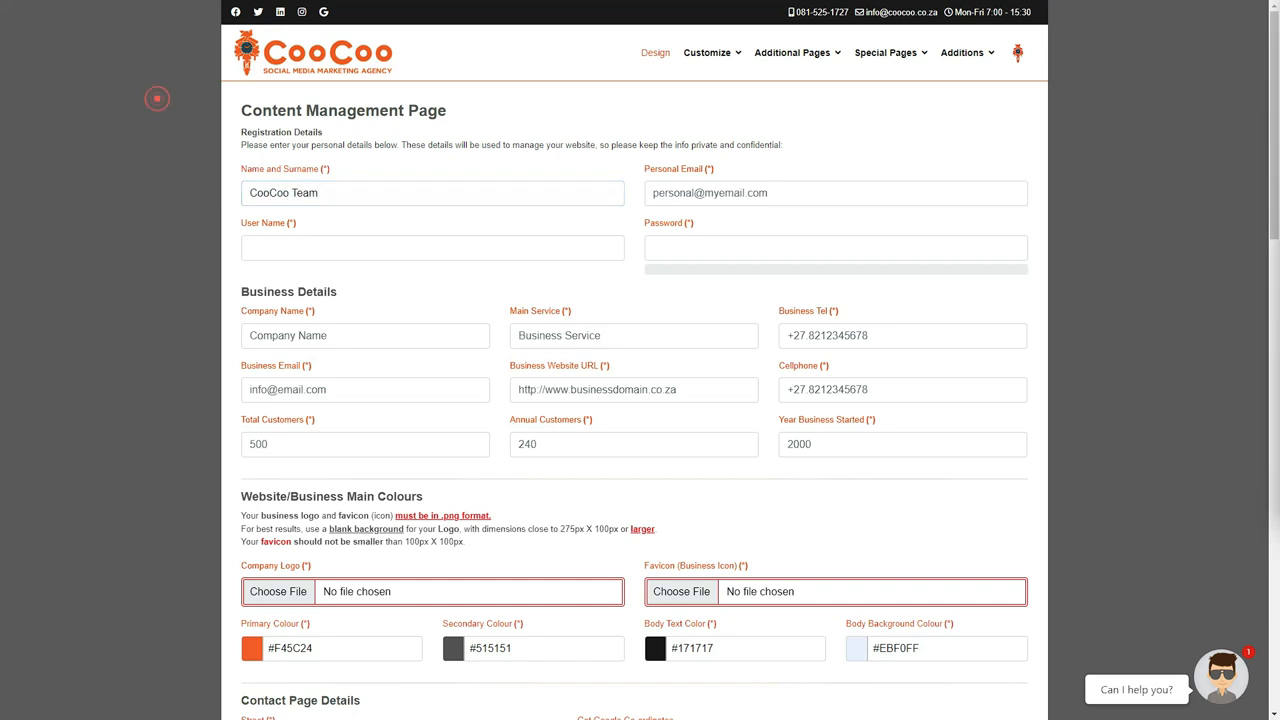
pyautogui.click(792, 192)
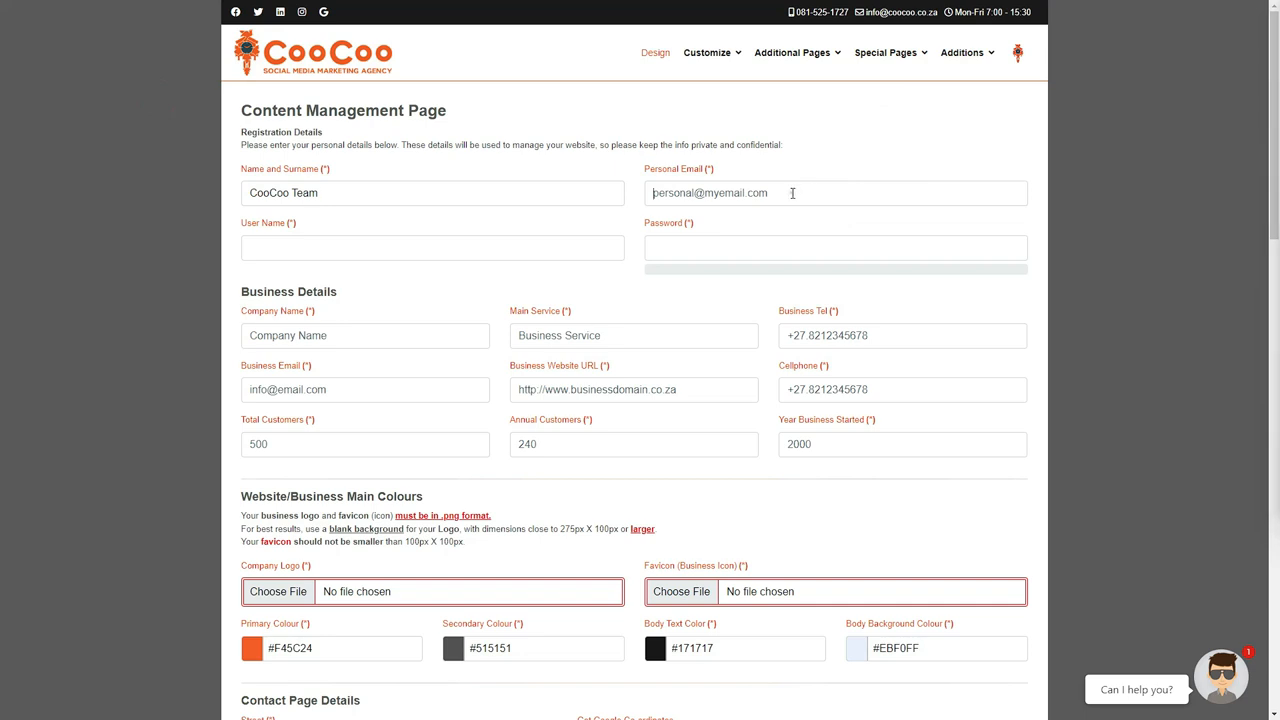
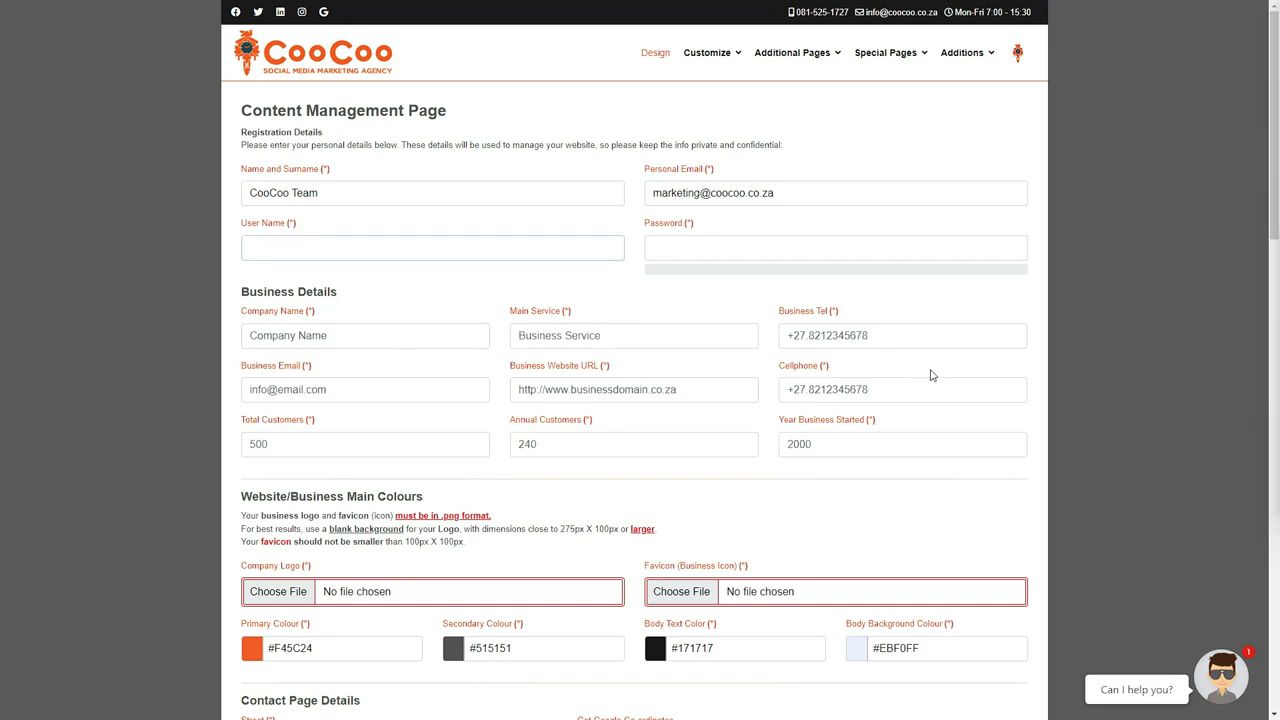
pyautogui.write('CCTeam')
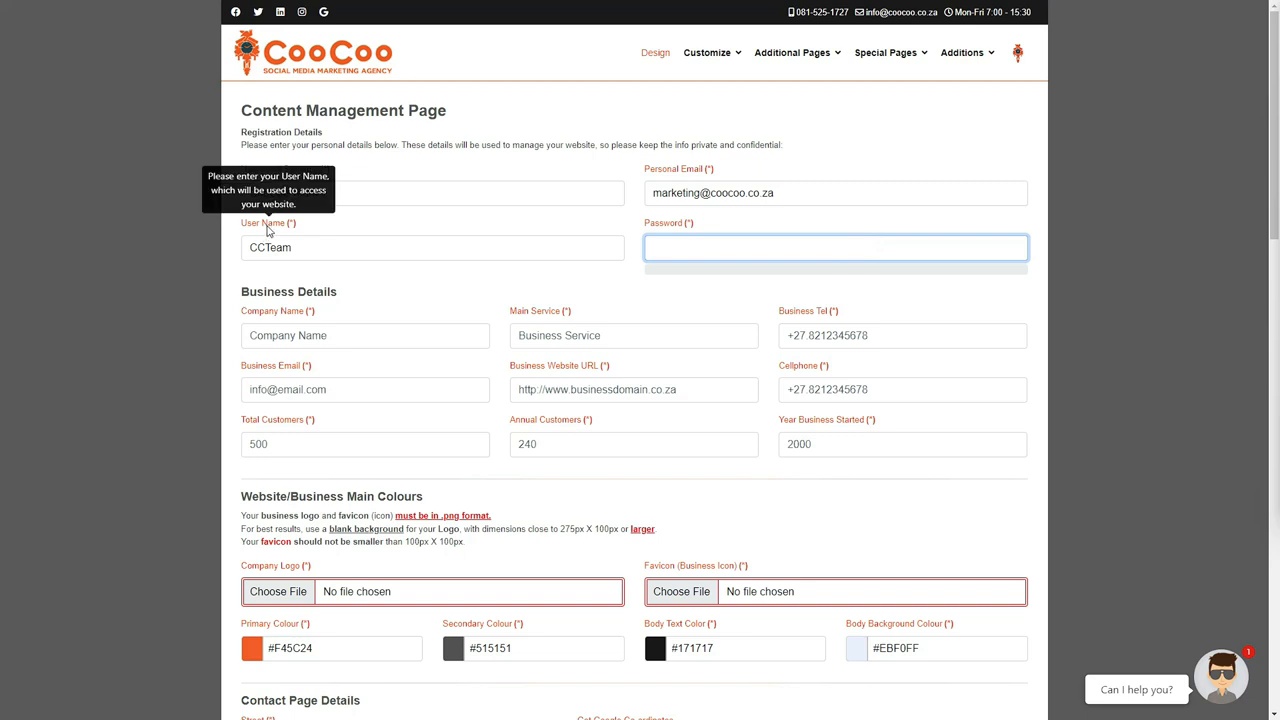
pyautogui.moveTo(668, 230)
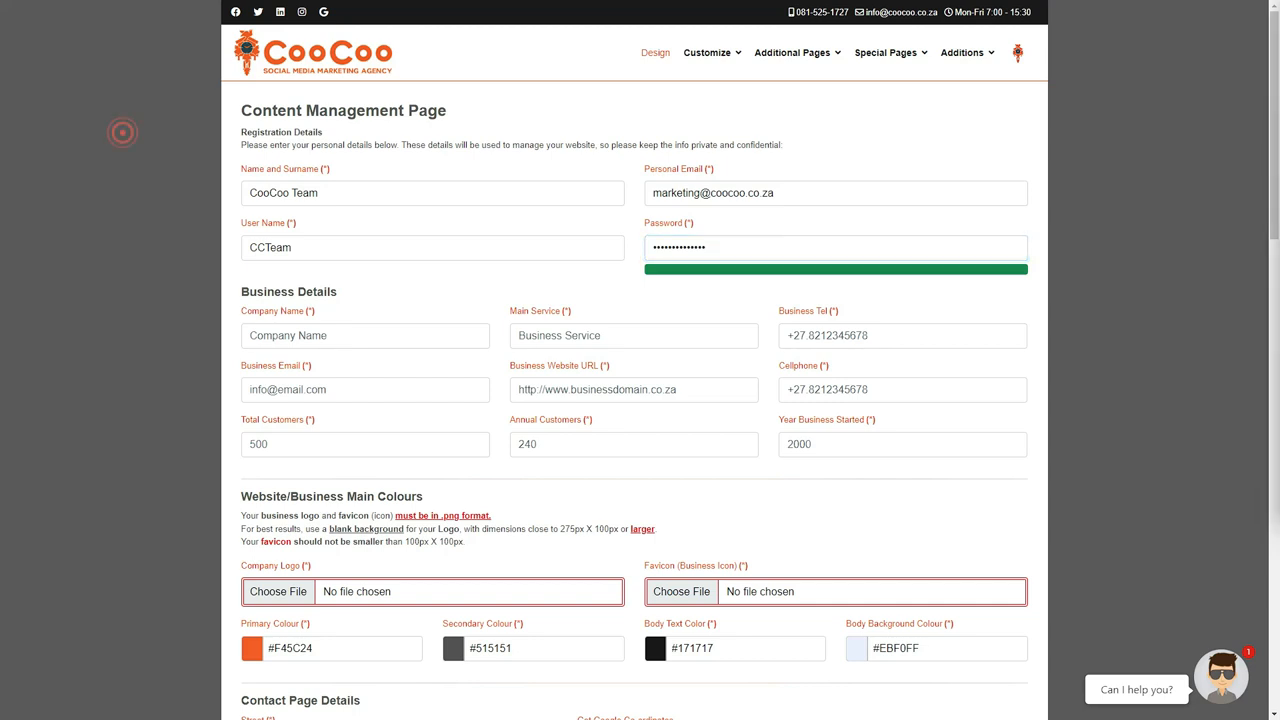
pyautogui.moveTo(1132, 316)
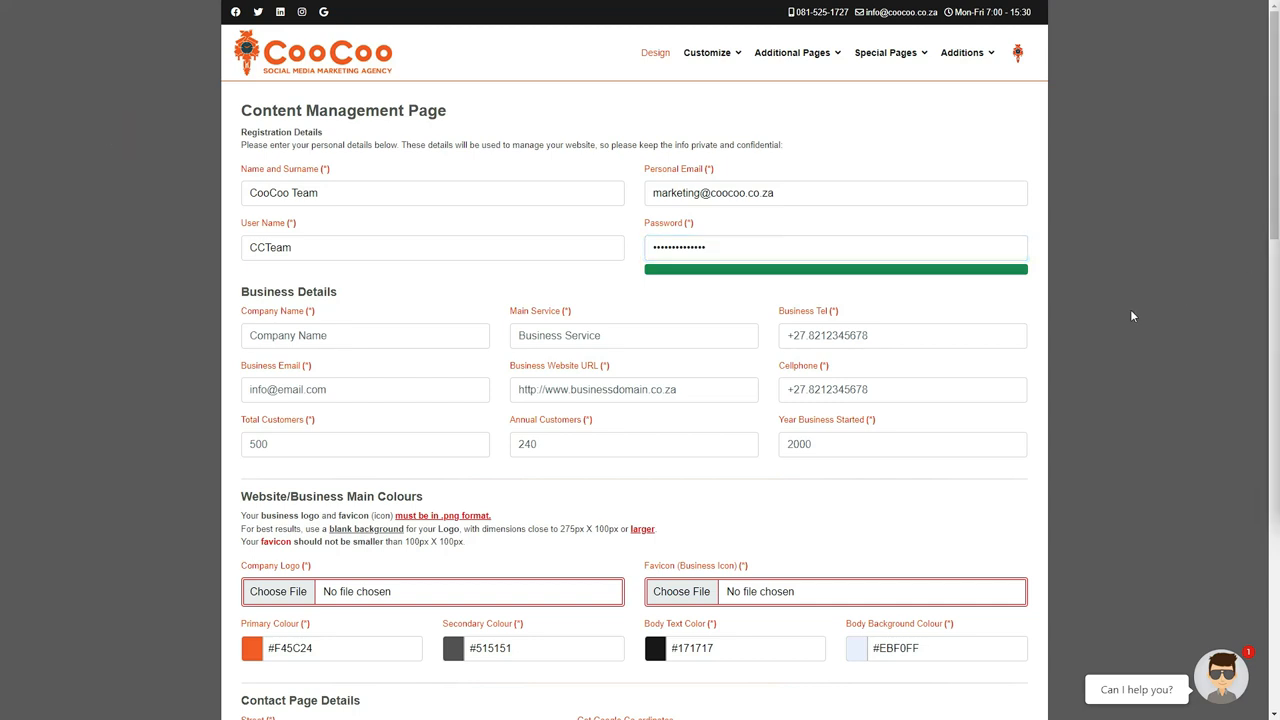
pyautogui.moveTo(298, 316)
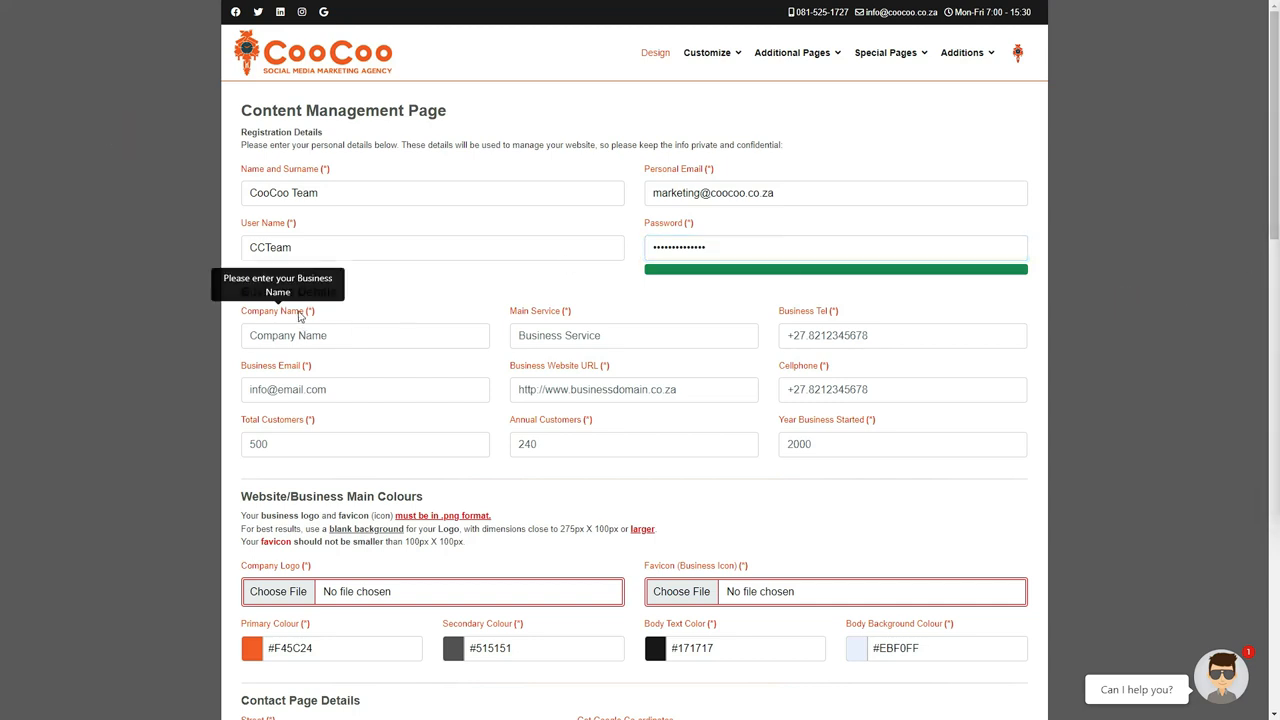
# Step: Enter the company name Decron Projects and move down to the contact address fields
pyautogui.click(364, 336)
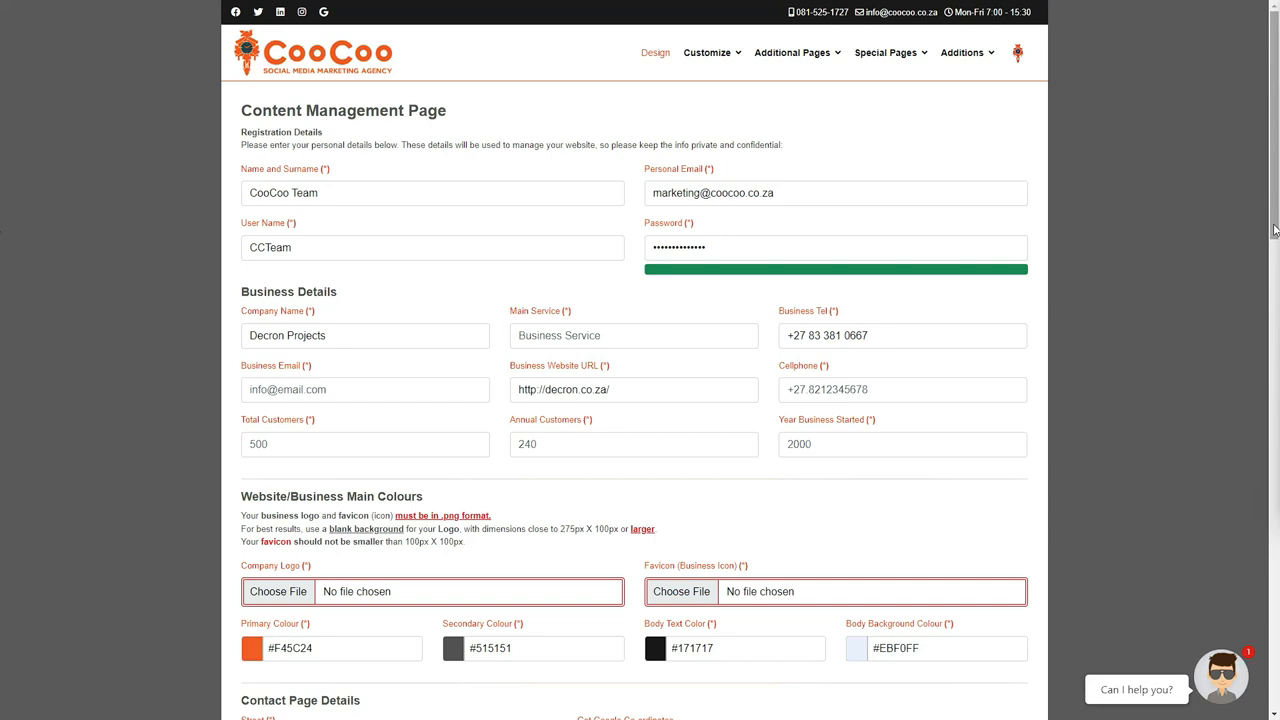
pyautogui.moveTo(992, 358)
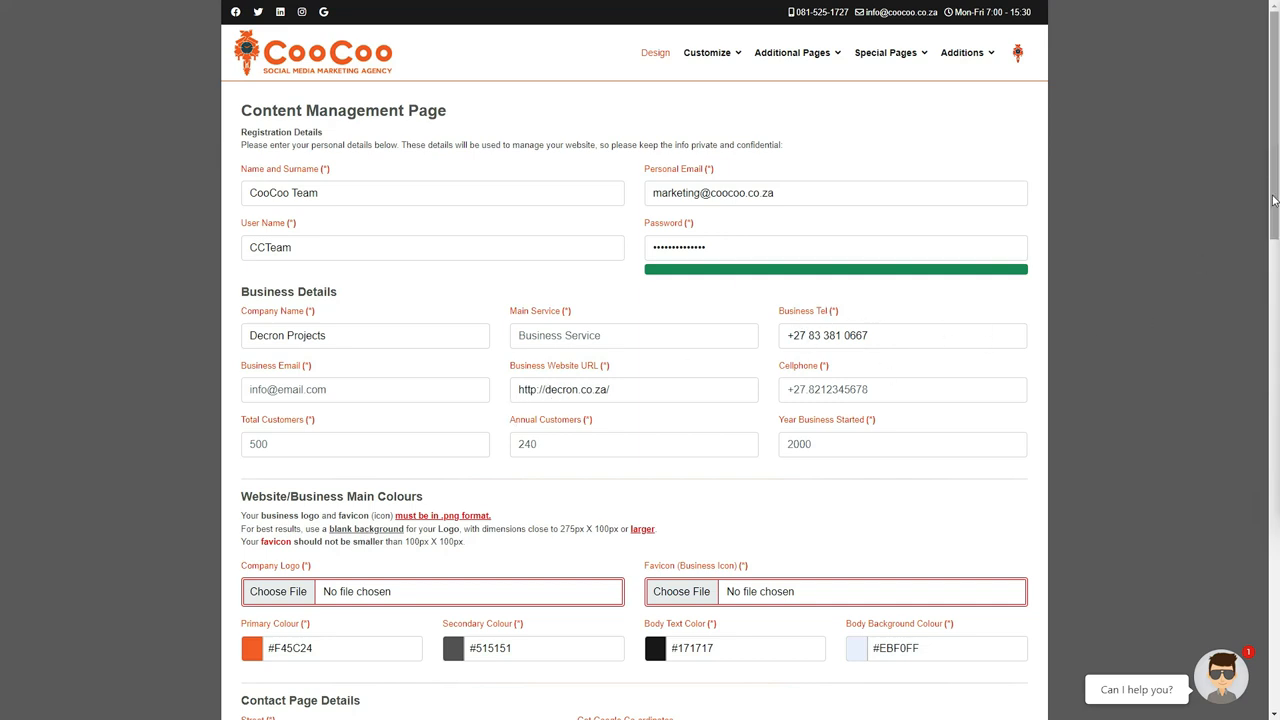
pyautogui.scroll(-3)
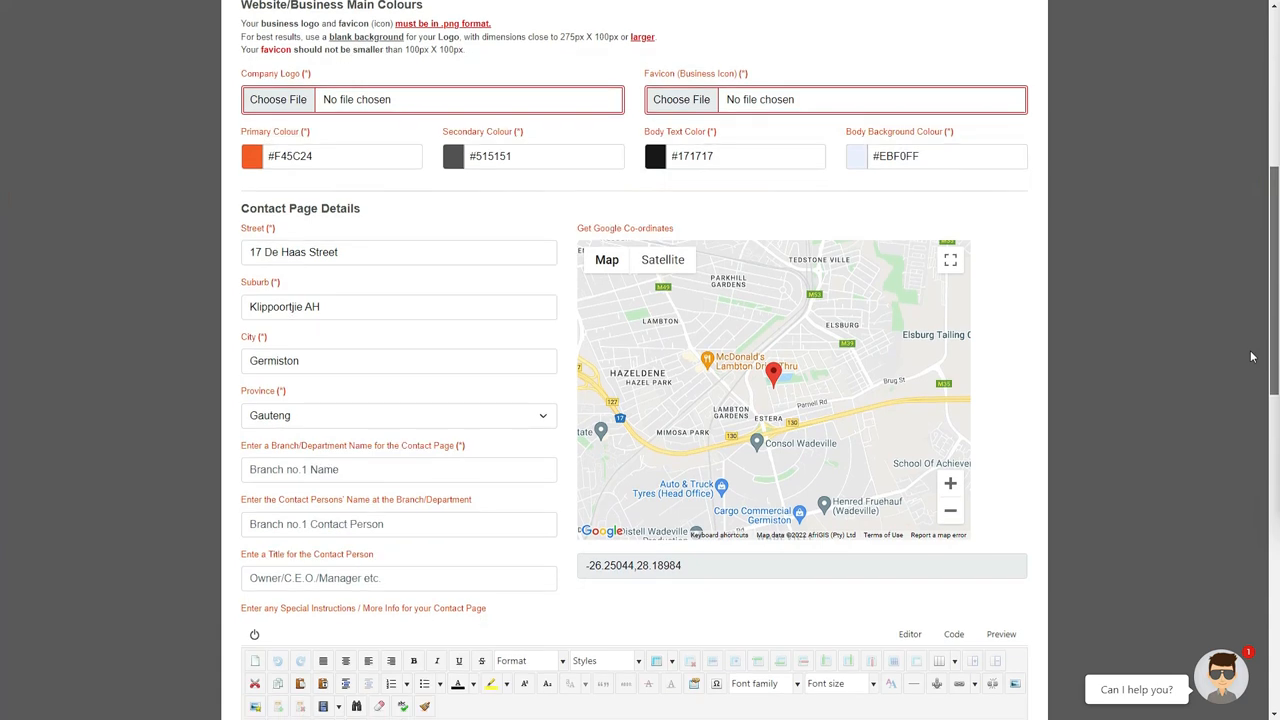
pyautogui.scroll(-3)
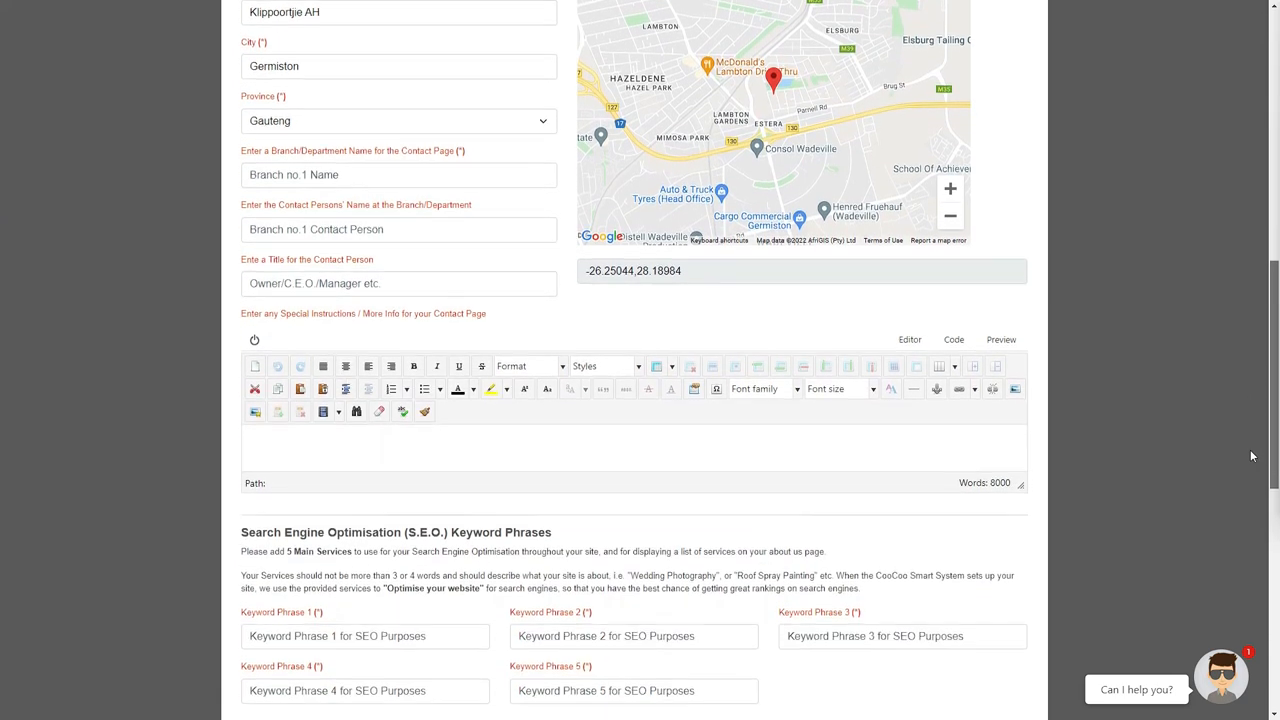
pyautogui.scroll(-3)
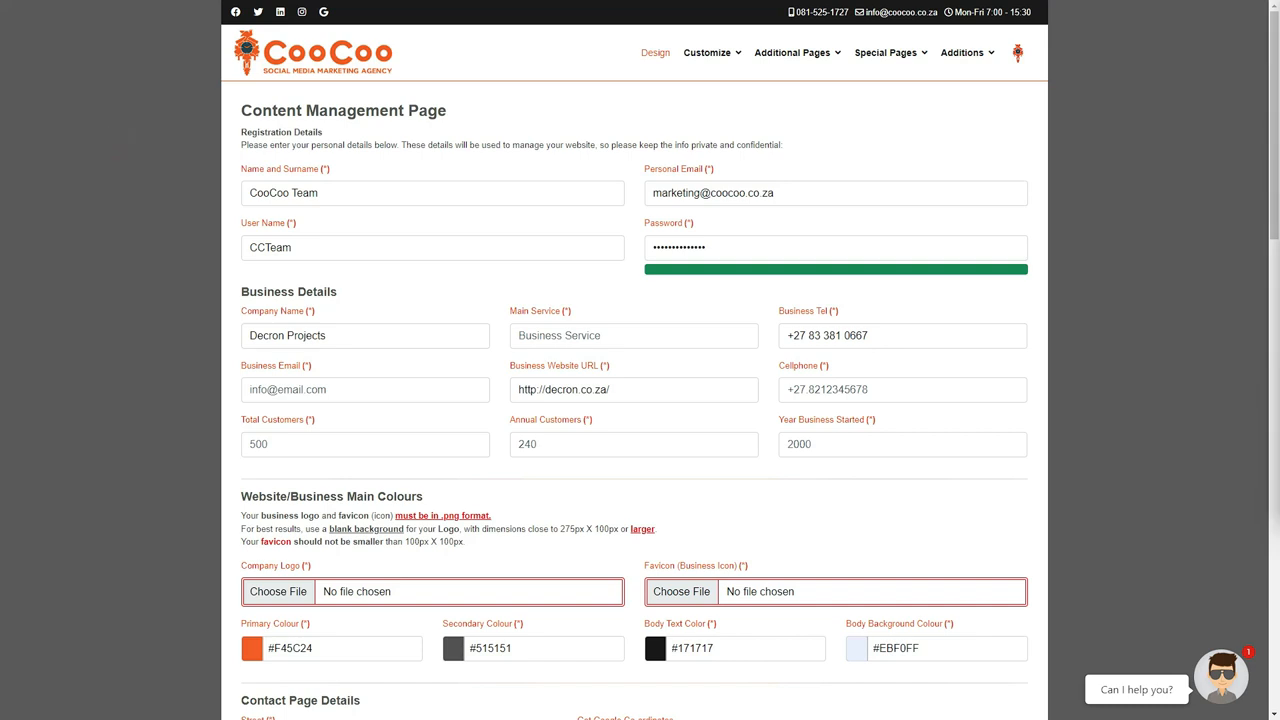
# Step: Record the main service Roof Spray Painting and the business email
pyautogui.write('Roof Spray Painting')
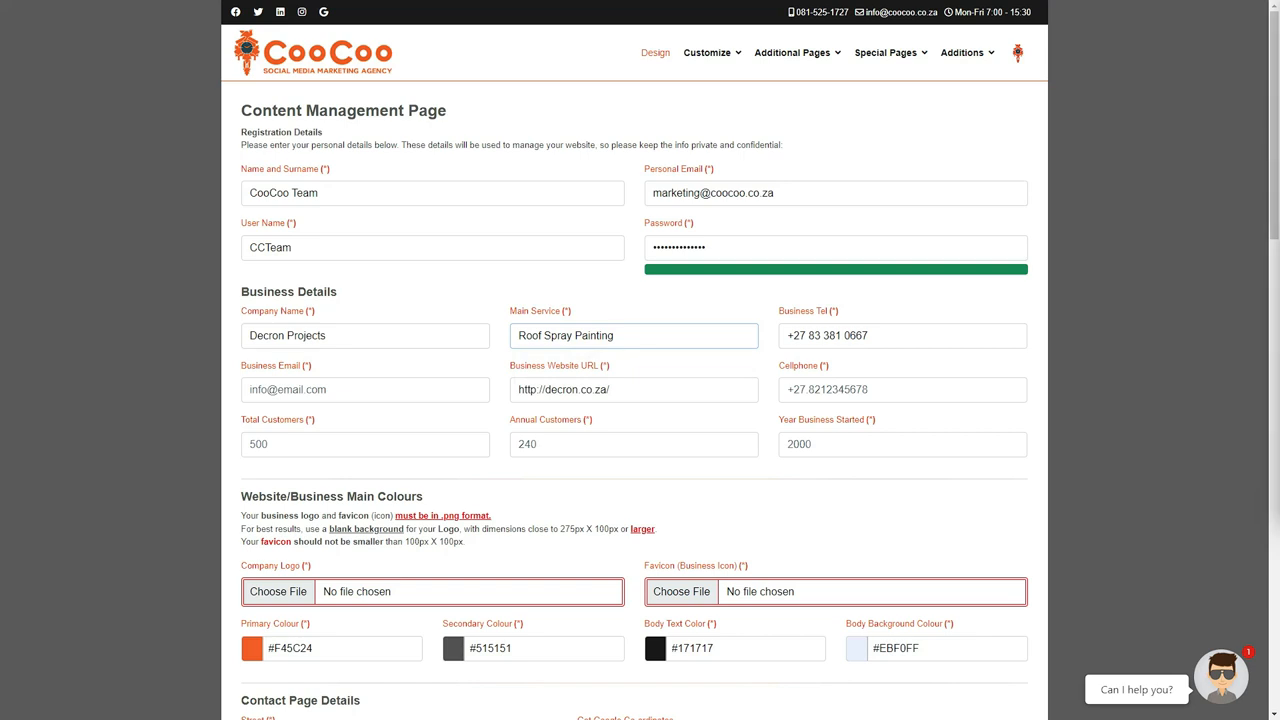
pyautogui.moveTo(1116, 186)
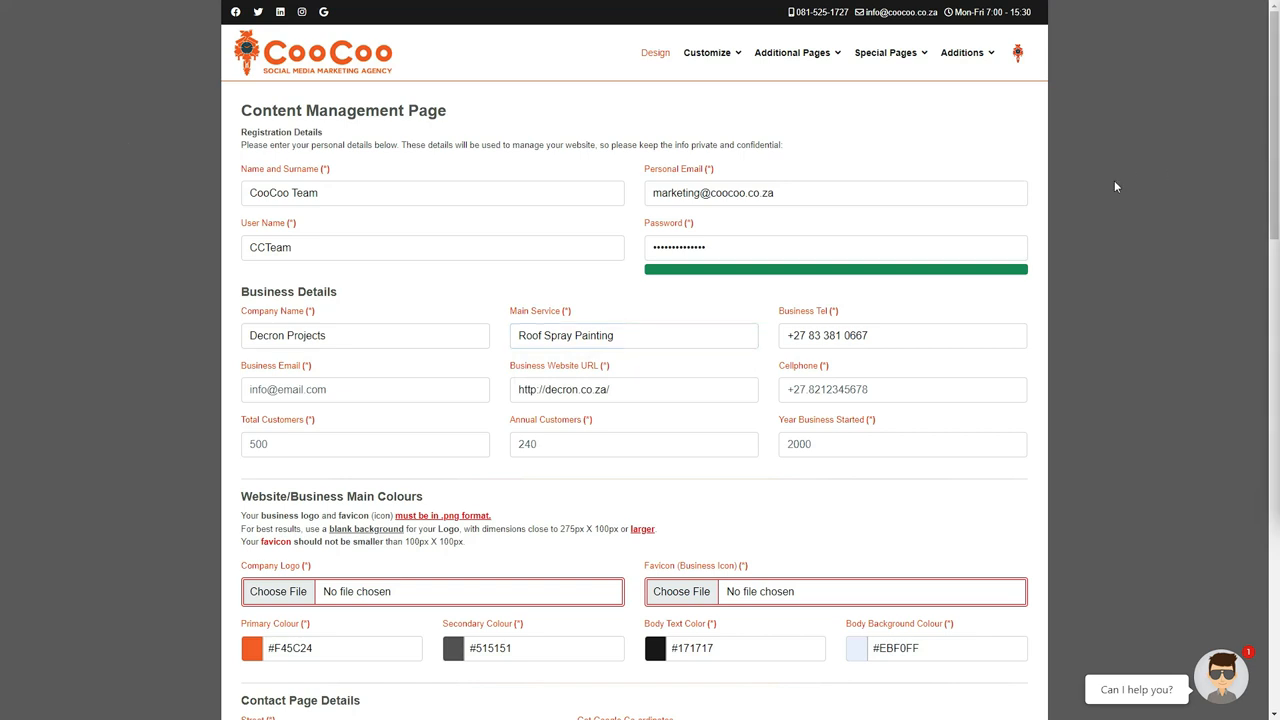
pyautogui.click(870, 388)
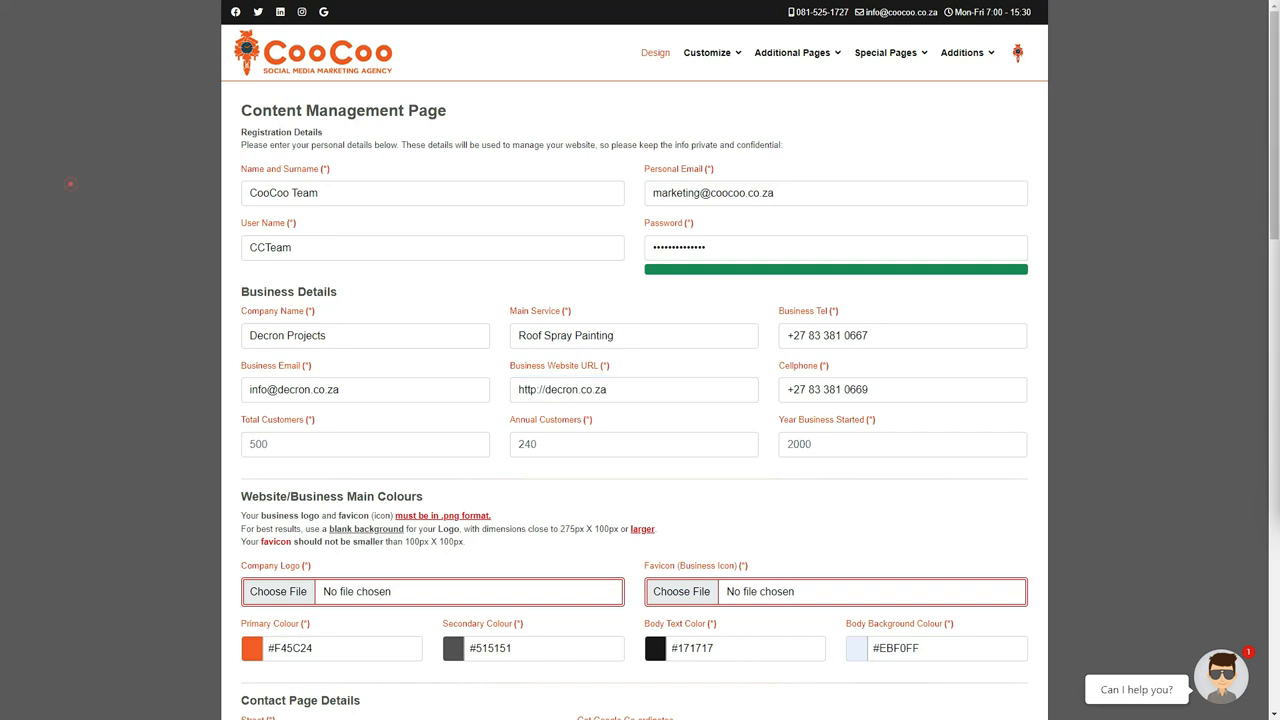
# Step: Set the total number of customers to 445
pyautogui.click(304, 444)
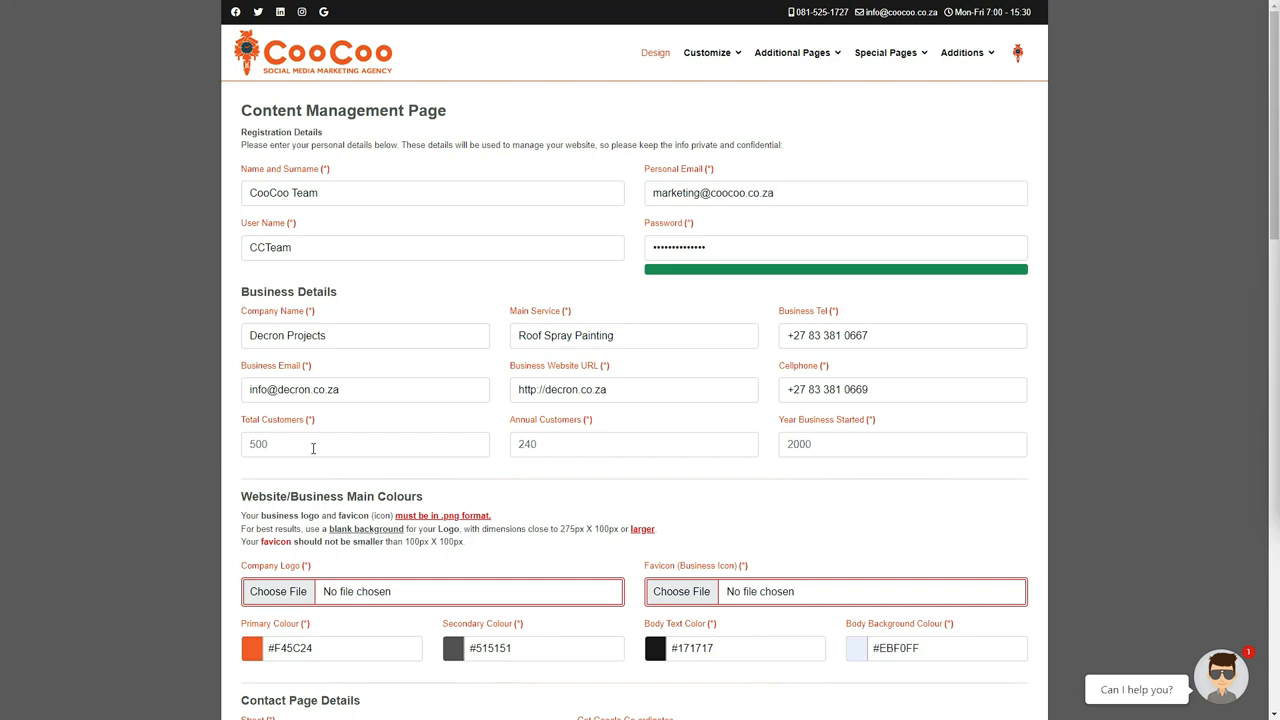
pyautogui.write('44')
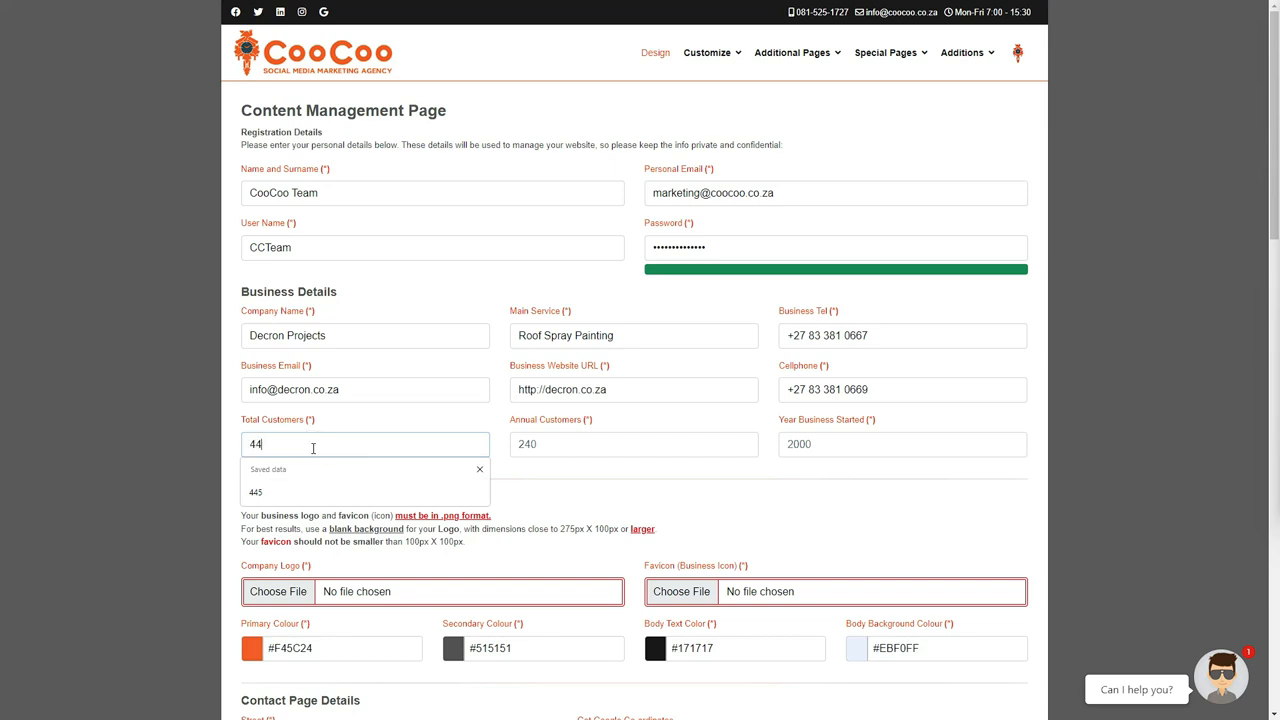
pyautogui.click(256, 492)
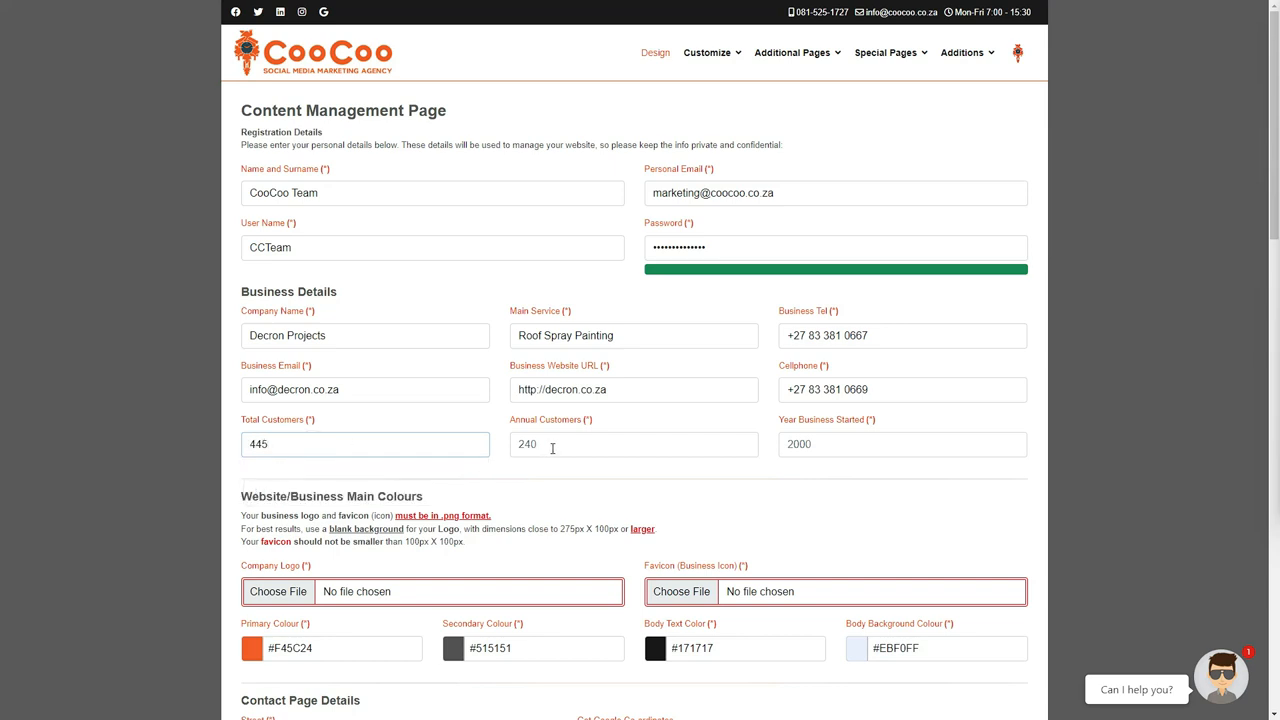
pyautogui.moveTo(310, 430)
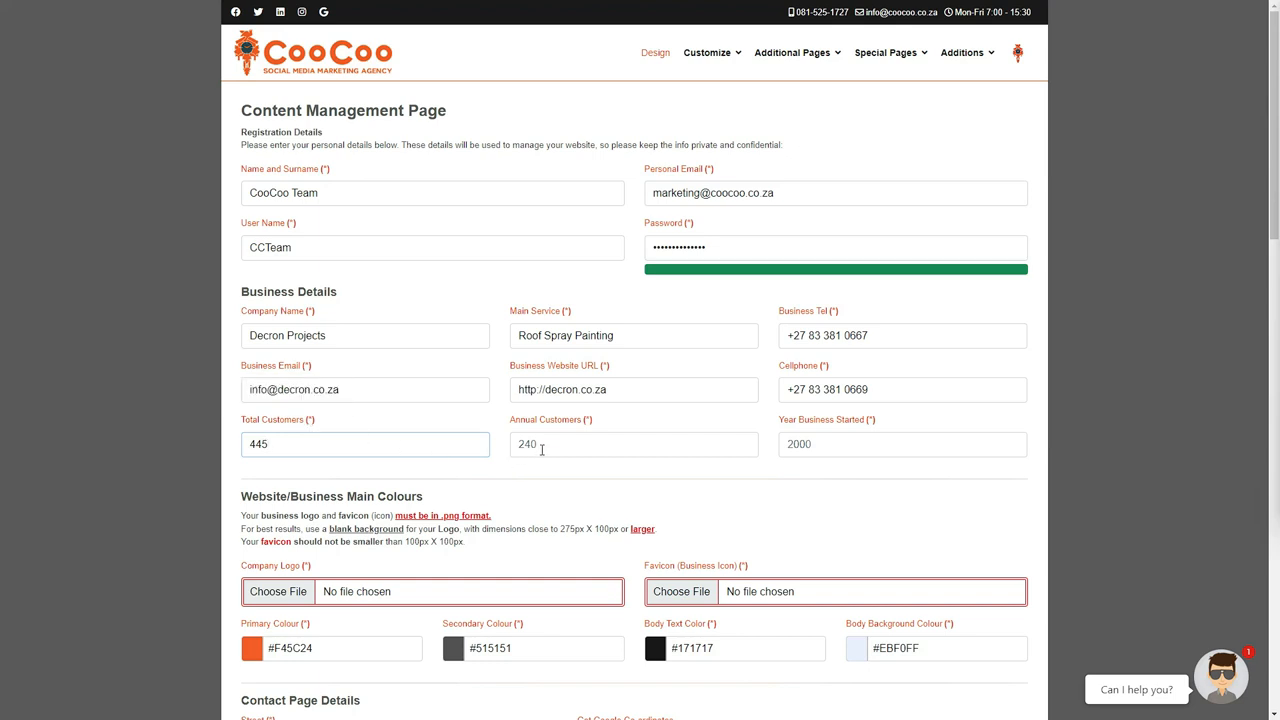
pyautogui.click(364, 444)
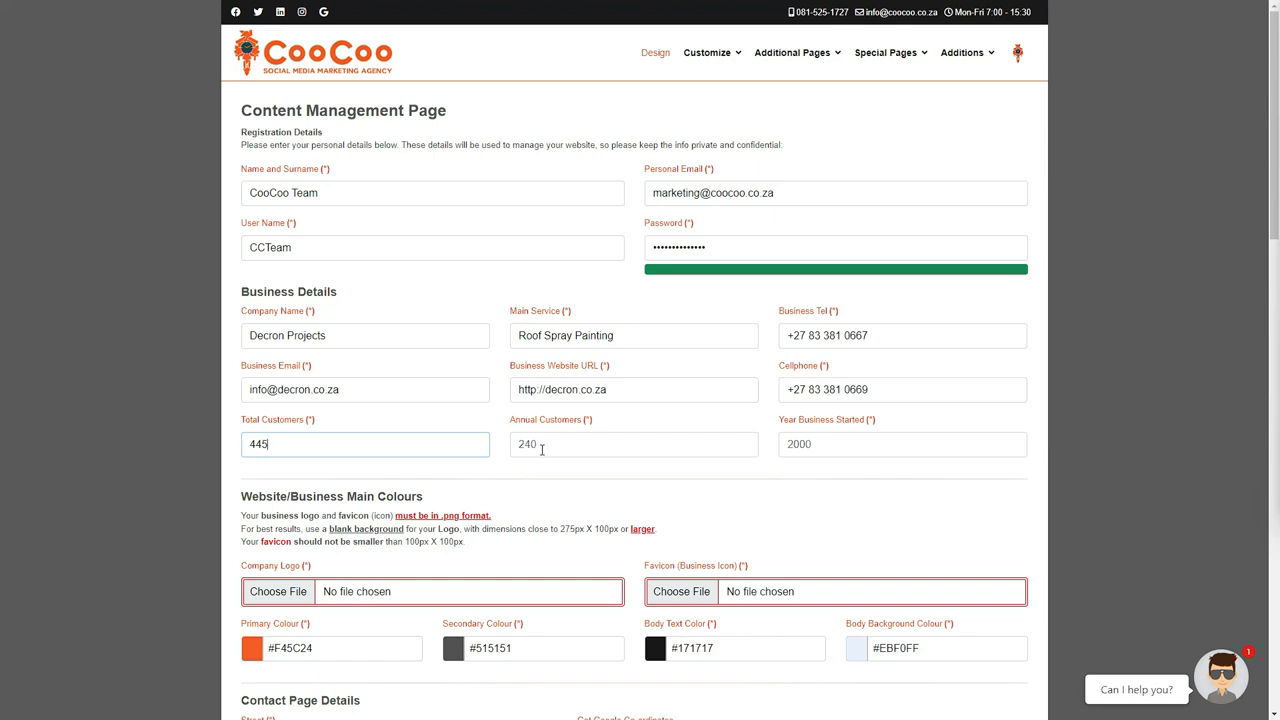
# Step: Set annual customers to 125 and the year the business started to 2007
pyautogui.click(632, 444)
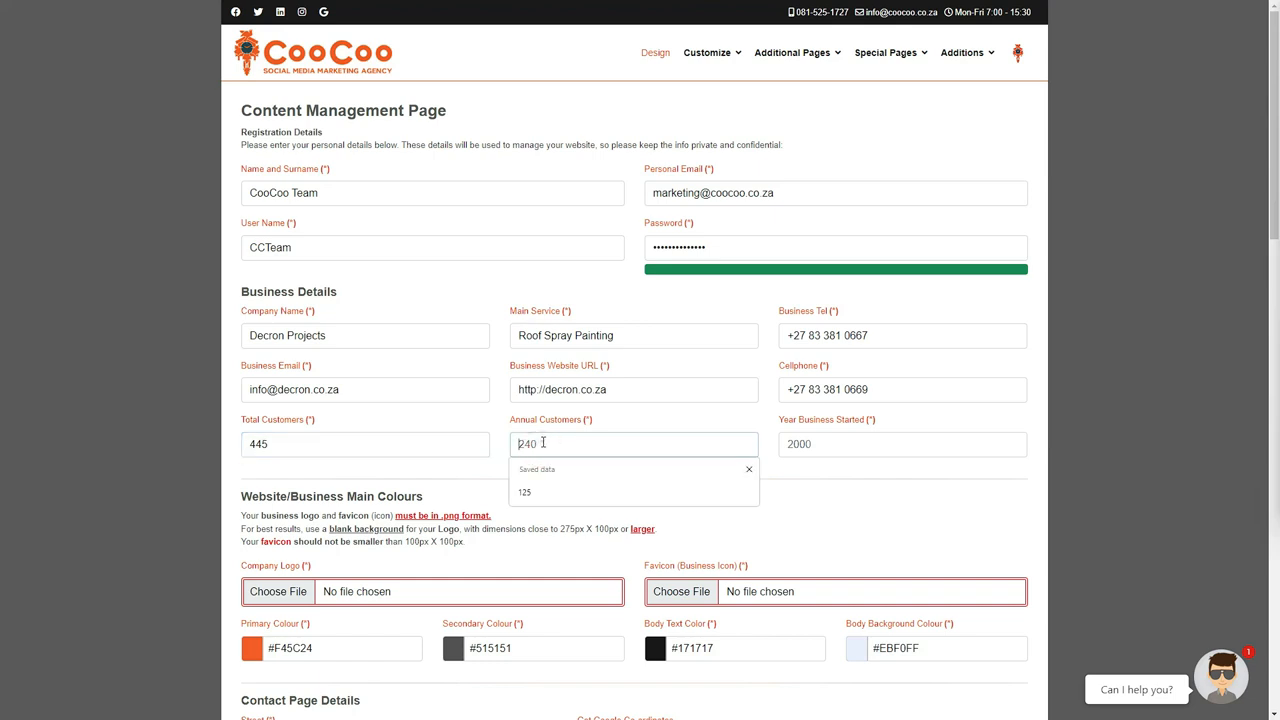
pyautogui.click(524, 492)
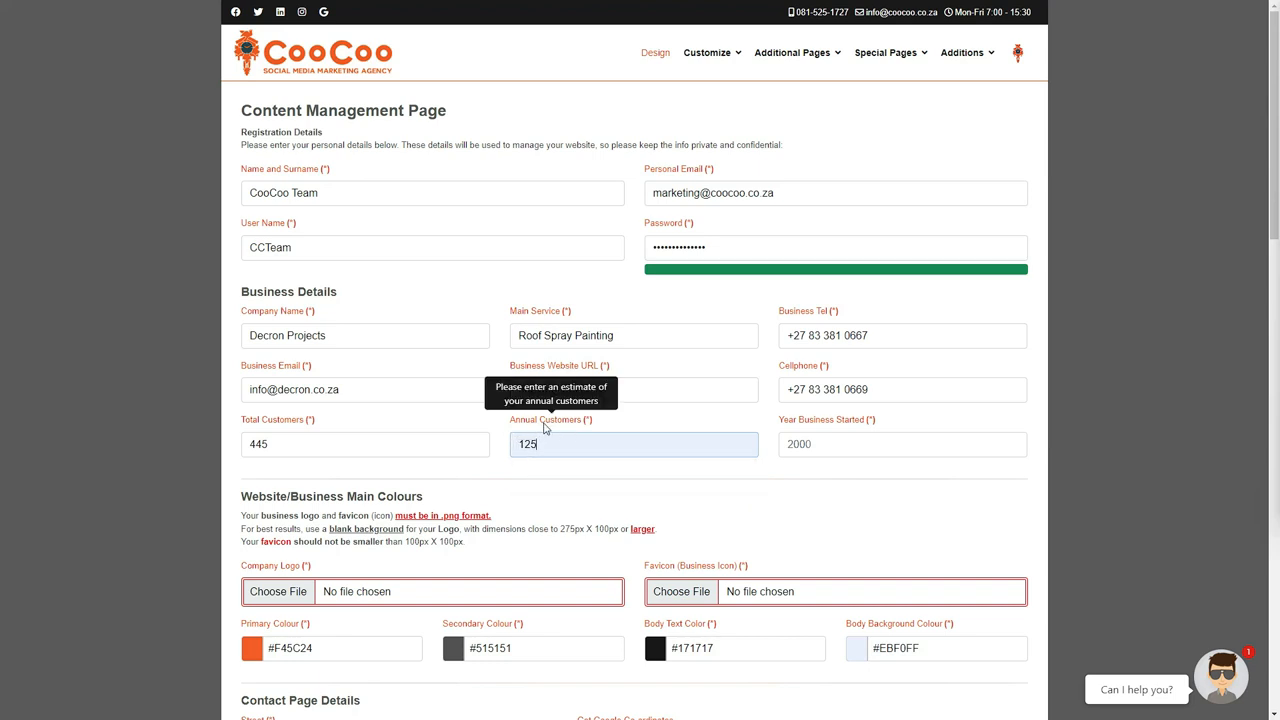
pyautogui.click(900, 444)
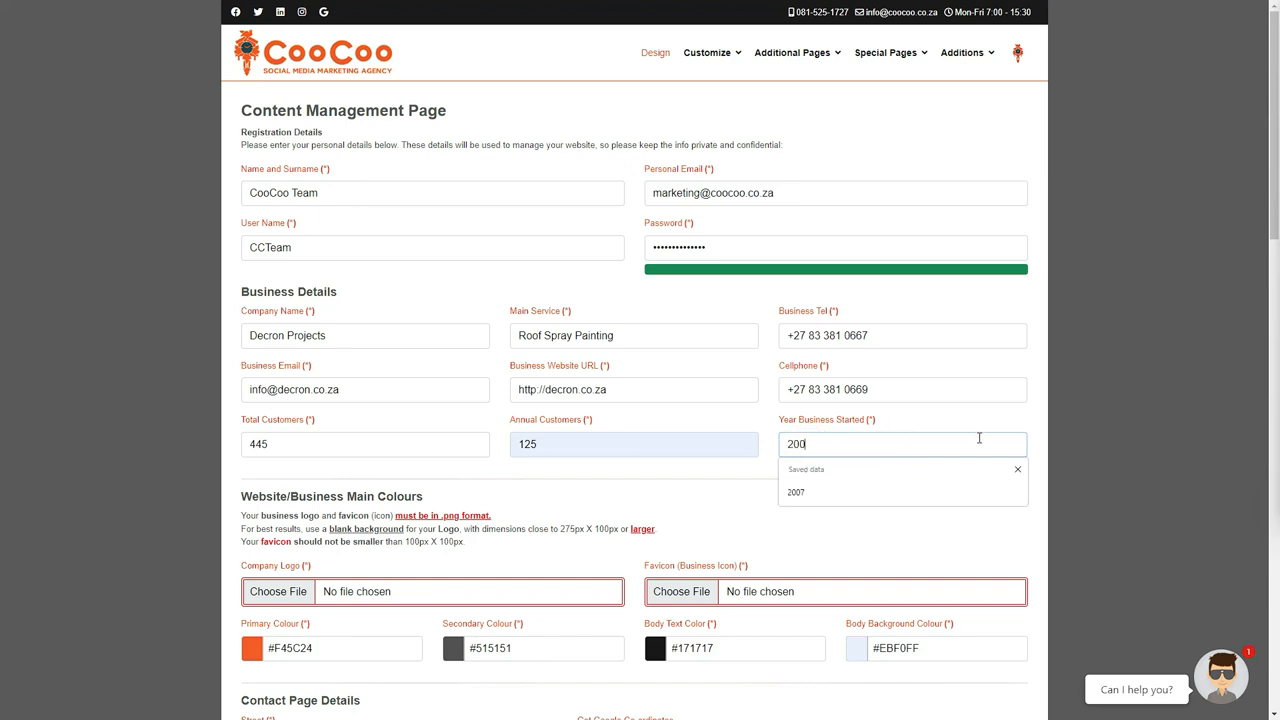
pyautogui.click(796, 492)
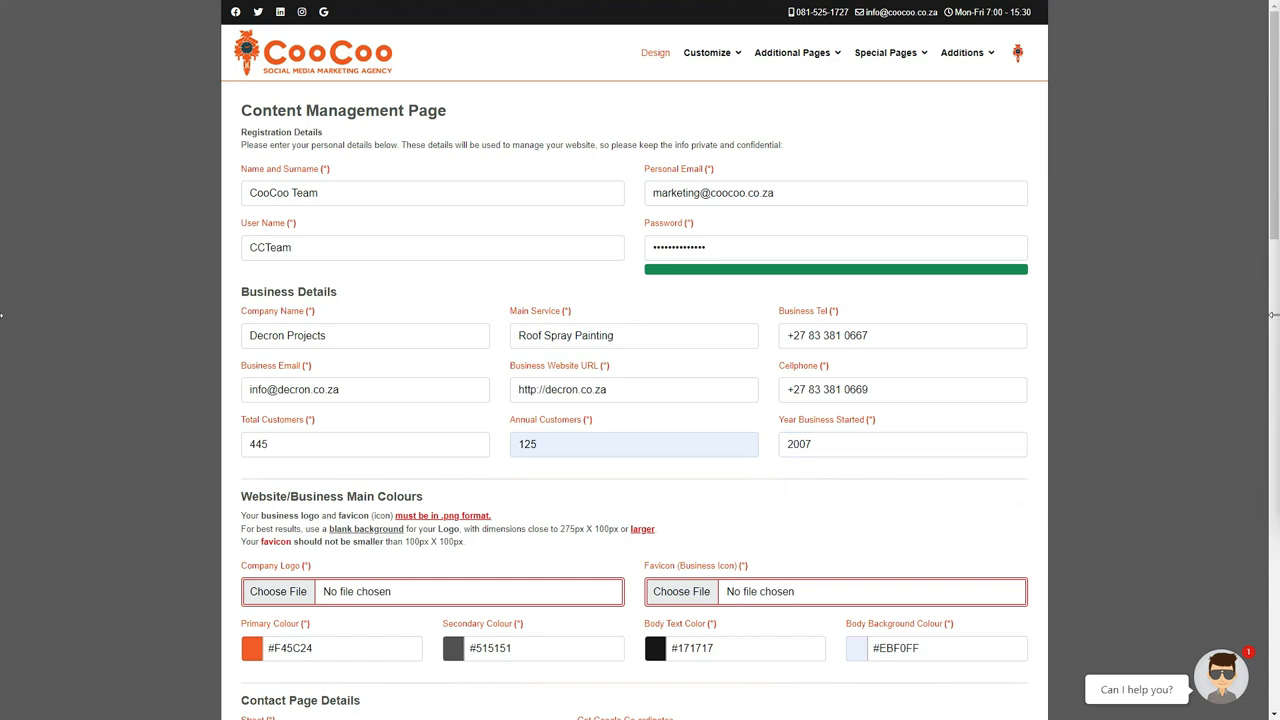
pyautogui.scroll(-3)
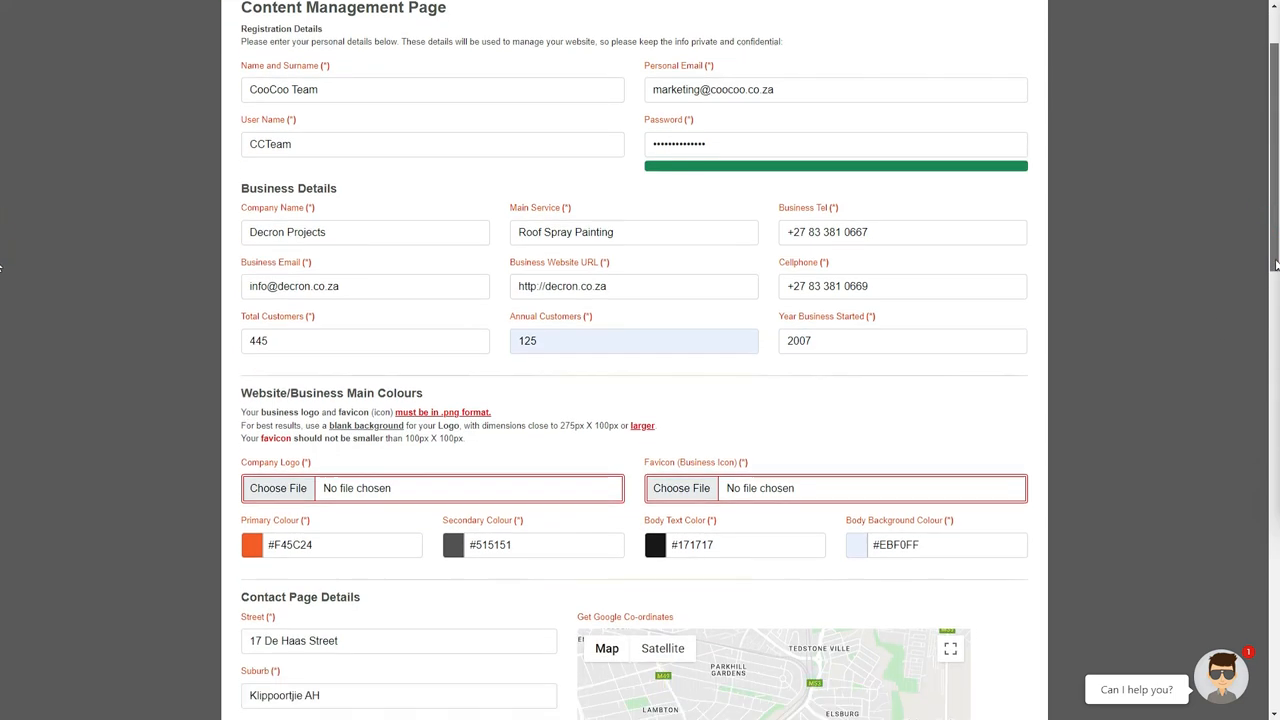
pyautogui.scroll(-3)
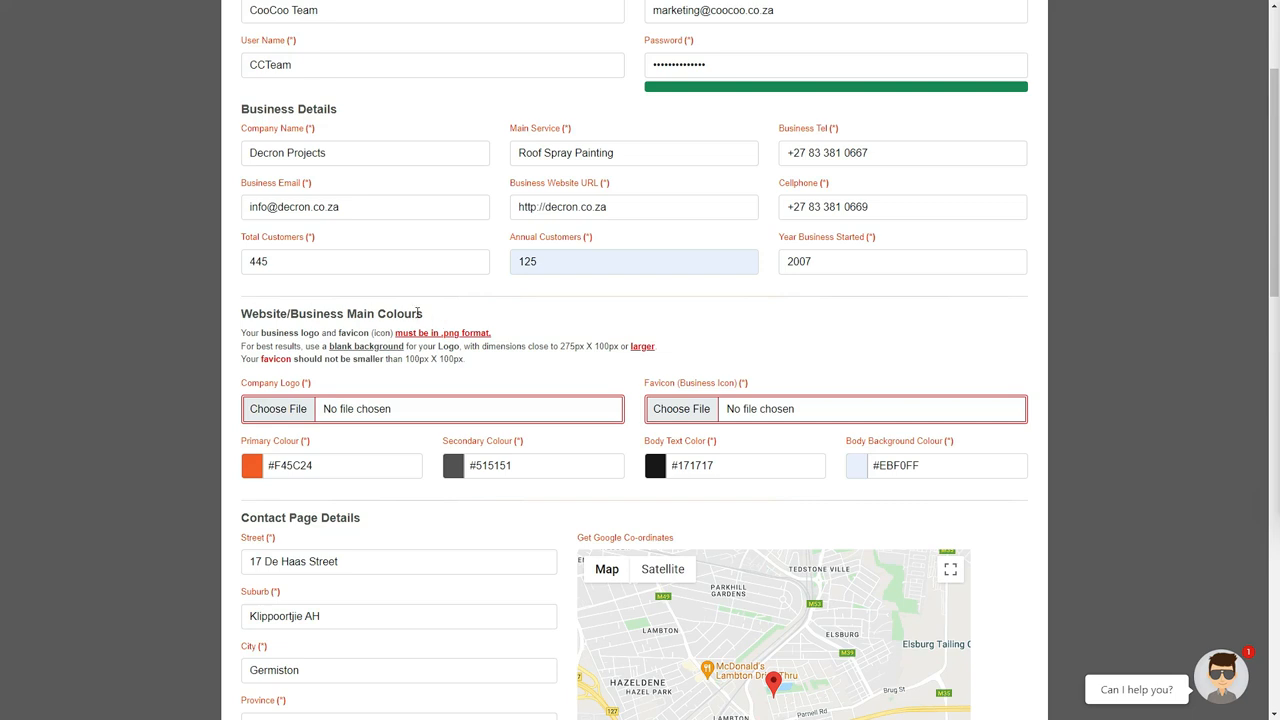
pyautogui.moveTo(278, 408)
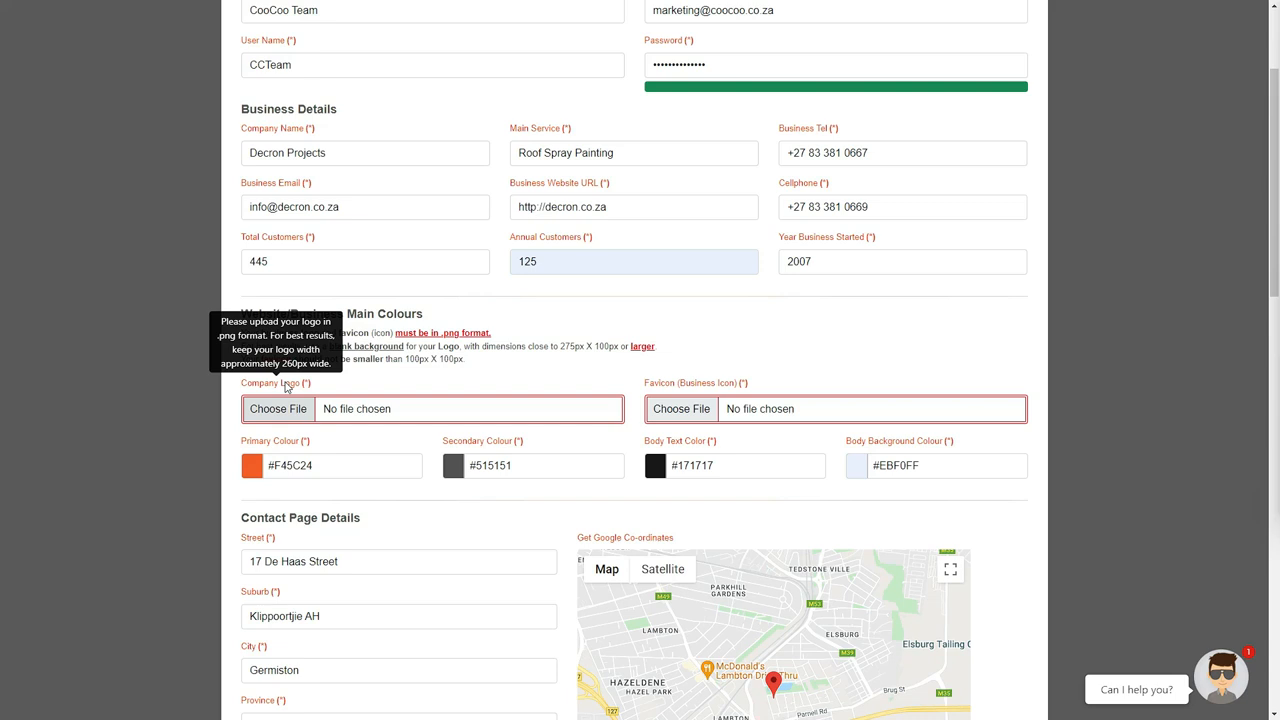
pyautogui.moveTo(680, 390)
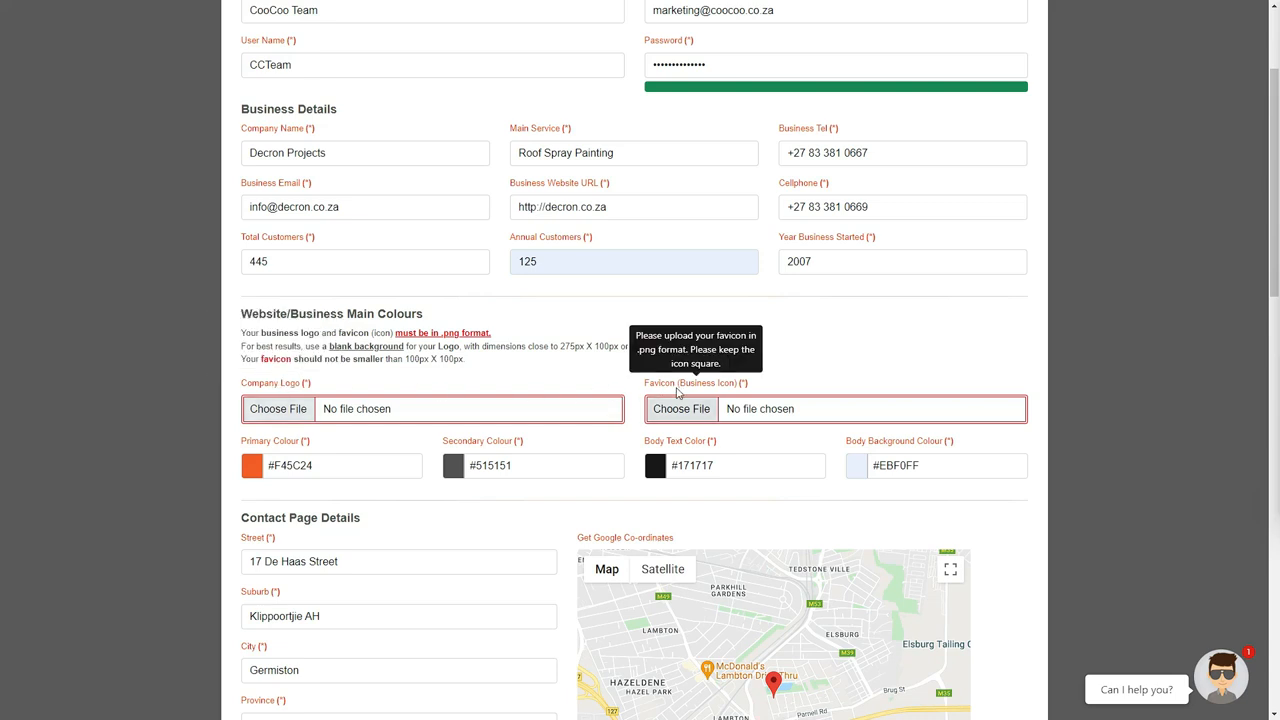
pyautogui.moveTo(436, 388)
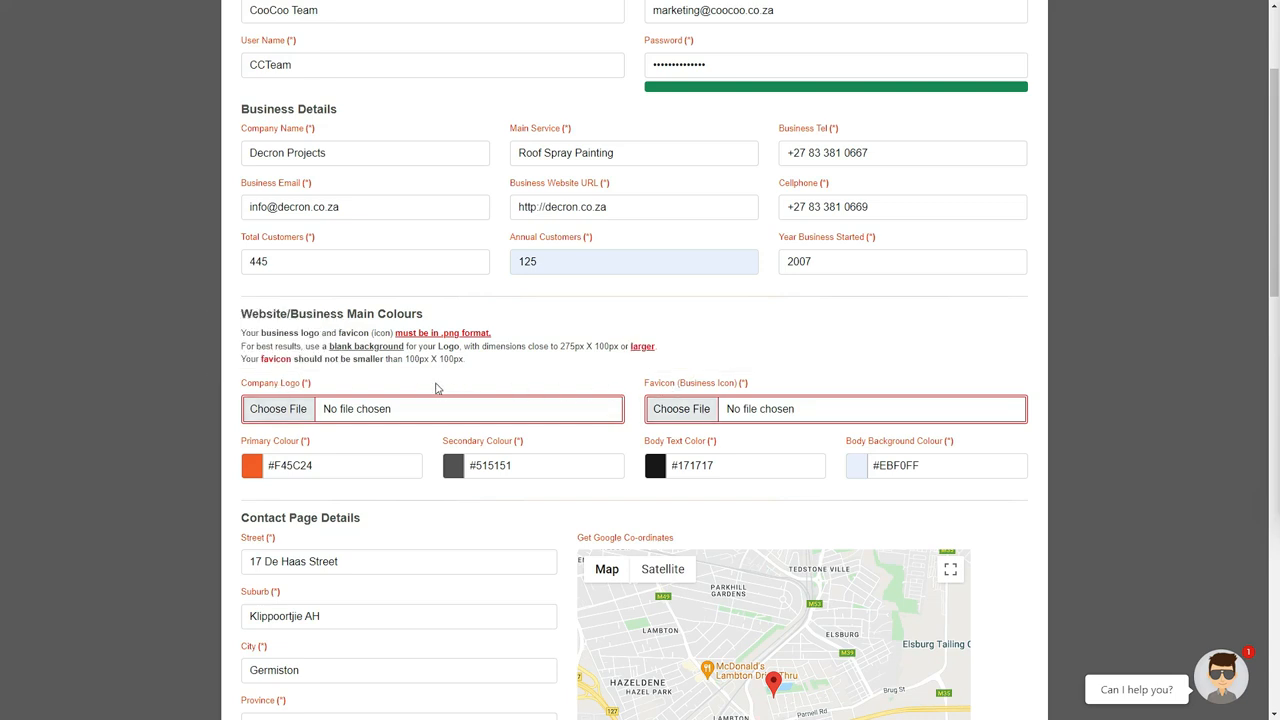
pyautogui.moveTo(300, 384)
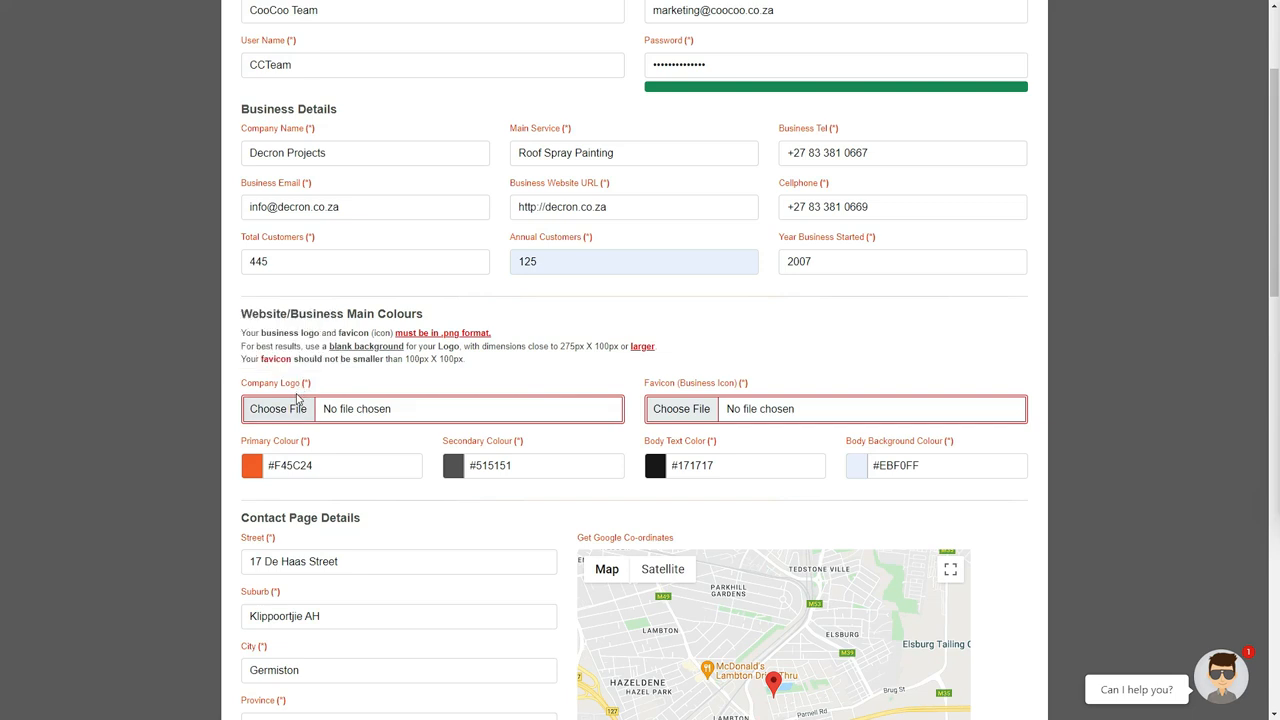
pyautogui.moveTo(278, 408)
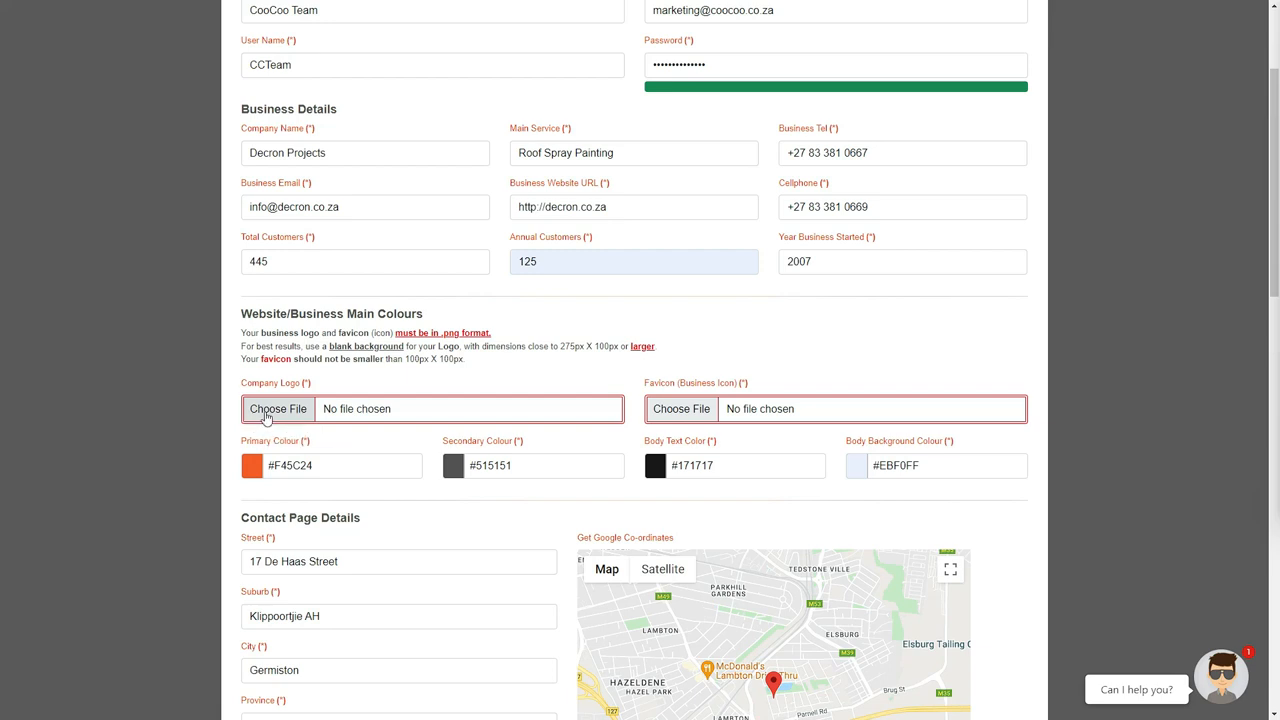
# Step: Upload the Logo-Site.png company logo and set red primary, purple secondary and white background colours
pyautogui.click(280, 408)
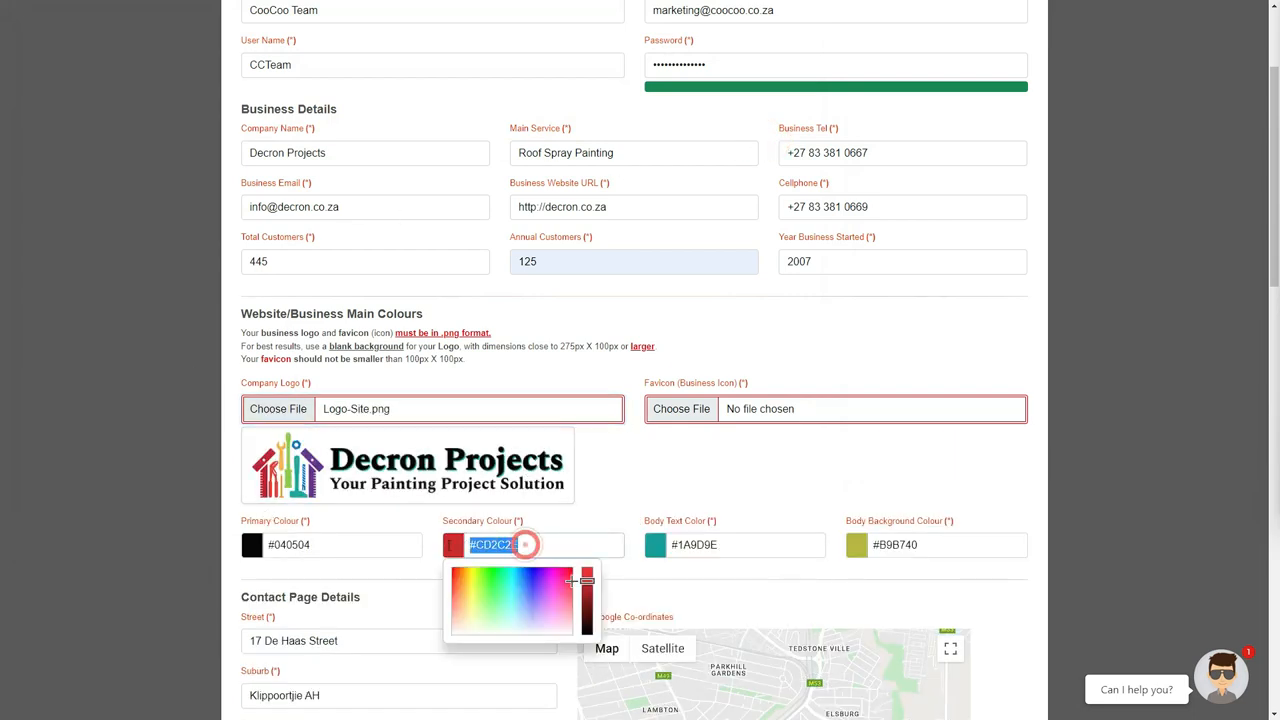
pyautogui.click(344, 544)
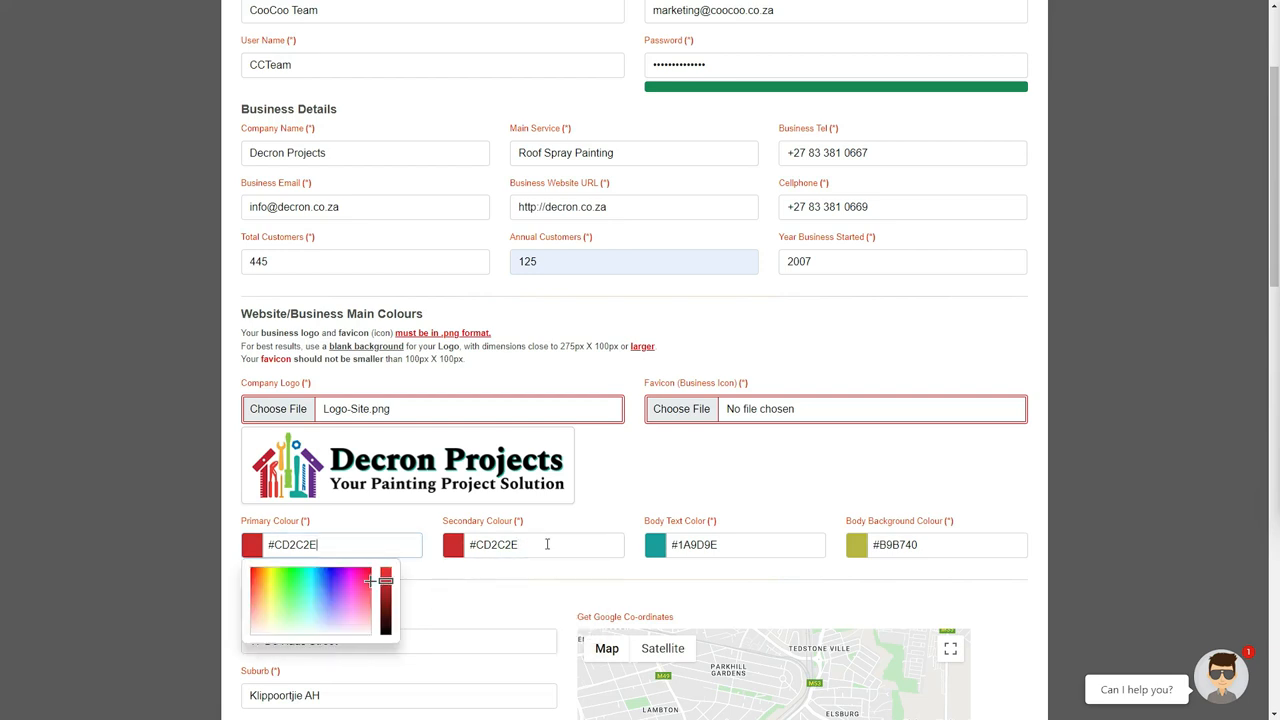
pyautogui.click(544, 544)
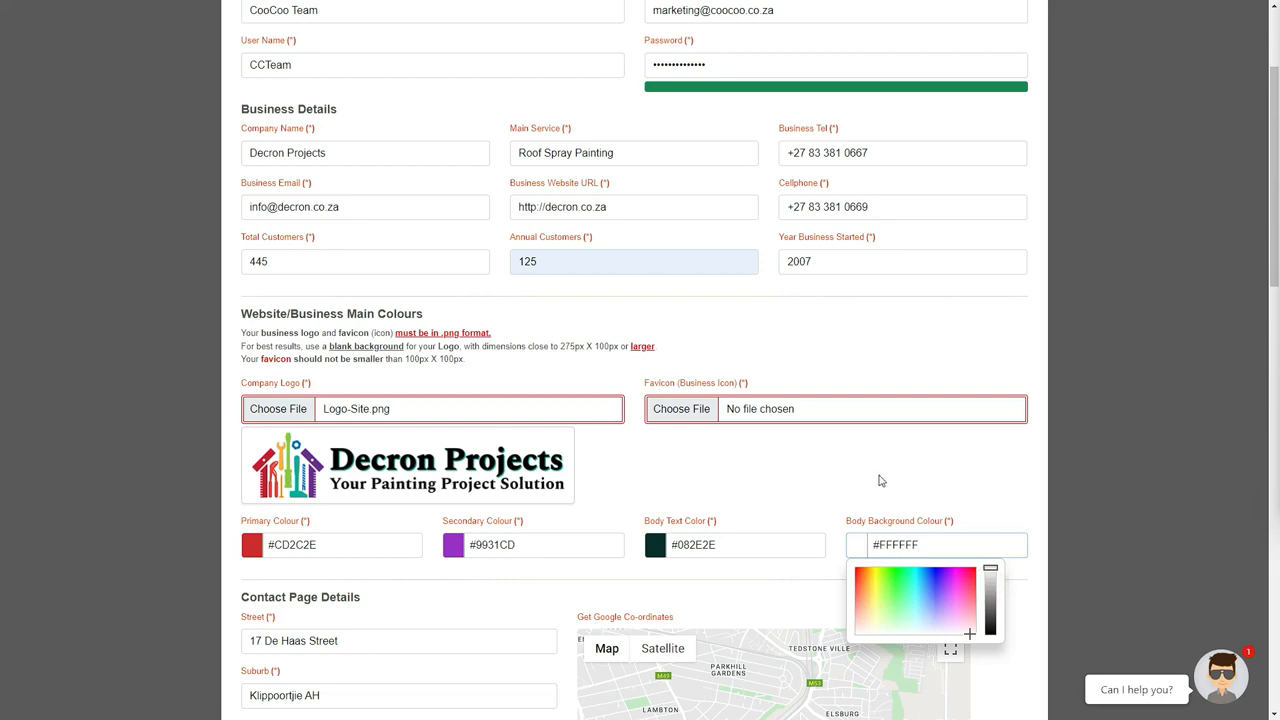
pyautogui.click(680, 408)
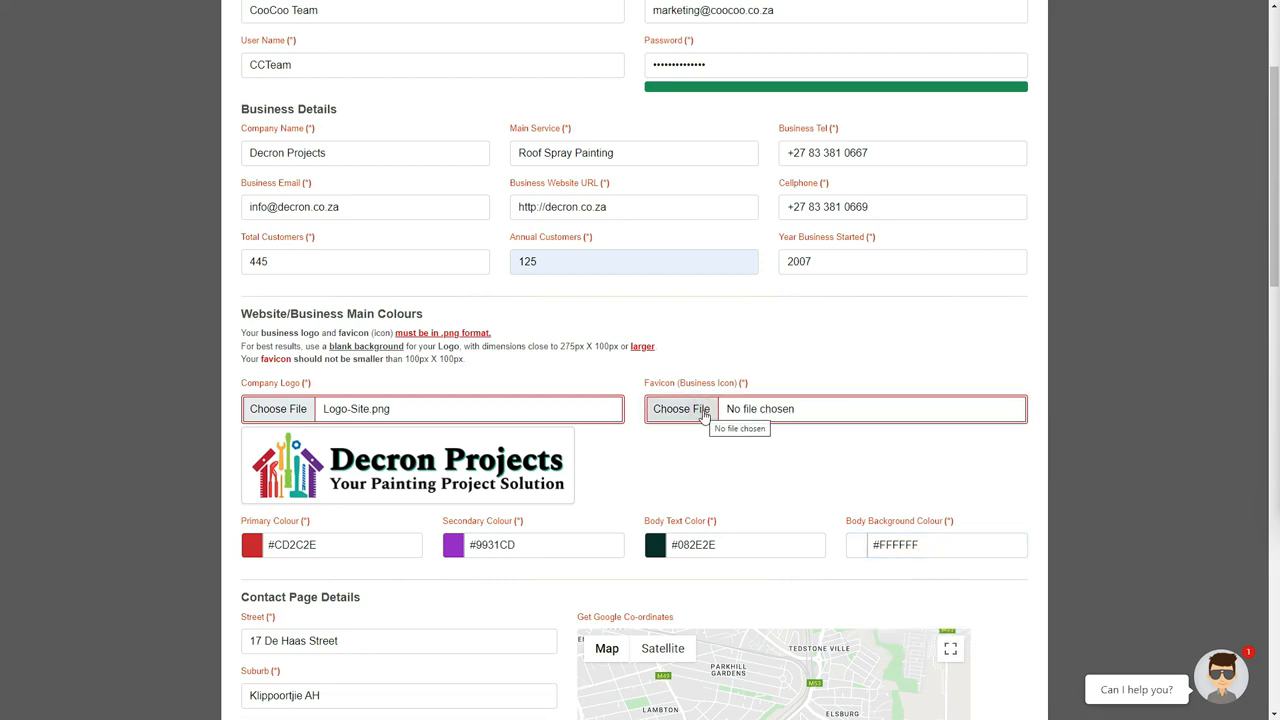
pyautogui.moveTo(748, 244)
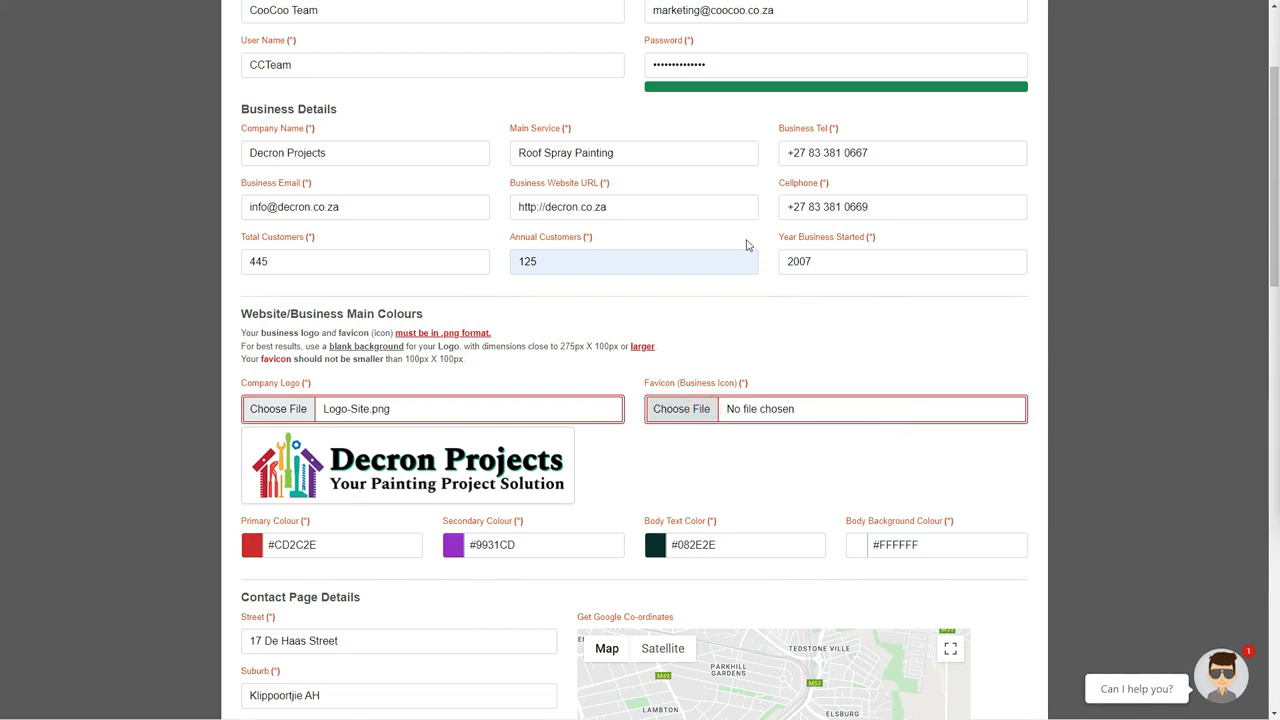
# Step: Upload Icon-1png.png as the business favicon so its preview shows
pyautogui.click(680, 408)
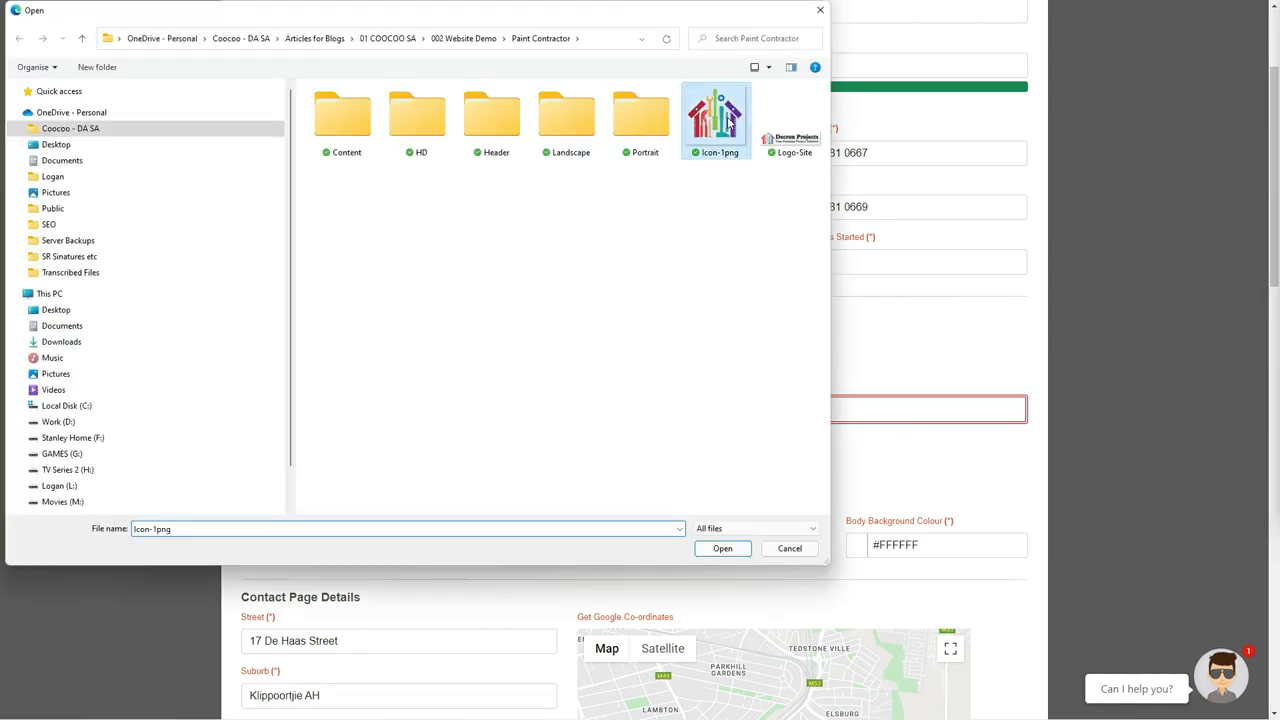
pyautogui.click(722, 548)
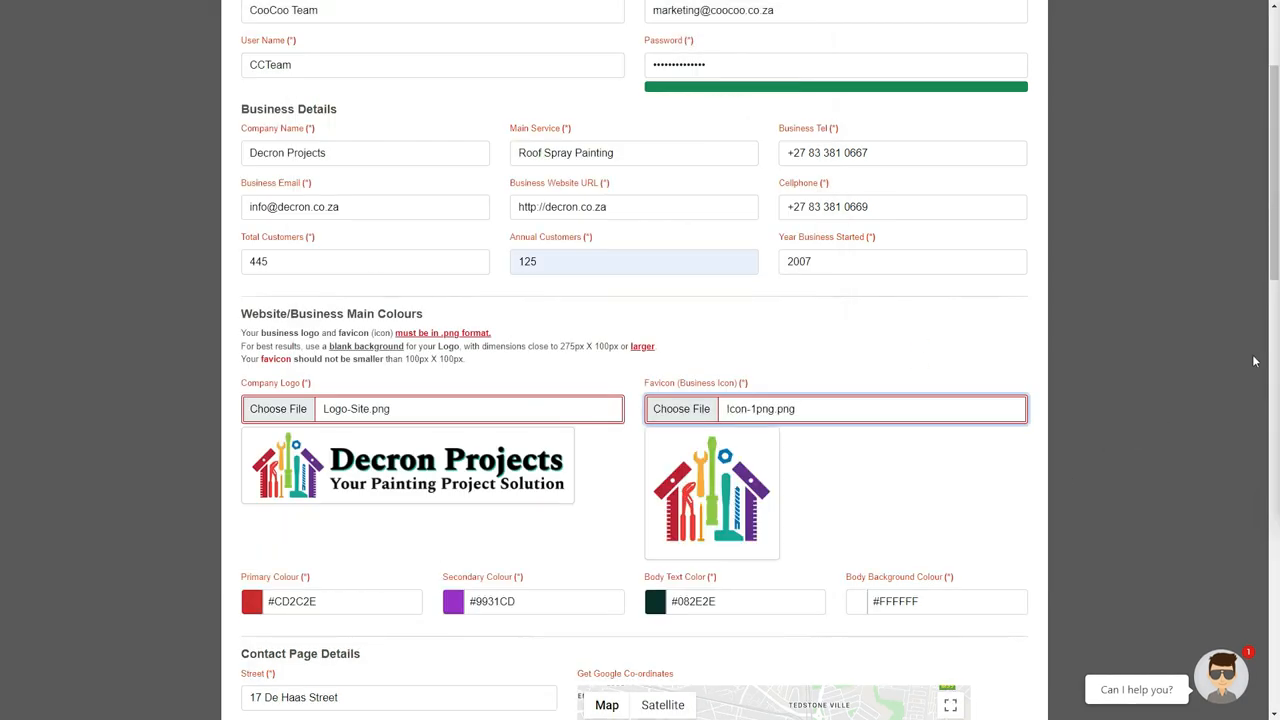
pyautogui.scroll(-3)
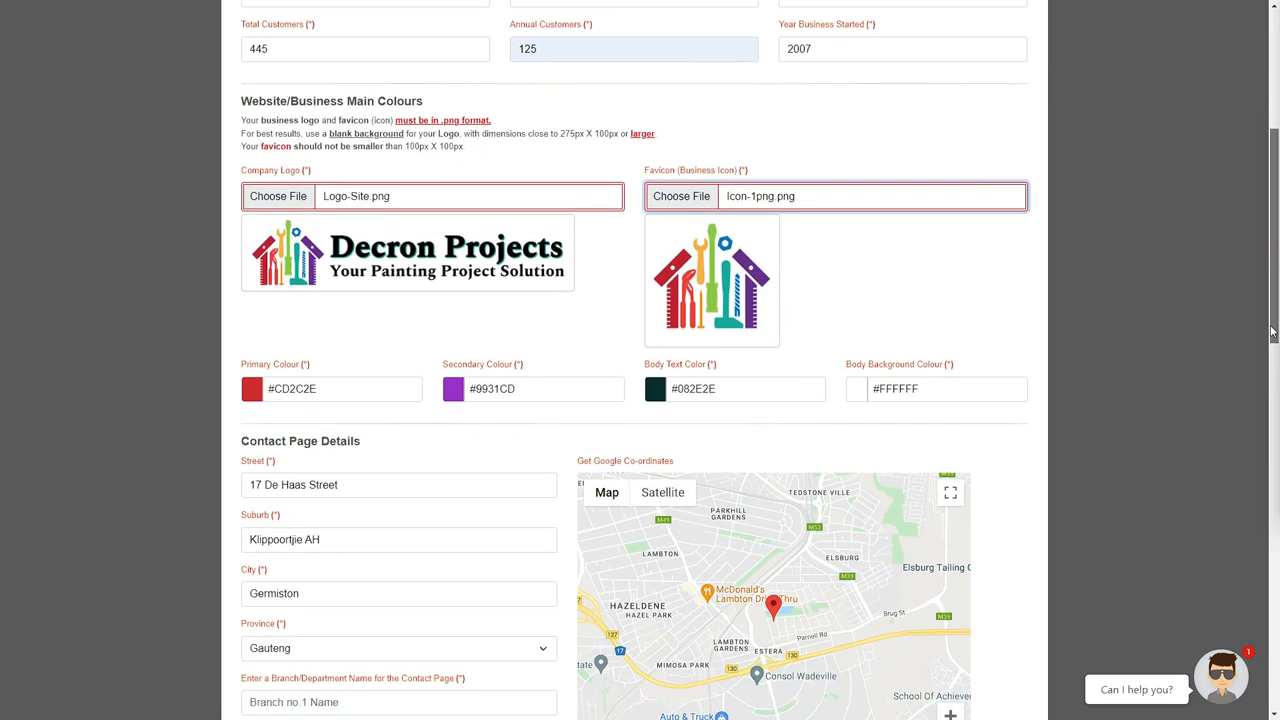
pyautogui.scroll(-3)
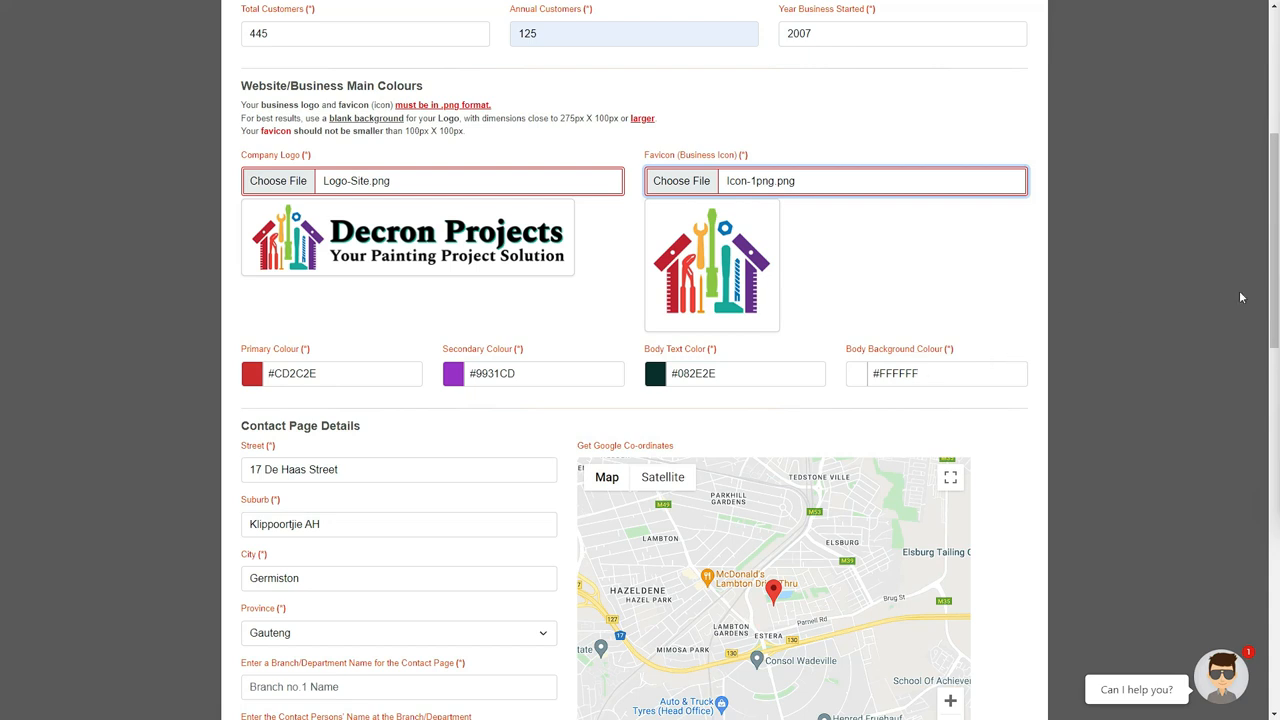
pyautogui.moveTo(892, 252)
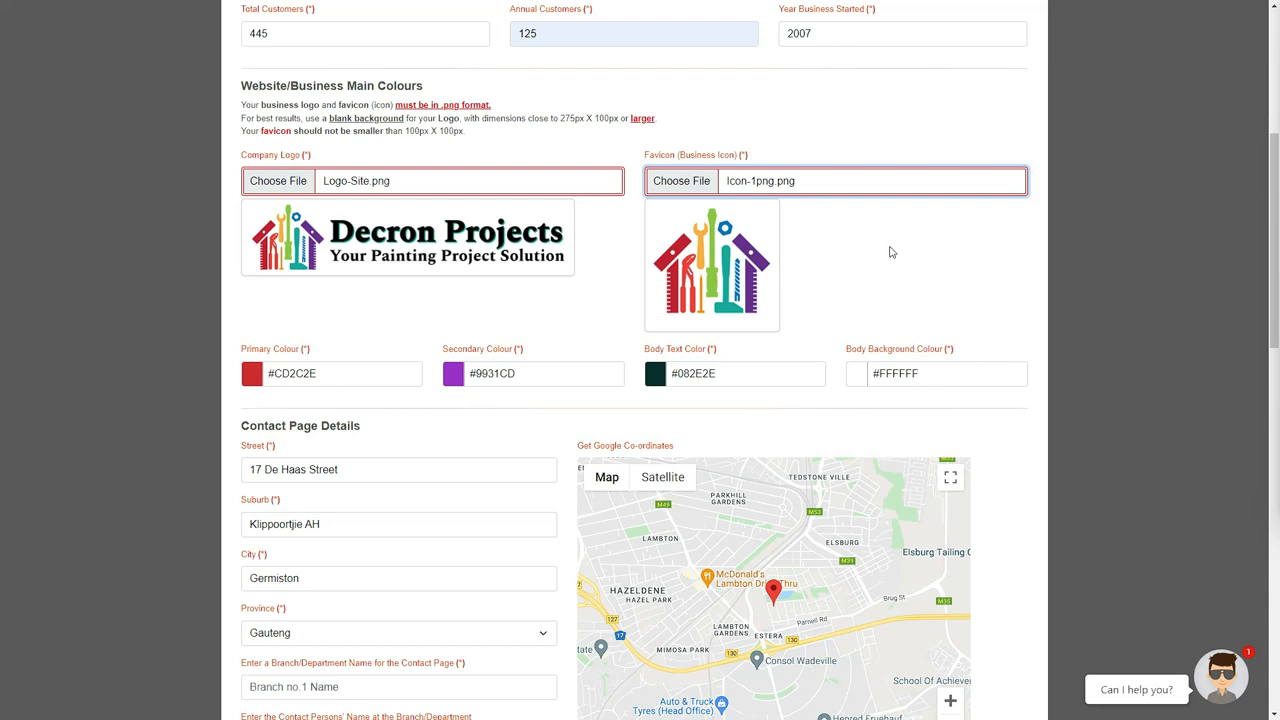
pyautogui.moveTo(664, 156)
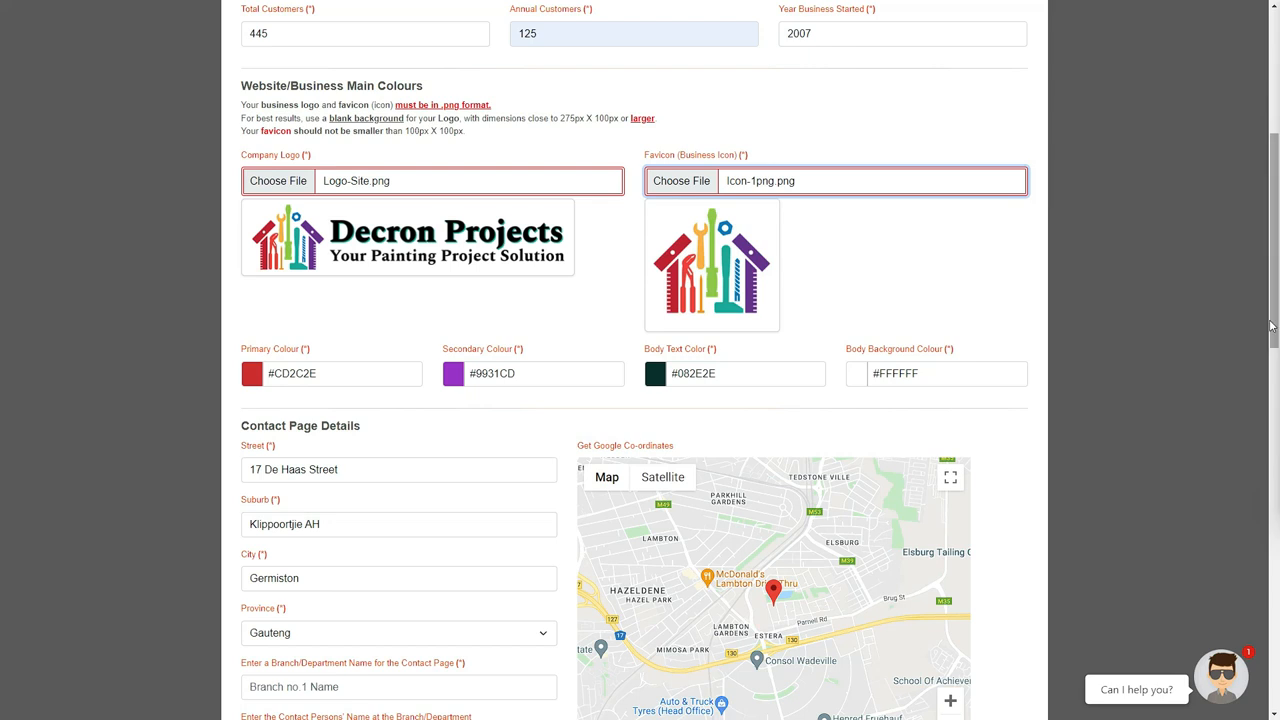
pyautogui.moveTo(1272, 324)
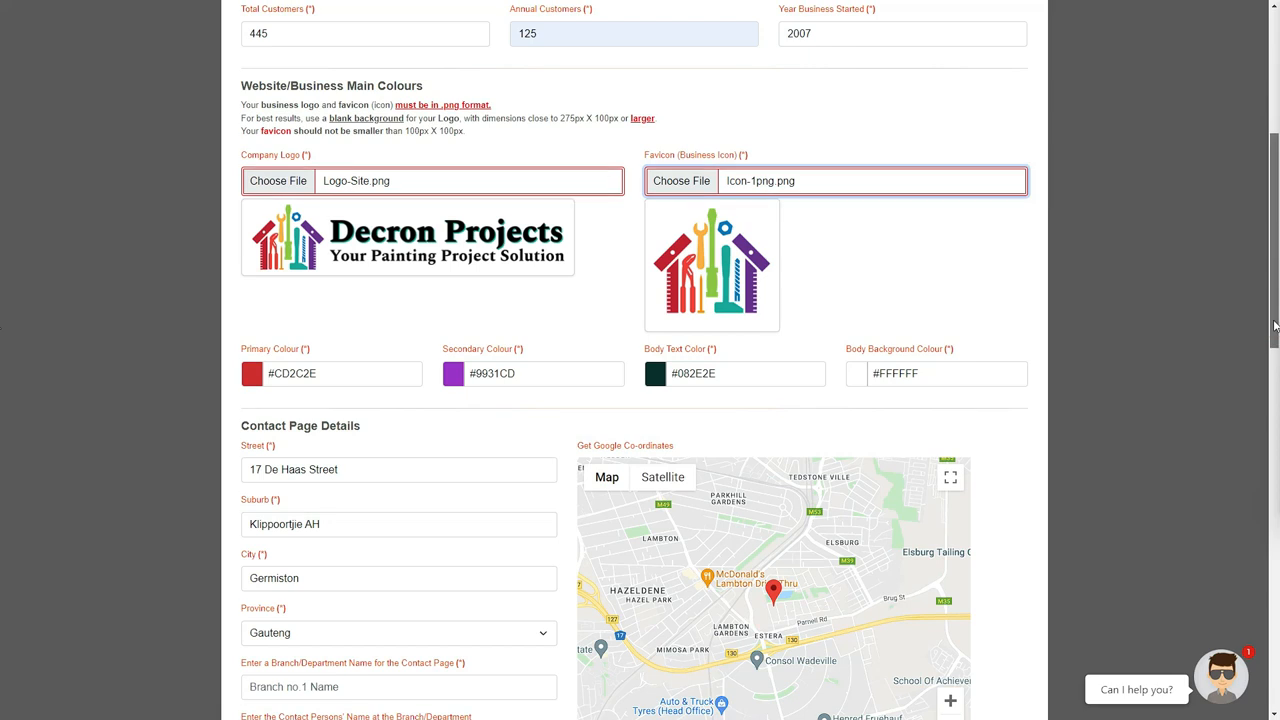
pyautogui.scroll(-3)
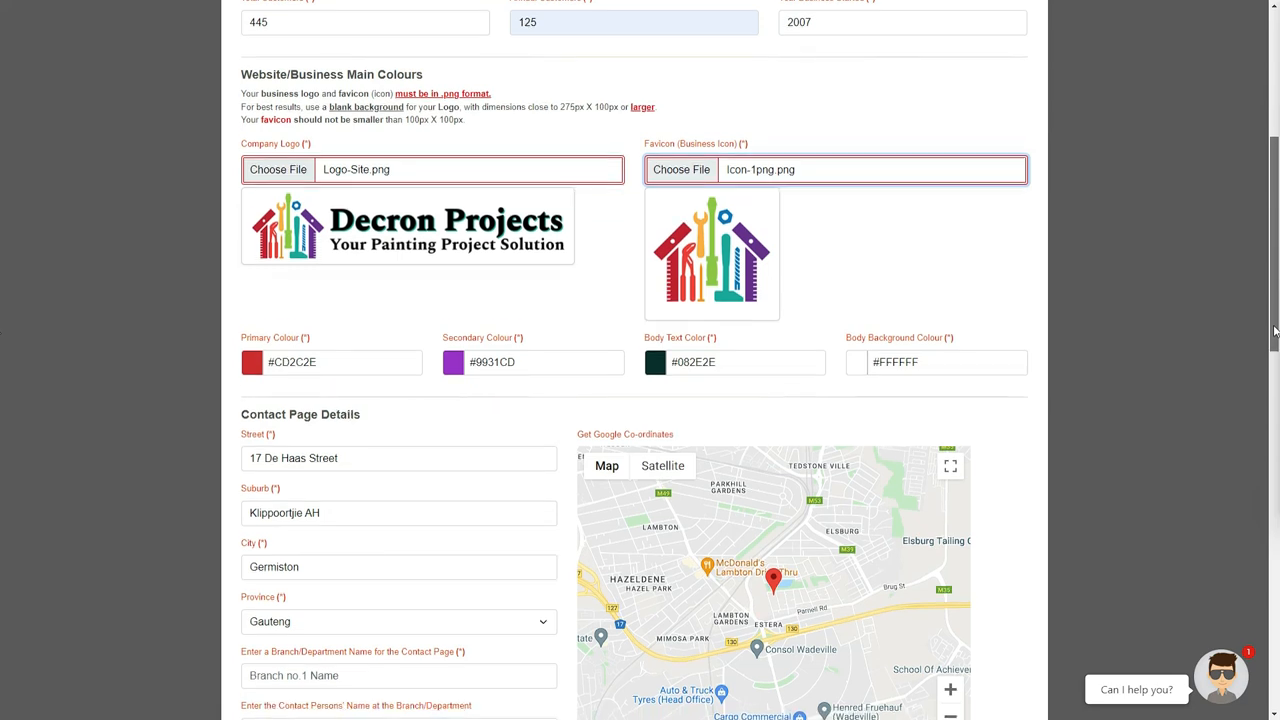
pyautogui.scroll(-3)
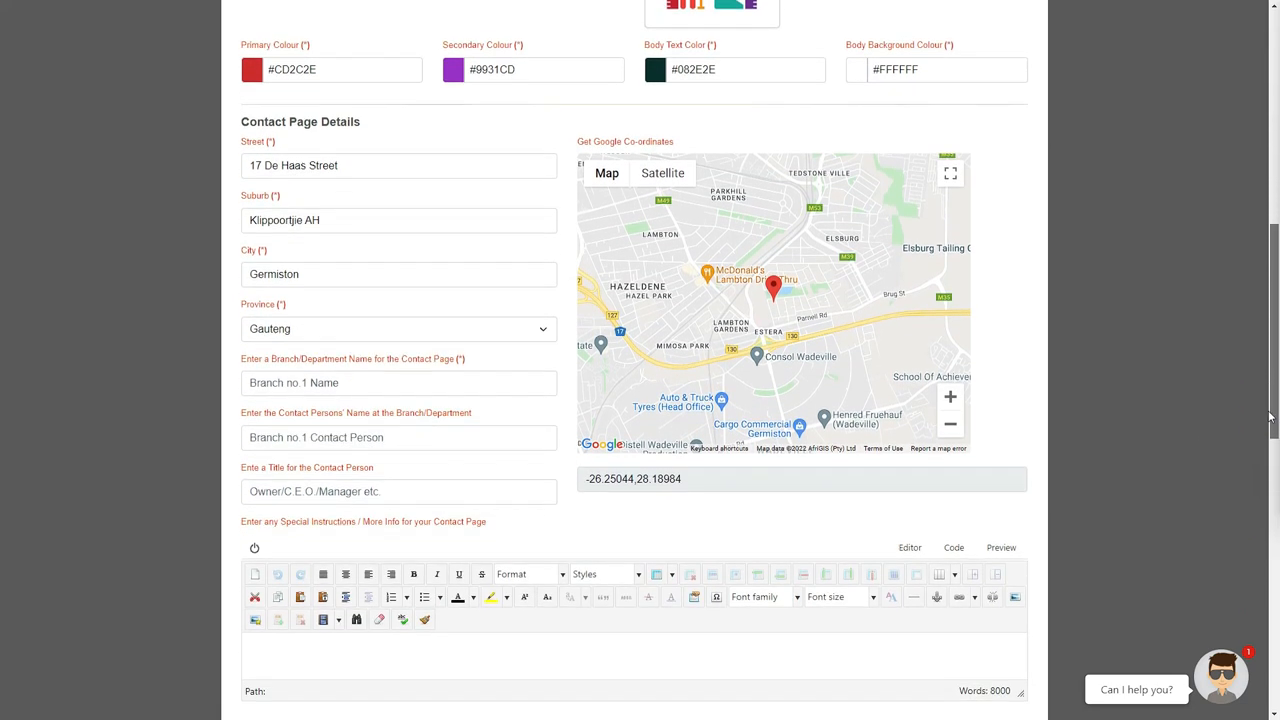
pyautogui.scroll(-3)
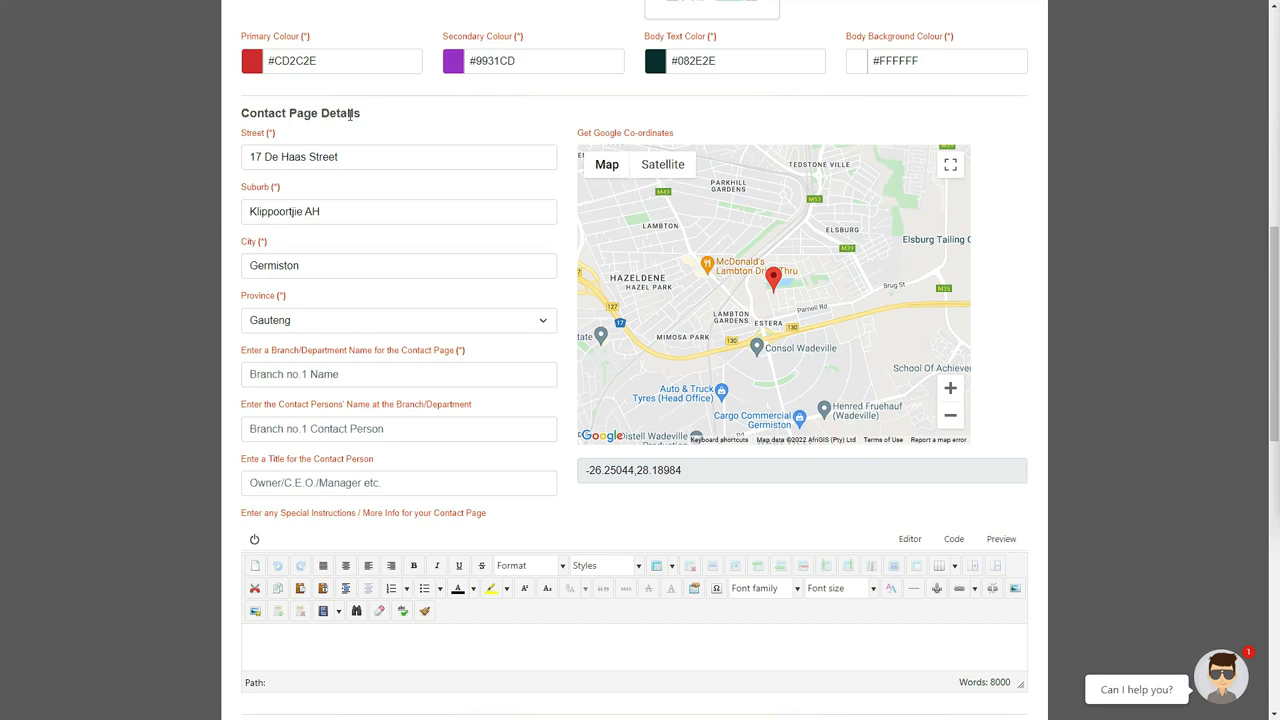
pyautogui.moveTo(360, 144)
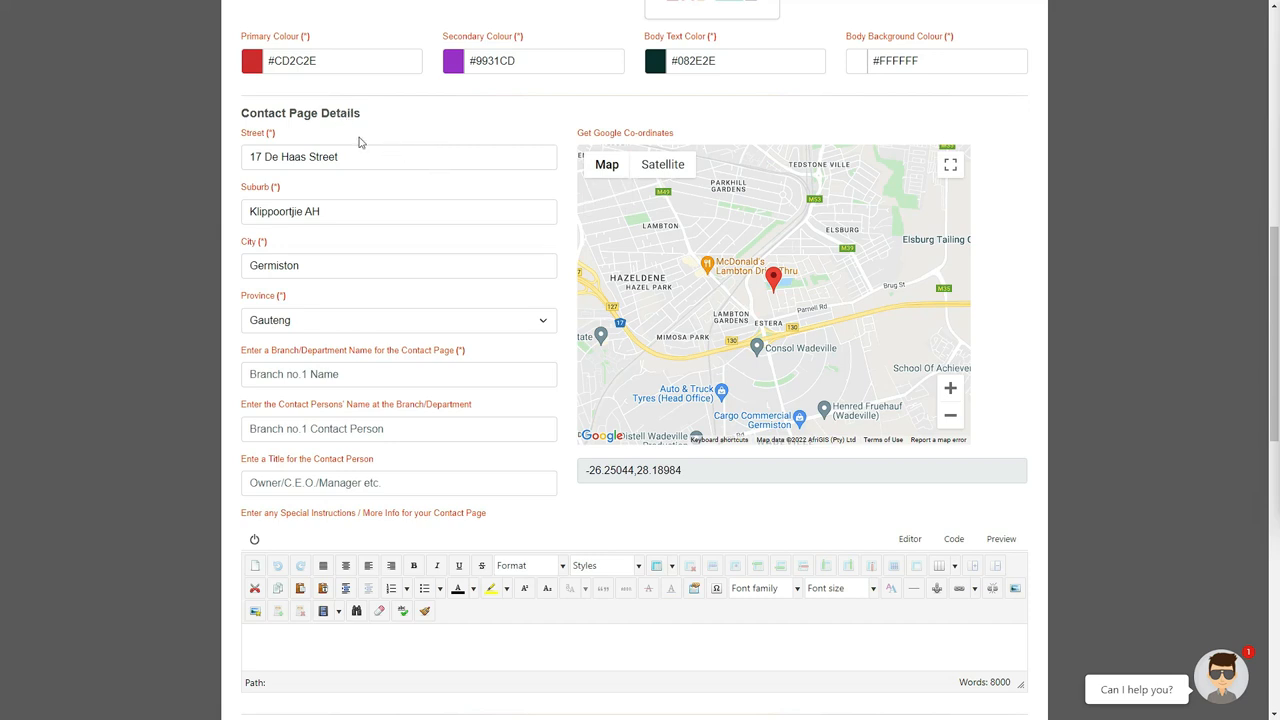
pyautogui.moveTo(220, 132)
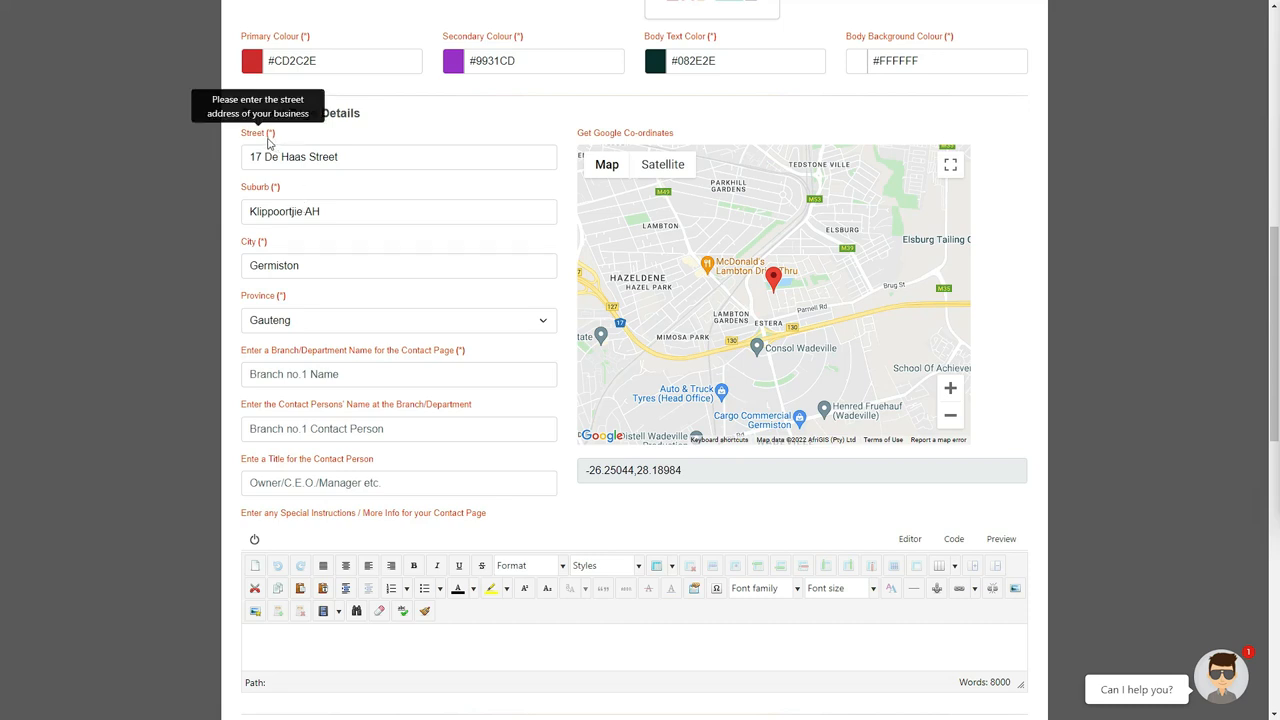
pyautogui.moveTo(270, 298)
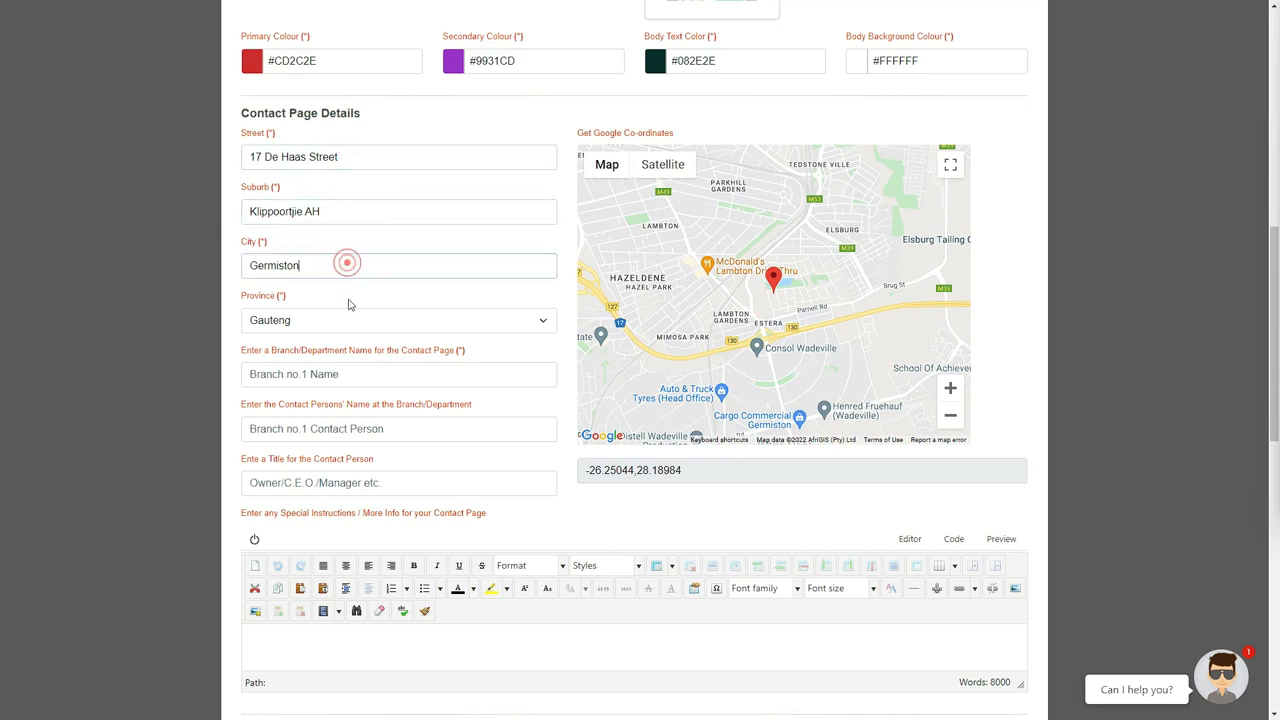
pyautogui.click(398, 320)
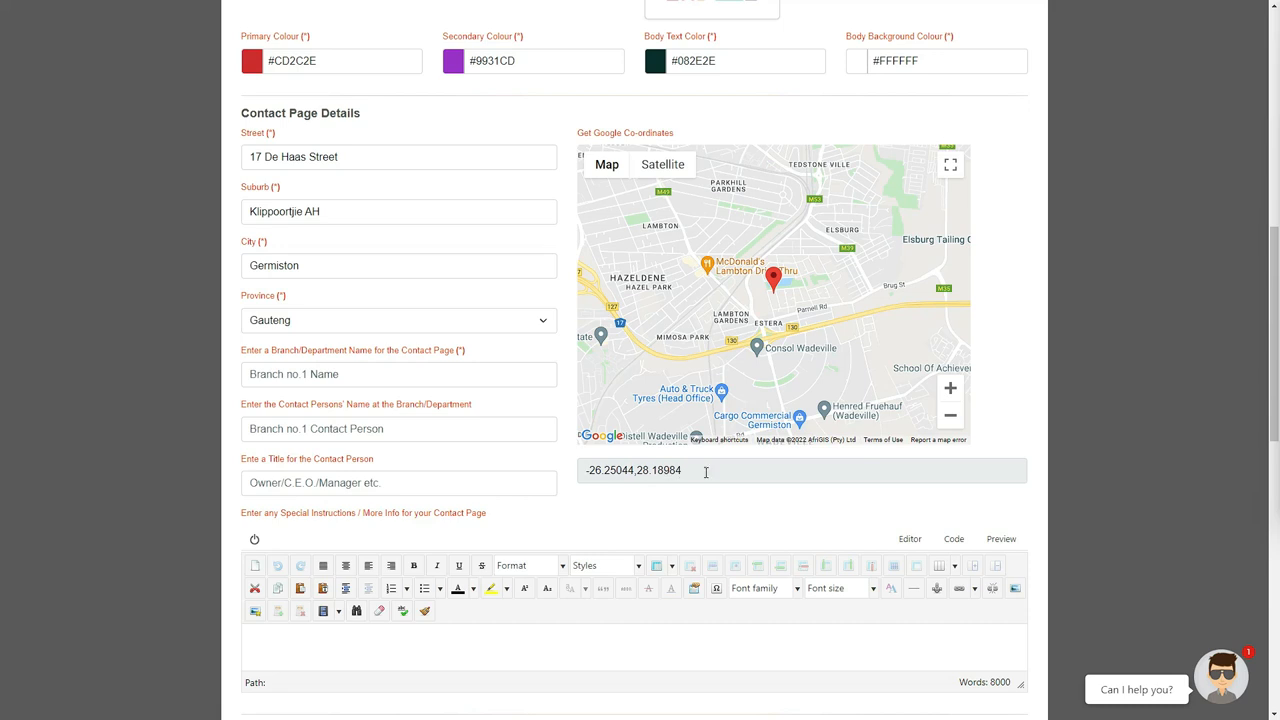
pyautogui.click(772, 278)
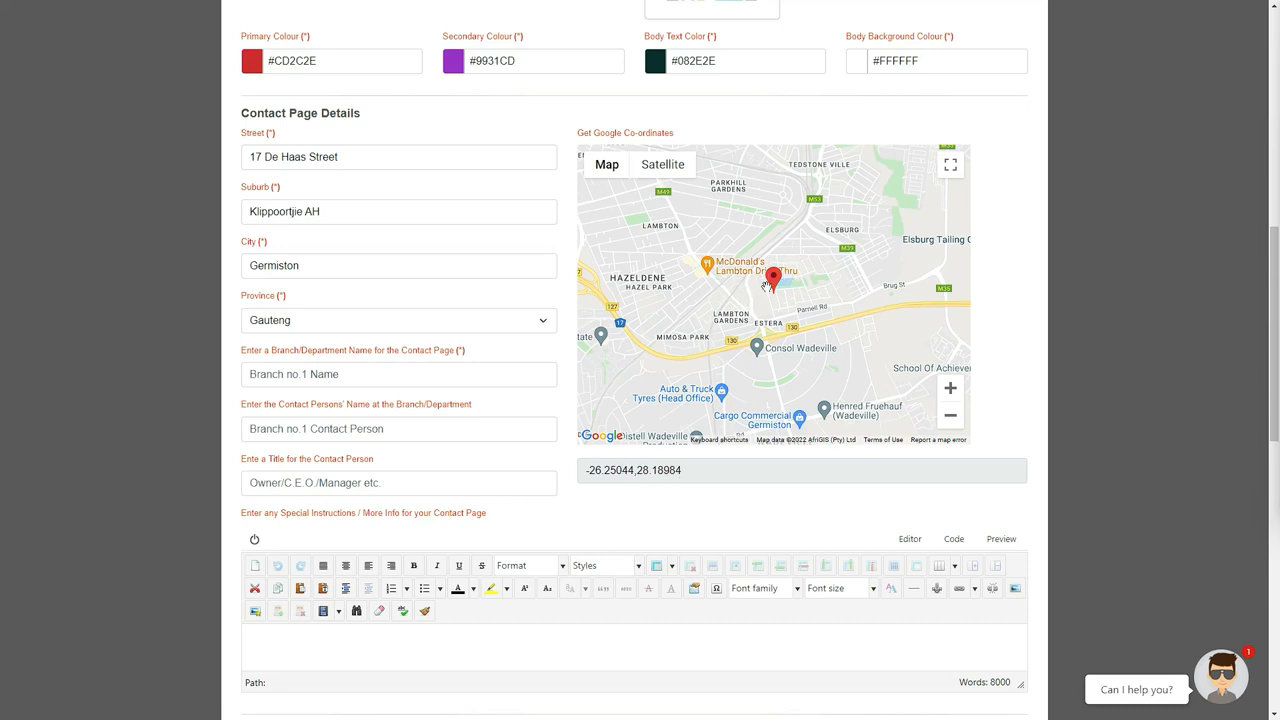
pyautogui.moveTo(316, 288)
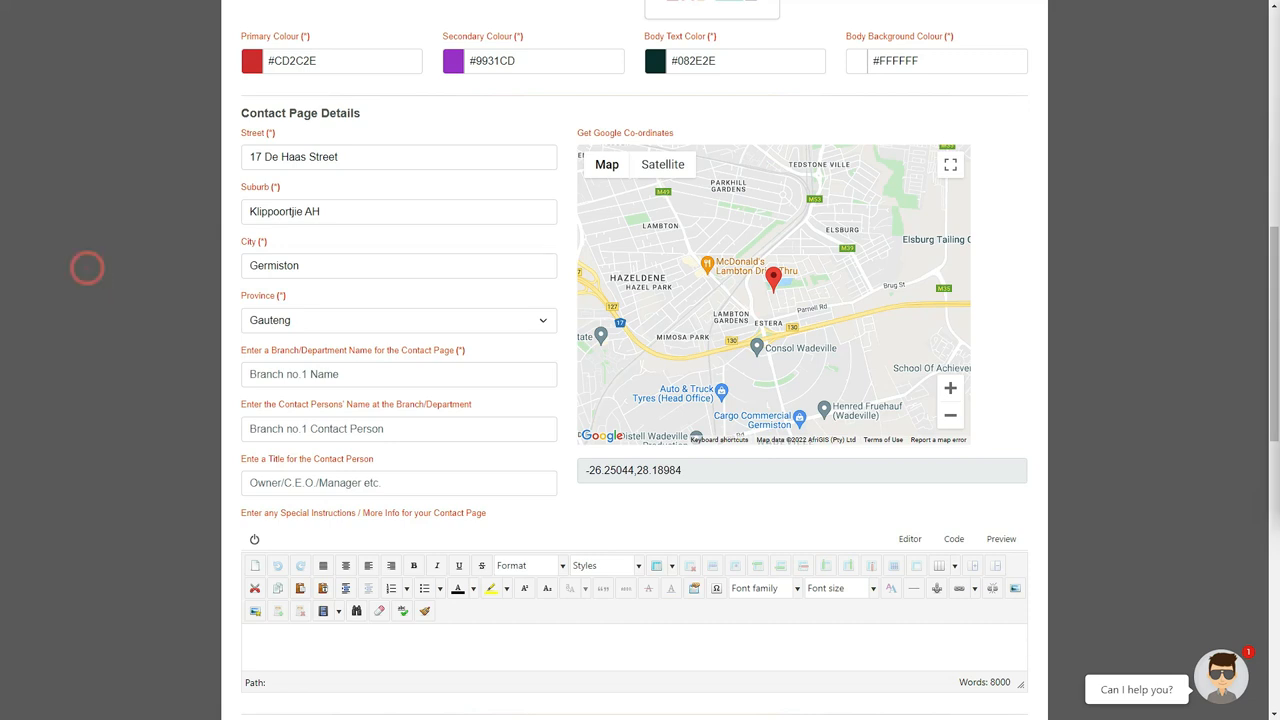
pyautogui.write('Germiston')
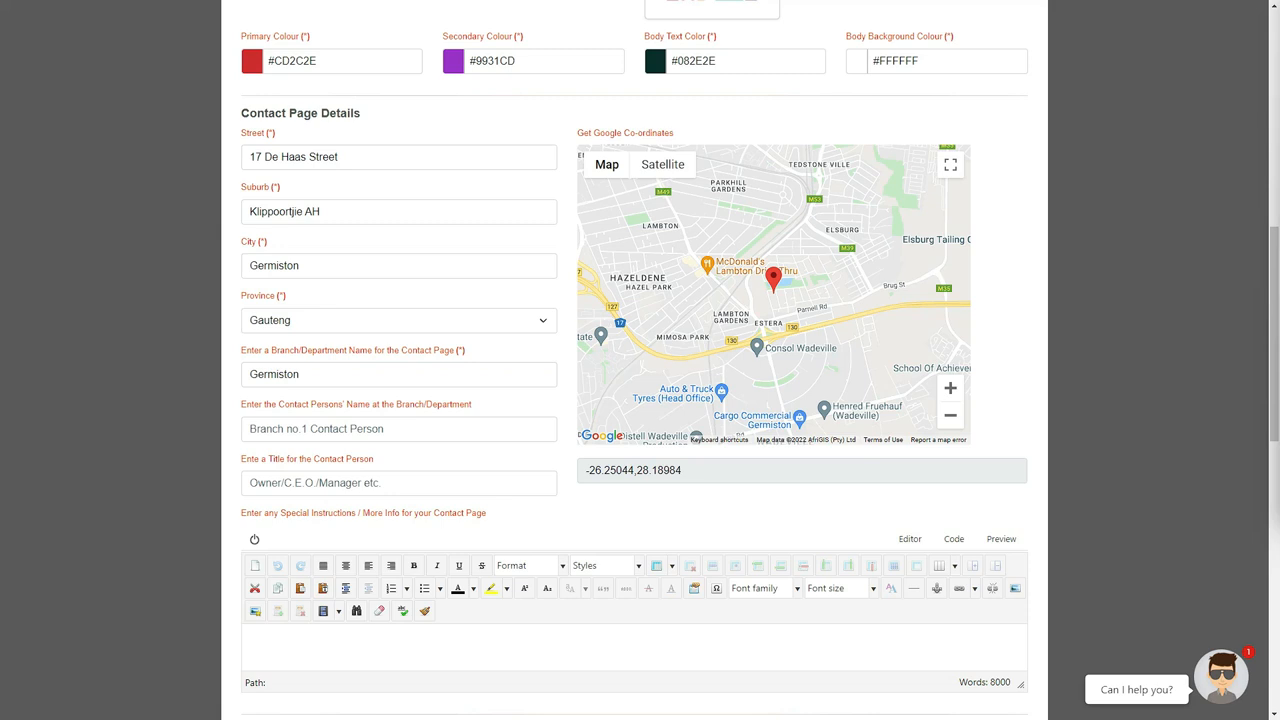
pyautogui.moveTo(448, 356)
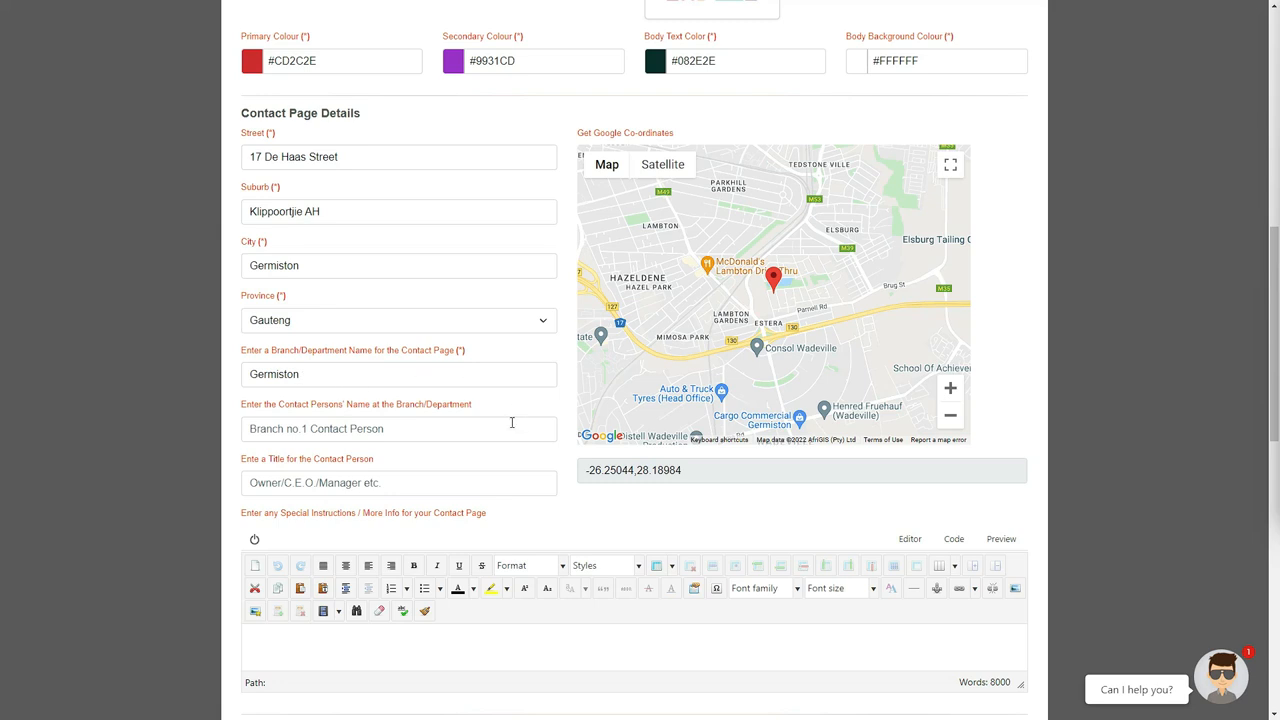
pyautogui.moveTo(506, 428)
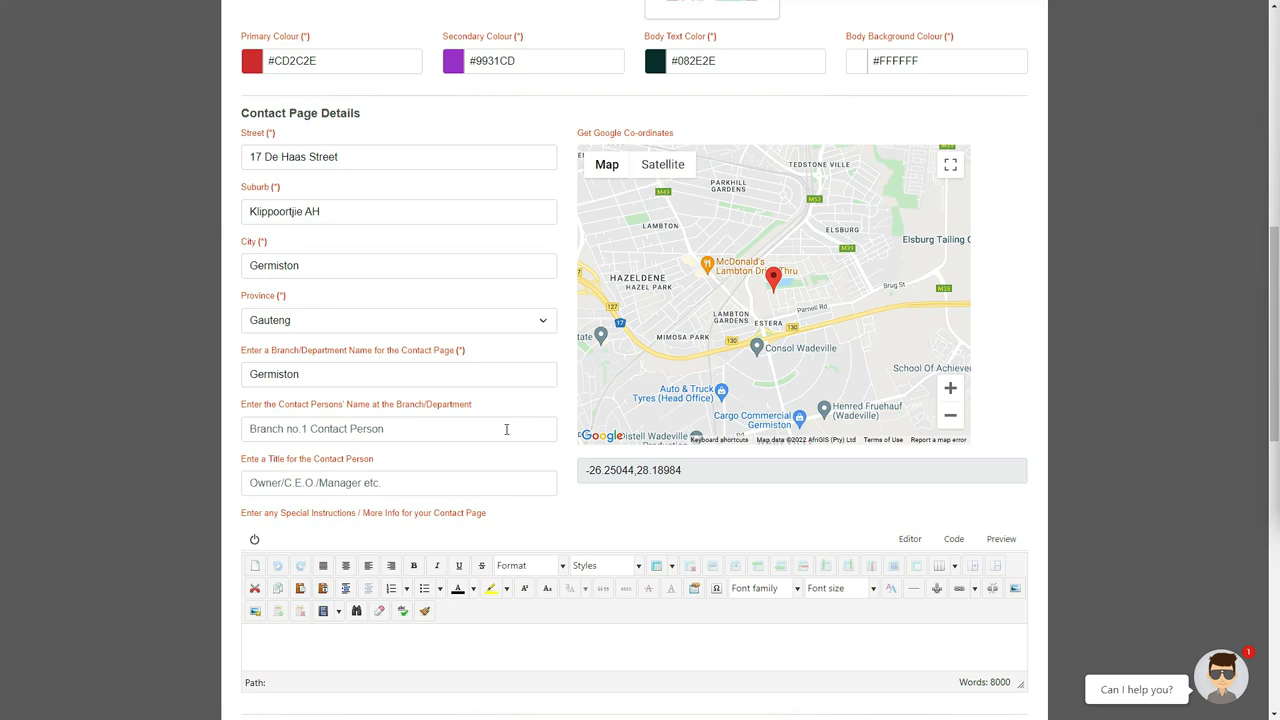
pyautogui.write('H Masters')
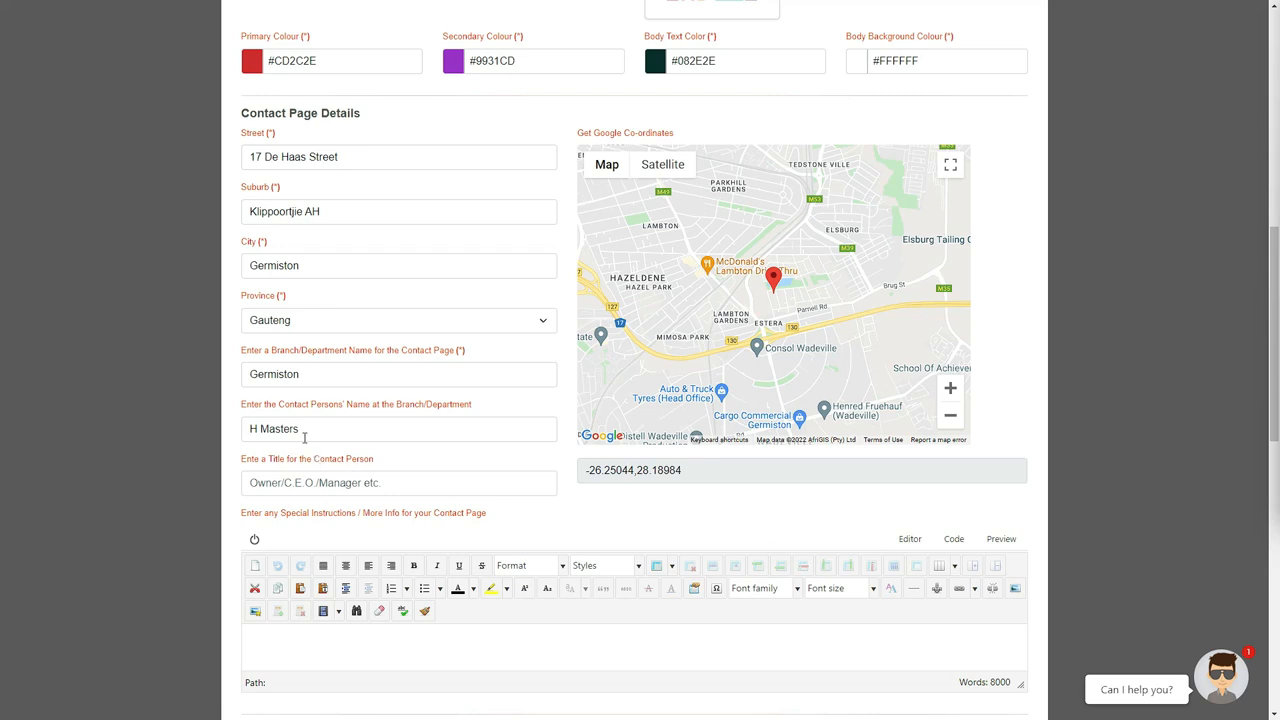
pyautogui.moveTo(276, 410)
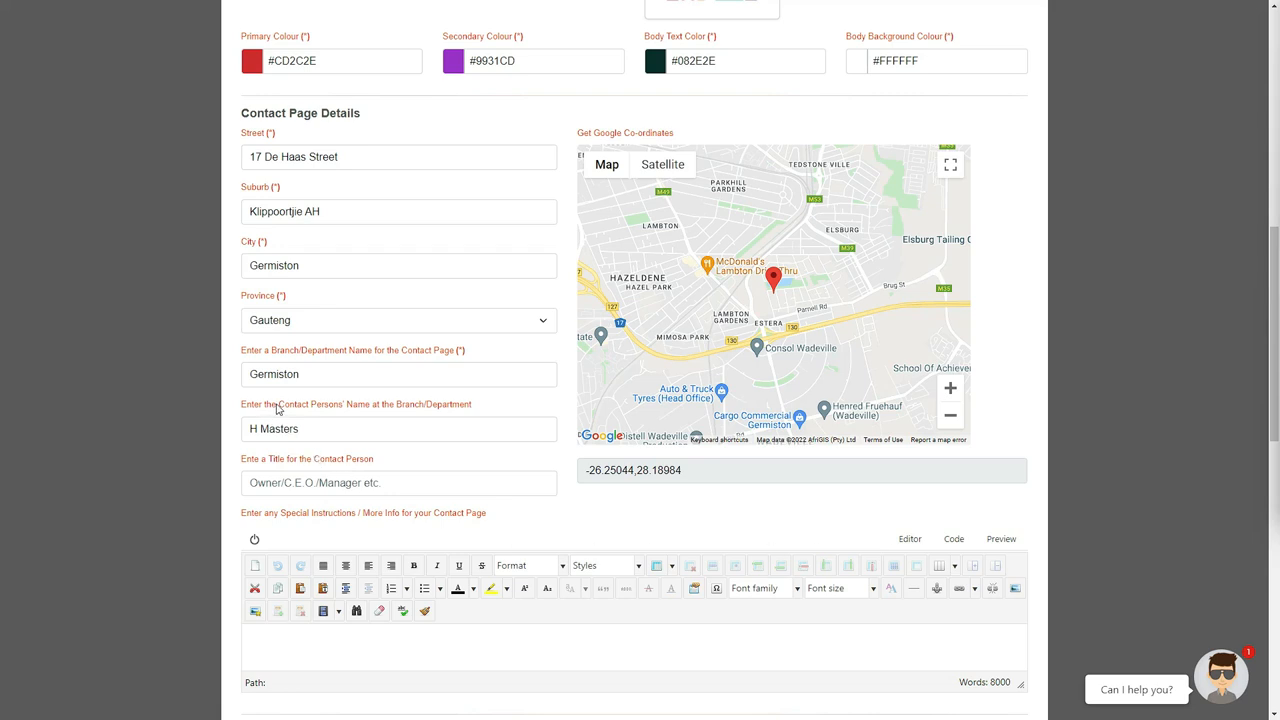
pyautogui.moveTo(400, 462)
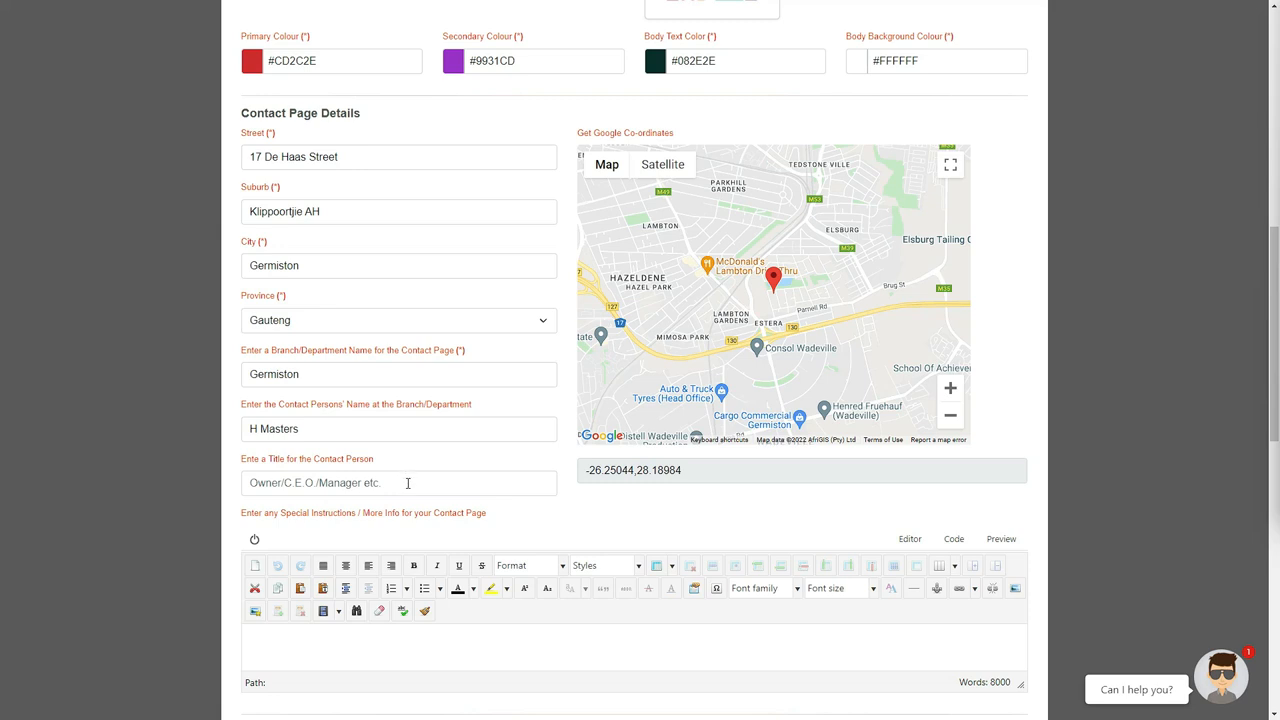
pyautogui.write('Owner')
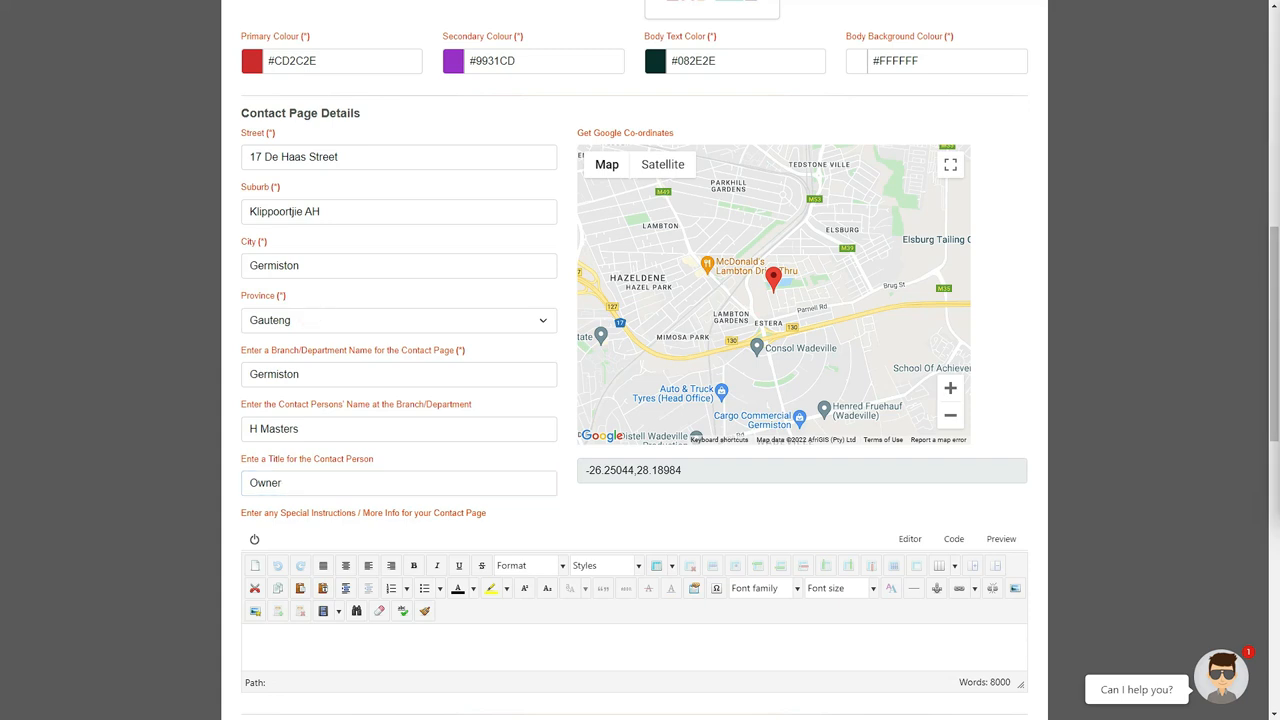
pyautogui.moveTo(1222, 300)
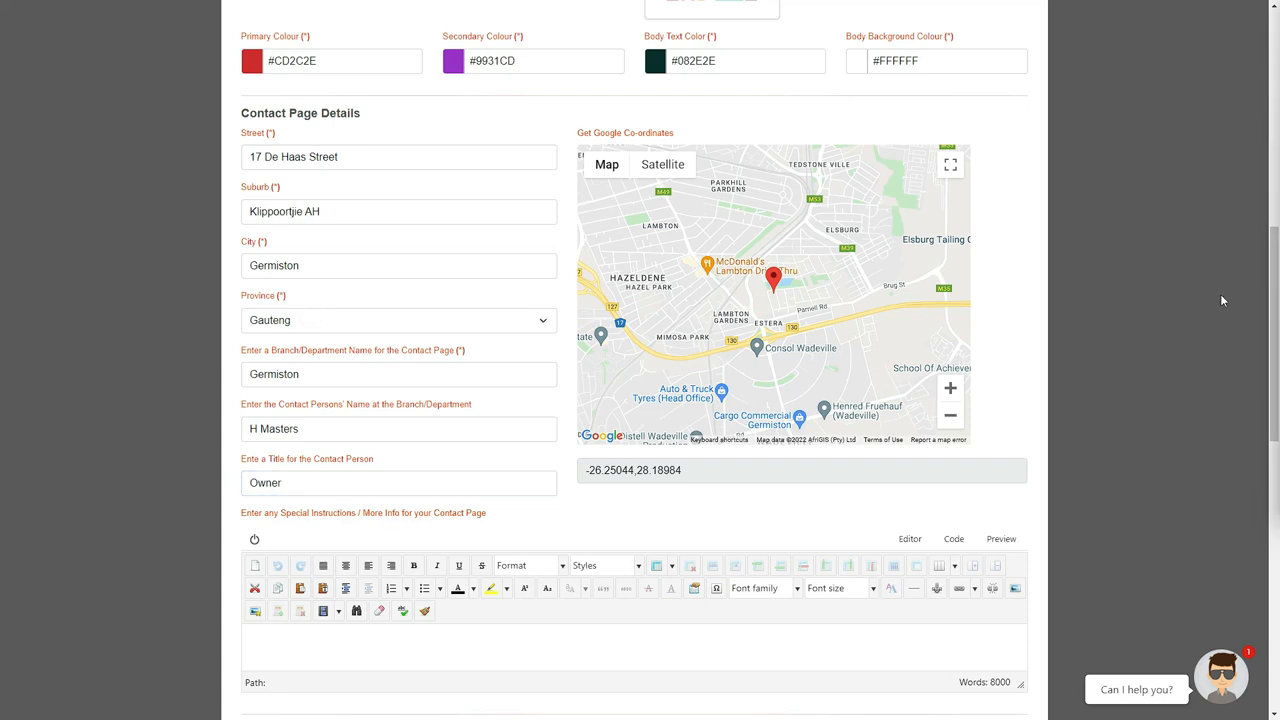
# Step: Write the special instruction 'Please contact us on Whatsapp for a speedy response'
pyautogui.scroll(-3)
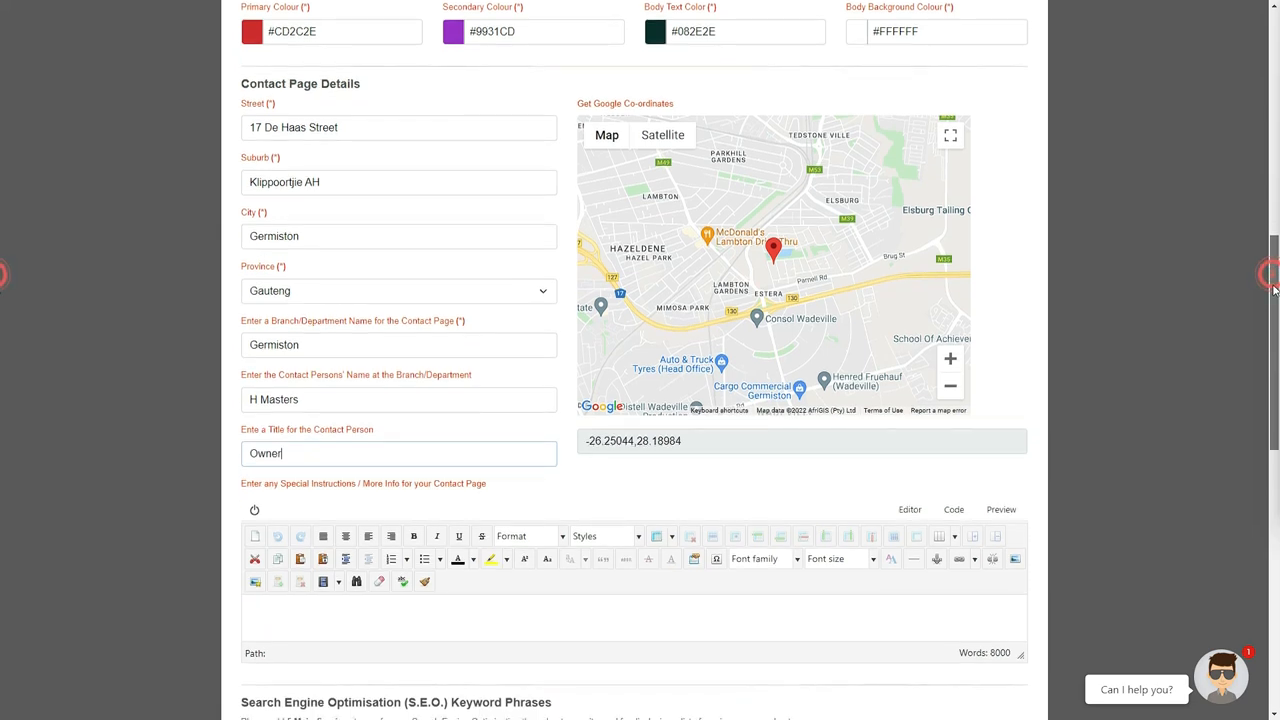
pyautogui.scroll(-3)
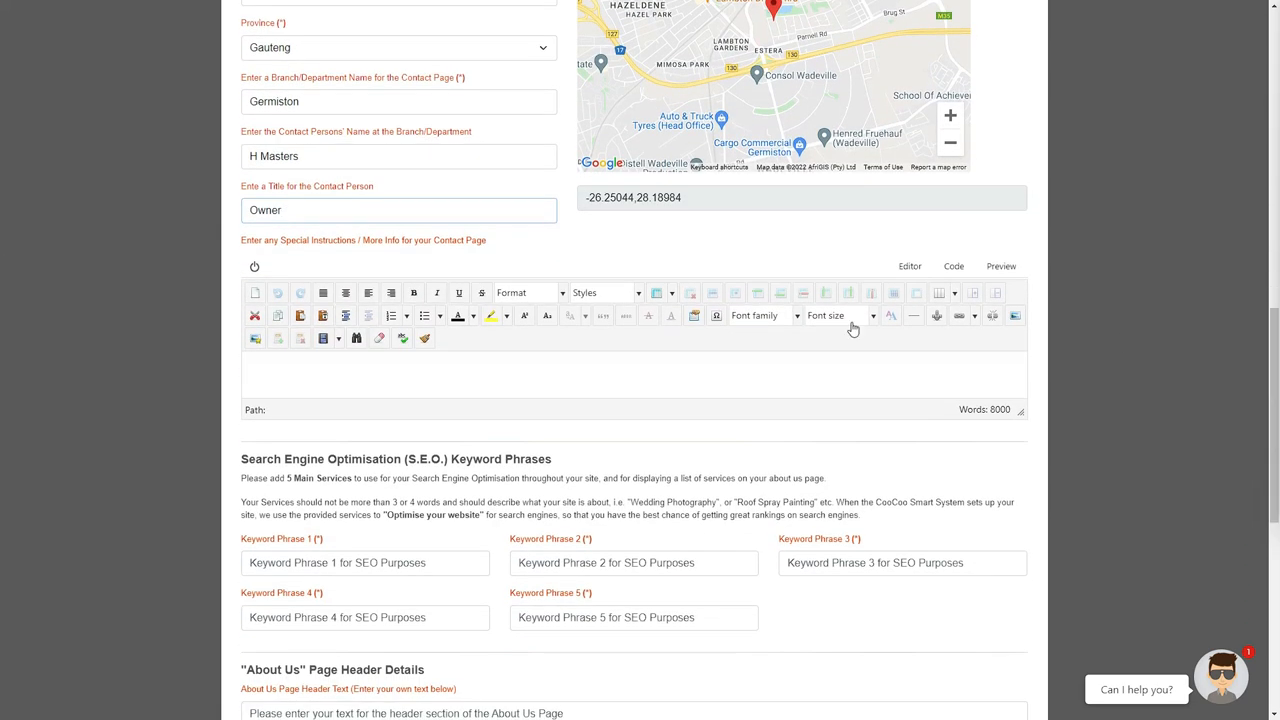
pyautogui.moveTo(312, 240)
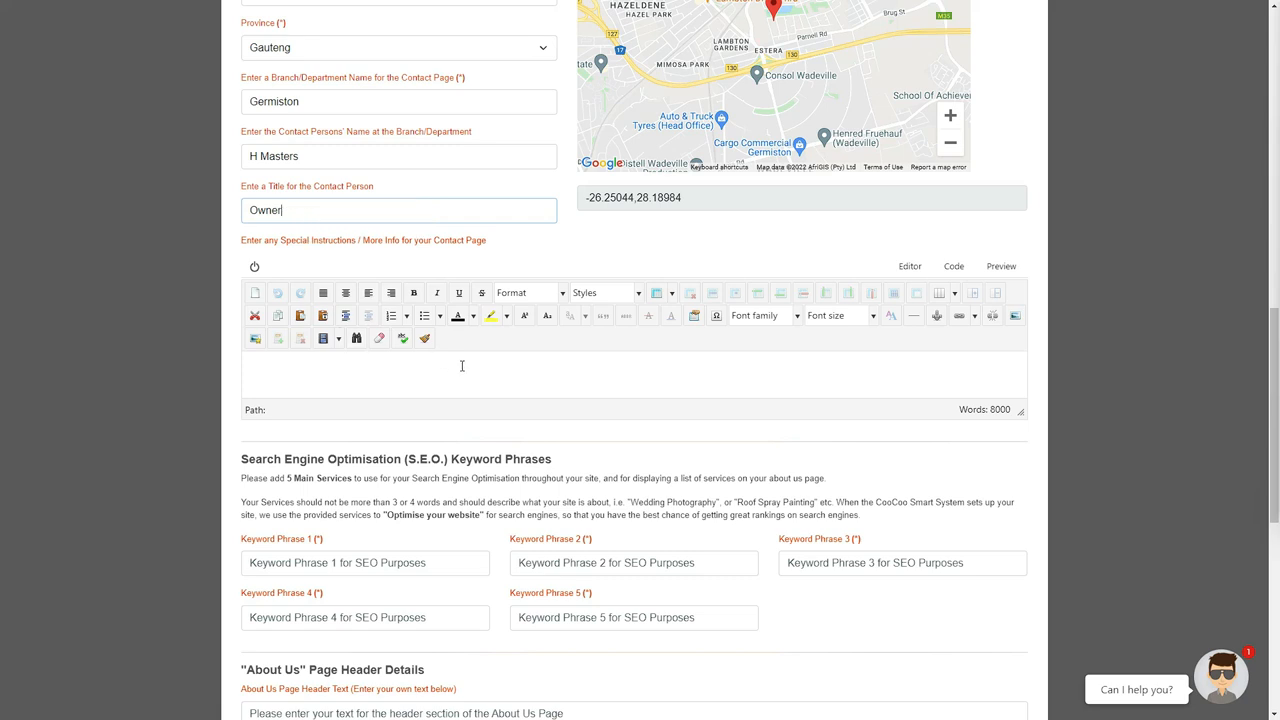
pyautogui.write('Please contact us on Whatsapp for a speedy response!')
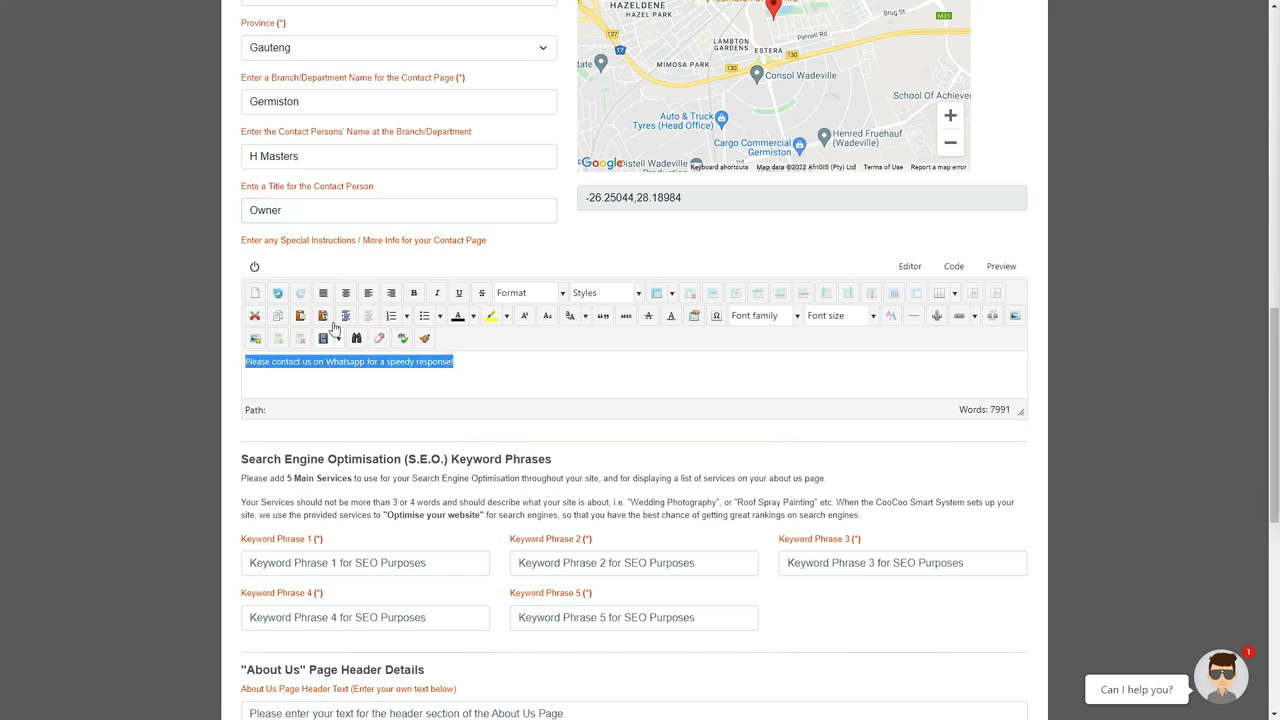
# Step: Format the instruction as bold, centred Heading 3 text
pyautogui.click(412, 292)
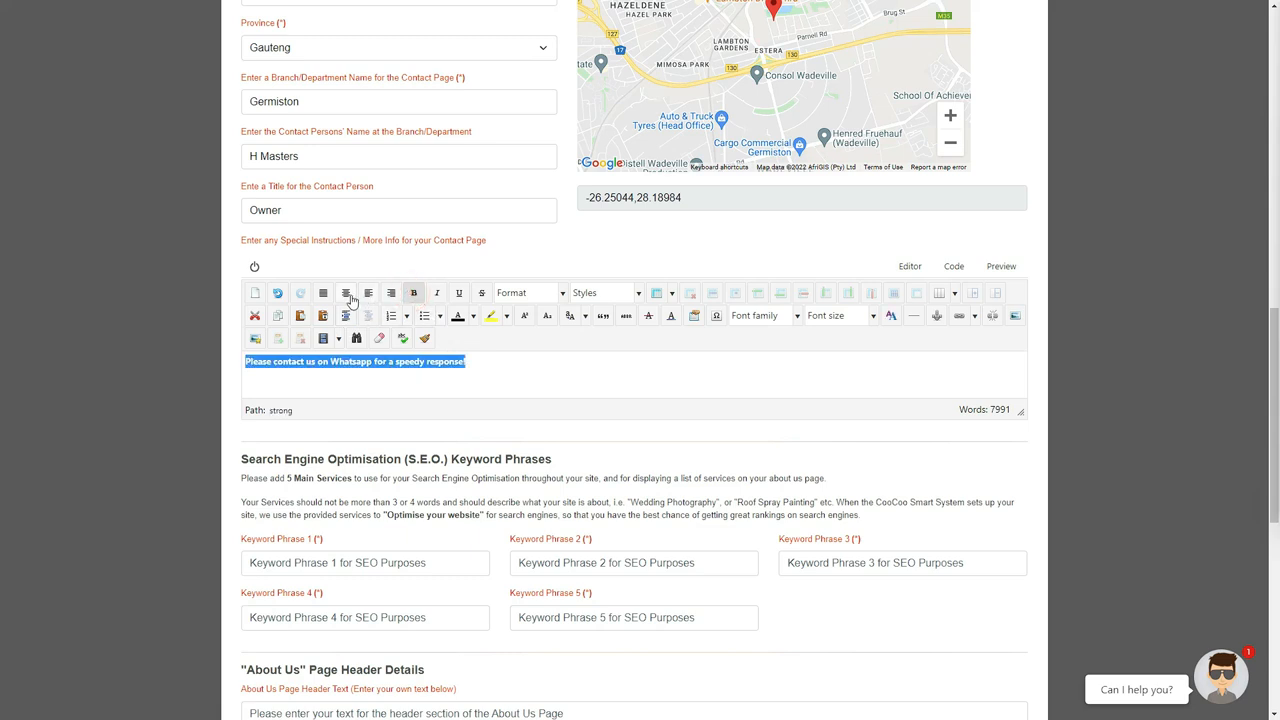
pyautogui.click(560, 292)
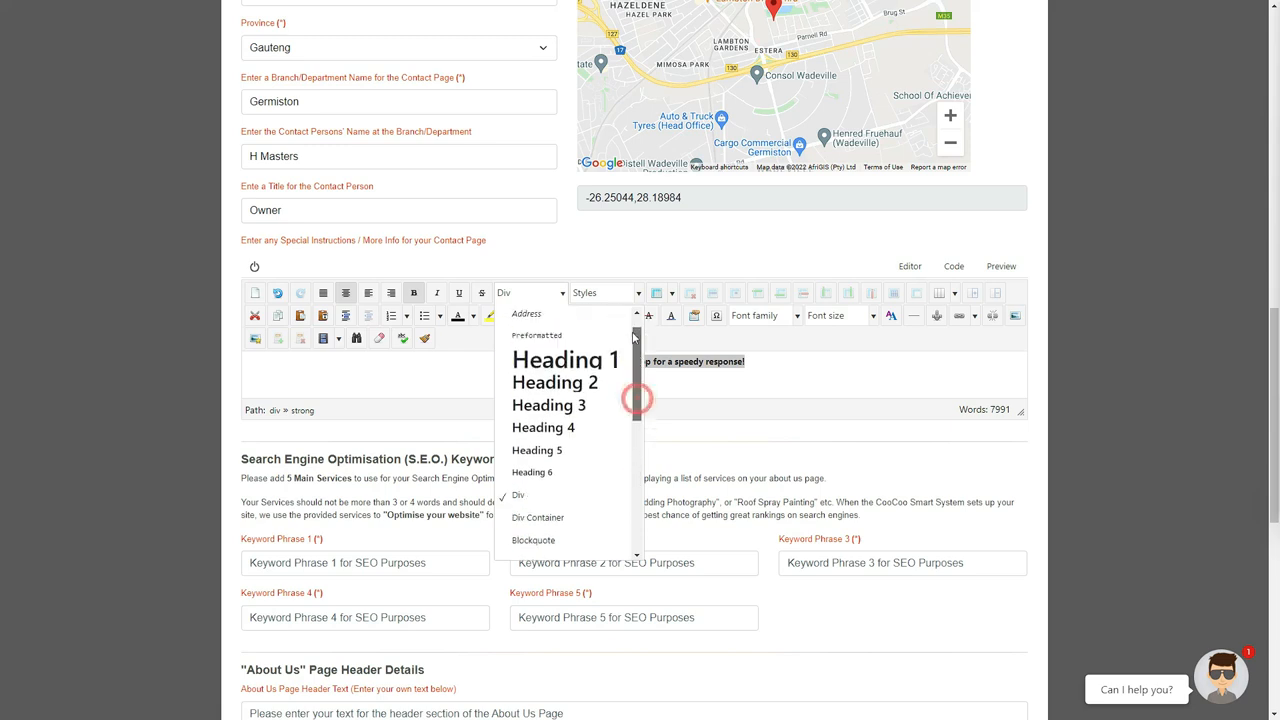
pyautogui.click(548, 404)
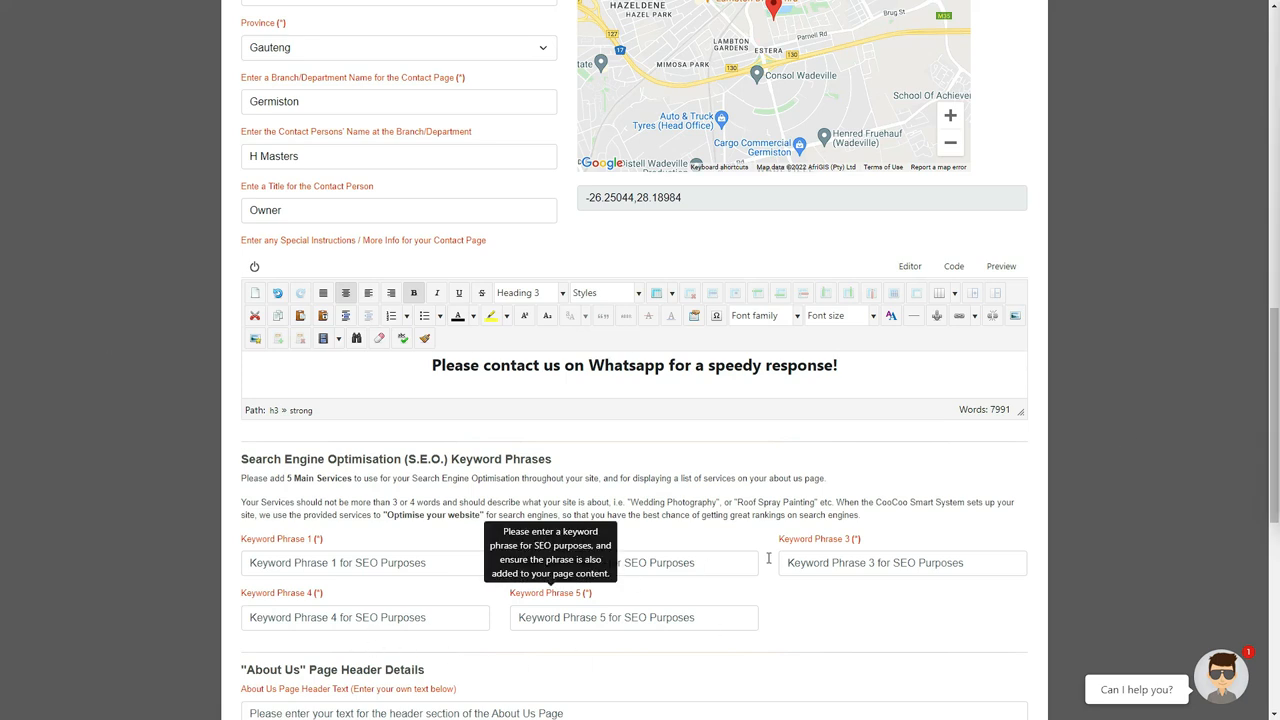
pyautogui.scroll(-3)
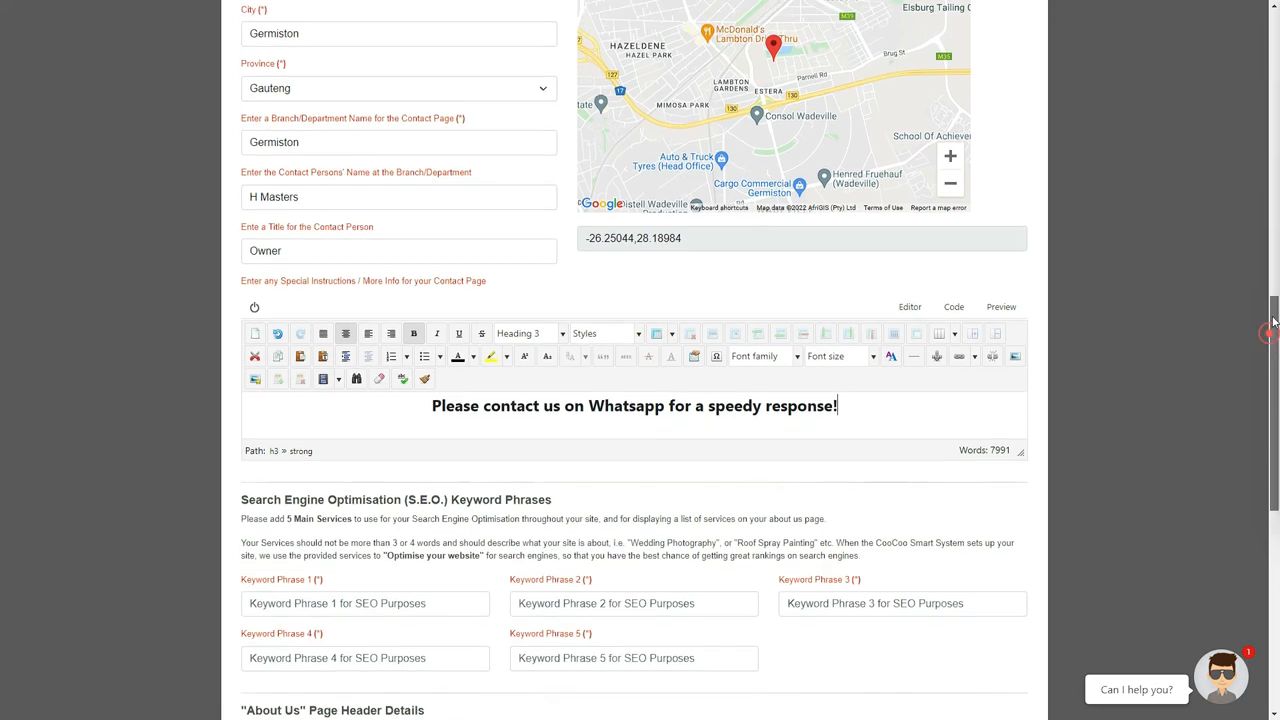
pyautogui.scroll(3)
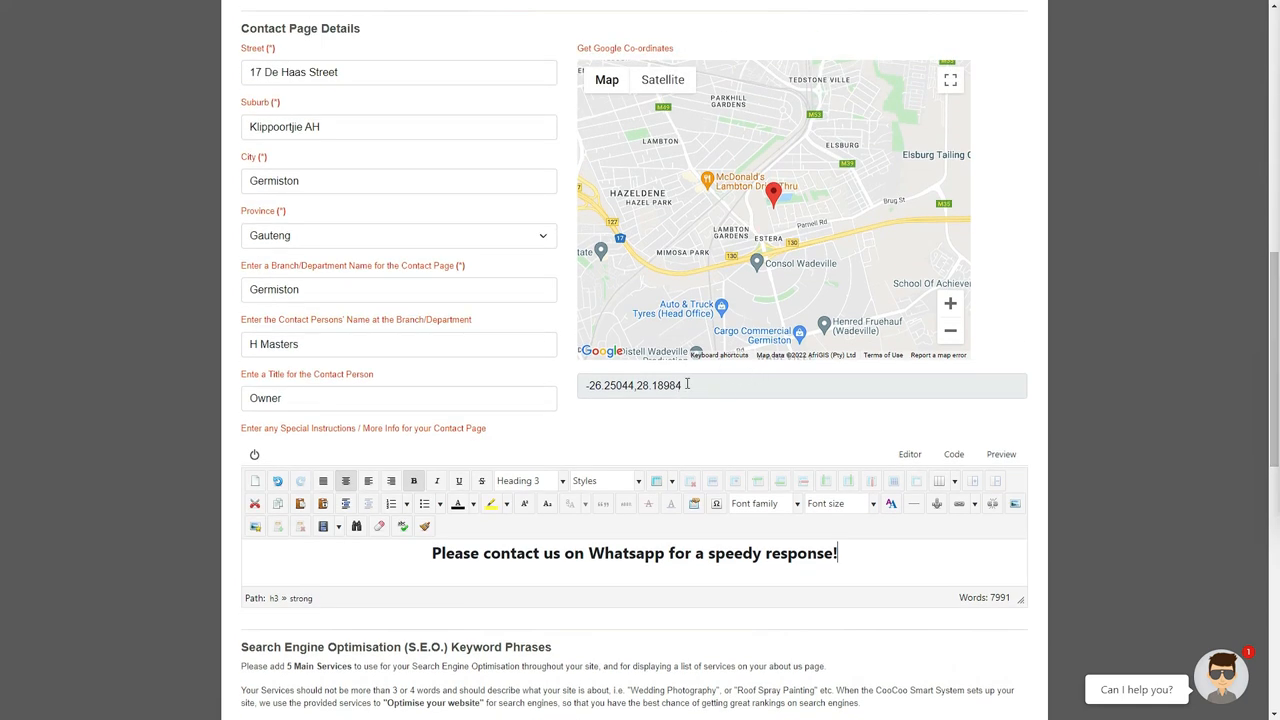
pyautogui.click(684, 226)
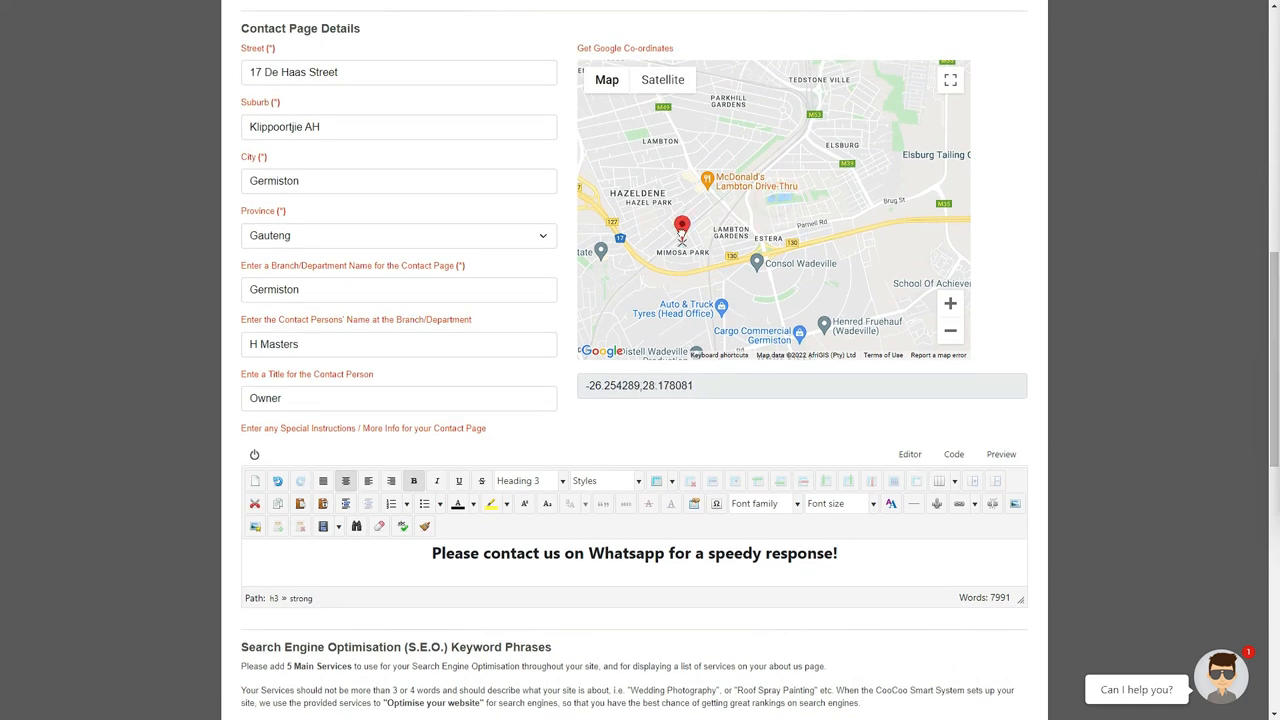
pyautogui.click(772, 192)
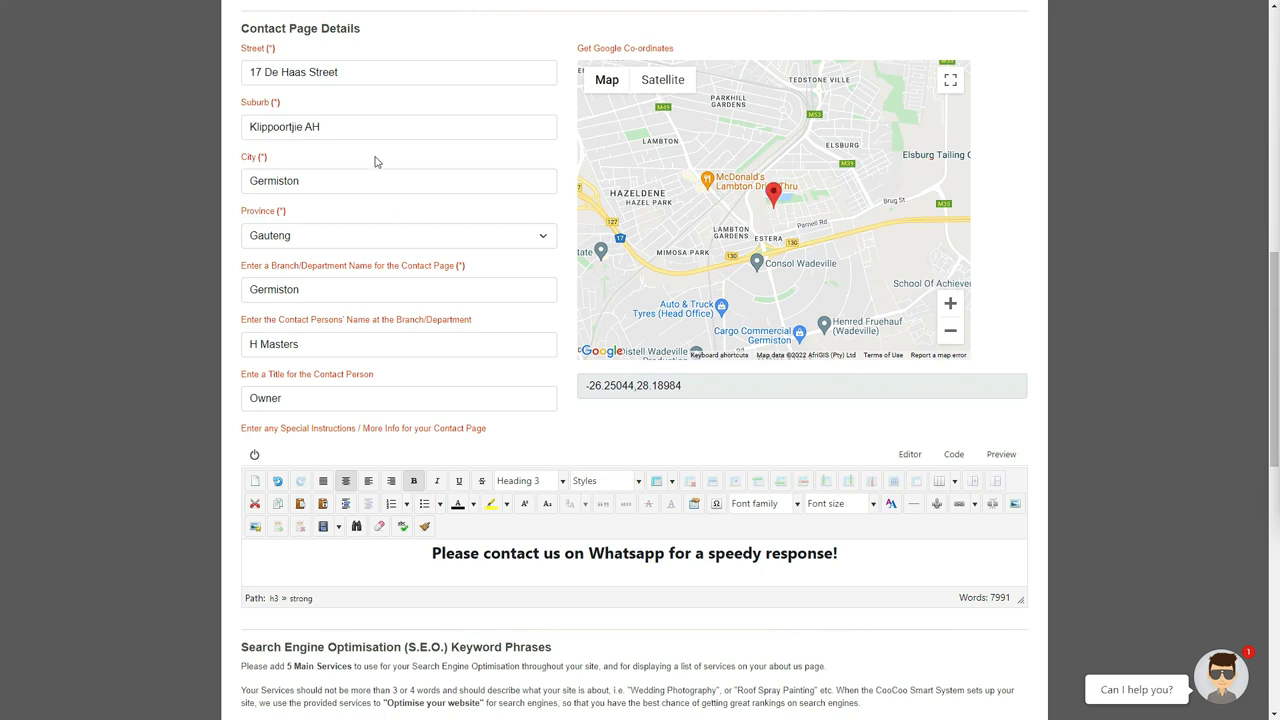
pyautogui.moveTo(714, 358)
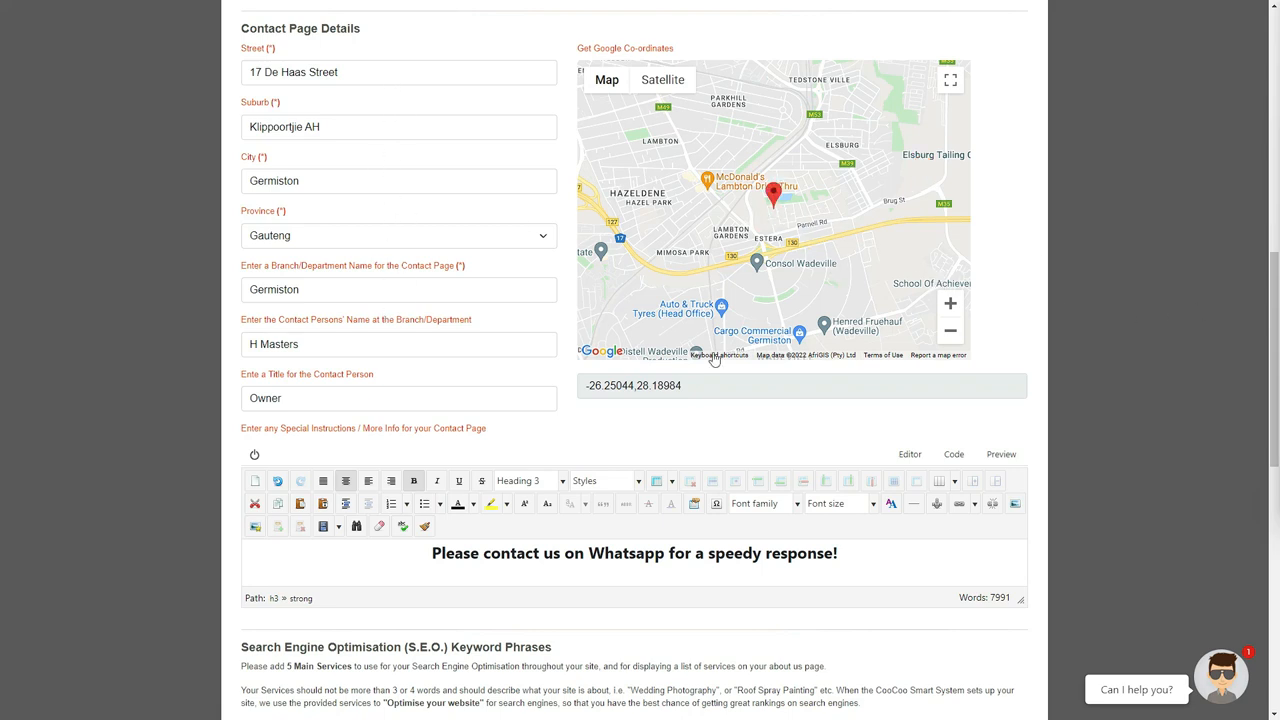
pyautogui.scroll(-3)
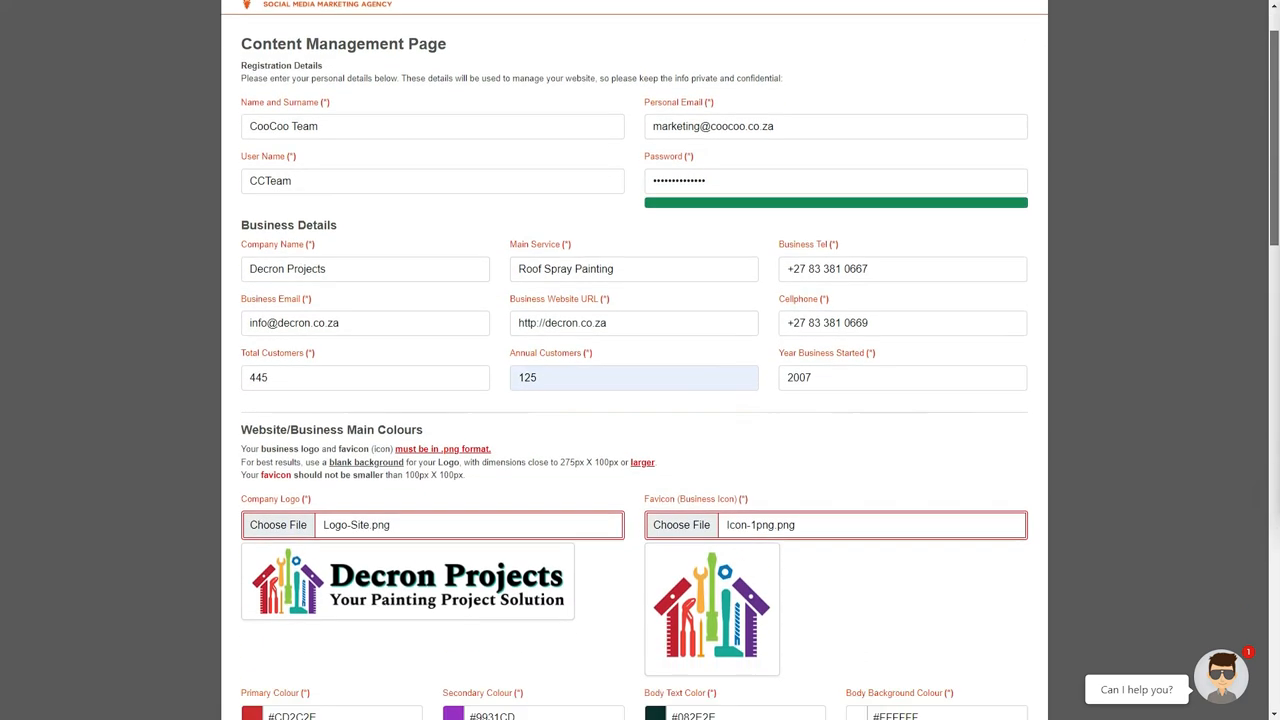
pyautogui.scroll(-3)
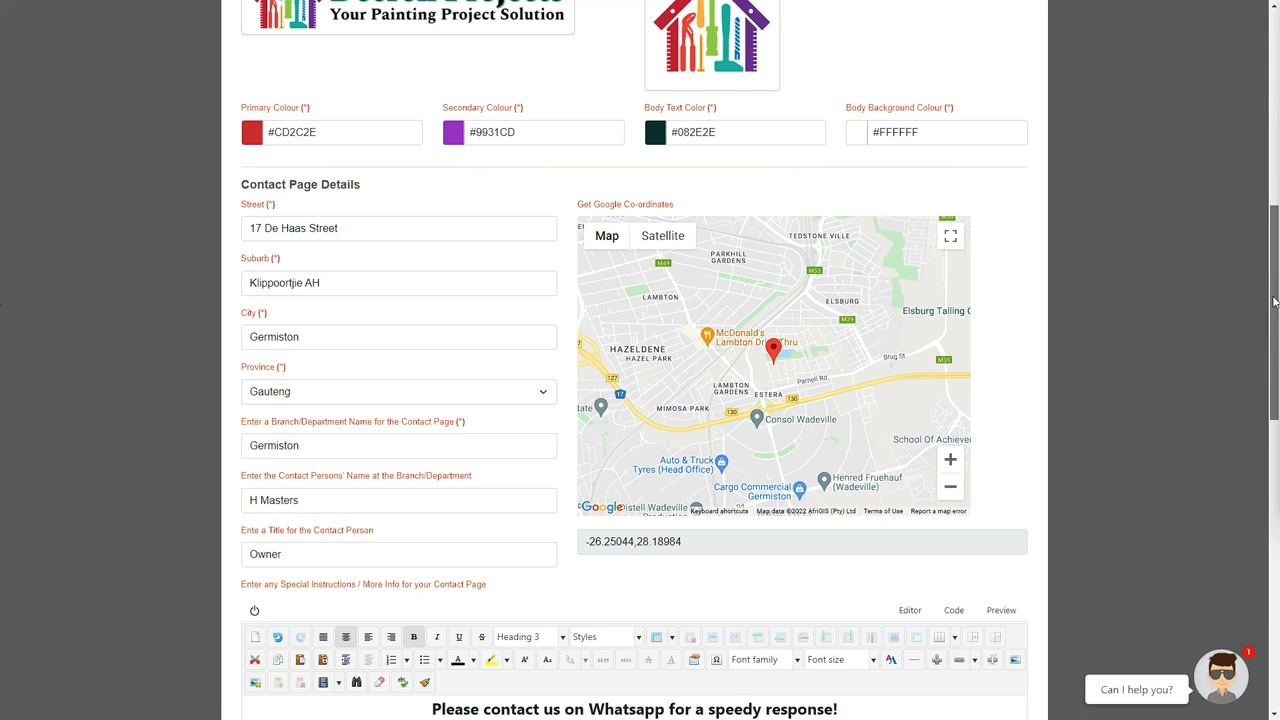
# Step: Fill Keyword Phrase 1 with the autofill suggestion Roof Painting
pyautogui.scroll(-3)
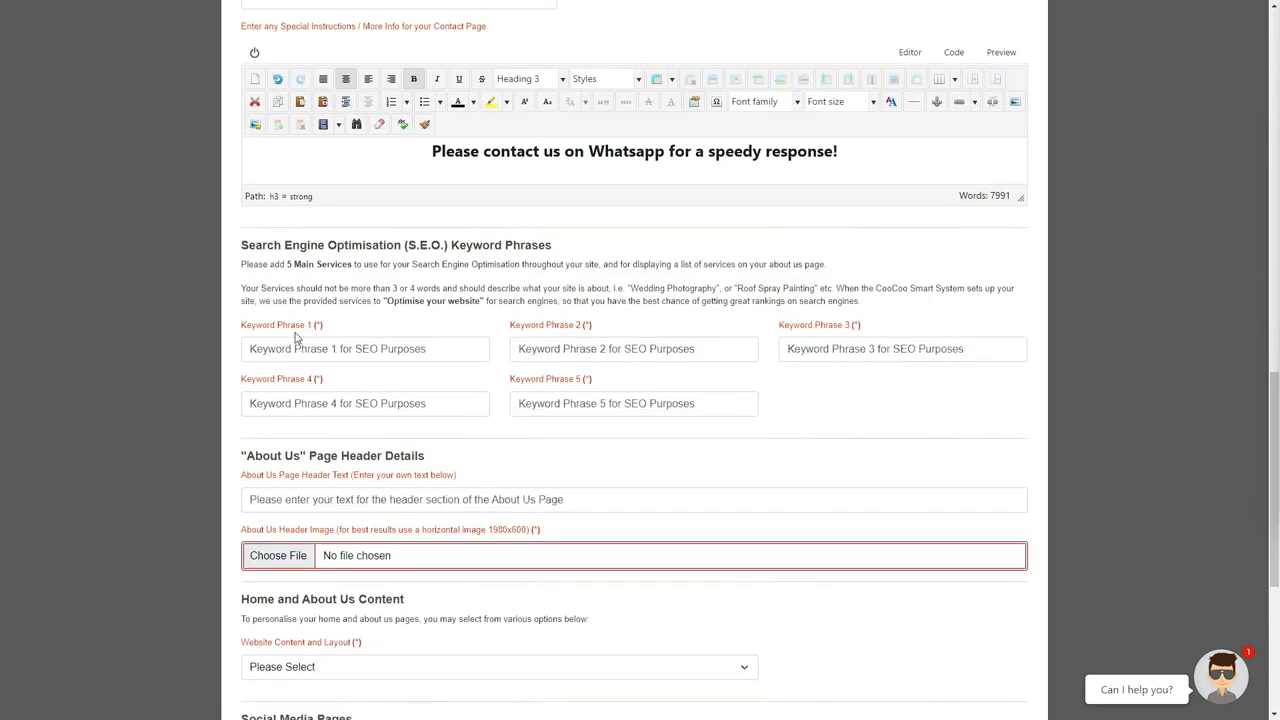
pyautogui.moveTo(296, 332)
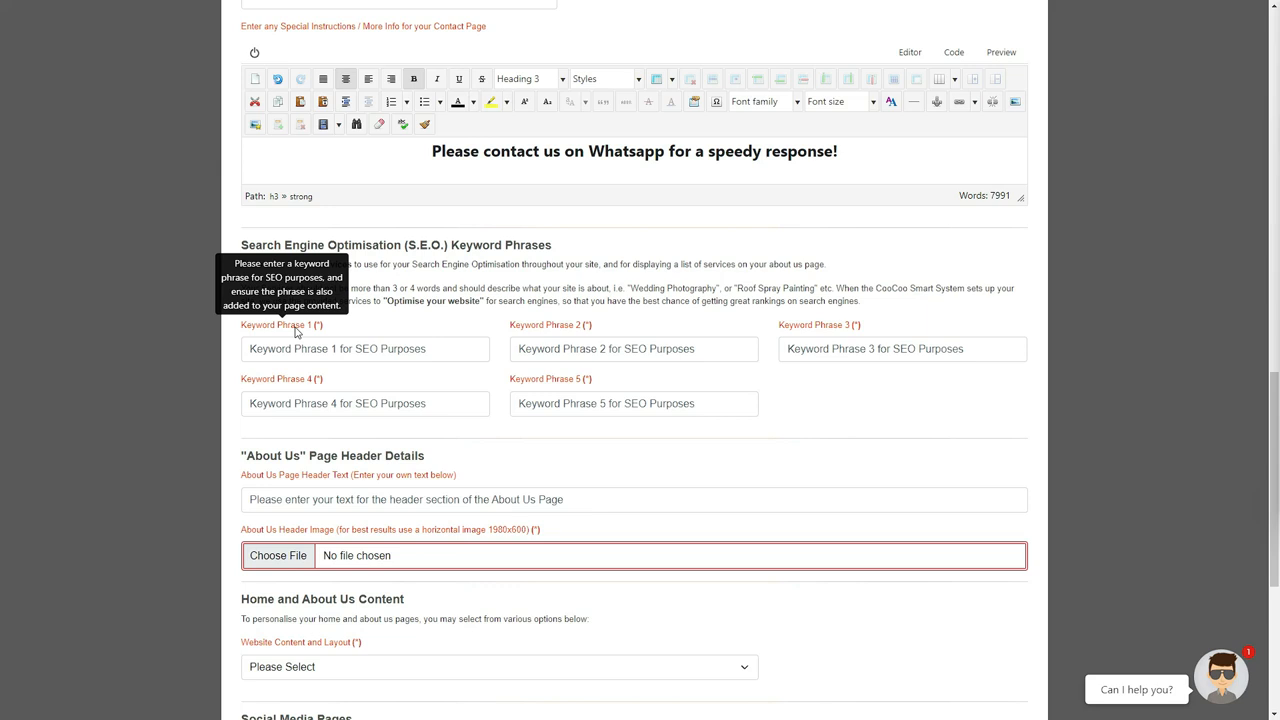
pyautogui.moveTo(404, 332)
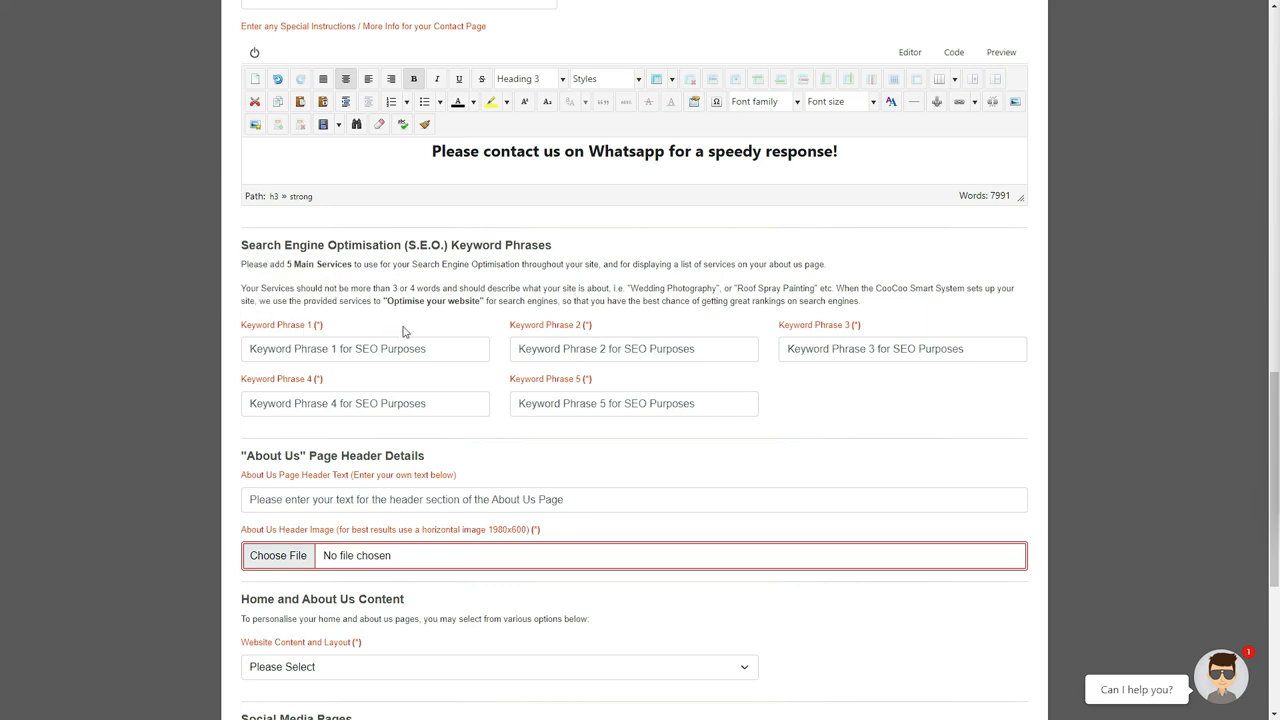
pyautogui.moveTo(552, 336)
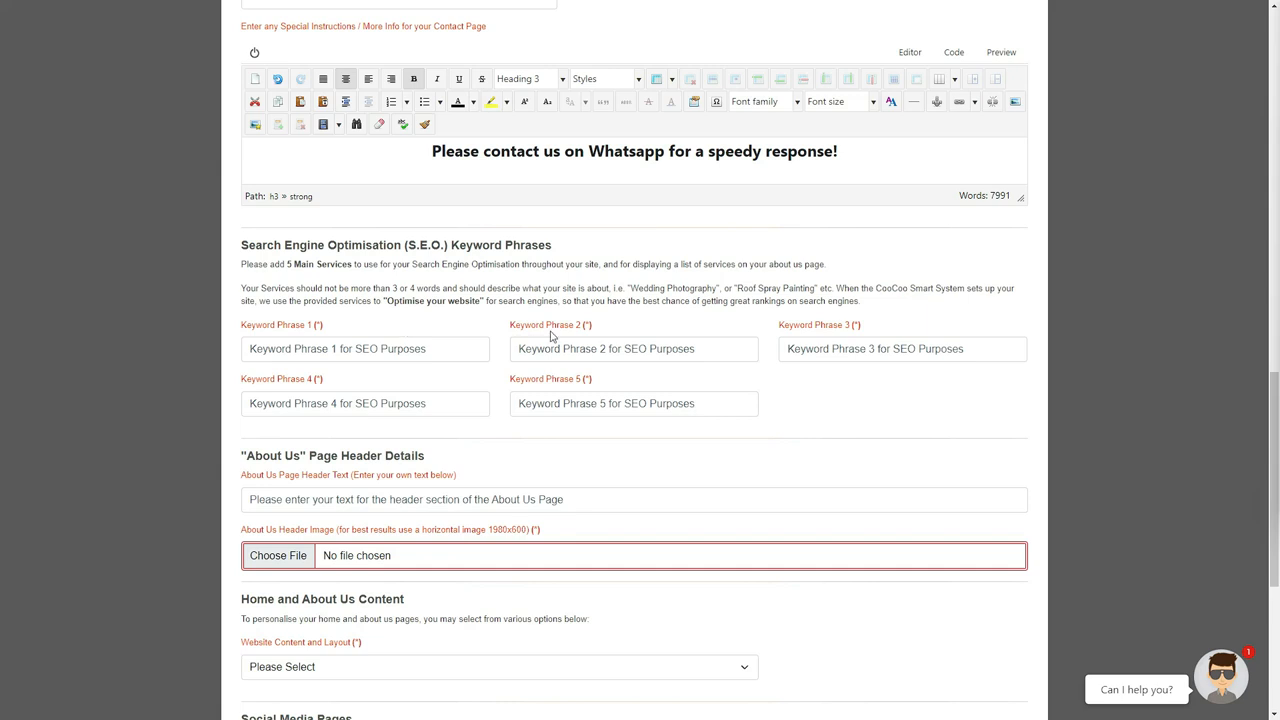
pyautogui.moveTo(804, 332)
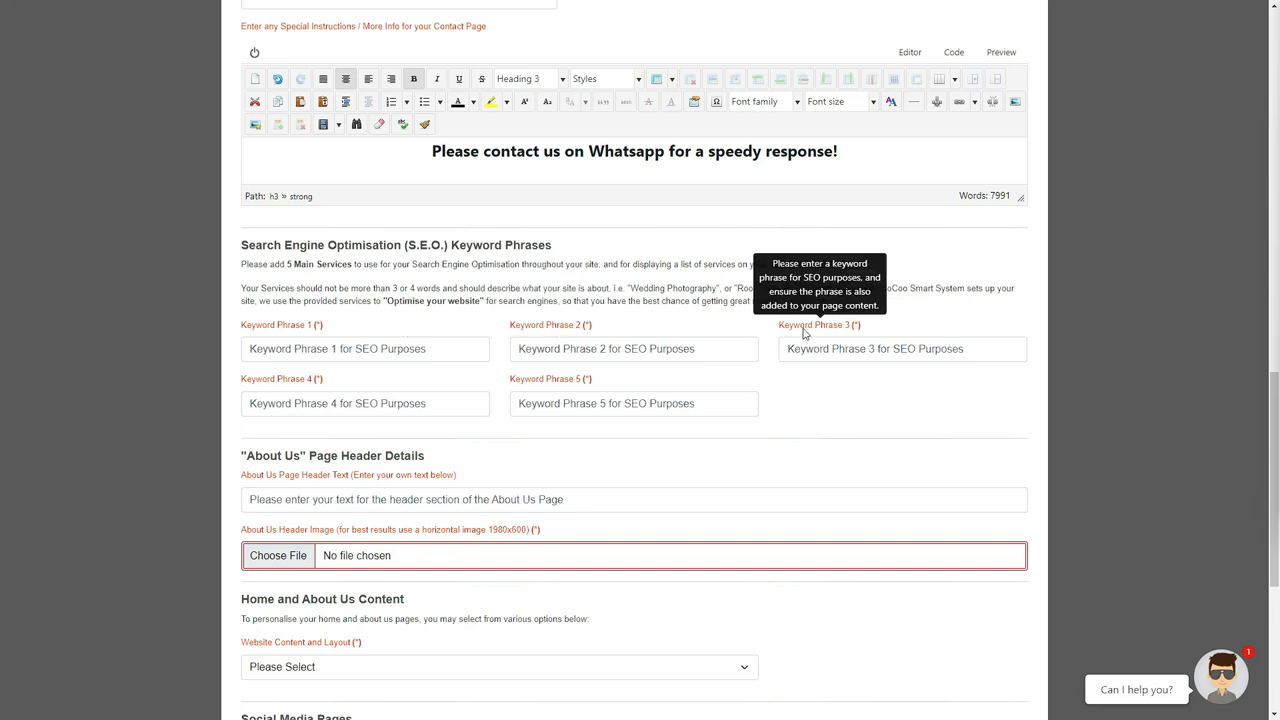
pyautogui.moveTo(316, 380)
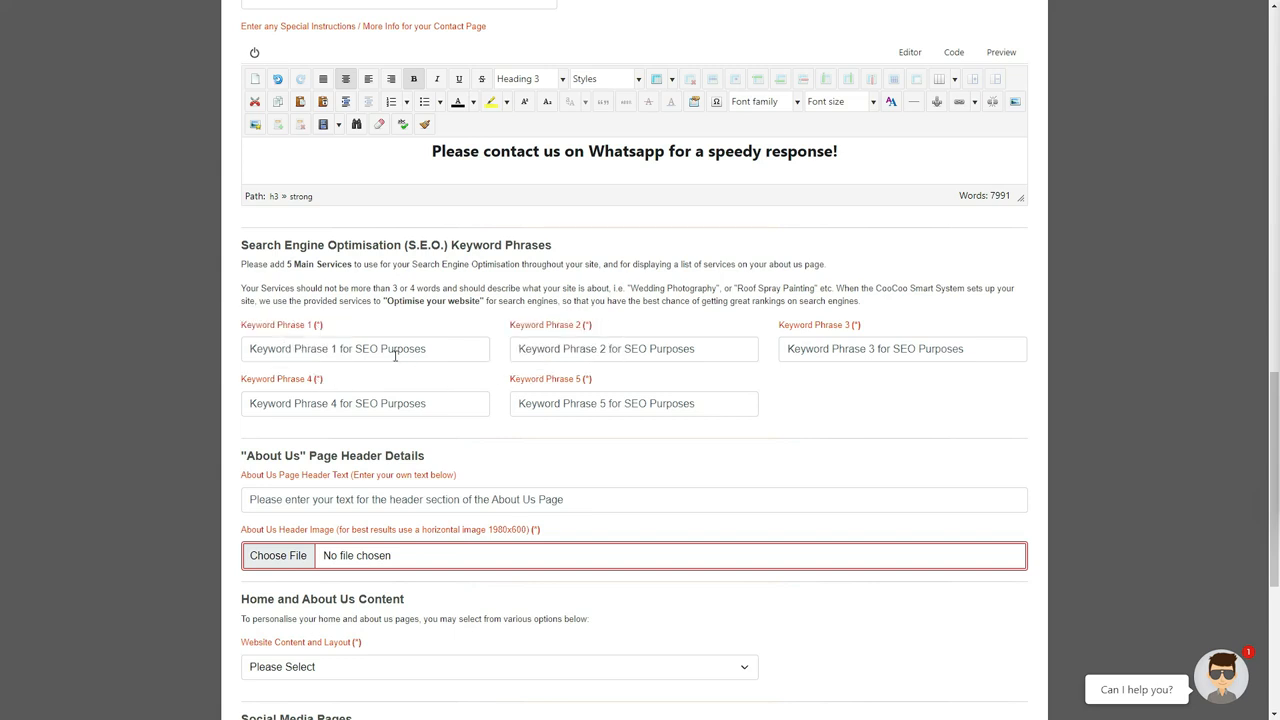
pyautogui.click(364, 348)
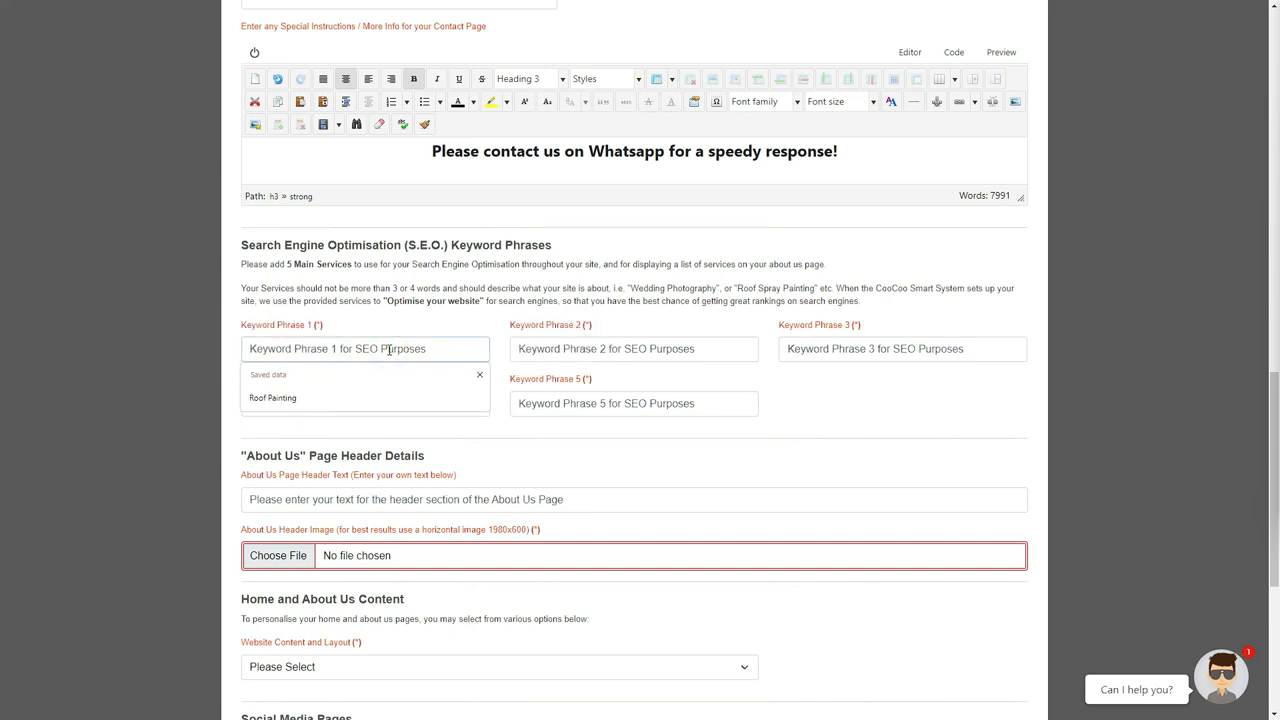
pyautogui.click(272, 396)
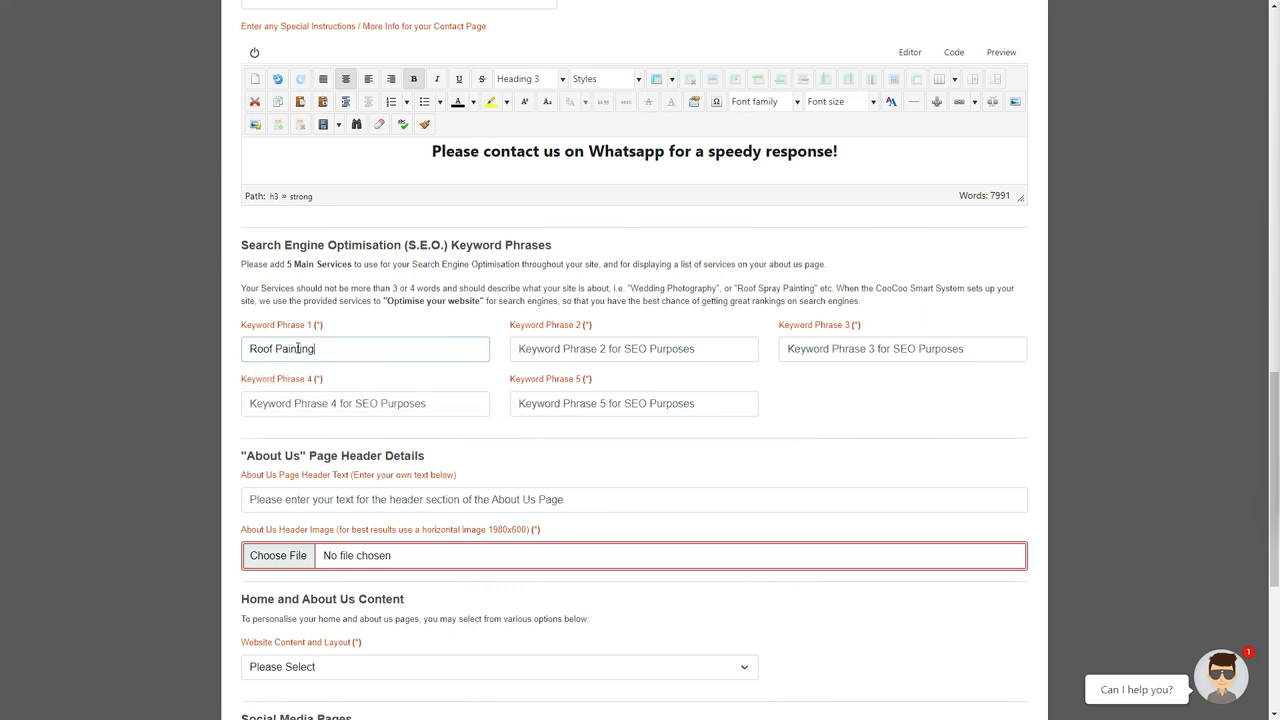
pyautogui.moveTo(568, 336)
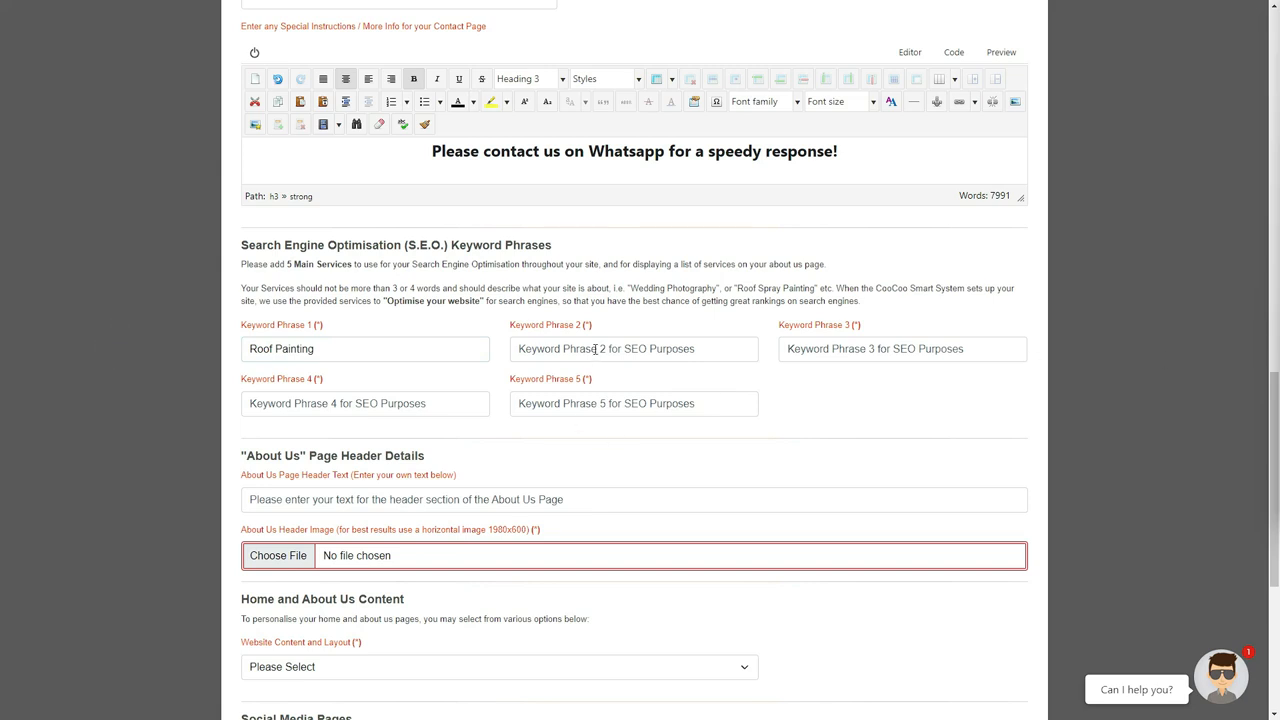
# Step: Add the keyword phrases Water proofing, Roof Repairs and Roof Pressure Washing
pyautogui.write('Water proofing')
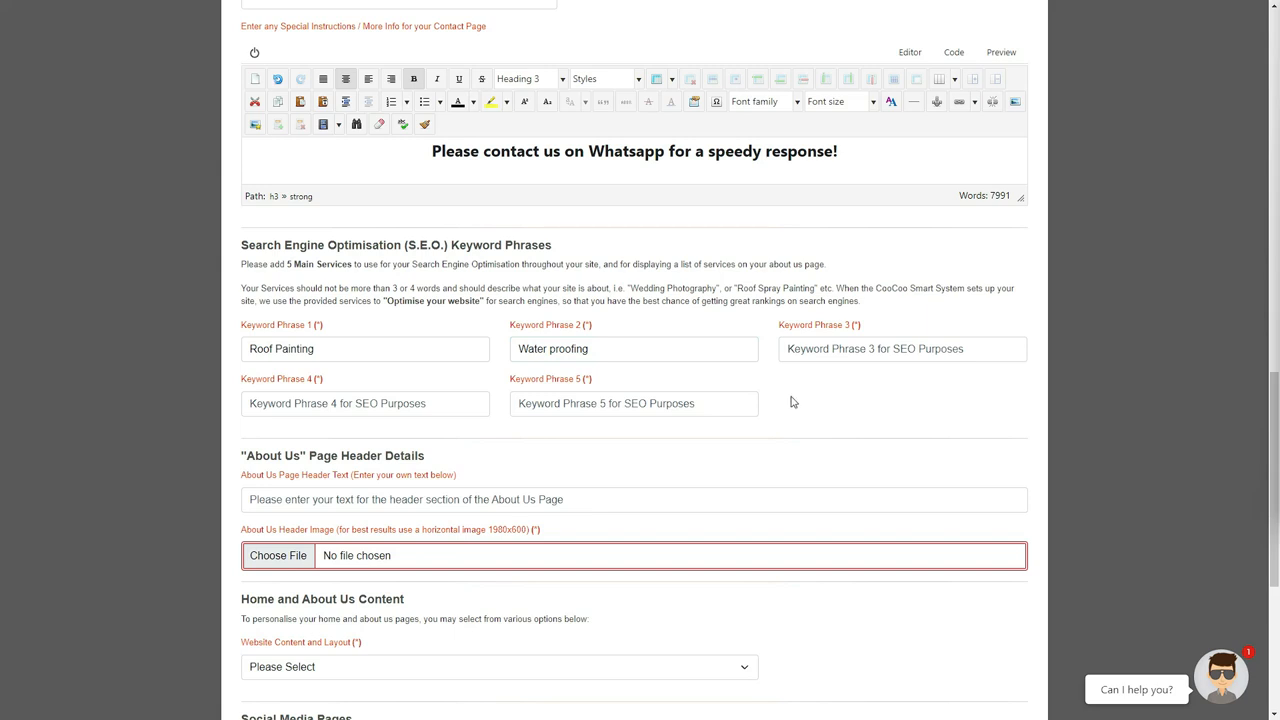
pyautogui.write('Roof Repairs')
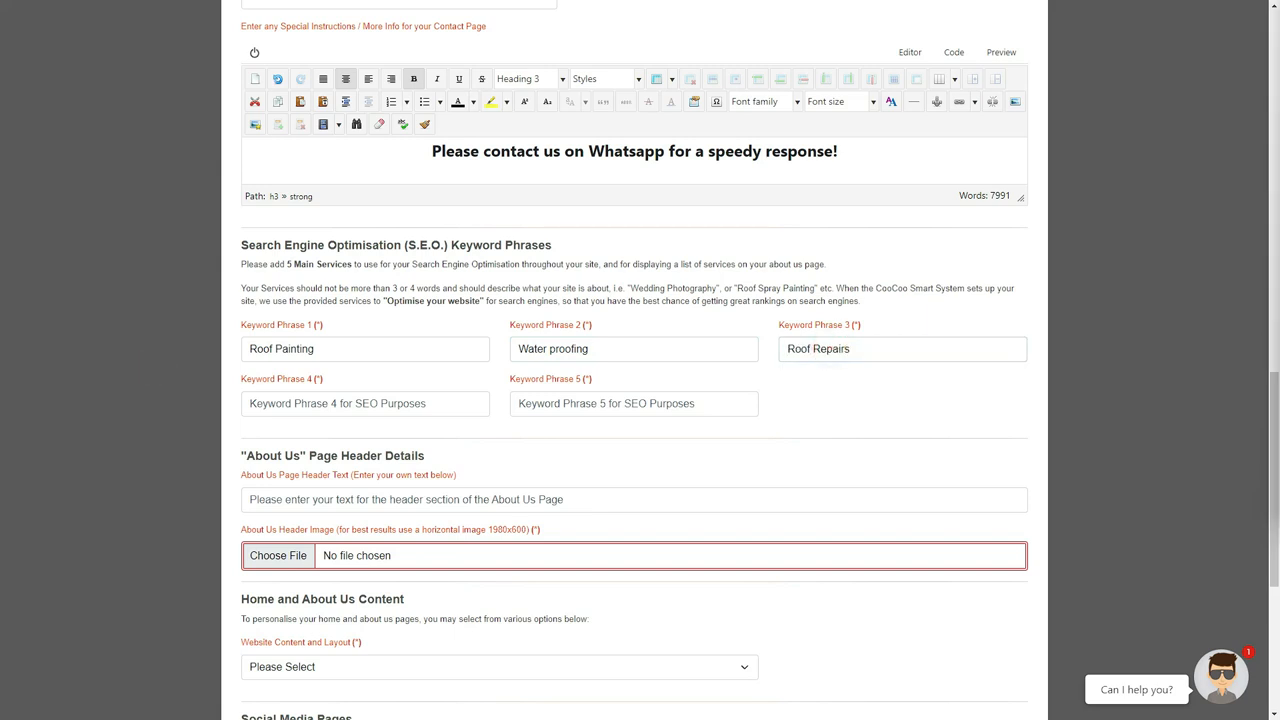
pyautogui.write('Roof Pressure Washing')
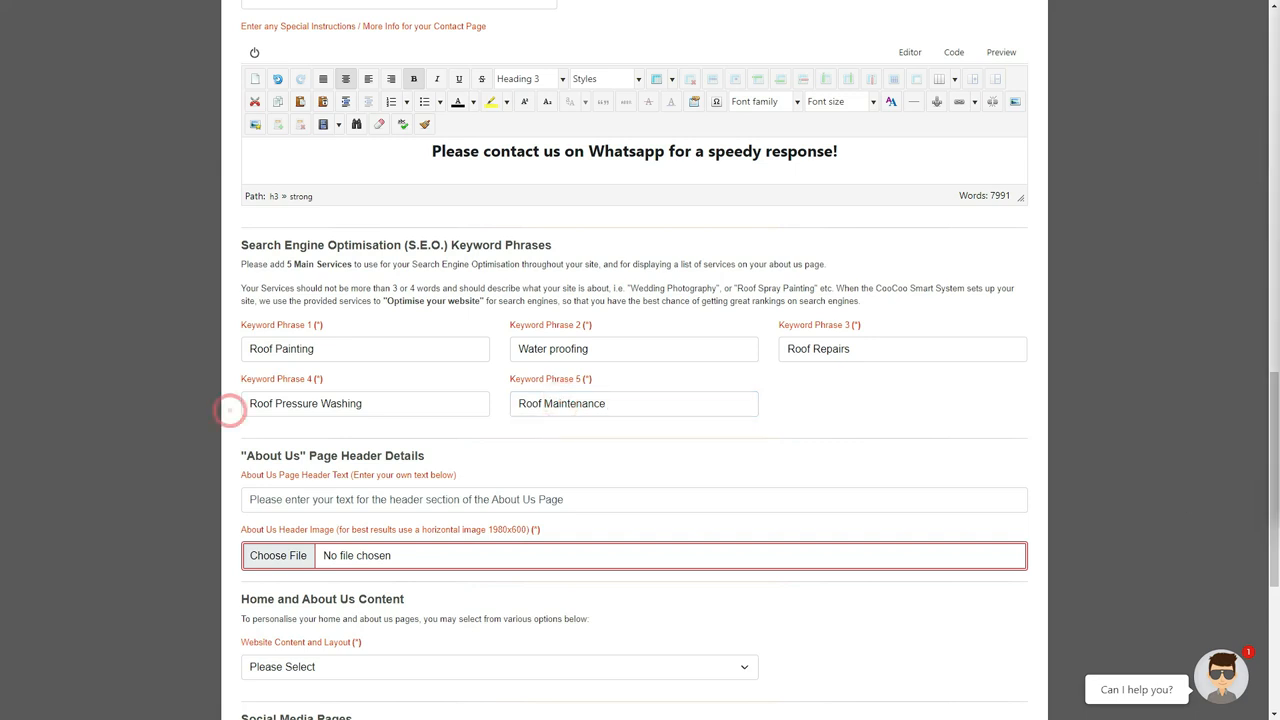
# Step: Fill the About Us header text with the saved Decron Projects exceptional roofing services sentence
pyautogui.click(634, 500)
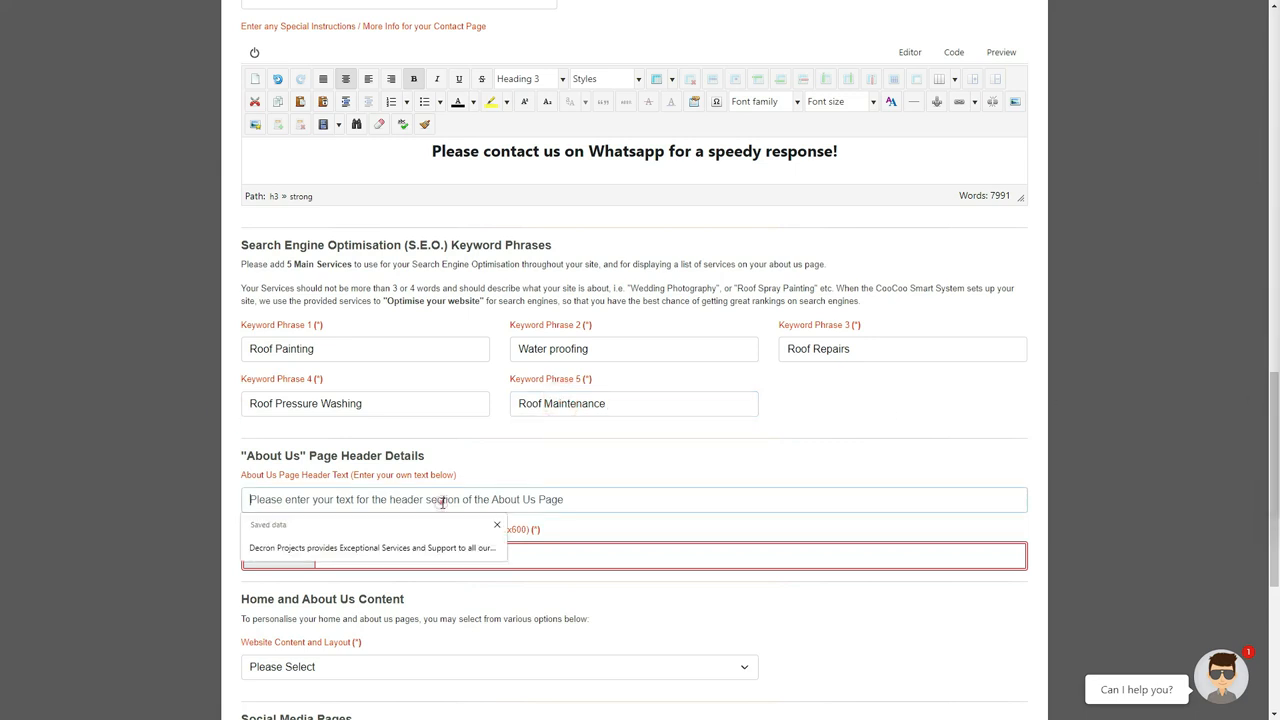
pyautogui.click(372, 548)
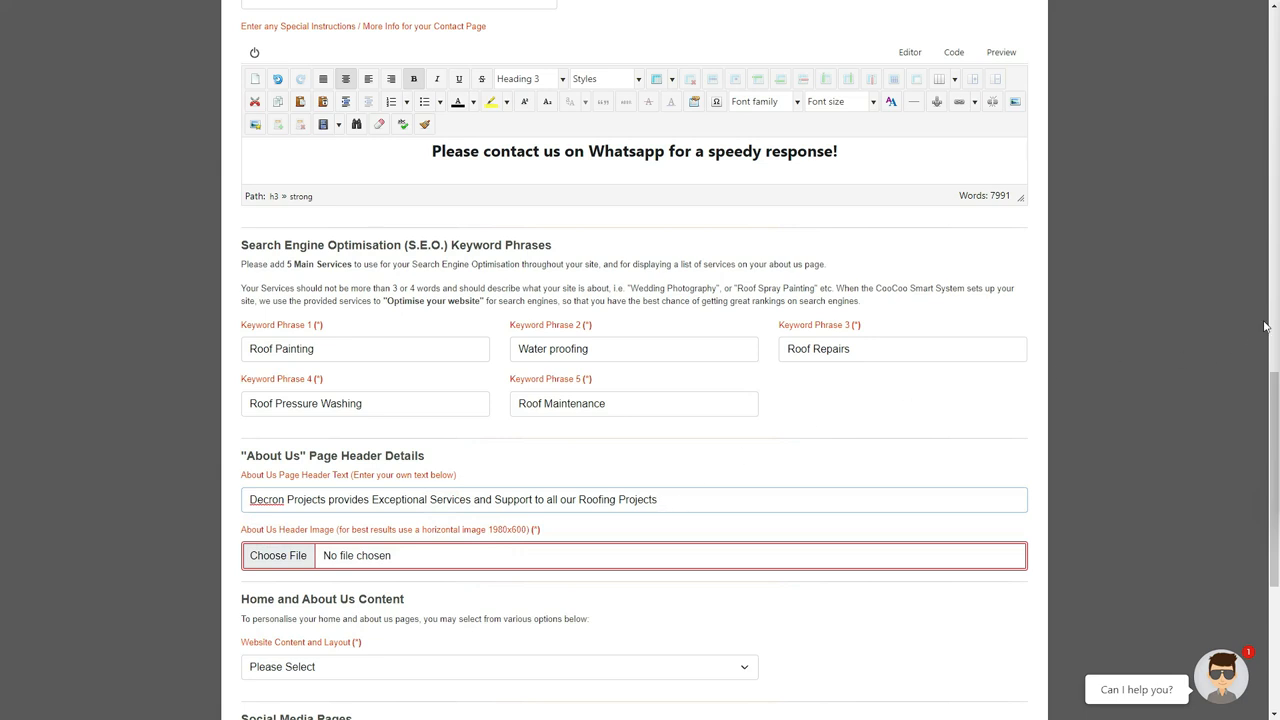
pyautogui.scroll(-3)
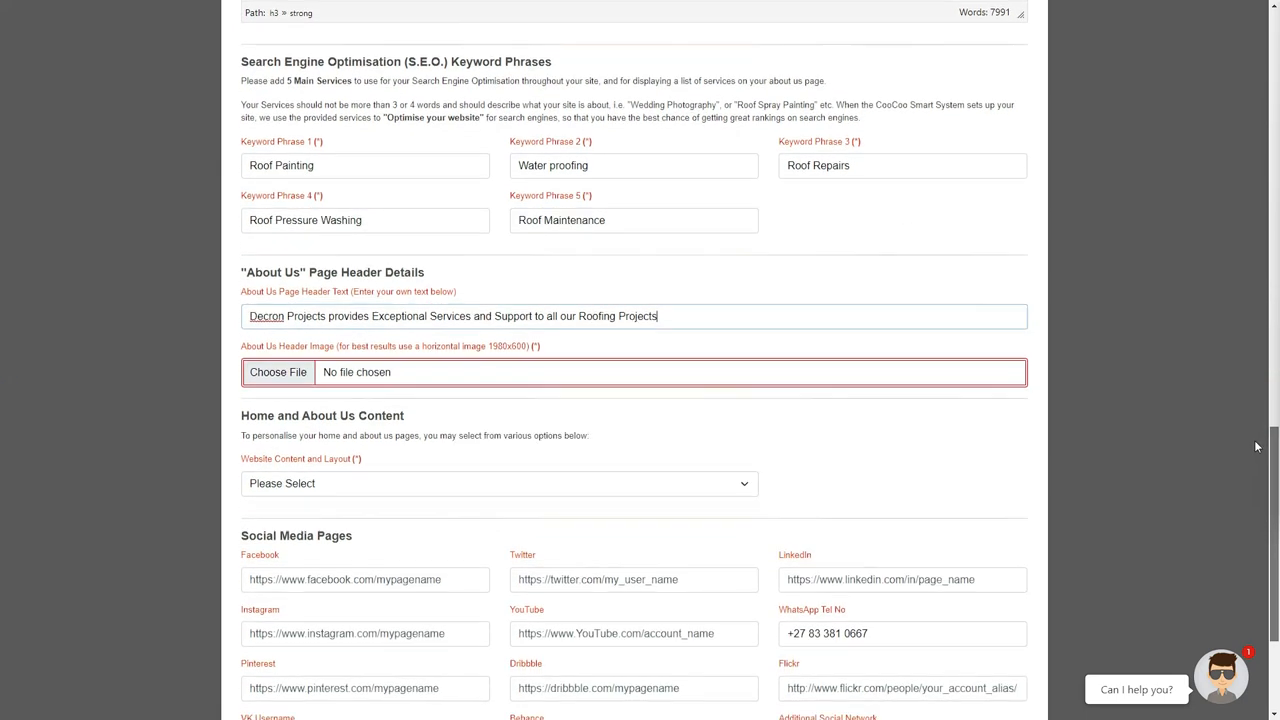
pyautogui.scroll(-3)
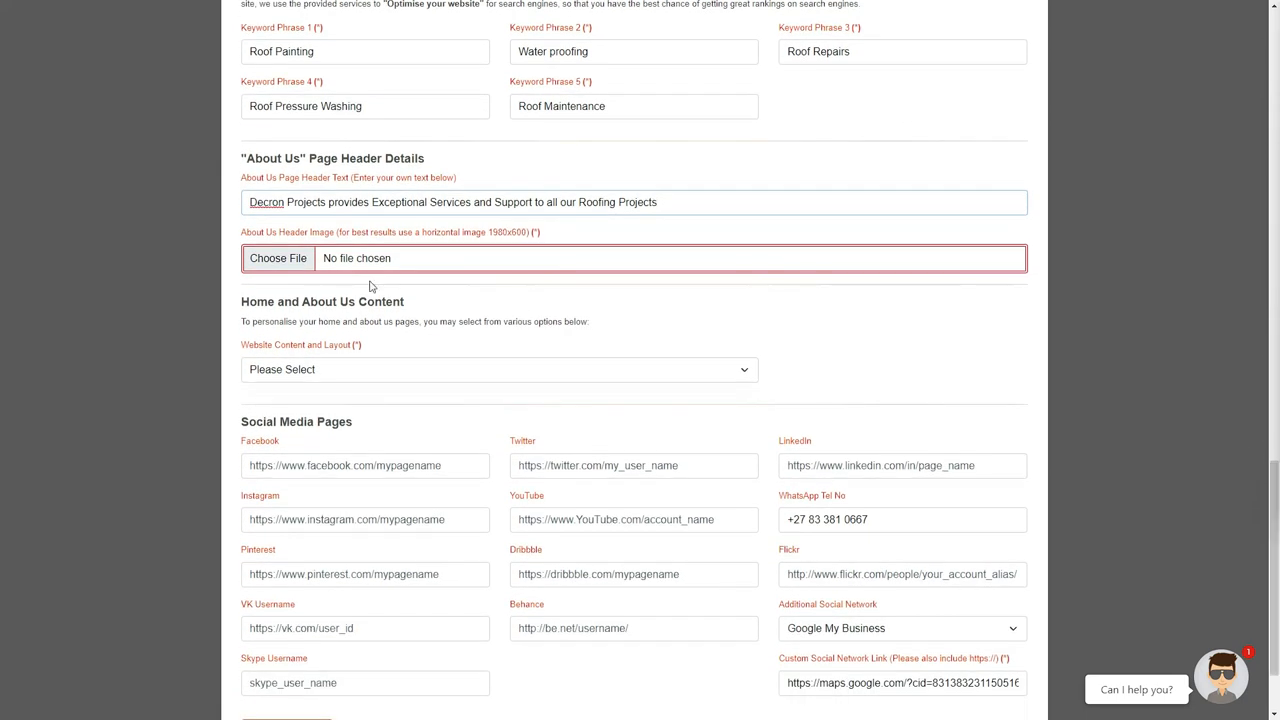
pyautogui.moveTo(324, 232)
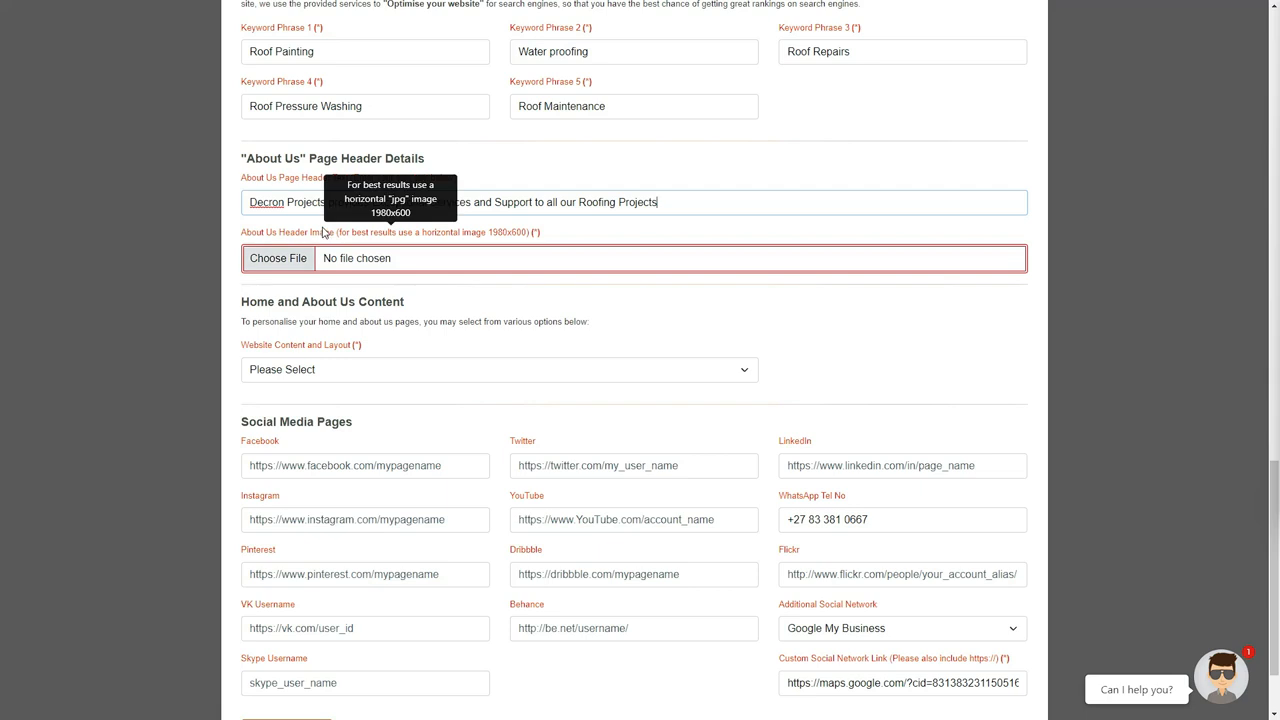
# Step: Choose architecture 175.jpg from the Header folder as the About Us header image
pyautogui.click(278, 258)
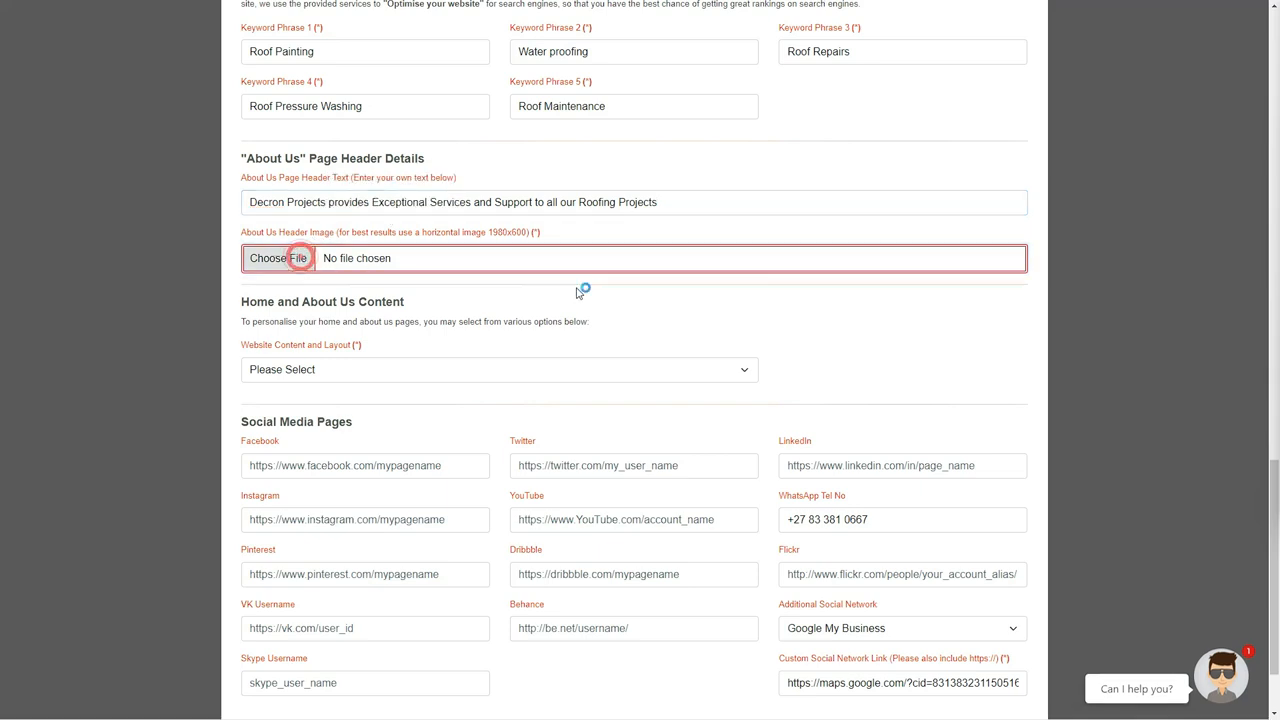
pyautogui.click(278, 258)
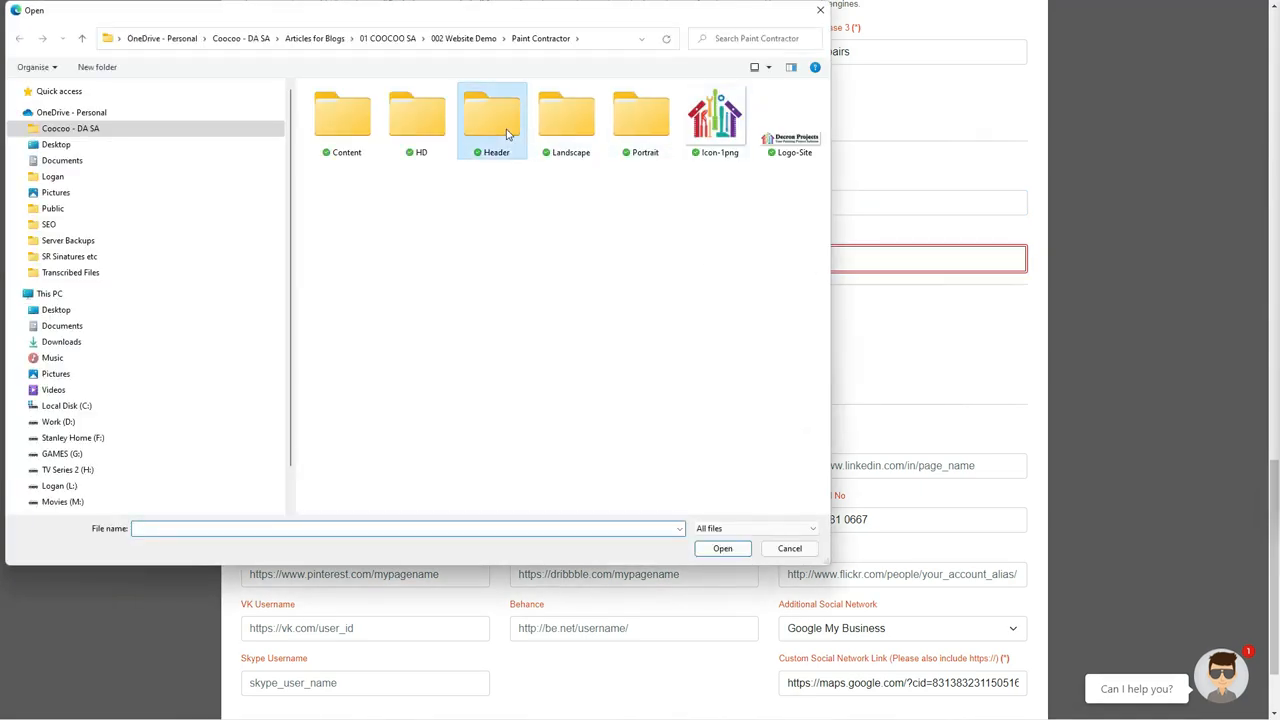
pyautogui.doubleClick(492, 114)
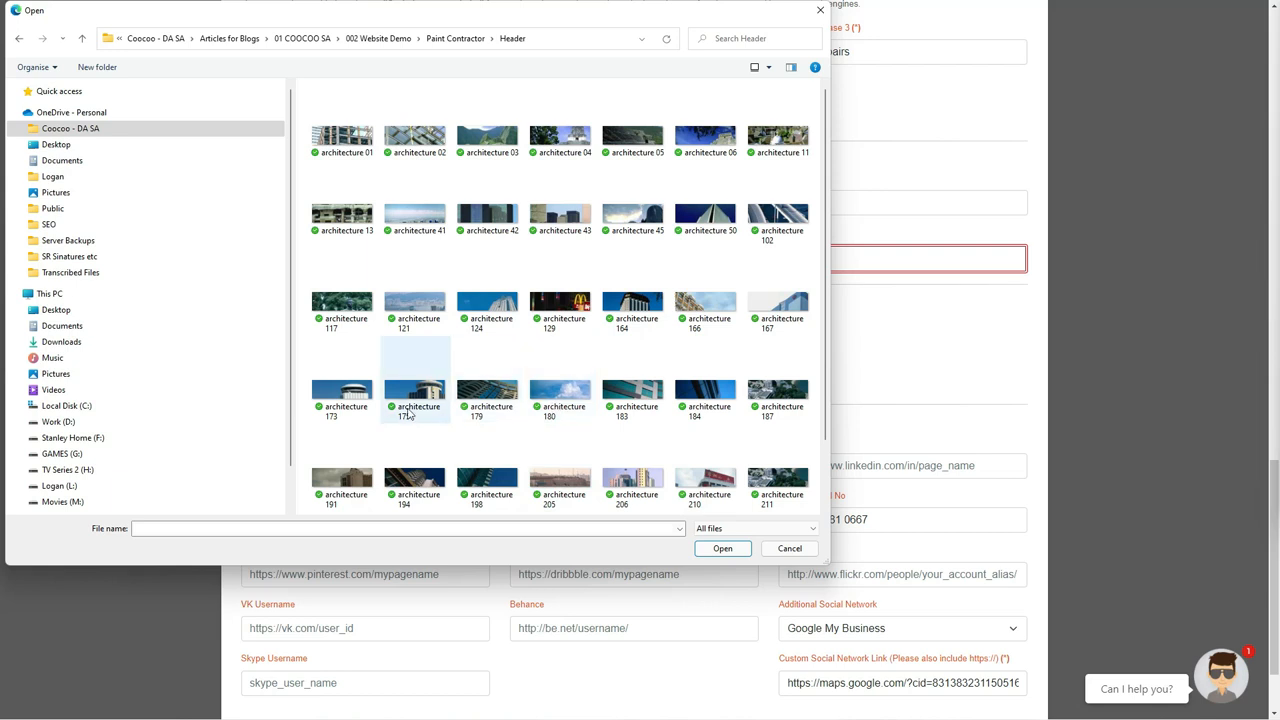
pyautogui.click(722, 548)
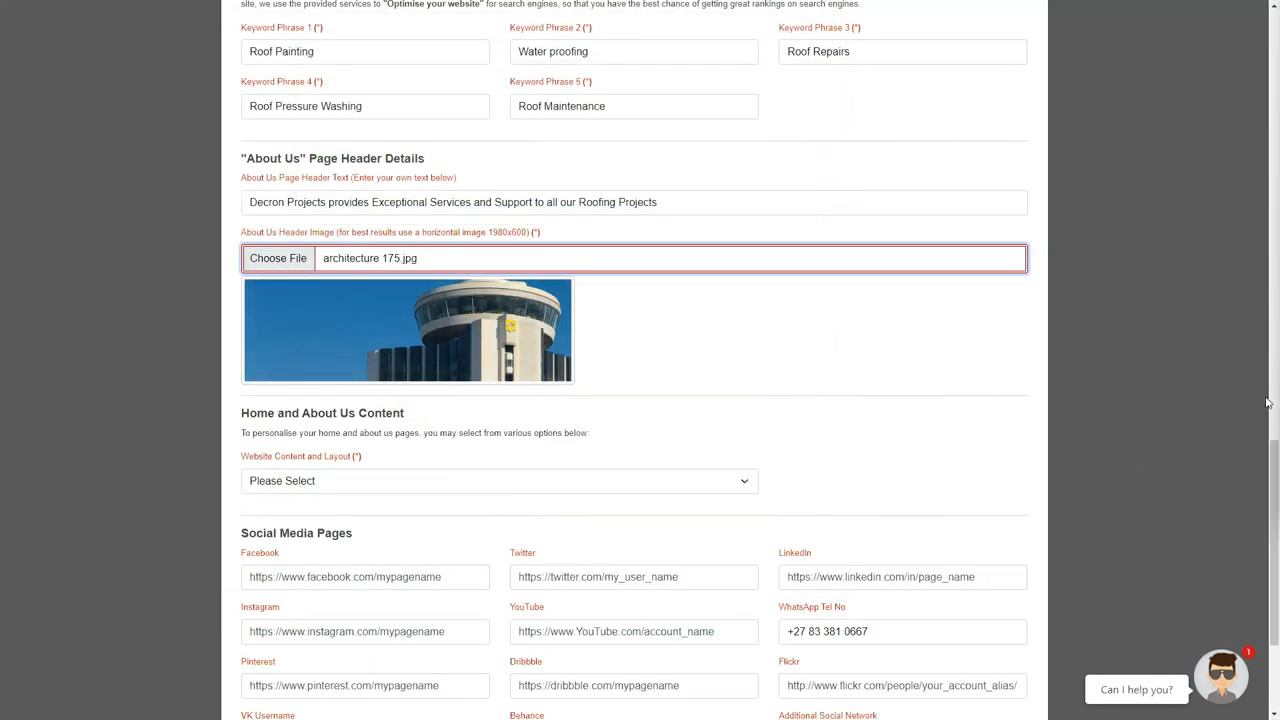
pyautogui.scroll(-3)
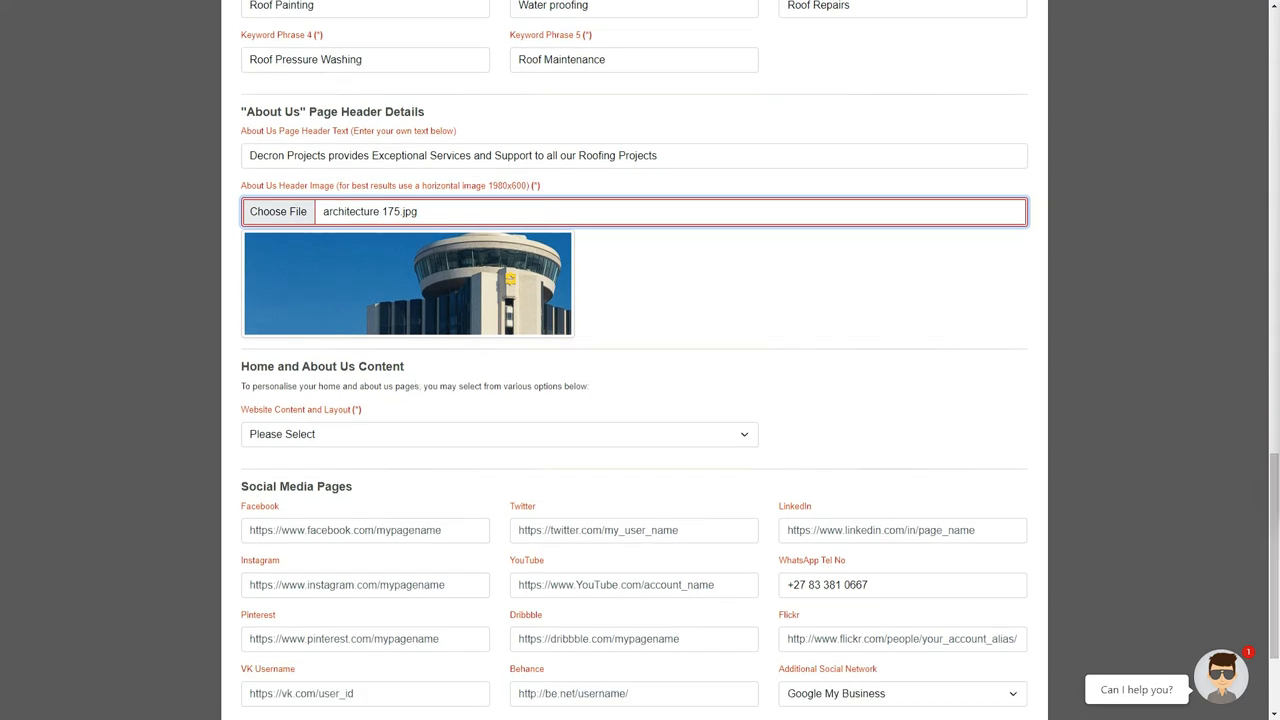
pyautogui.scroll(-3)
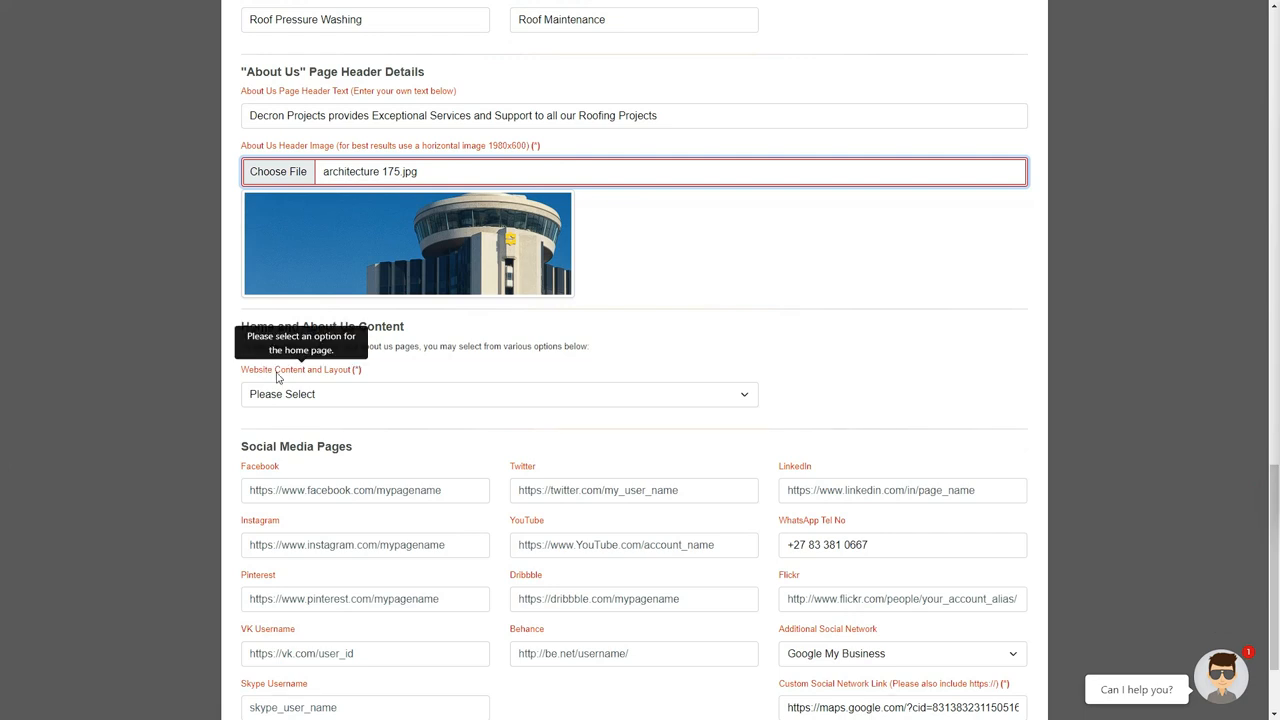
pyautogui.moveTo(336, 374)
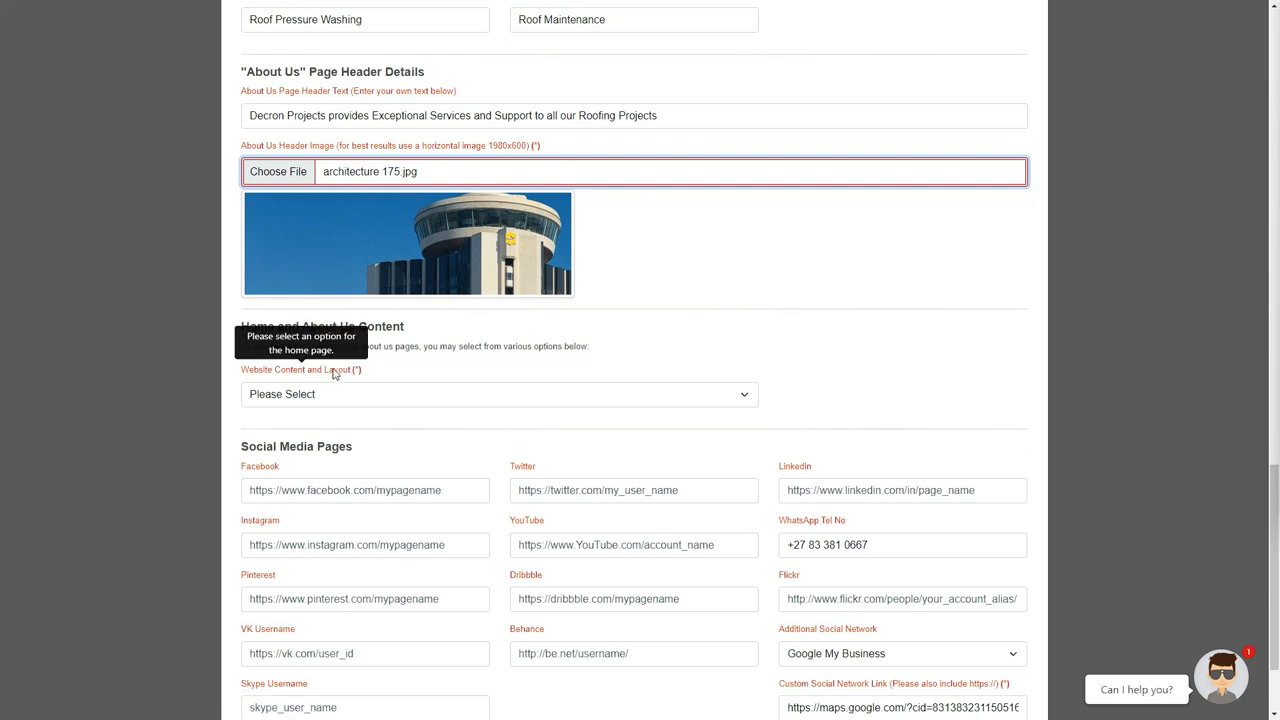
# Step: Choose the Full Home layout with your own content on the About Us and Home pages
pyautogui.click(498, 392)
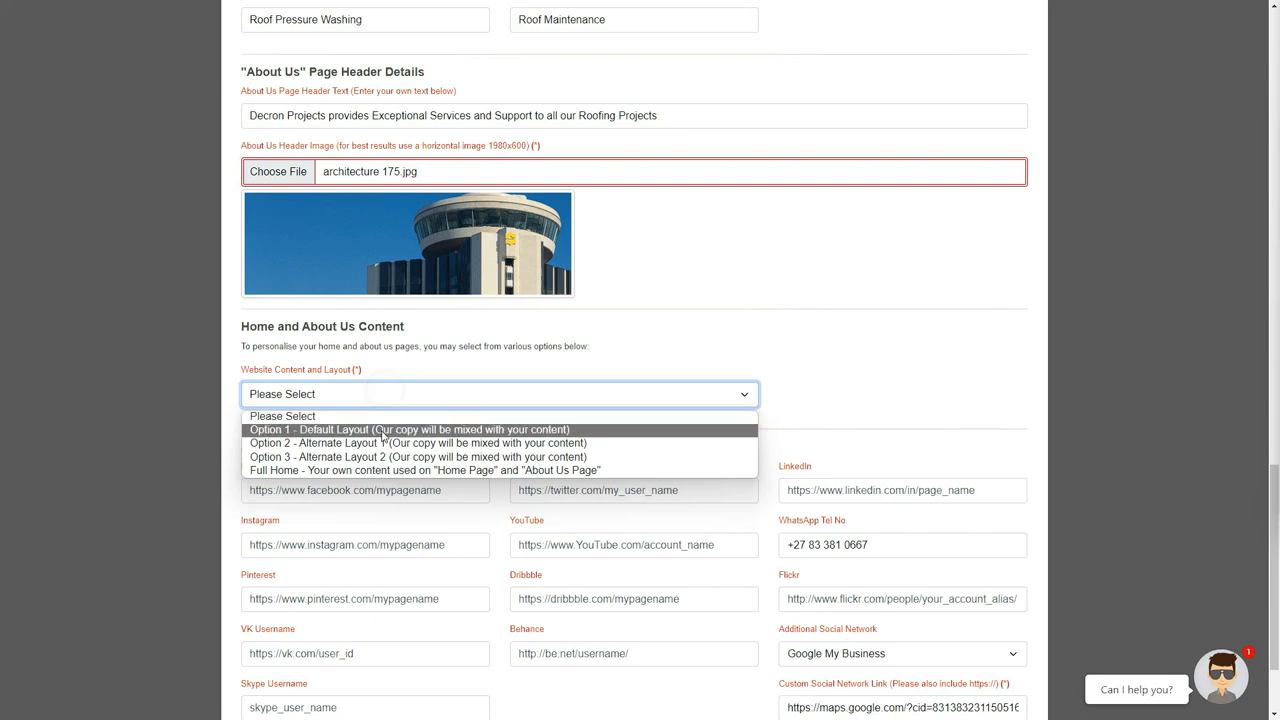
pyautogui.moveTo(388, 456)
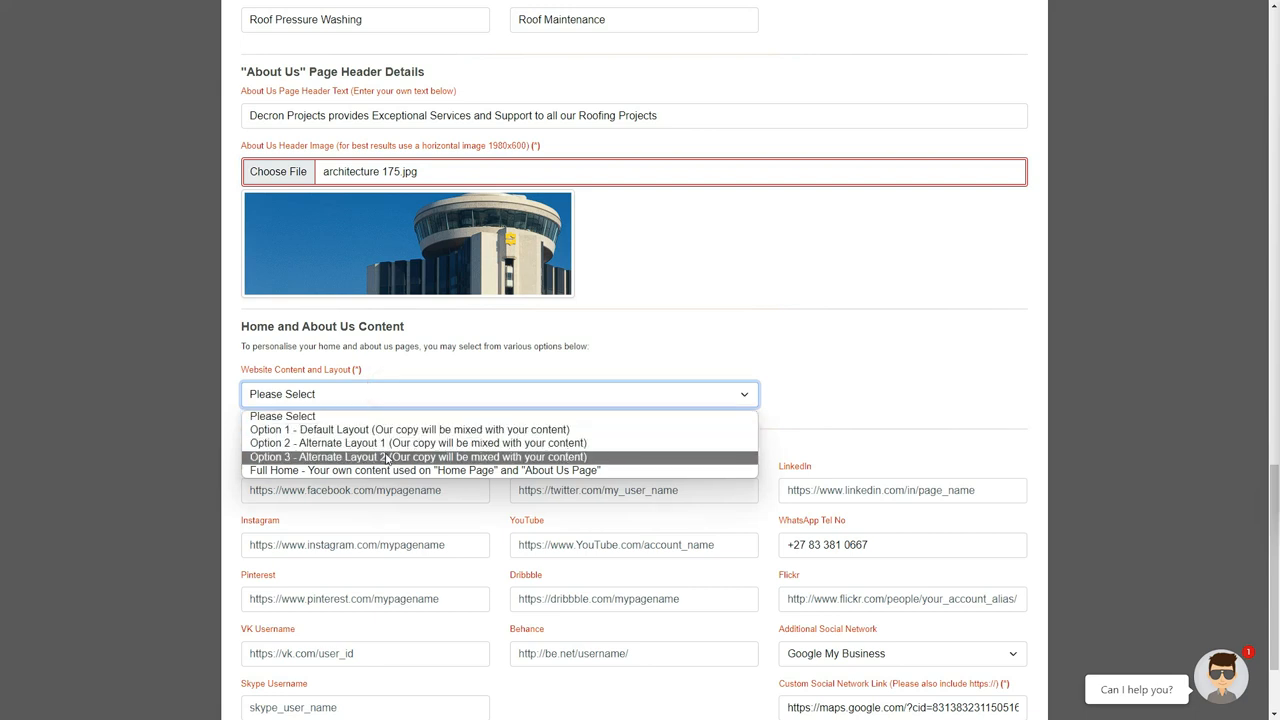
pyautogui.moveTo(410, 428)
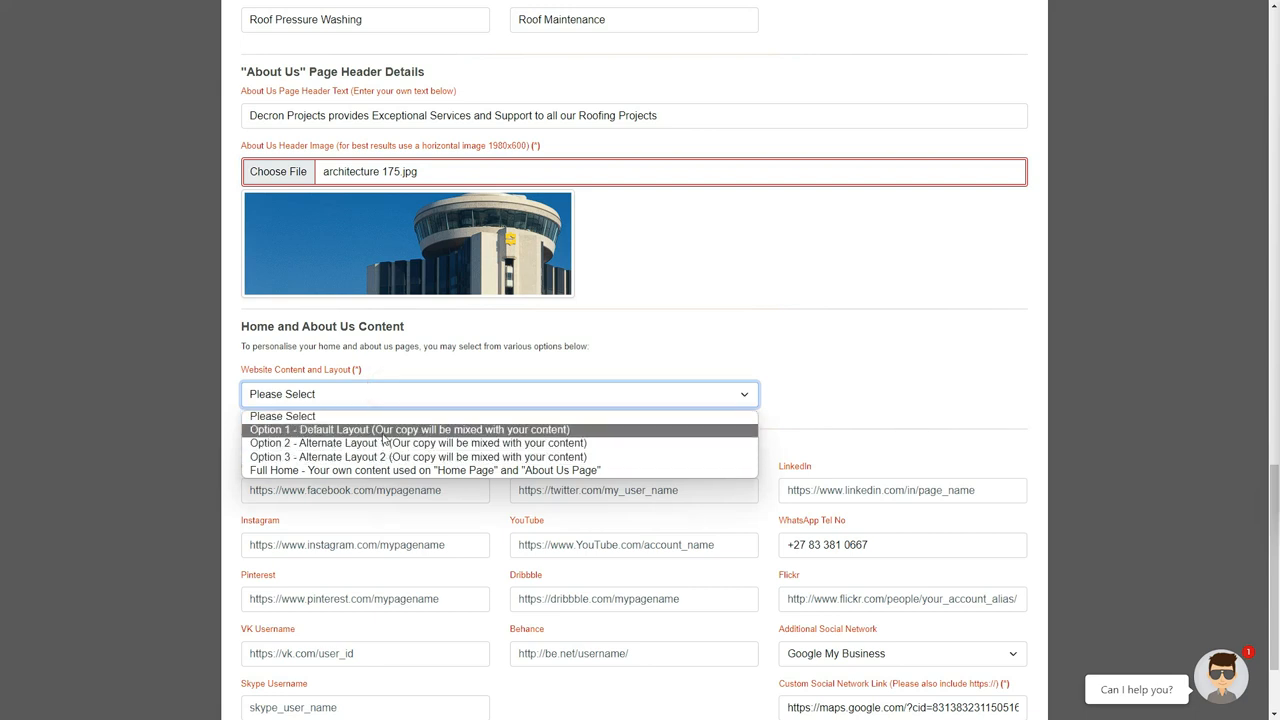
pyautogui.moveTo(410, 444)
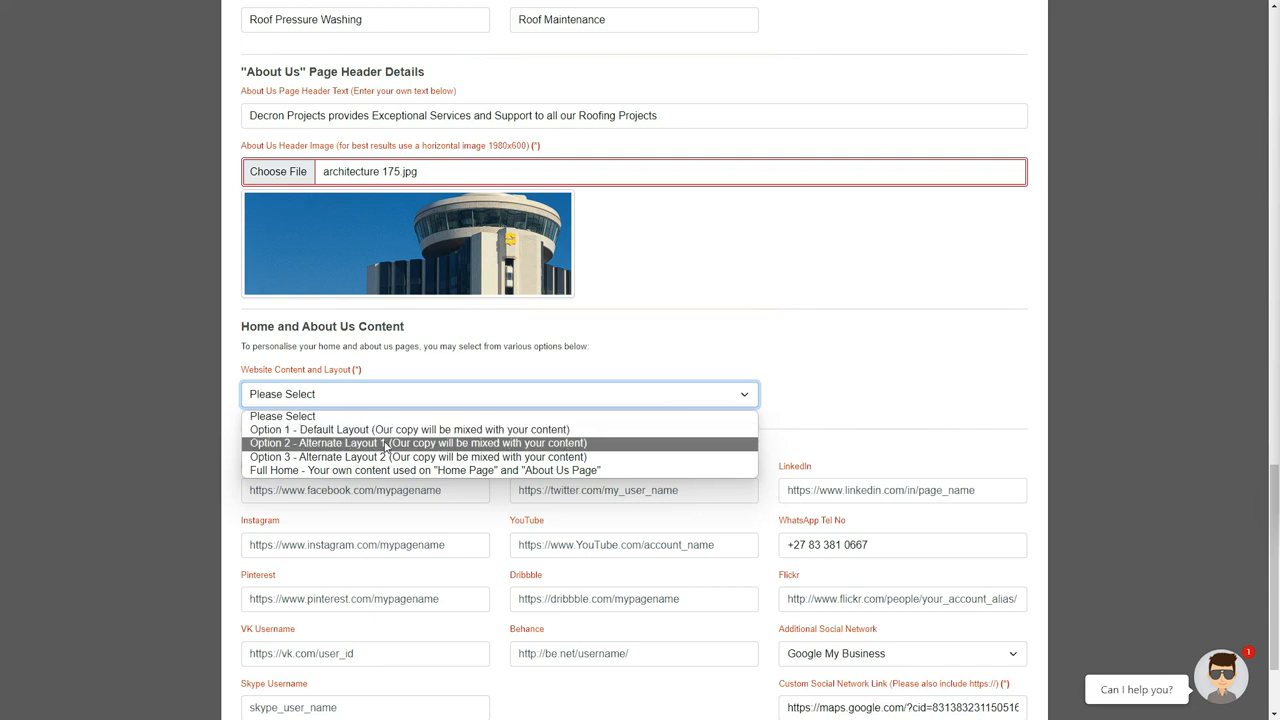
pyautogui.moveTo(424, 470)
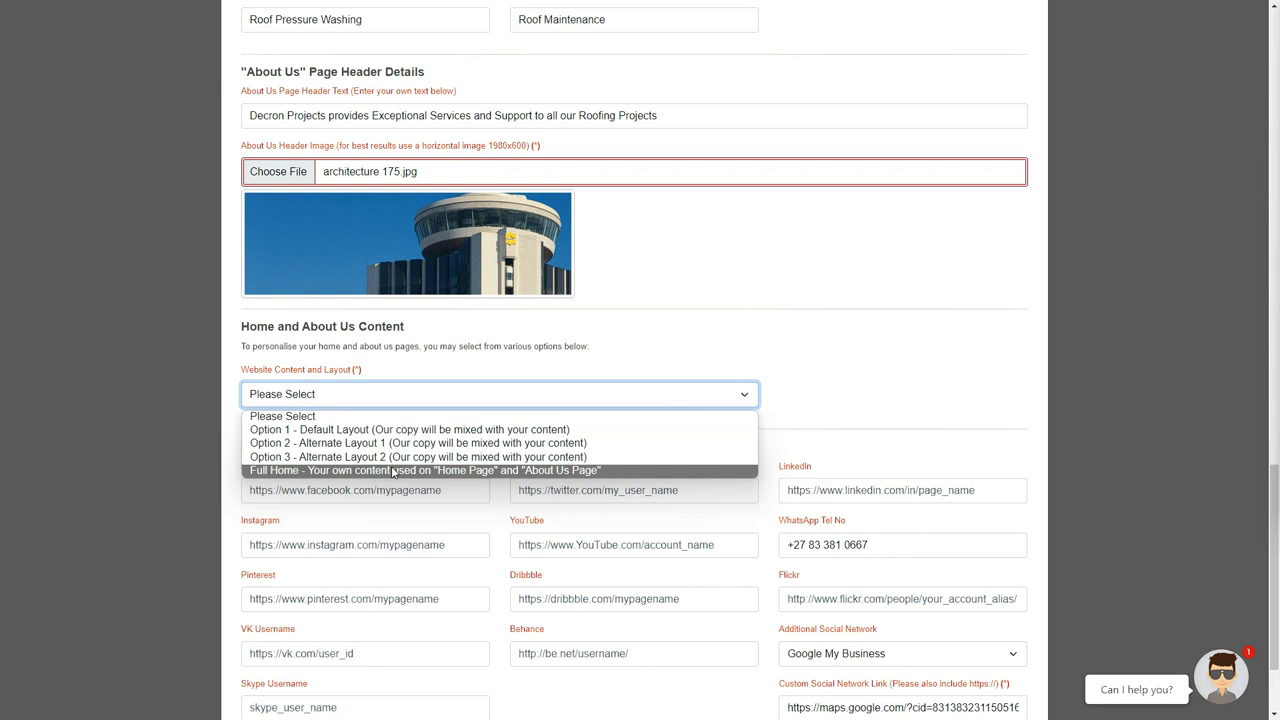
pyautogui.click(424, 470)
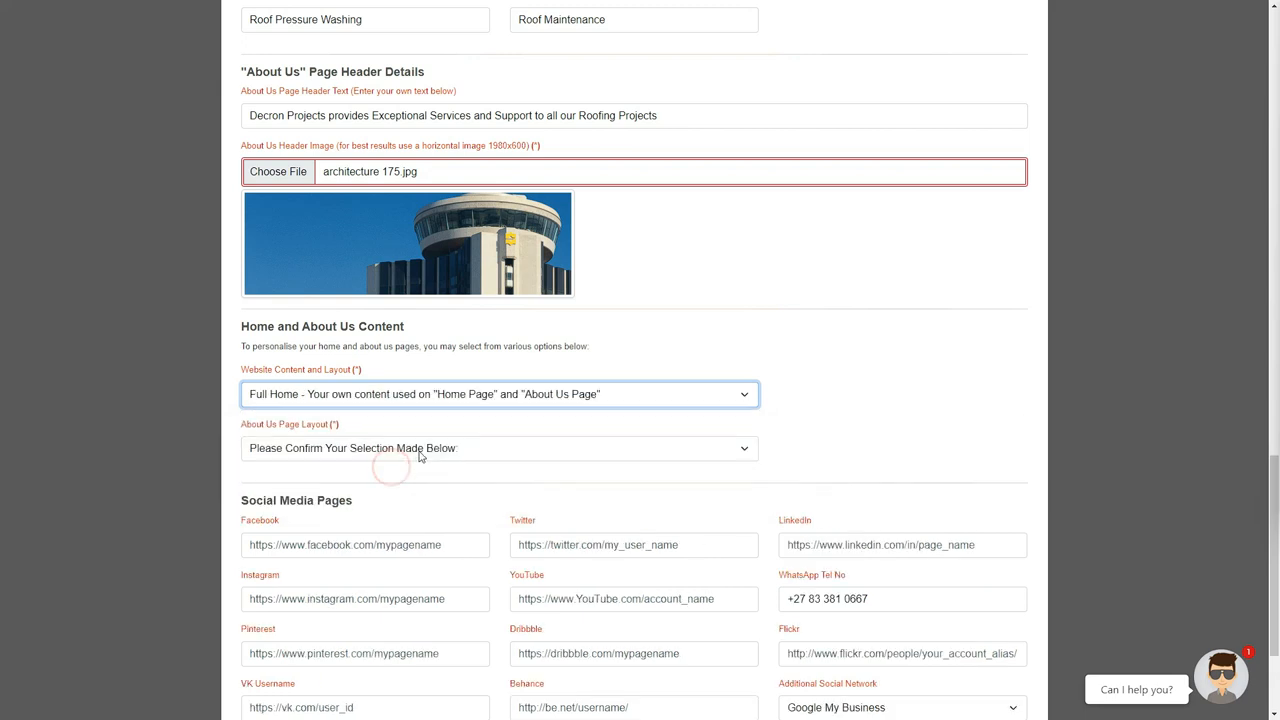
pyautogui.click(500, 448)
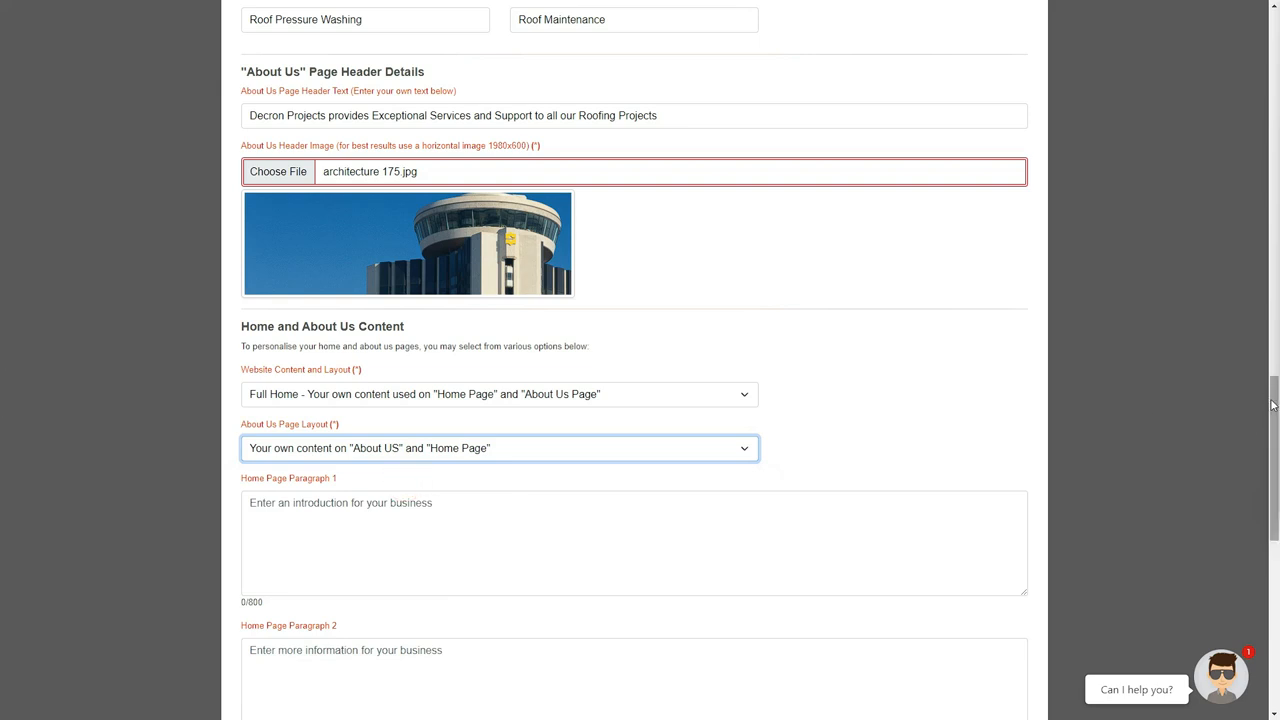
pyautogui.scroll(-3)
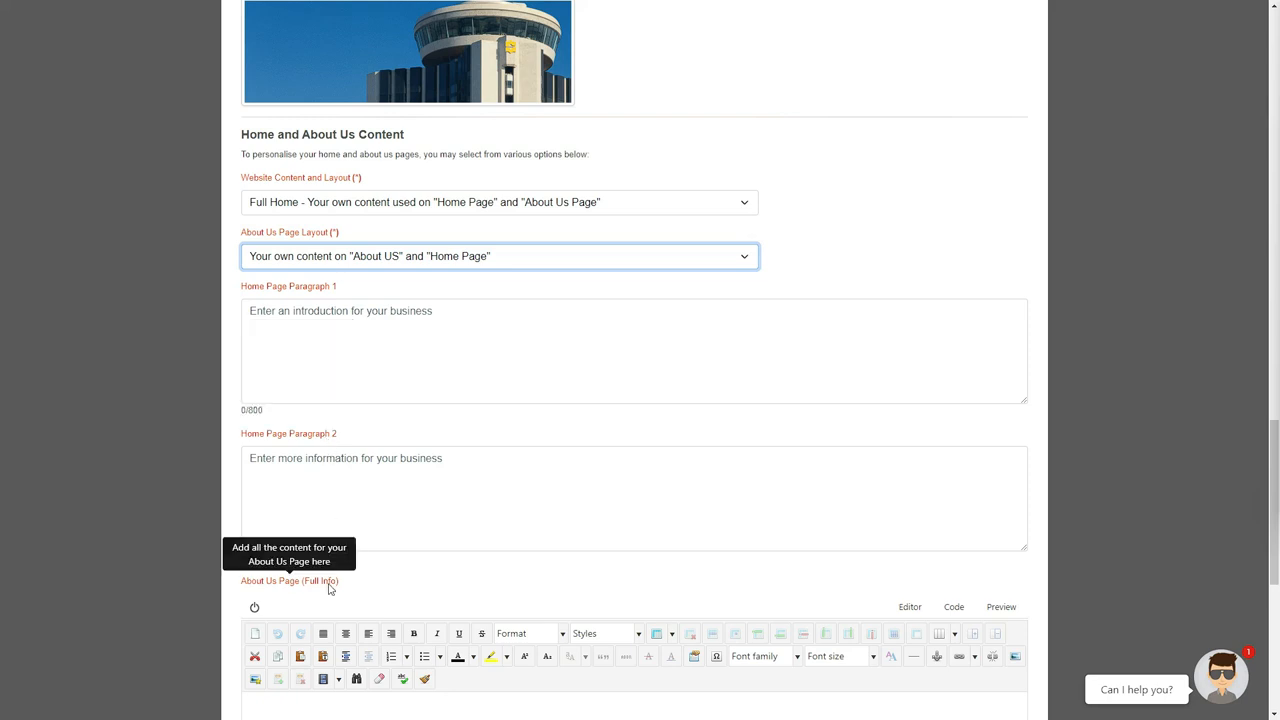
pyautogui.scroll(-3)
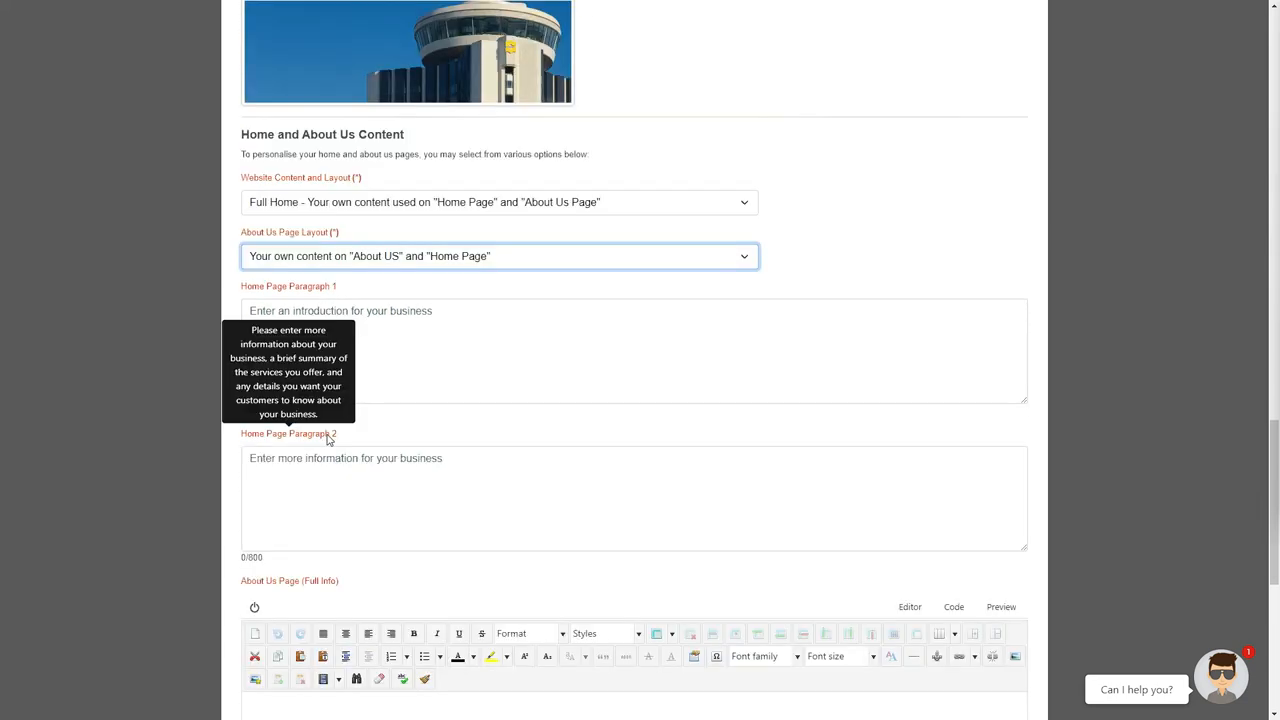
pyautogui.scroll(-3)
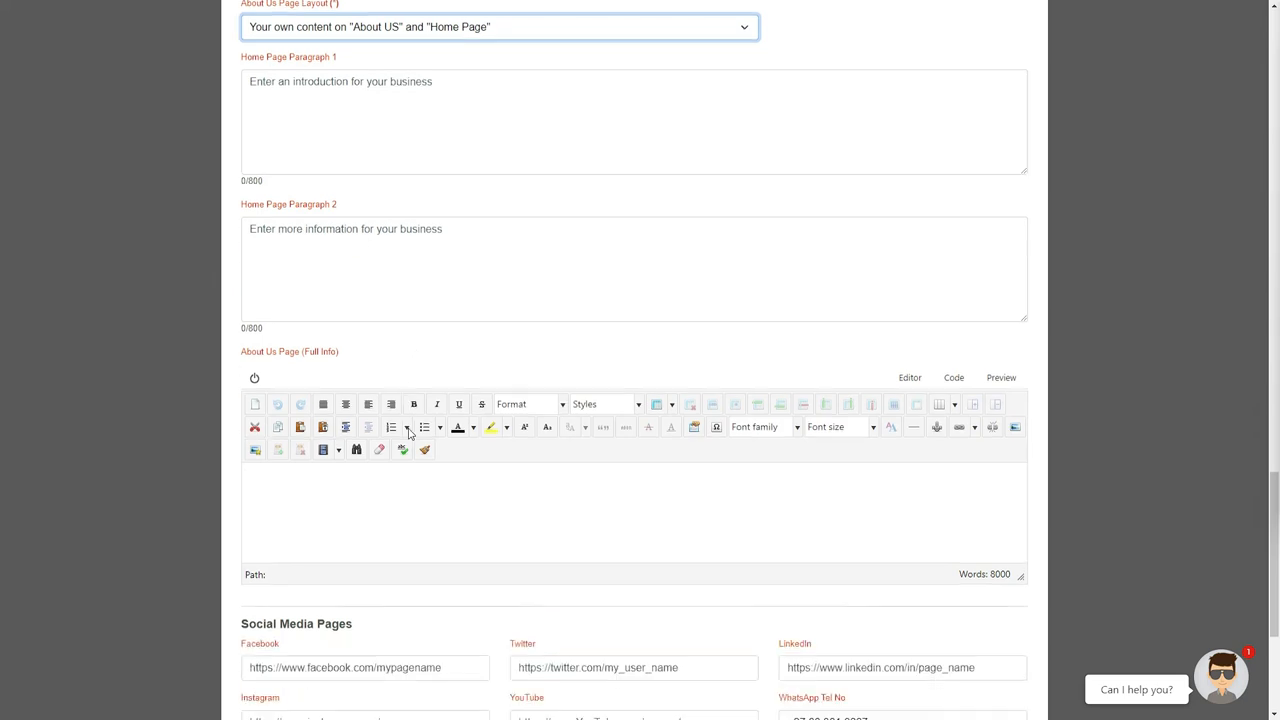
pyautogui.scroll(-3)
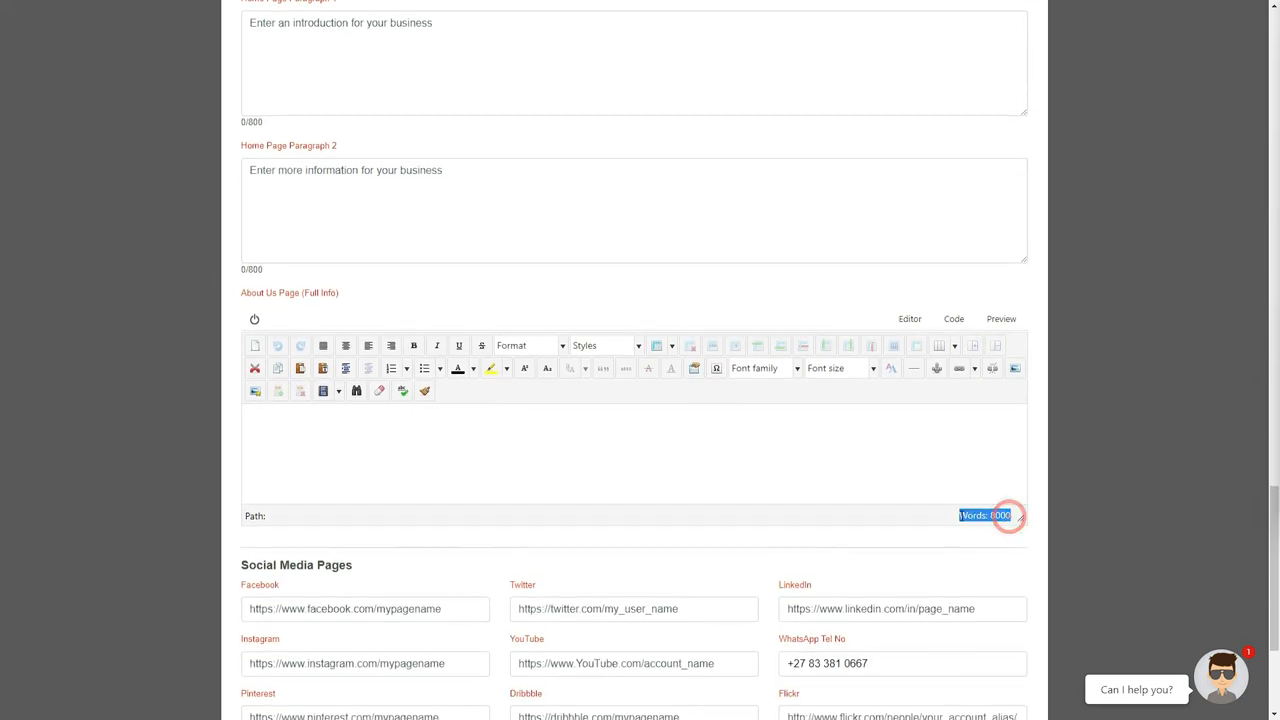
pyautogui.moveTo(304, 296)
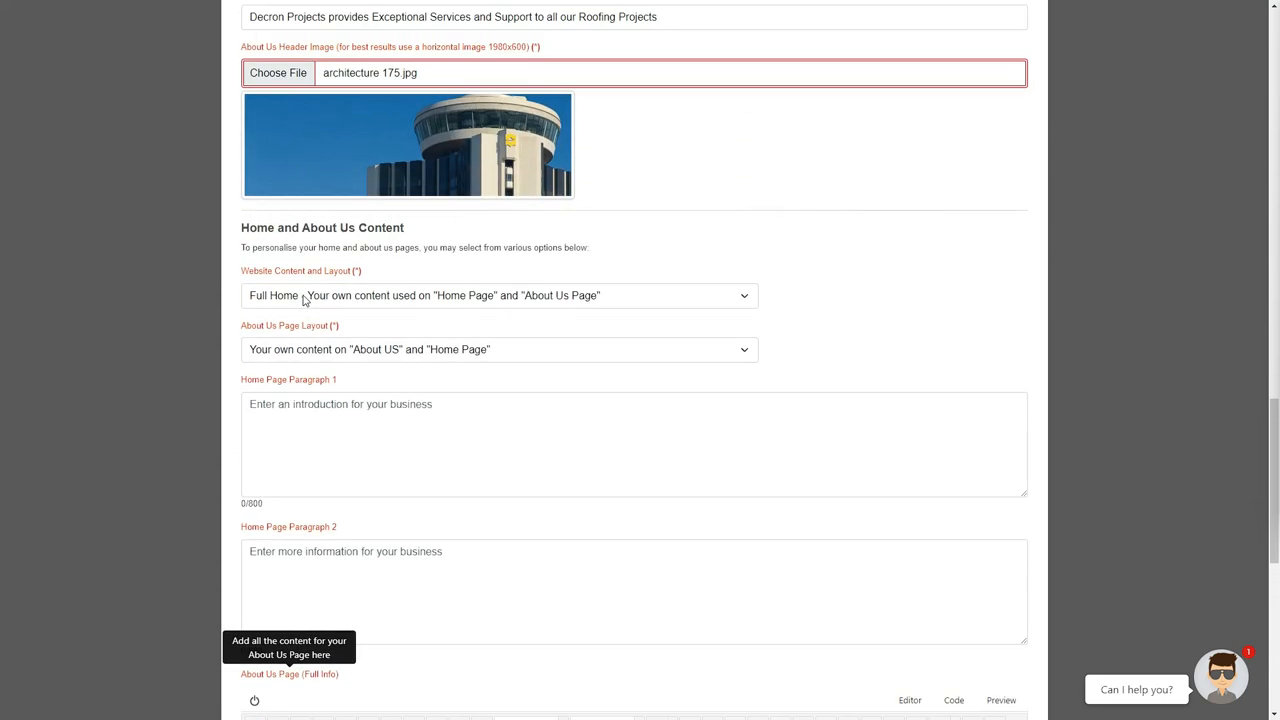
# Step: Choose Option 2 Alternate Layout 1 with a mix of custom and own content for About Us
pyautogui.click(498, 346)
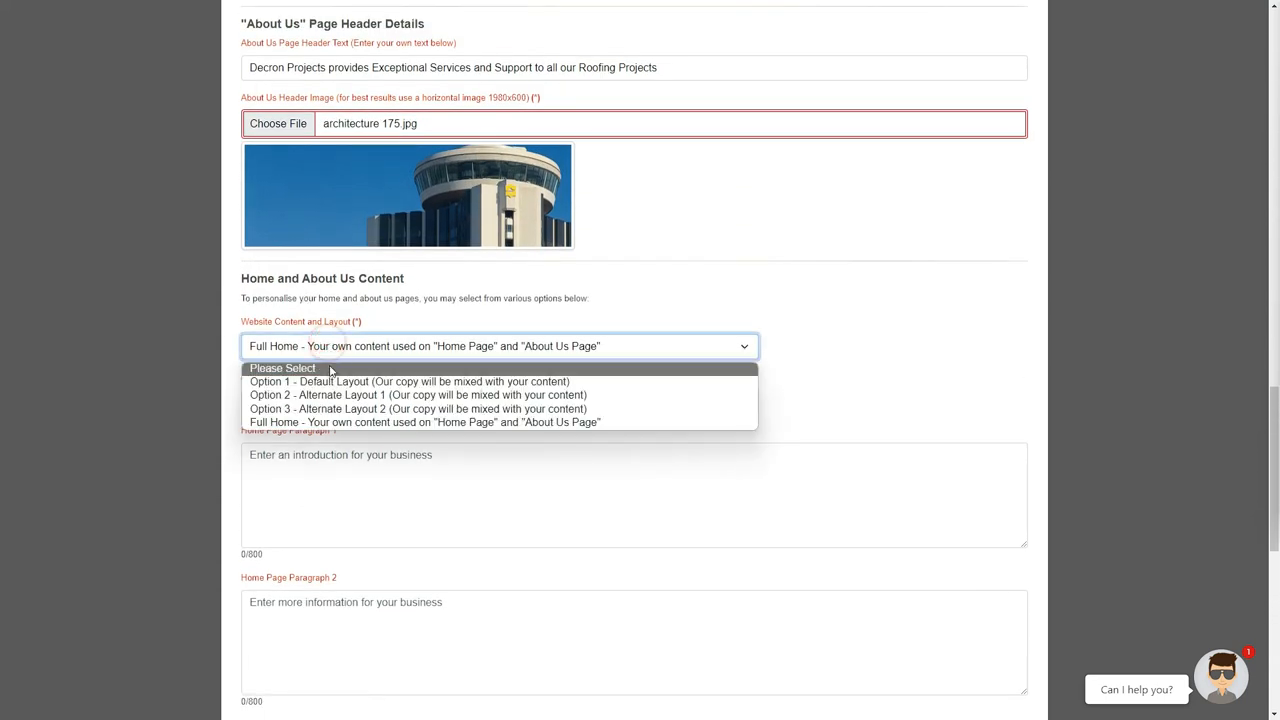
pyautogui.click(416, 394)
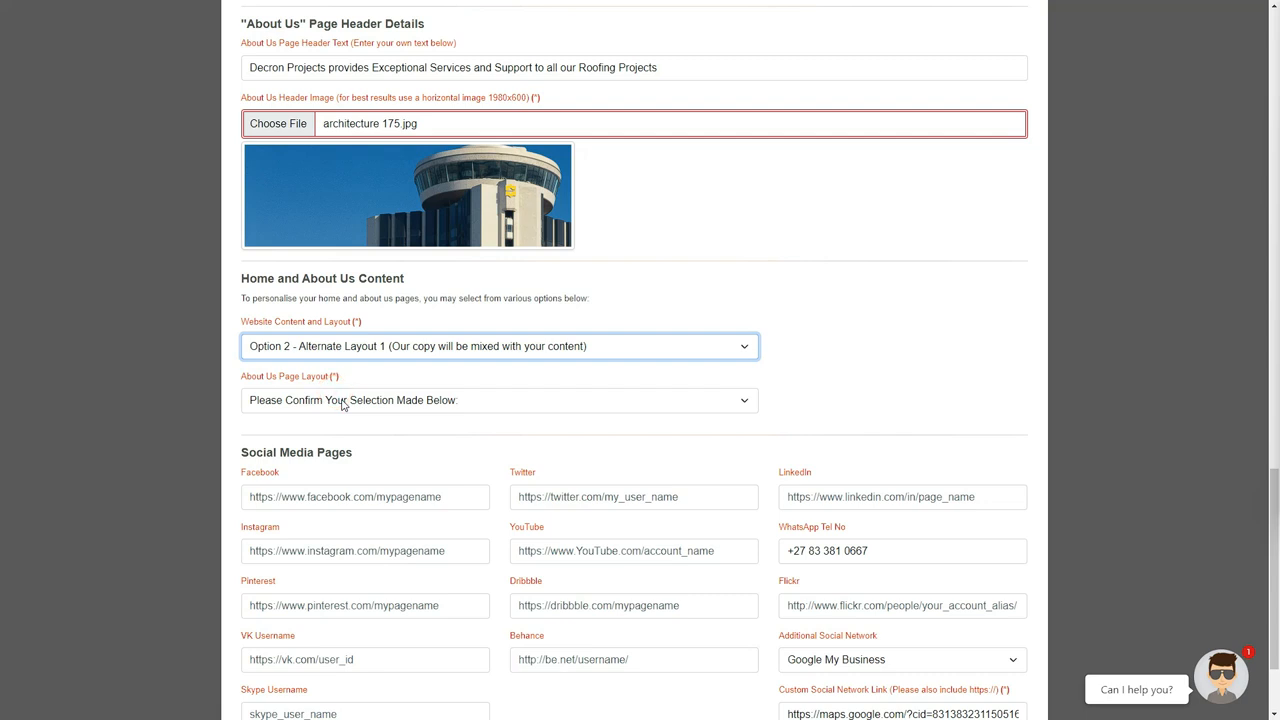
pyautogui.click(500, 400)
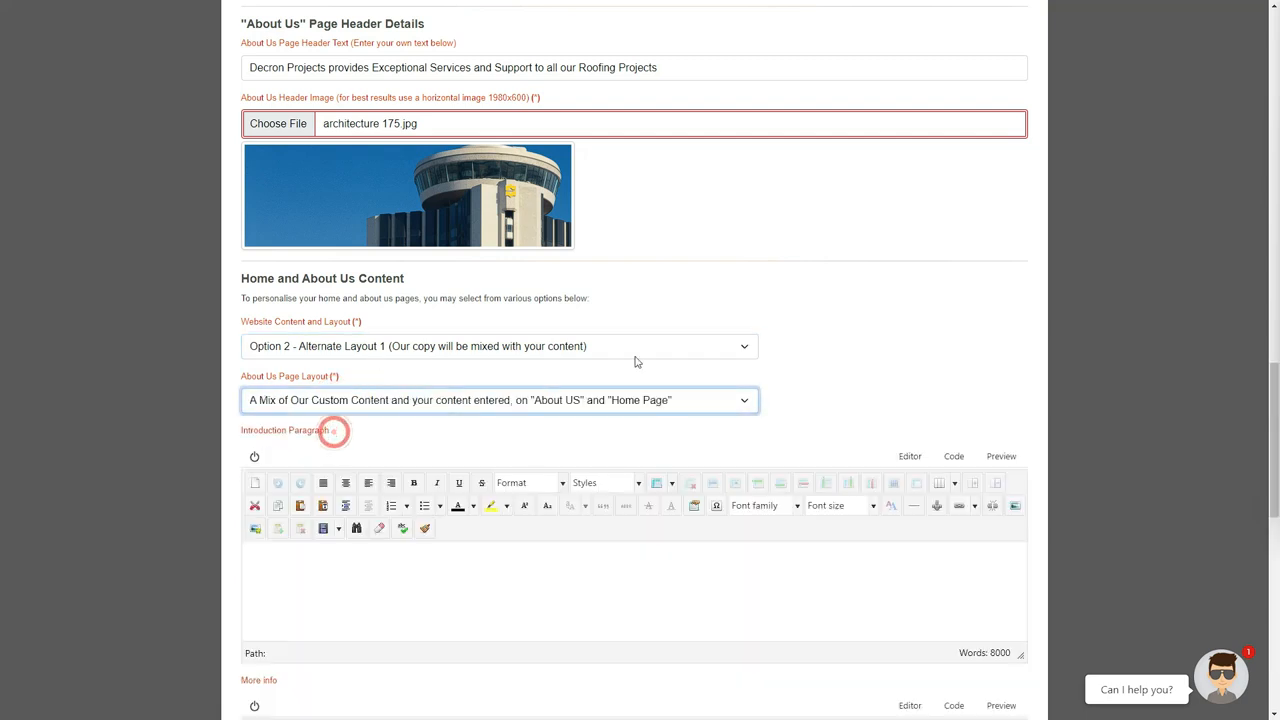
pyautogui.click(498, 400)
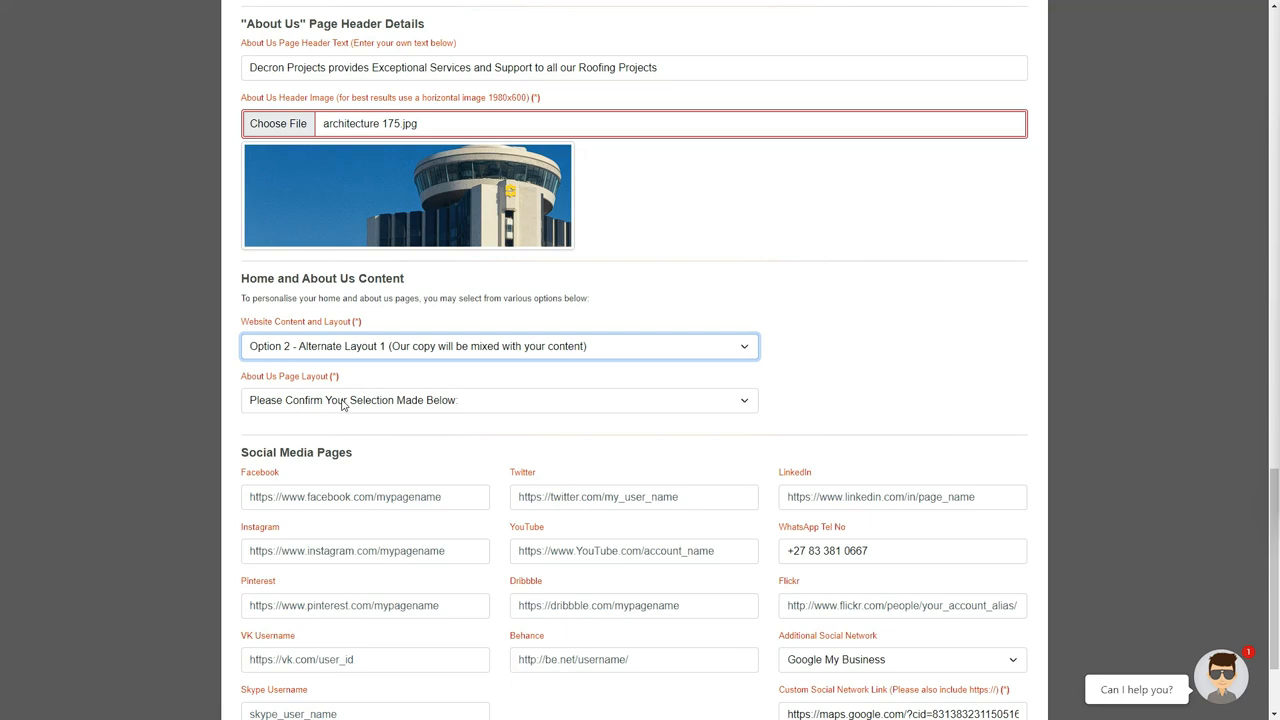
pyautogui.click(498, 400)
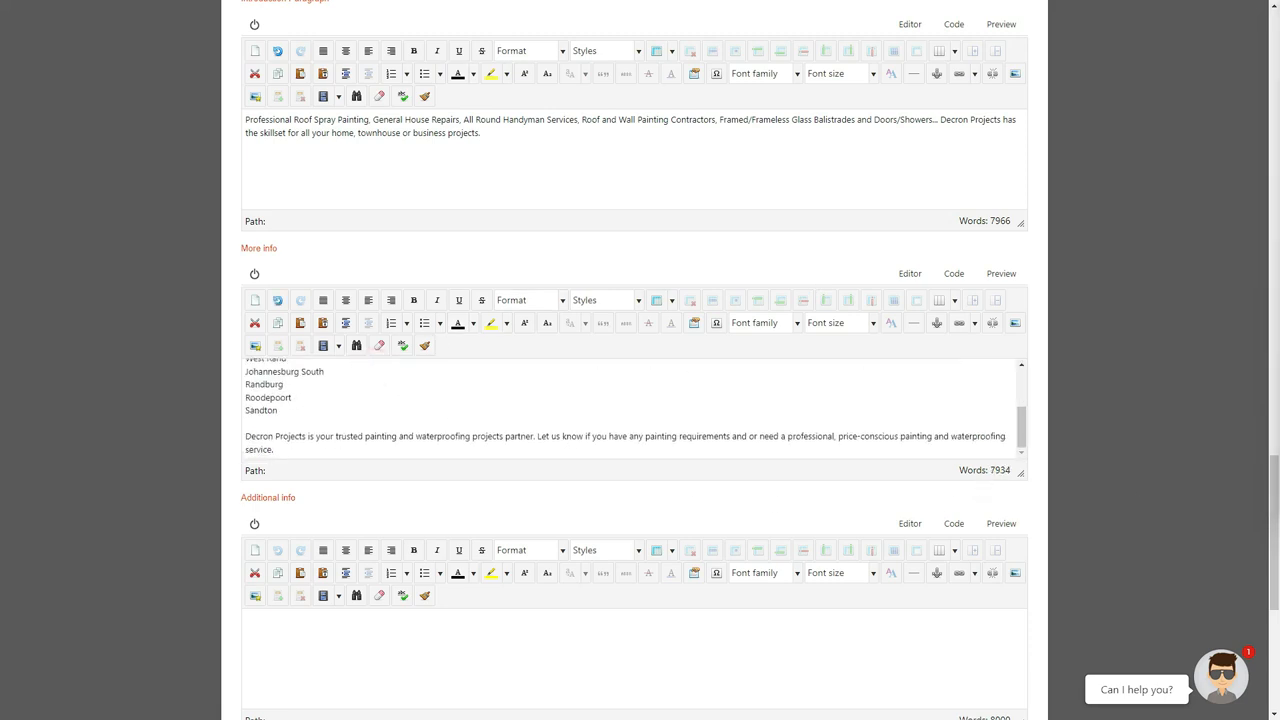
pyautogui.moveTo(1252, 132)
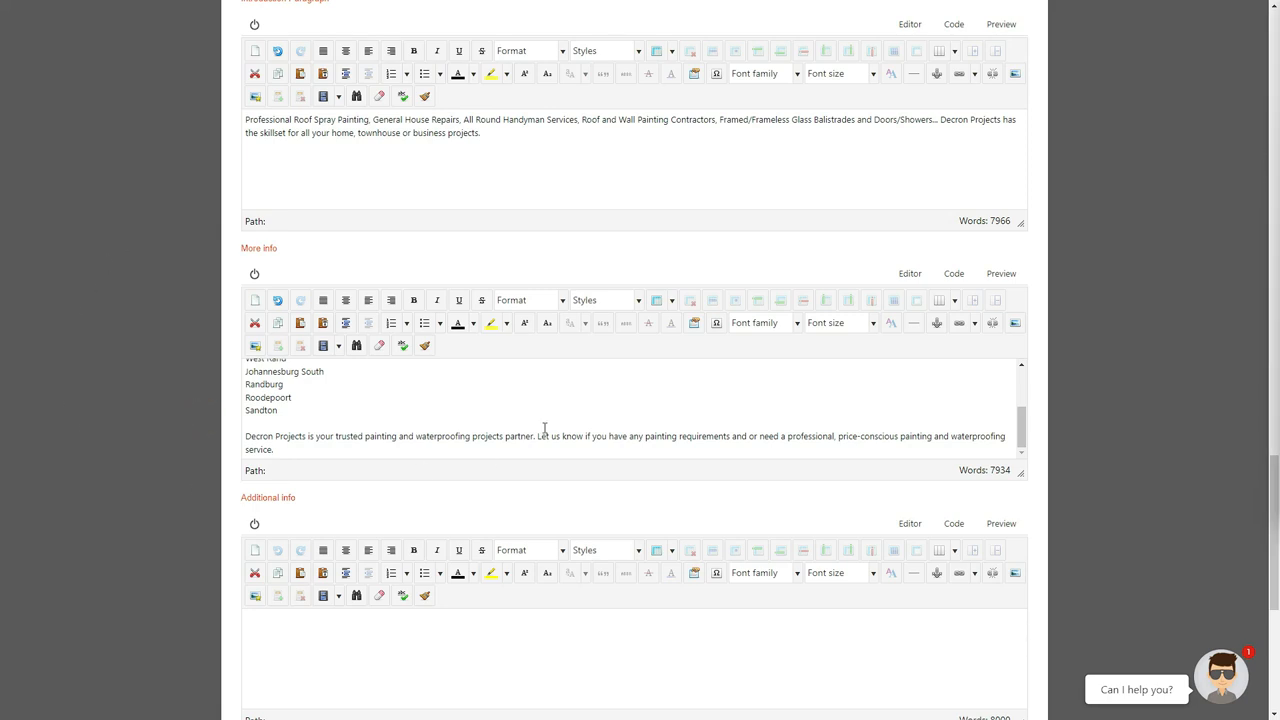
pyautogui.scroll(-3)
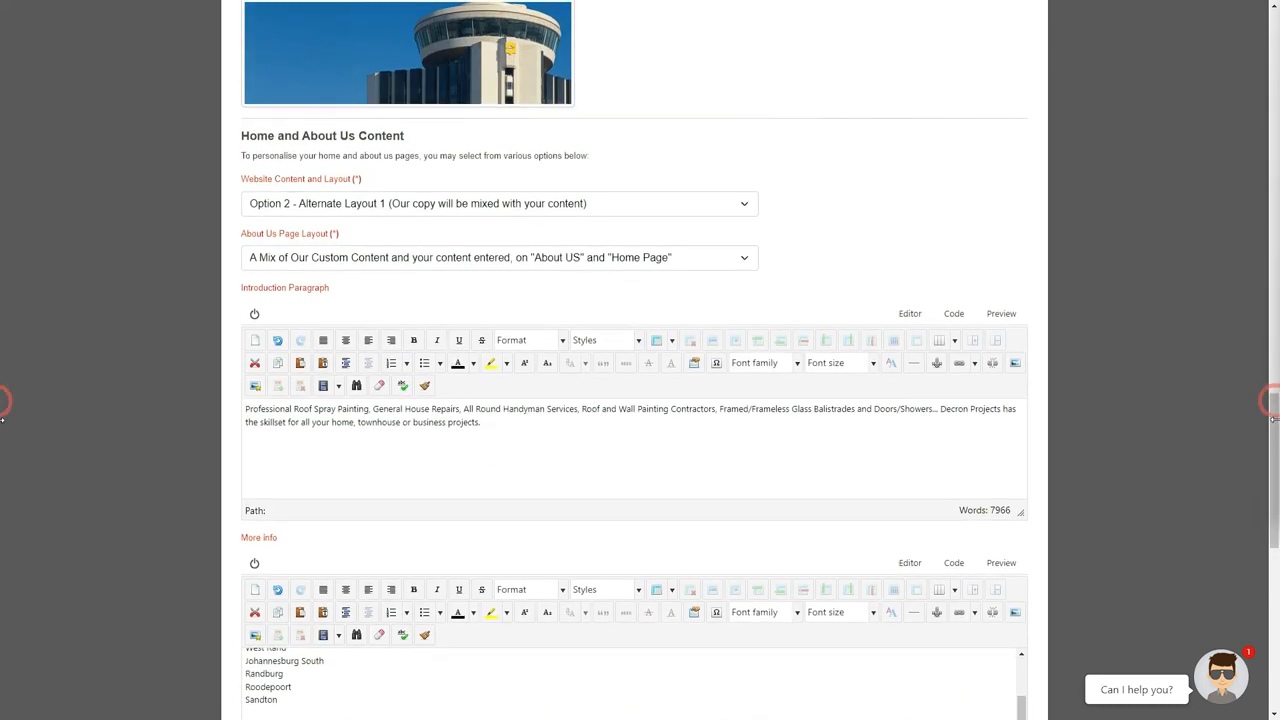
# Step: Switch back to Full Home with your own content on About Us and Home pages
pyautogui.scroll(3)
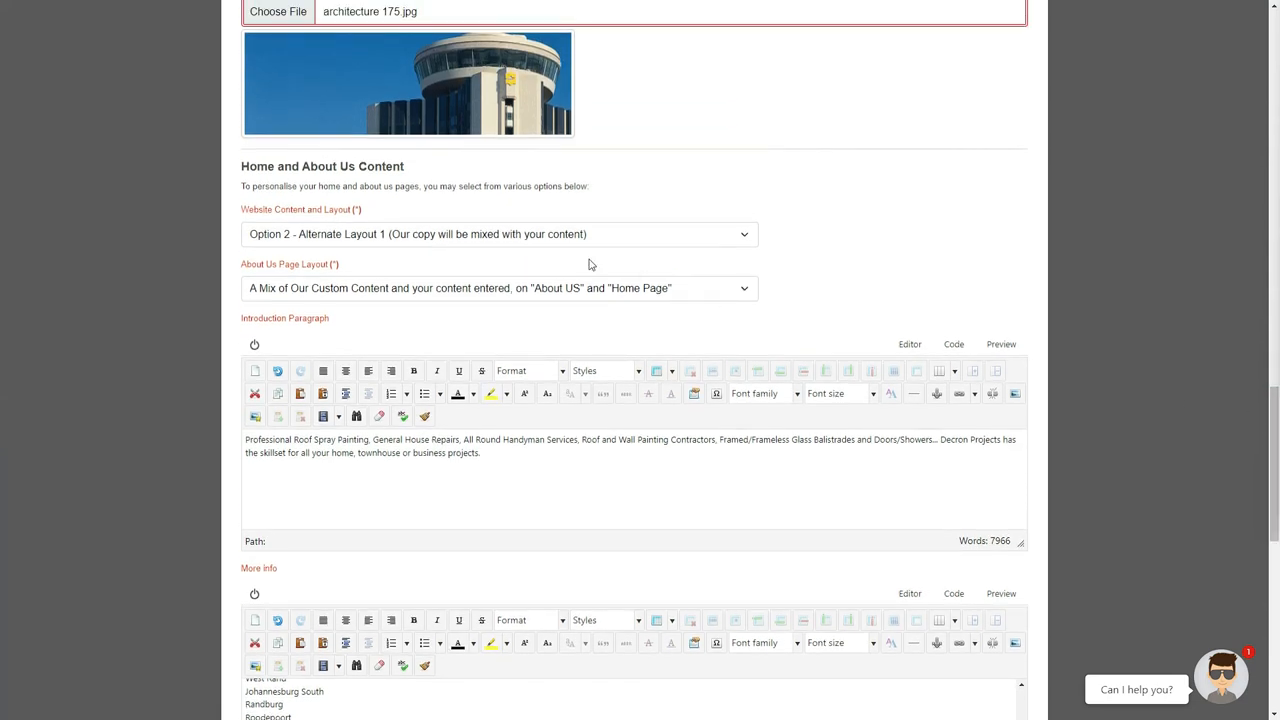
pyautogui.click(498, 234)
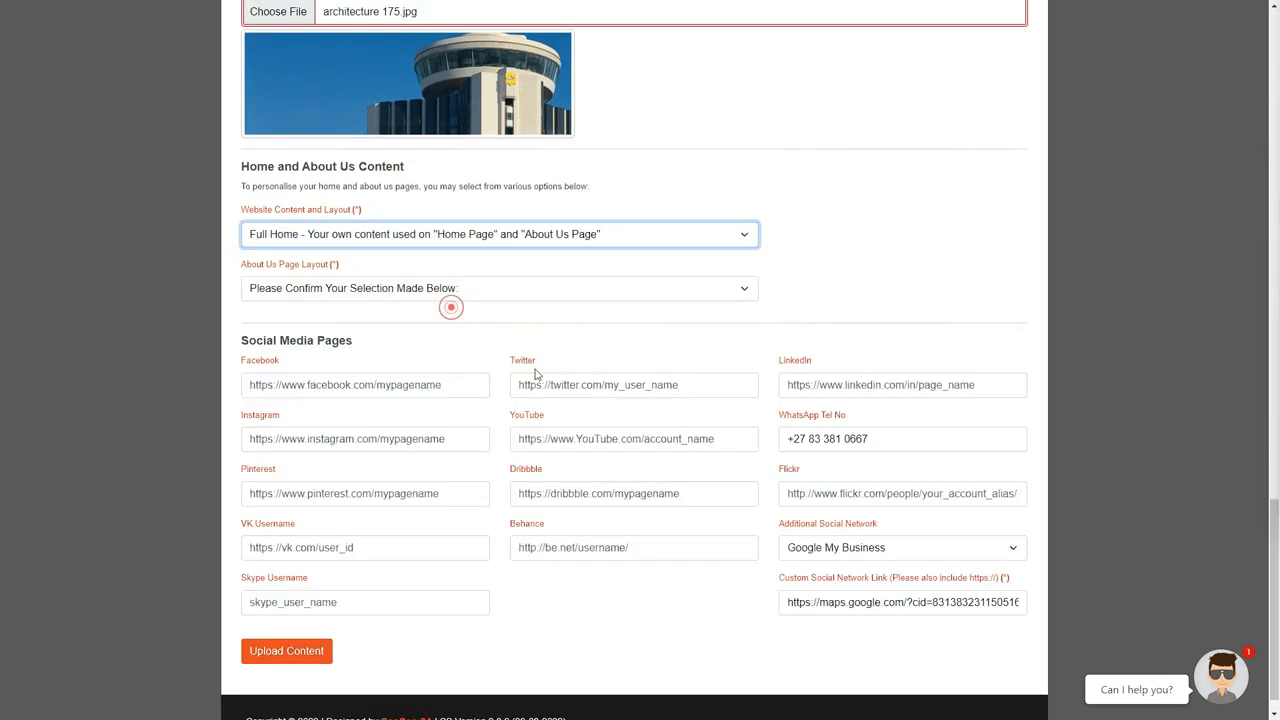
pyautogui.click(500, 288)
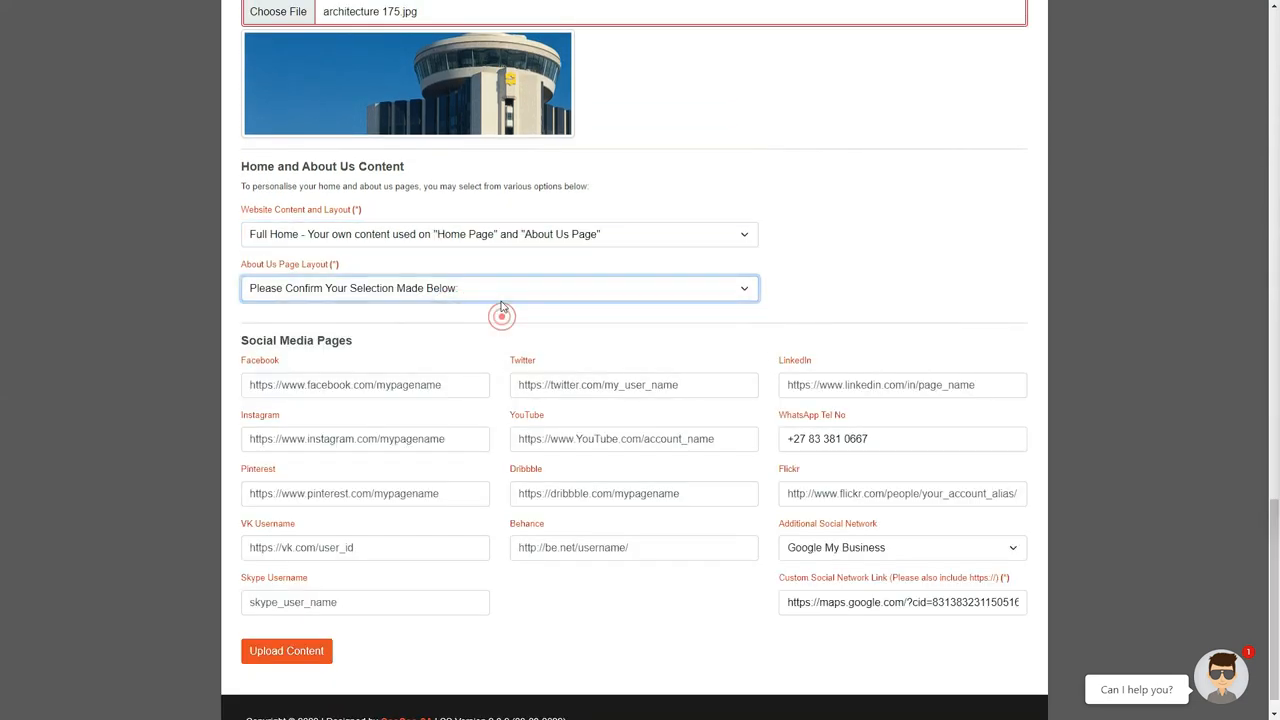
pyautogui.click(500, 288)
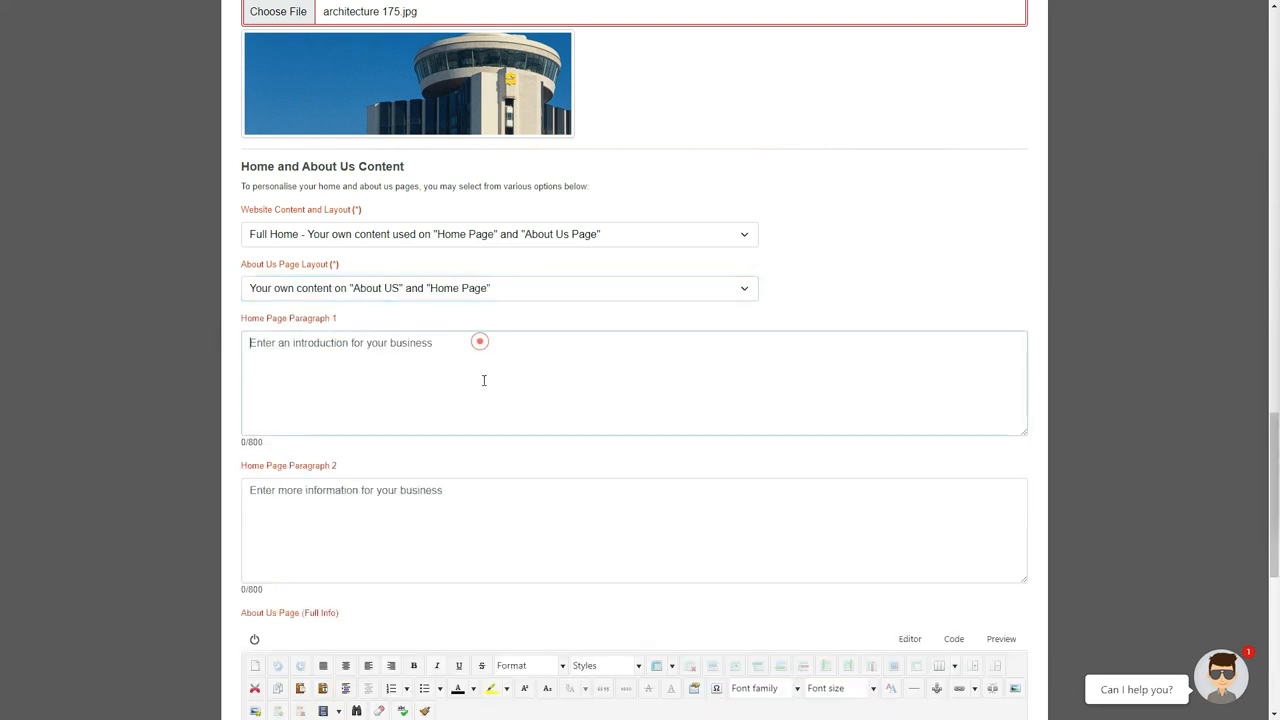
pyautogui.scroll(-3)
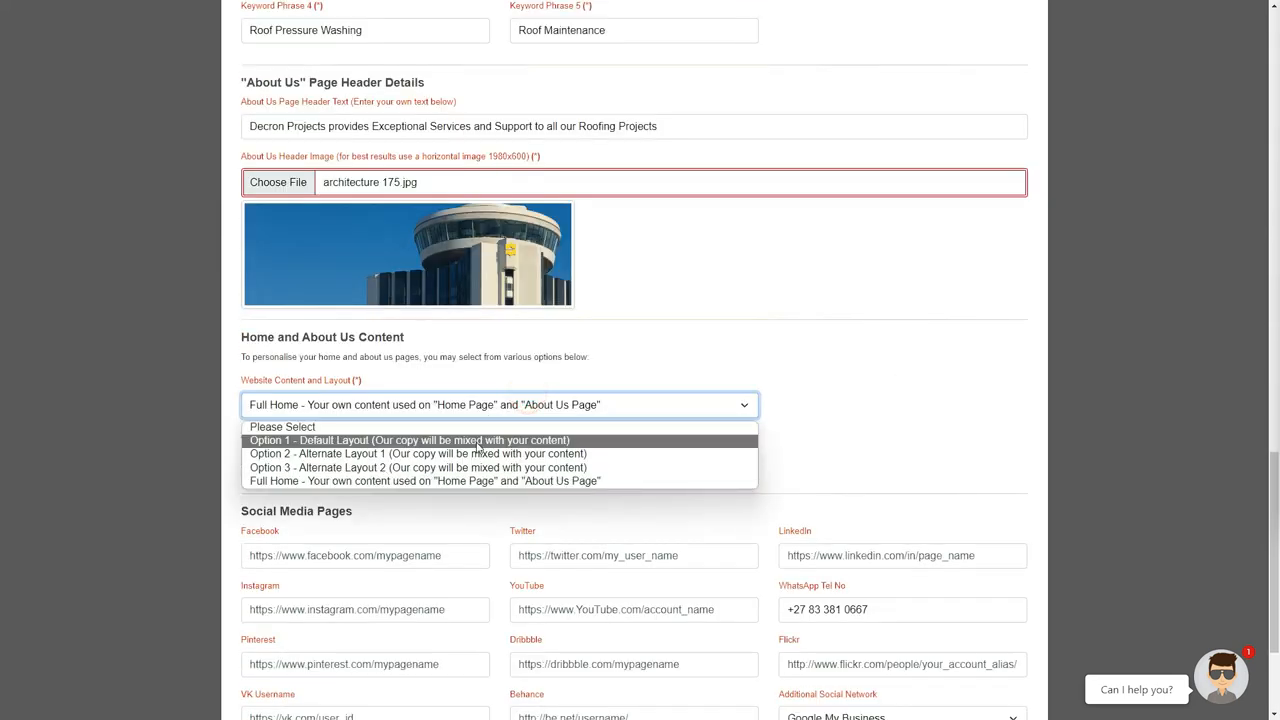
pyautogui.click(416, 440)
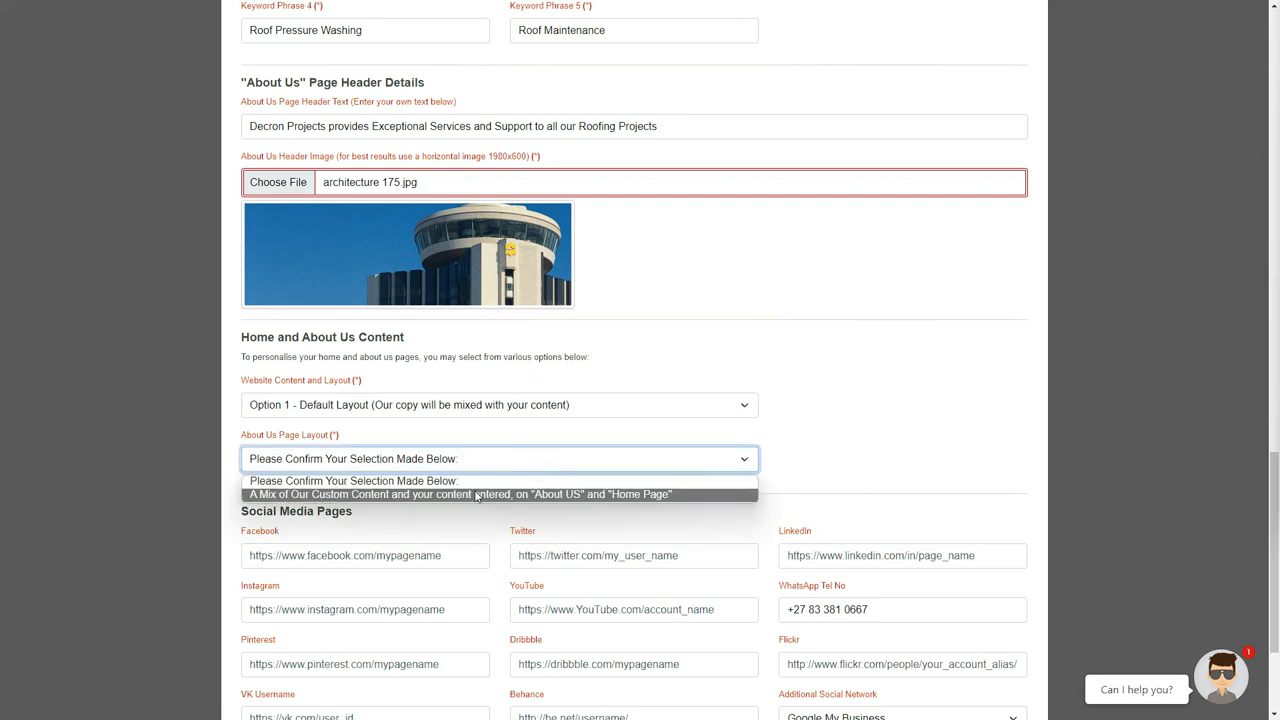
pyautogui.scroll(-3)
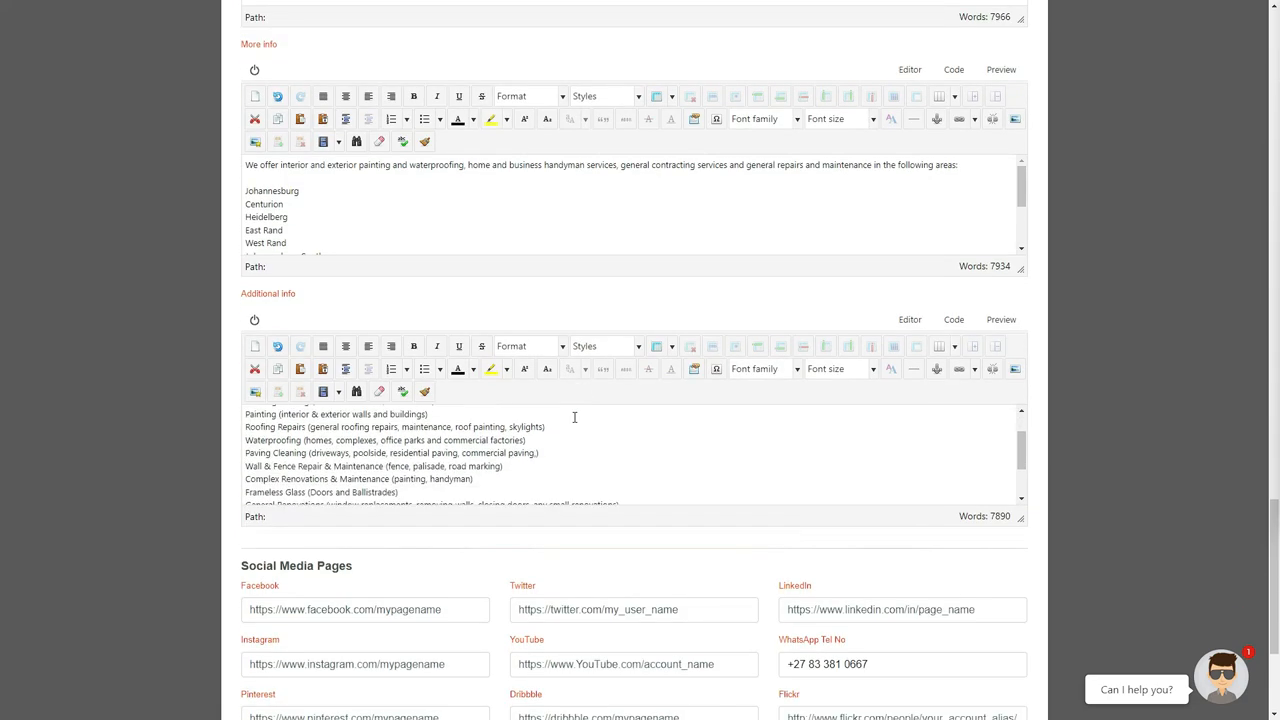
pyautogui.scroll(-3)
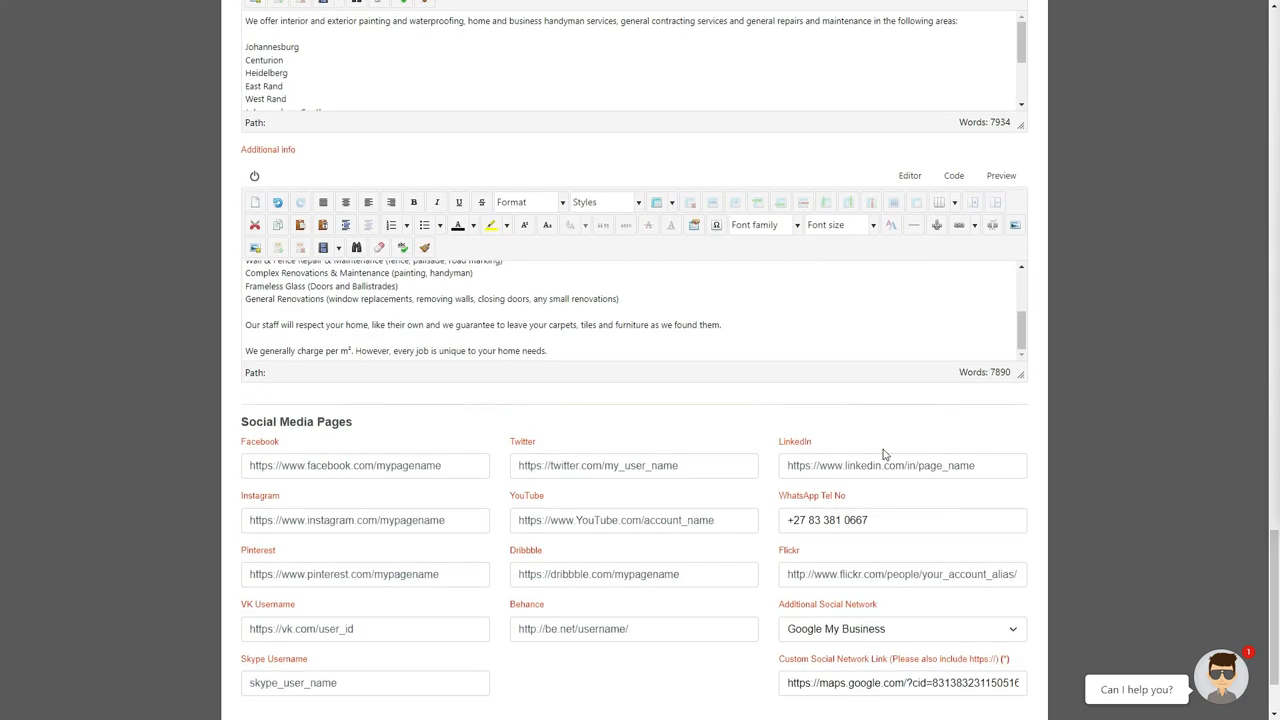
pyautogui.scroll(-3)
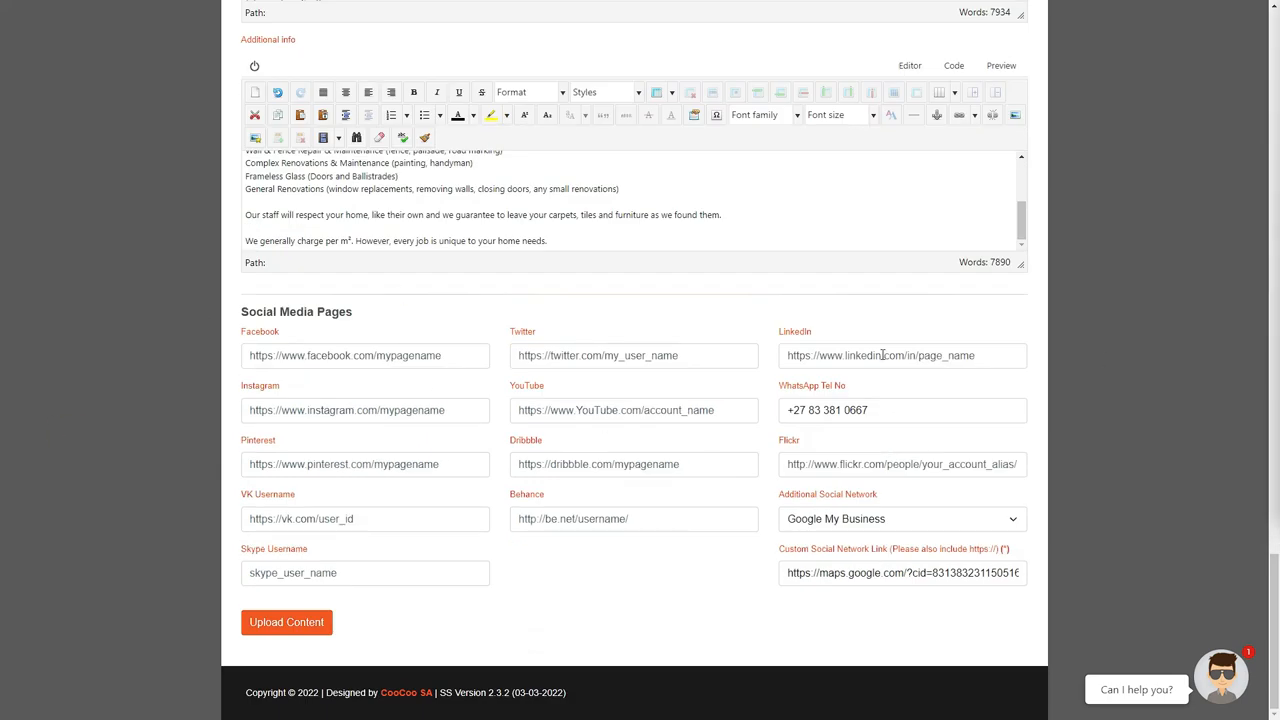
# Step: Set the Facebook field to the Decron Projects page URL and upload the site content
pyautogui.click(364, 356)
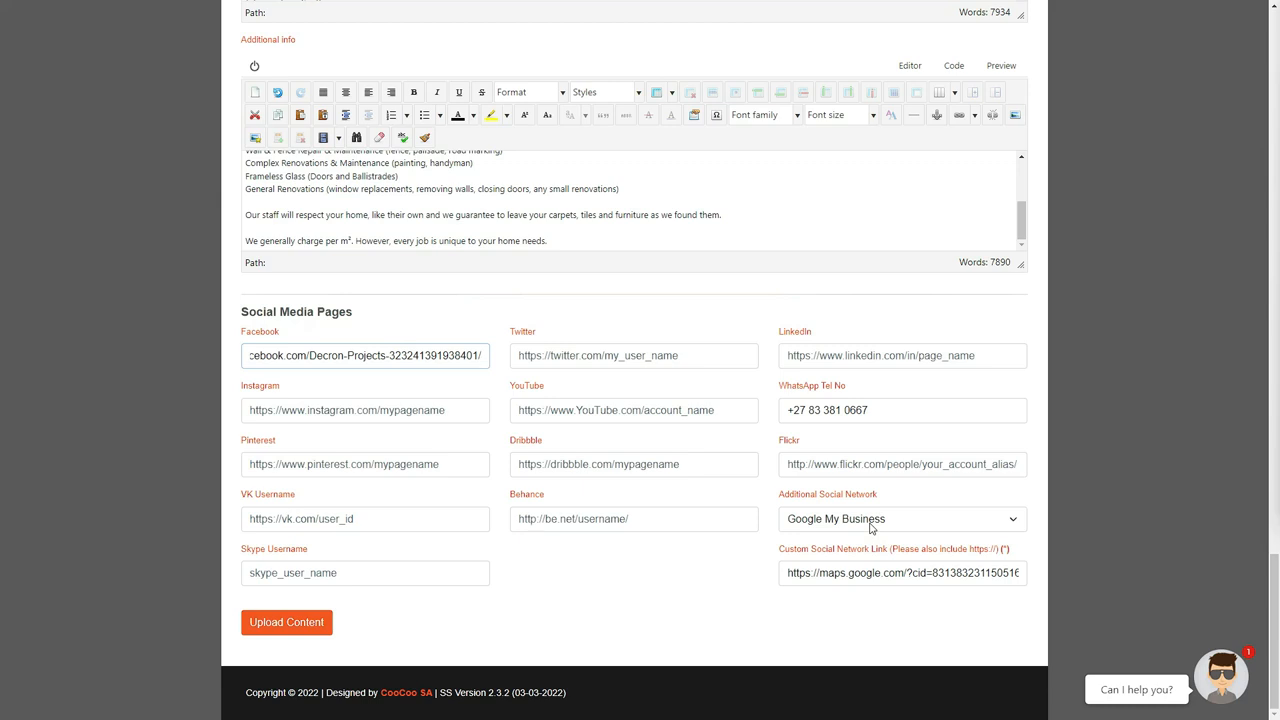
pyautogui.click(900, 518)
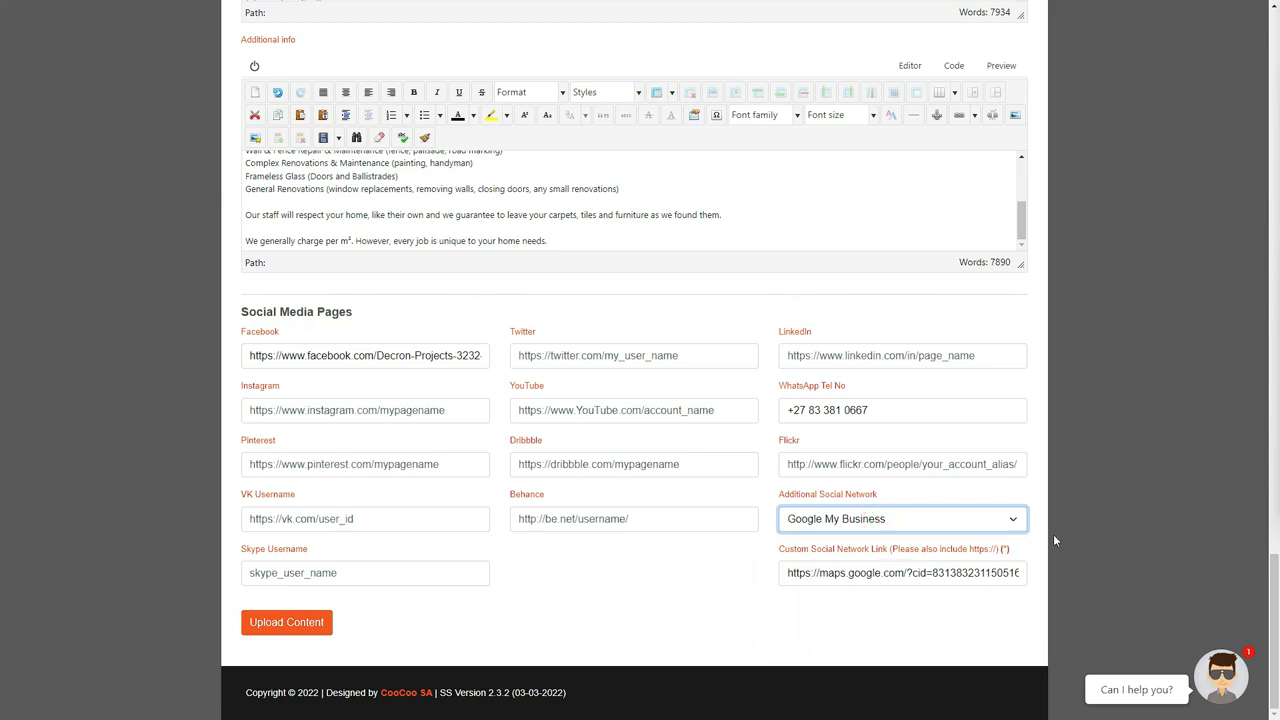
pyautogui.moveTo(1130, 438)
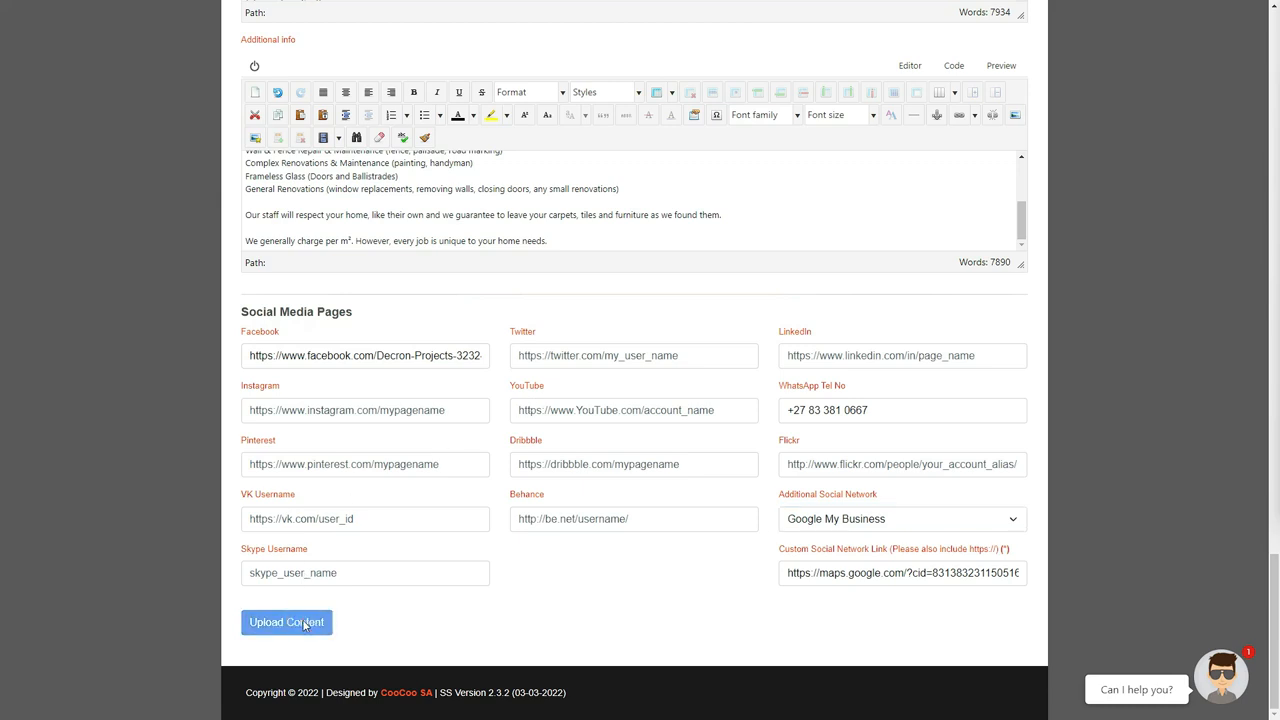
pyautogui.click(286, 622)
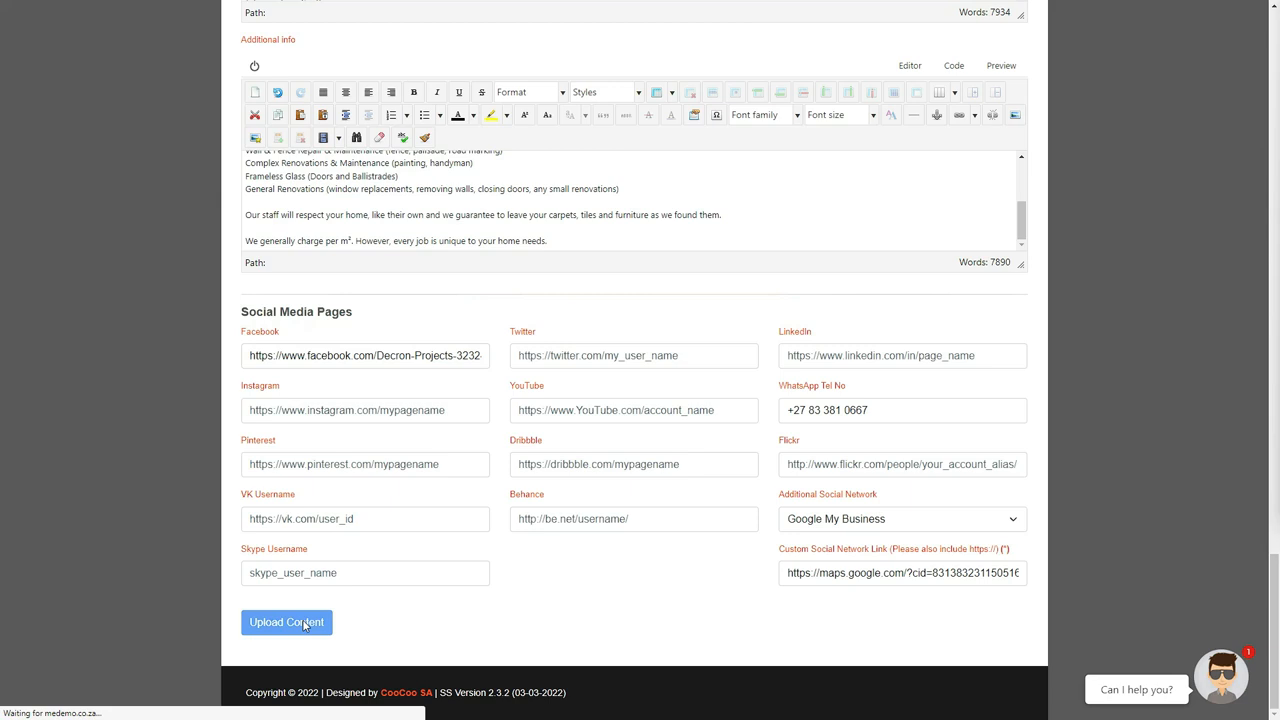
pyautogui.click(286, 622)
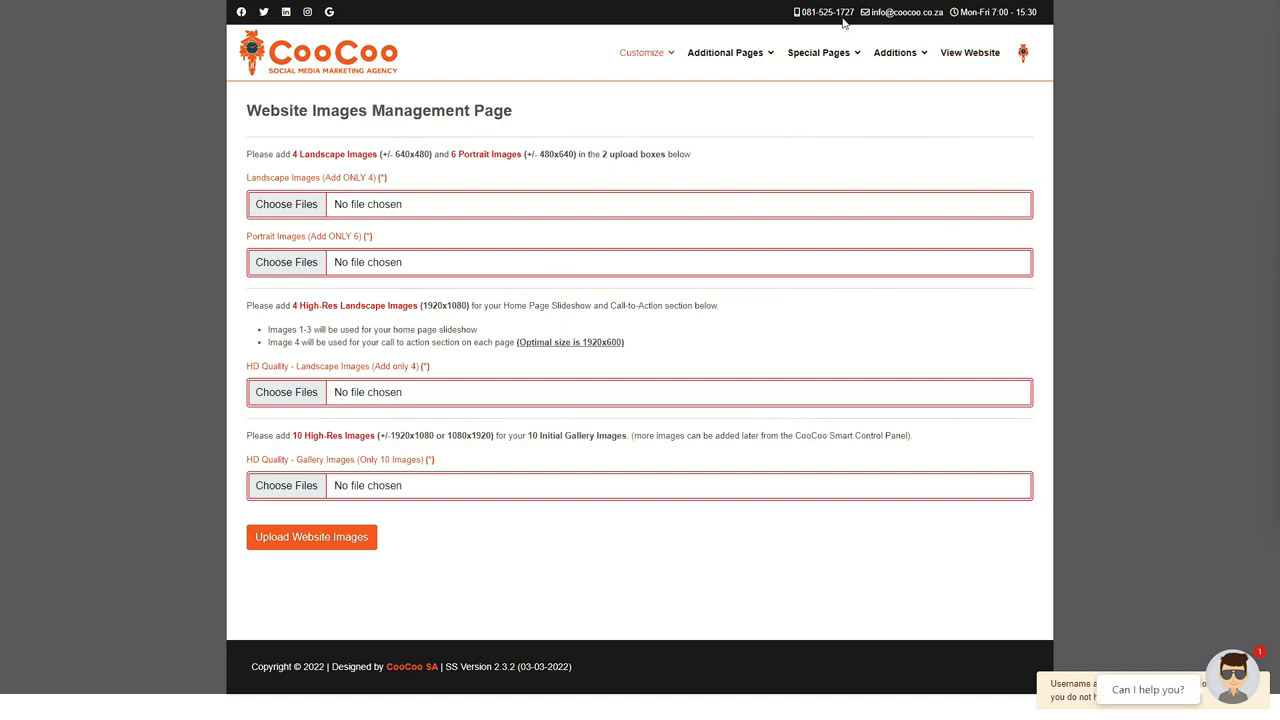
# Step: Review the landscape and portrait image size requirements on the Website Images Management Page
pyautogui.click(640, 52)
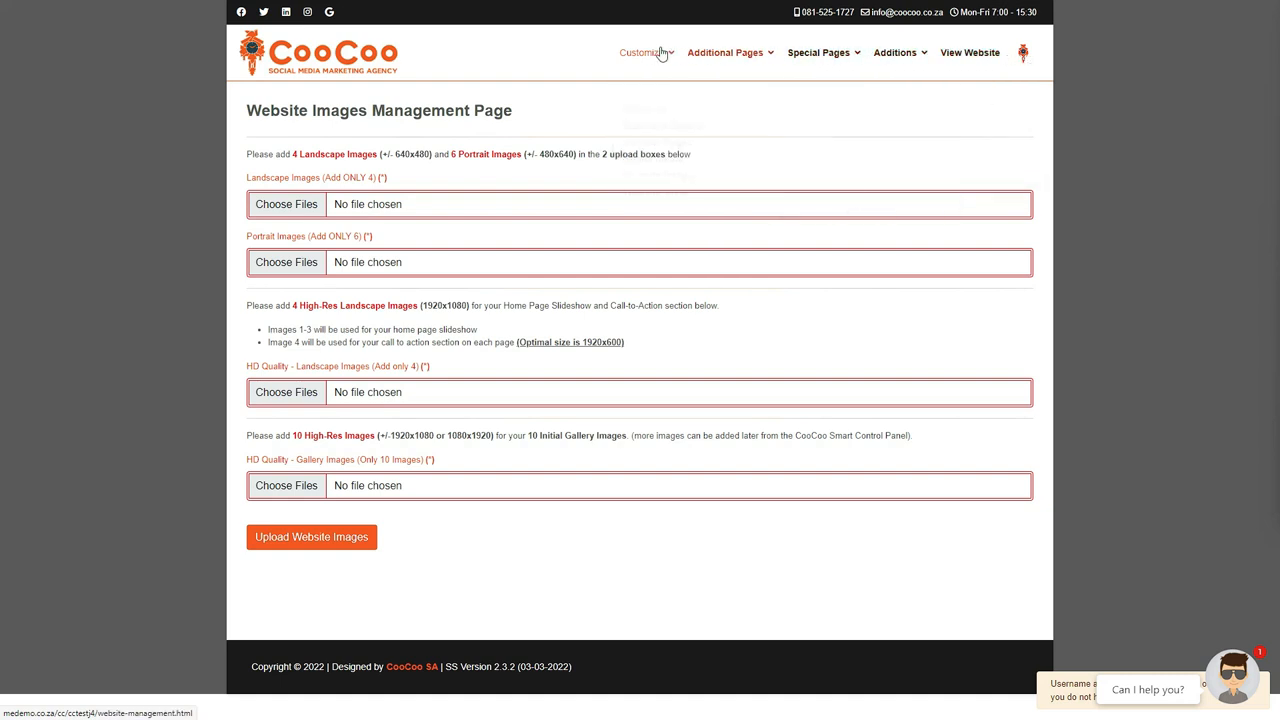
pyautogui.doubleClick(262, 110)
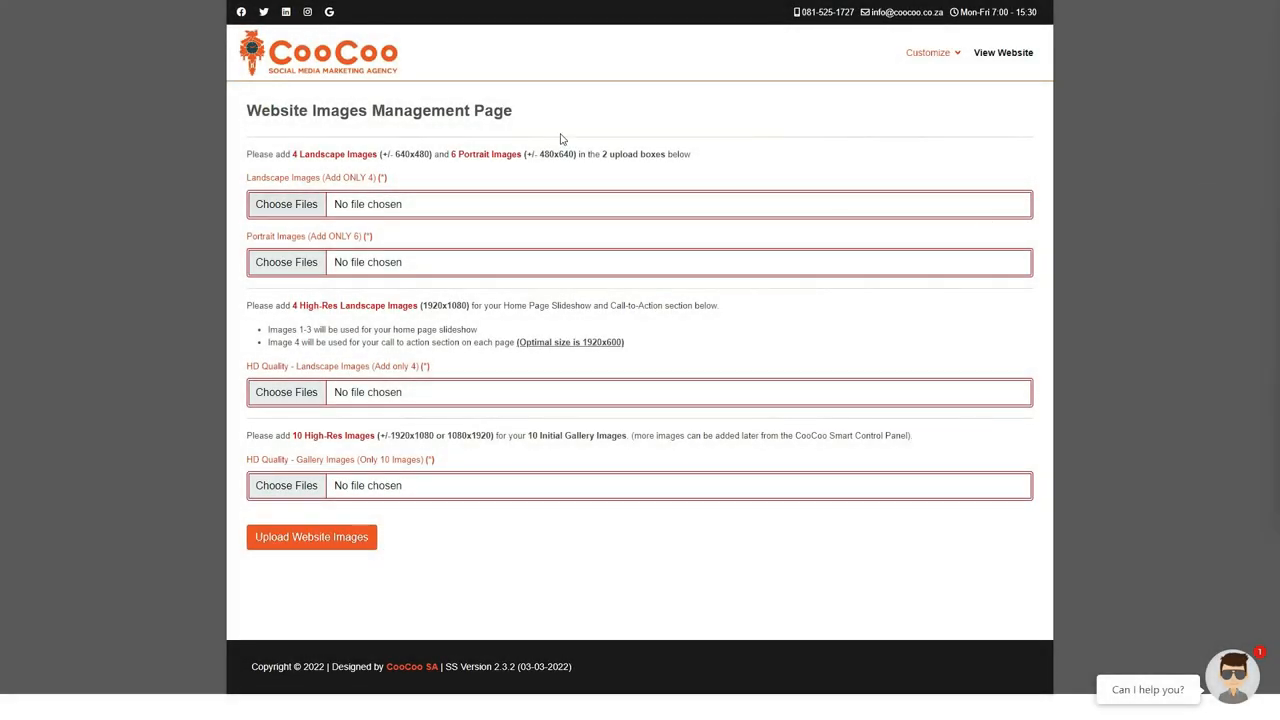
pyautogui.tripleClick(378, 110)
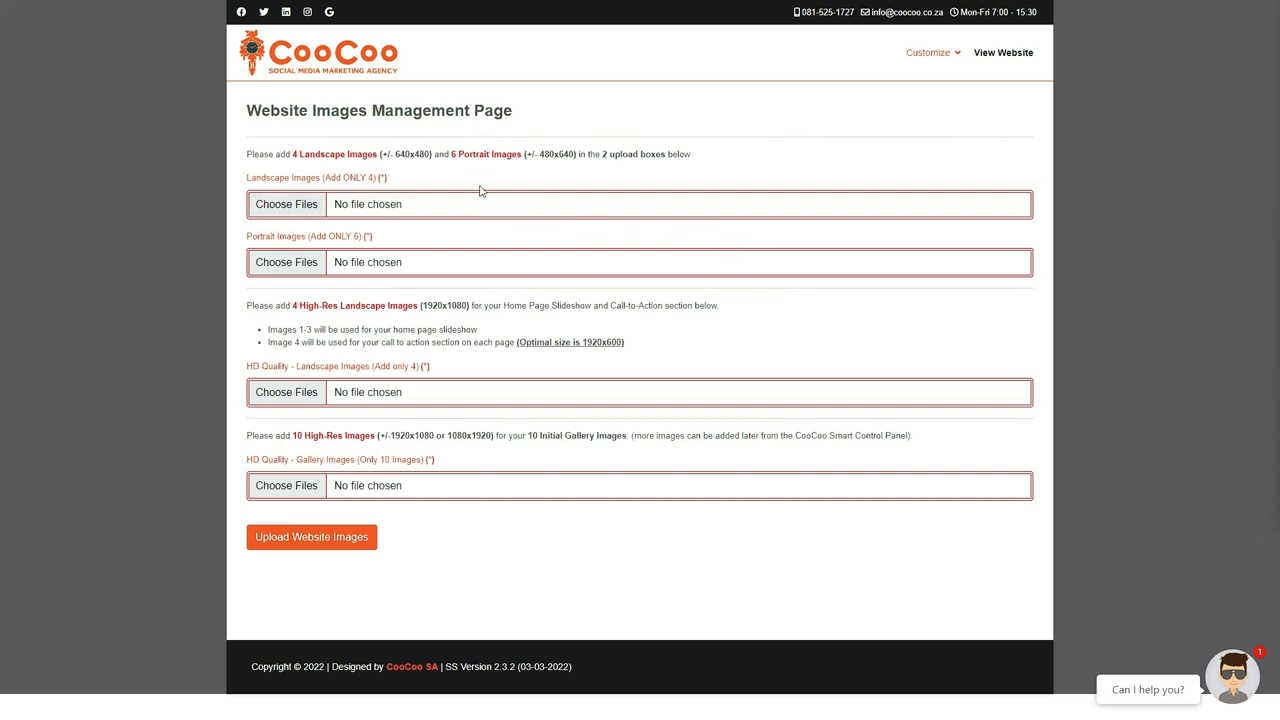
pyautogui.moveTo(610, 166)
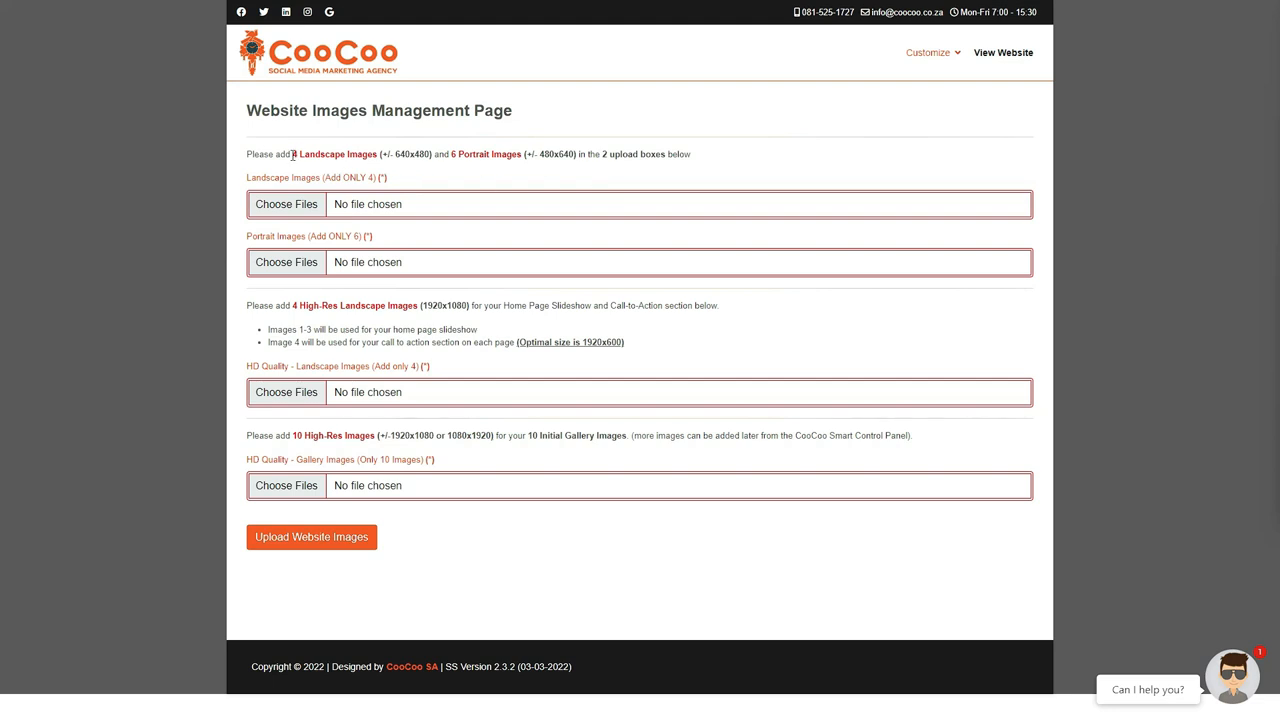
pyautogui.moveTo(294, 154); pyautogui.dragTo(430, 154)
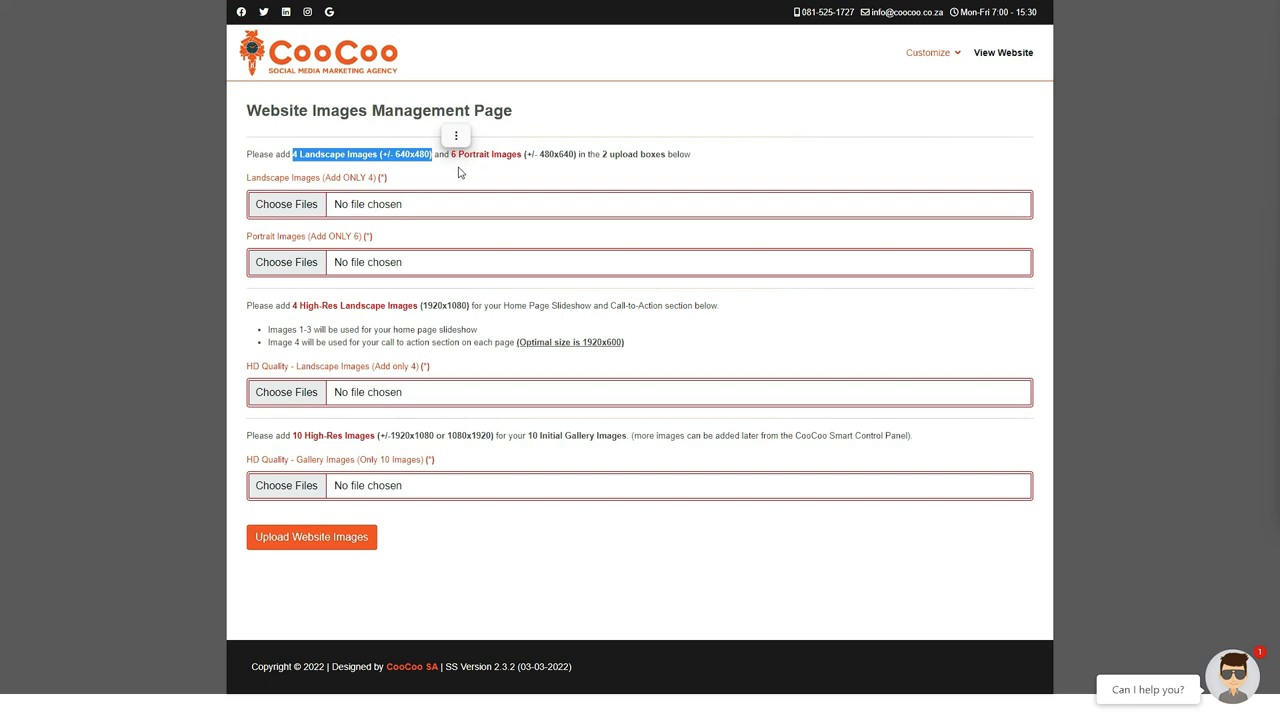
pyautogui.click(456, 172)
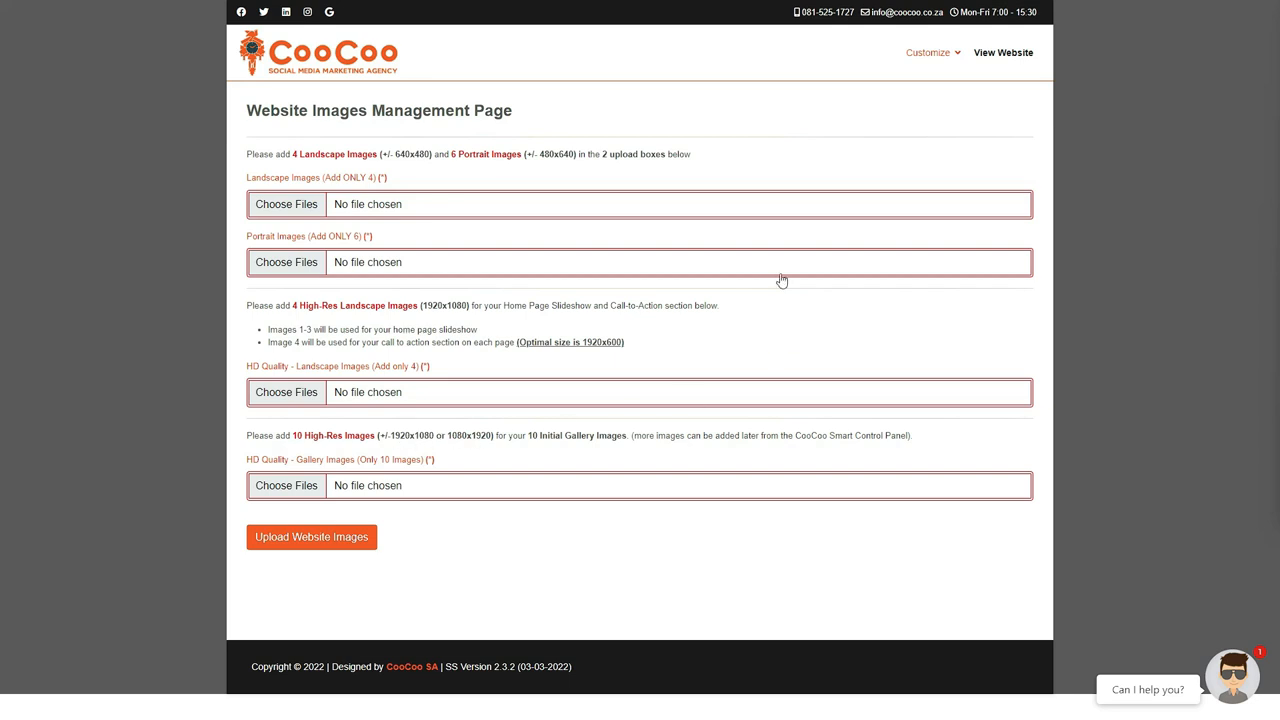
pyautogui.moveTo(864, 334)
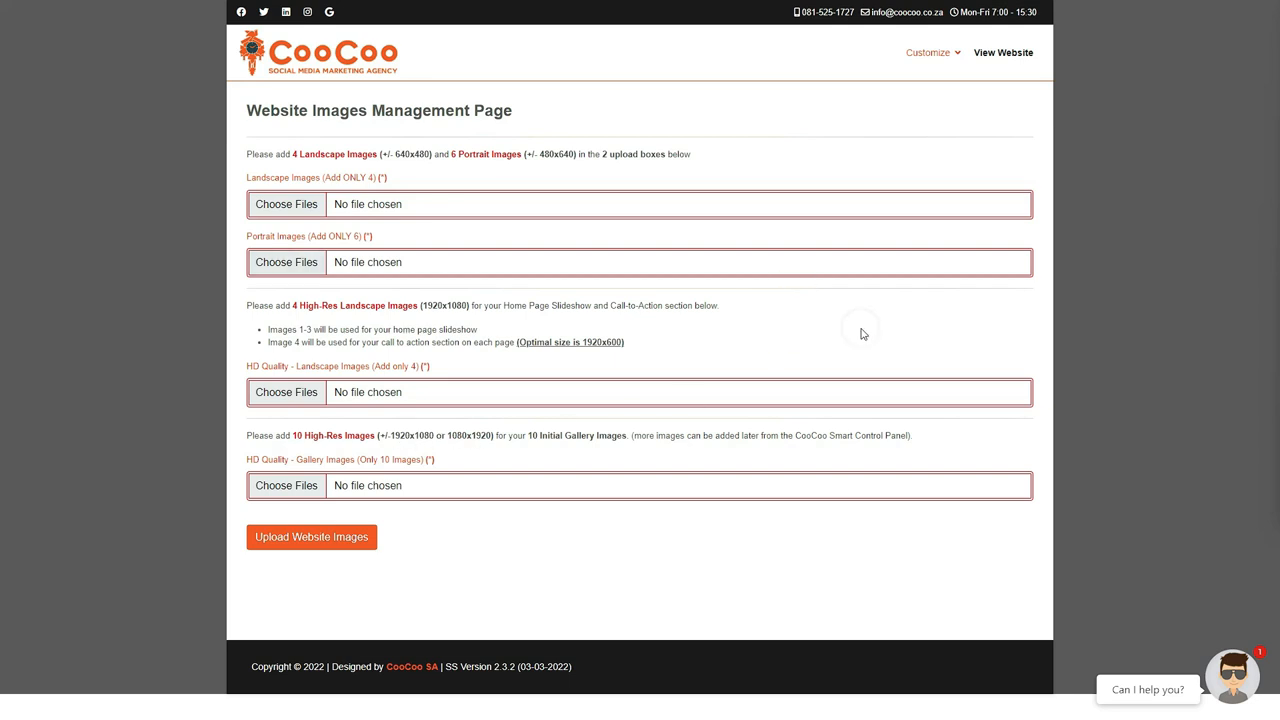
pyautogui.moveTo(910, 86)
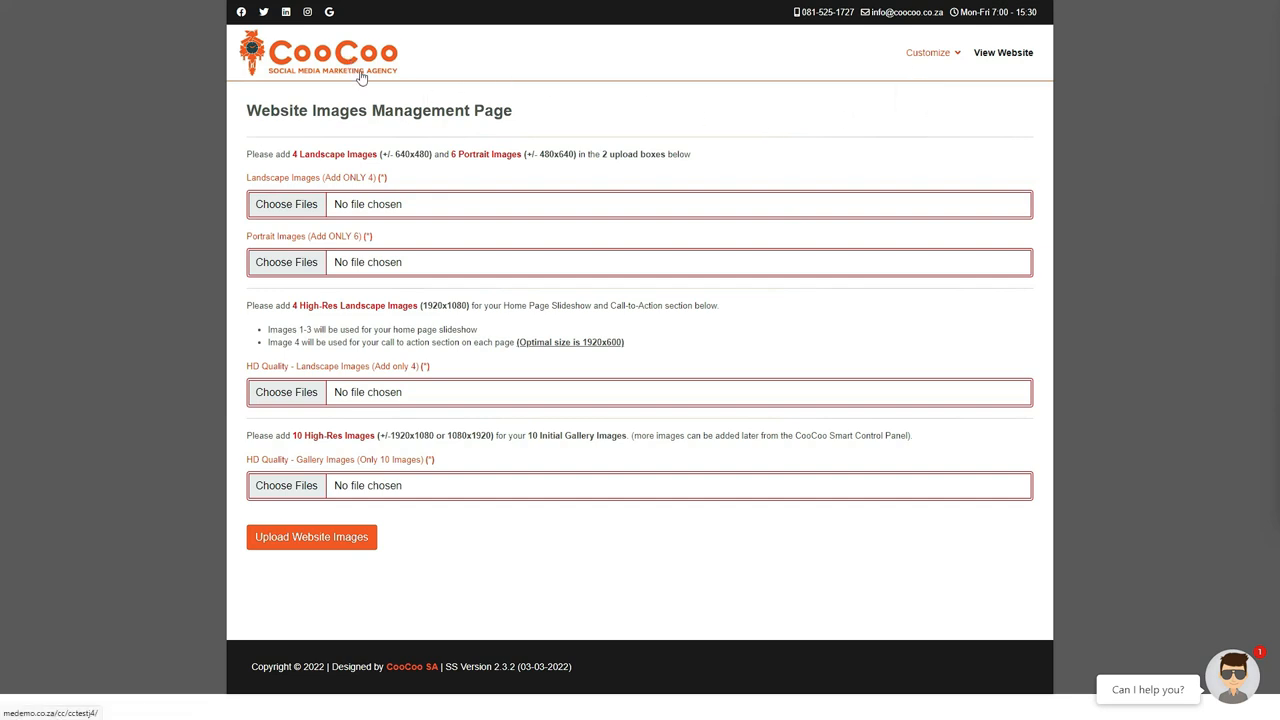
pyautogui.moveTo(462, 230)
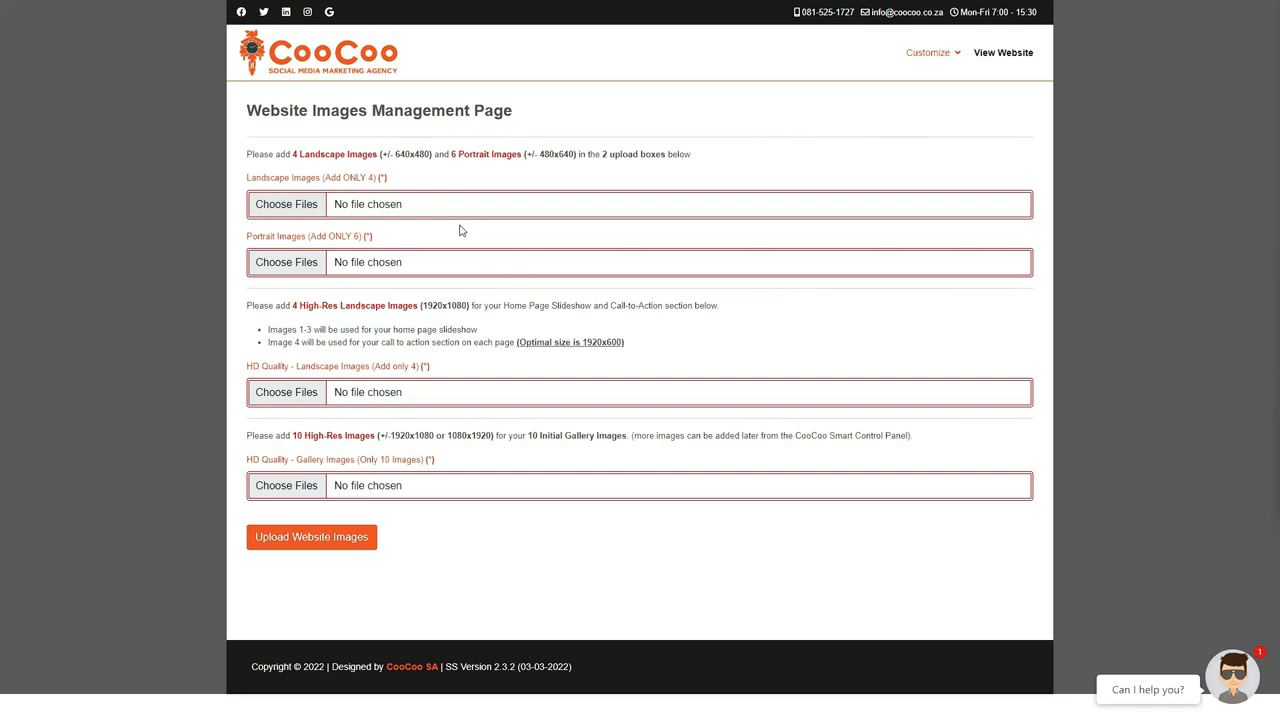
pyautogui.moveTo(372, 152)
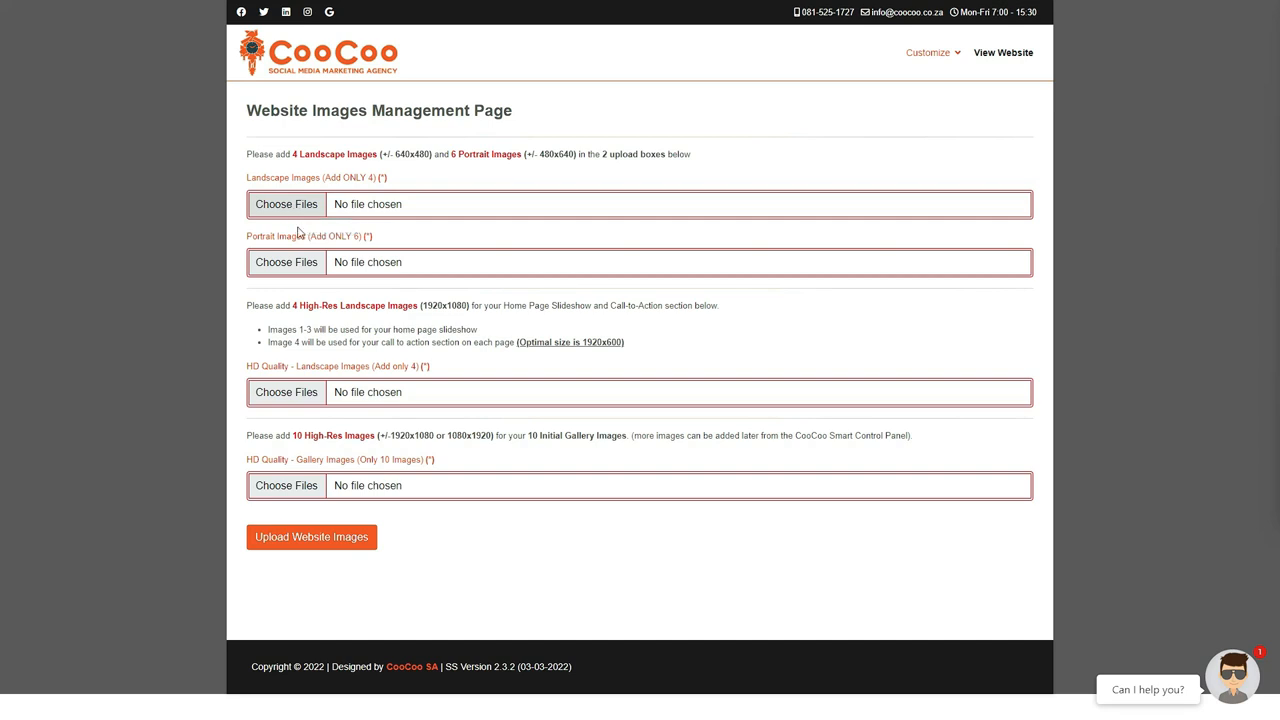
pyautogui.moveTo(288, 262)
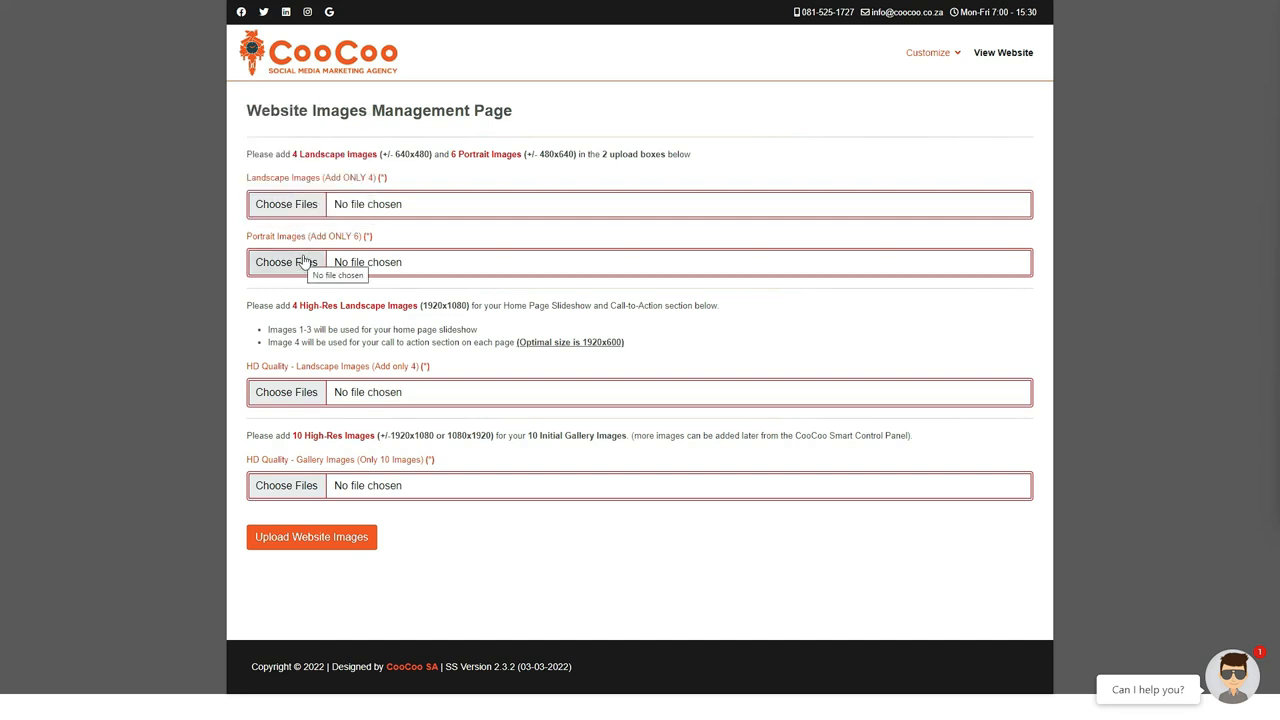
pyautogui.moveTo(444, 242)
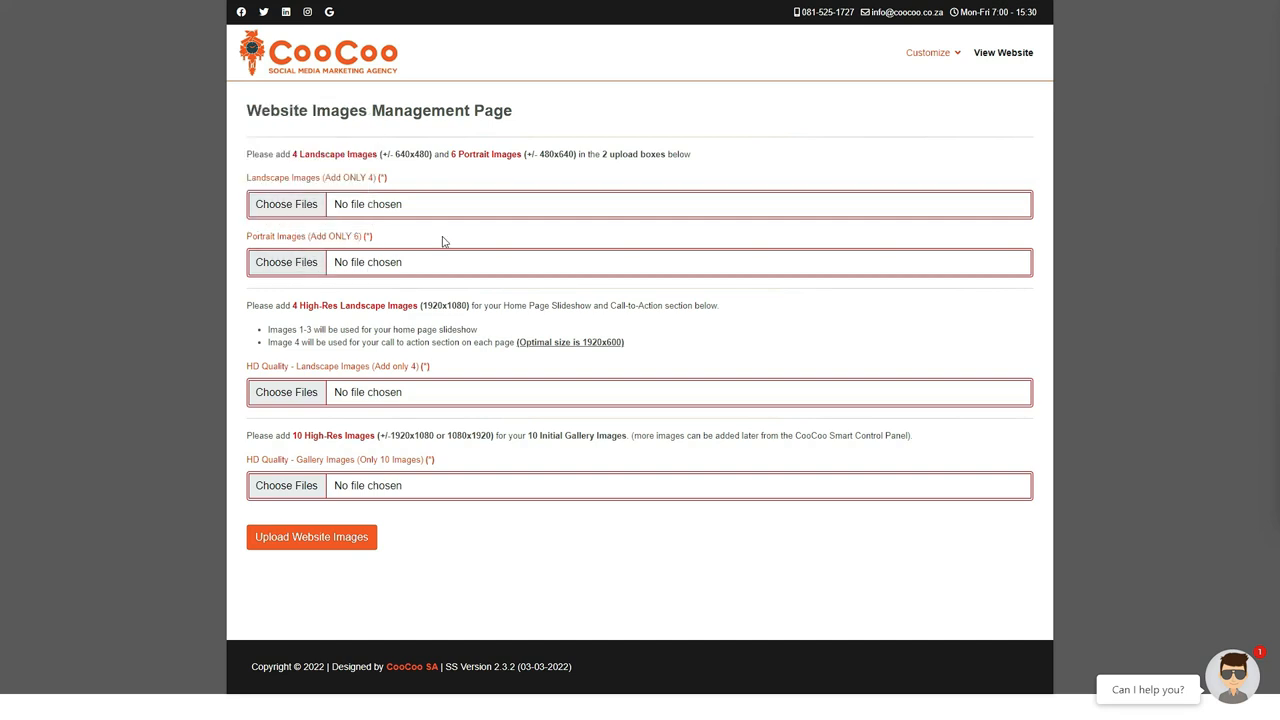
# Step: Attach all four photos from the Landscape folder to the Landscape Images field
pyautogui.click(286, 204)
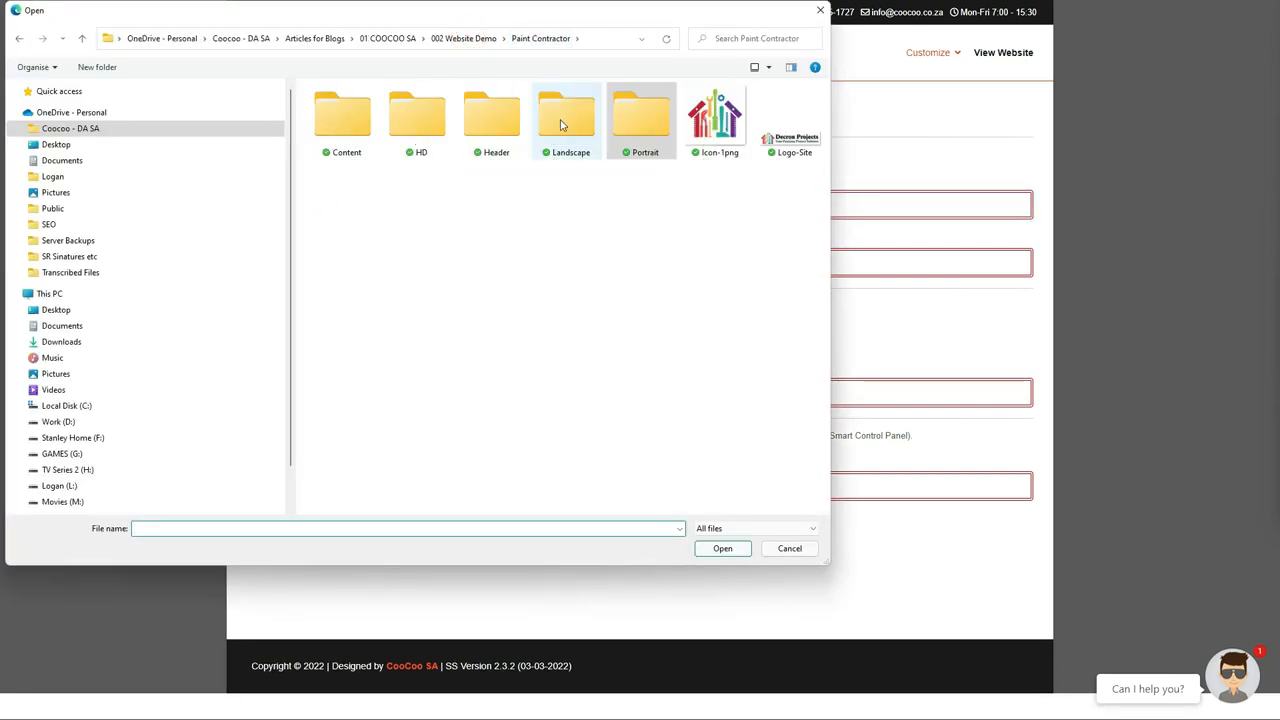
pyautogui.doubleClick(566, 112)
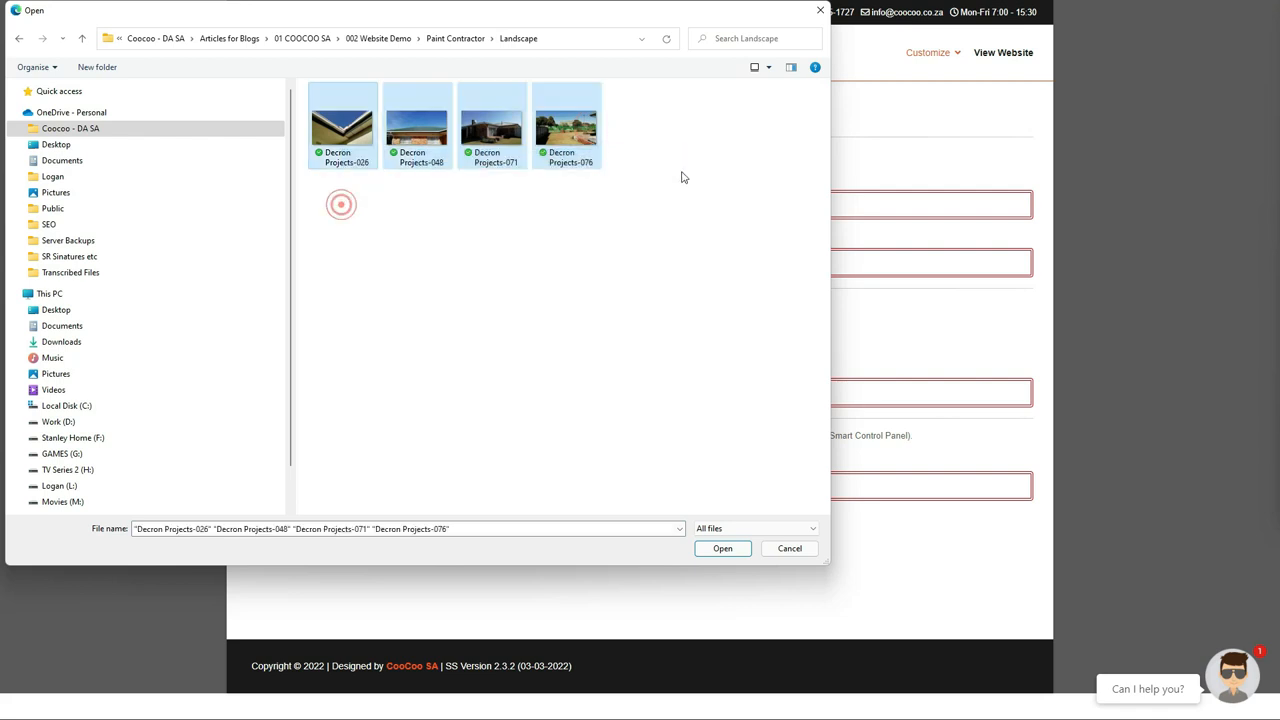
pyautogui.click(722, 548)
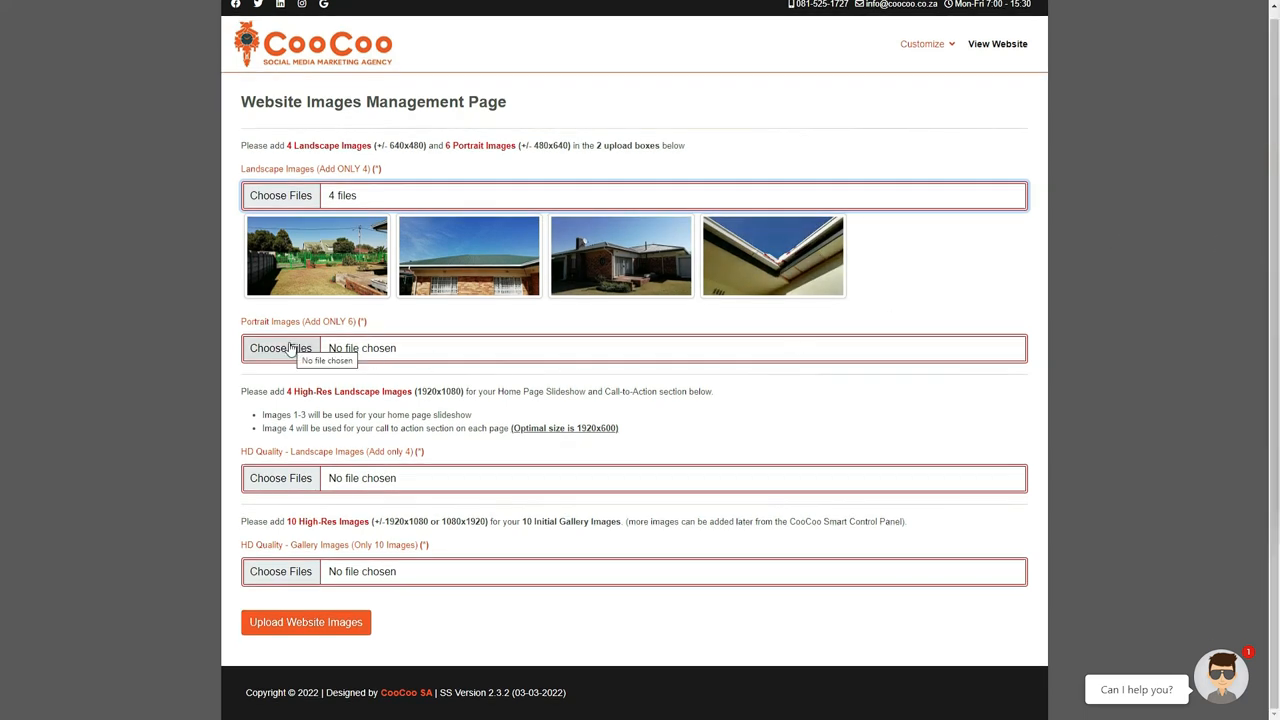
# Step: Select portrait photos from the Portrait folder for the Portrait Images field
pyautogui.click(280, 348)
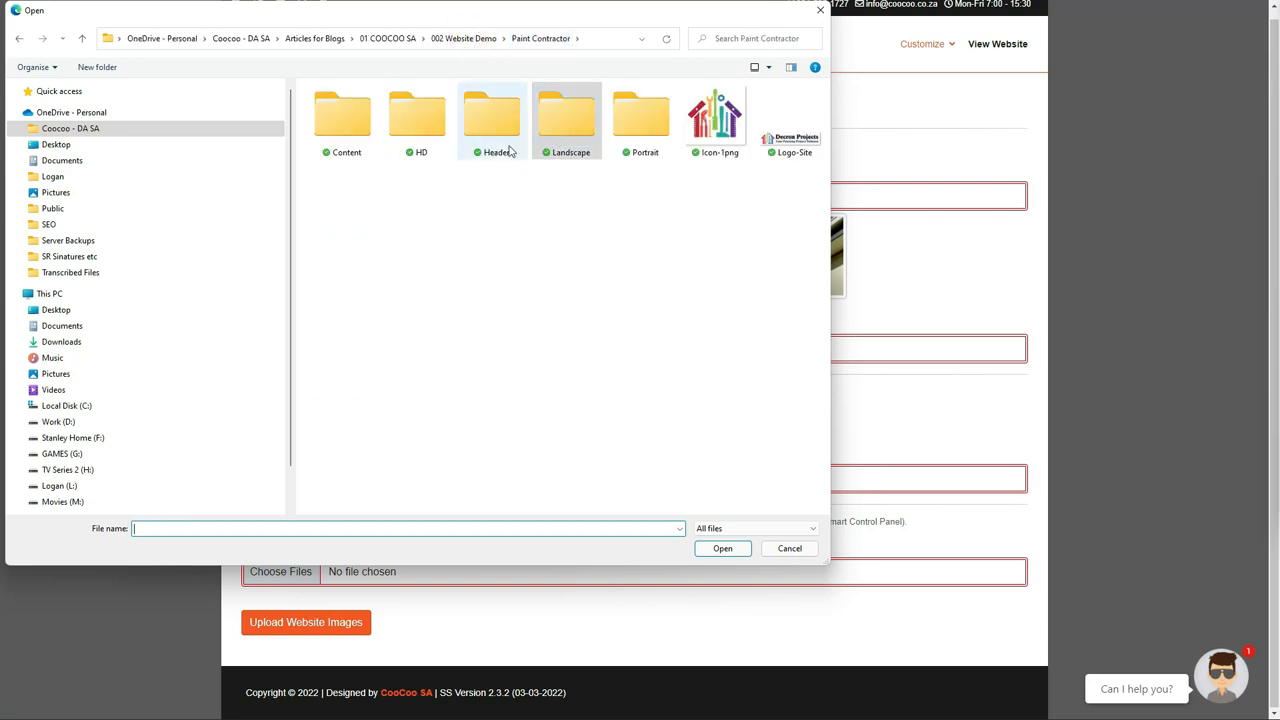
pyautogui.doubleClick(566, 114)
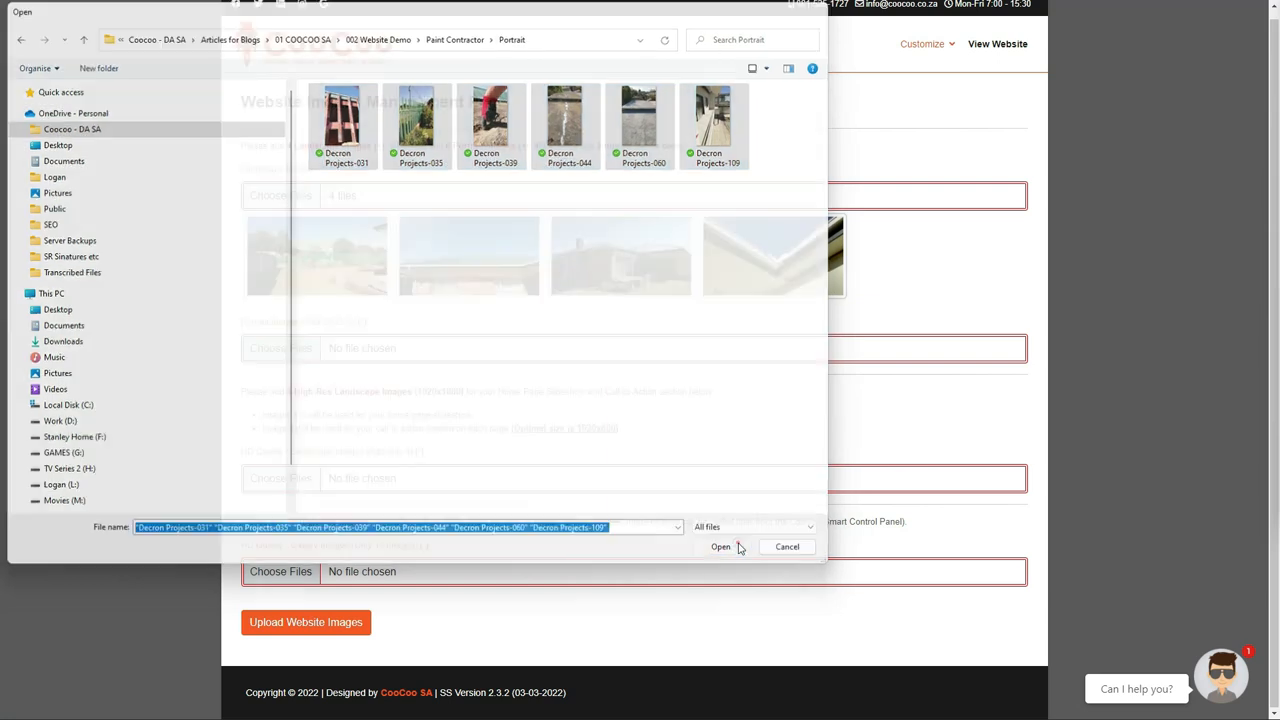
pyautogui.click(720, 546)
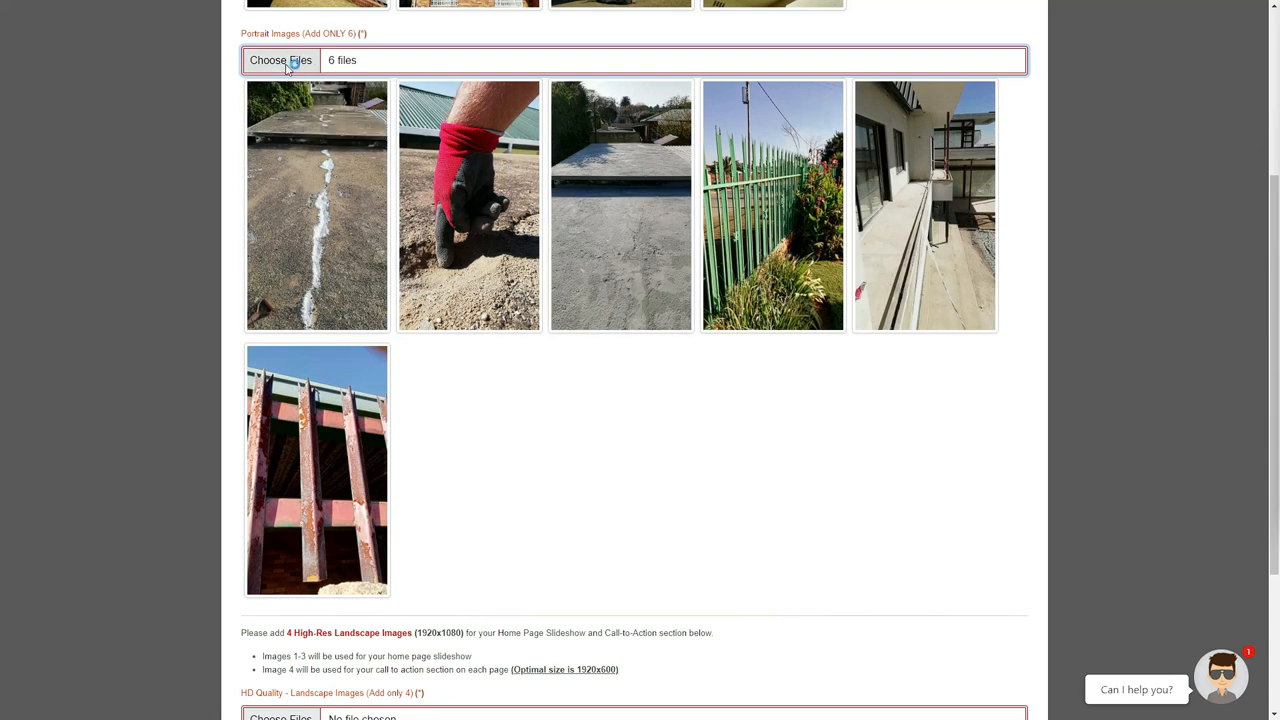
pyautogui.click(280, 60)
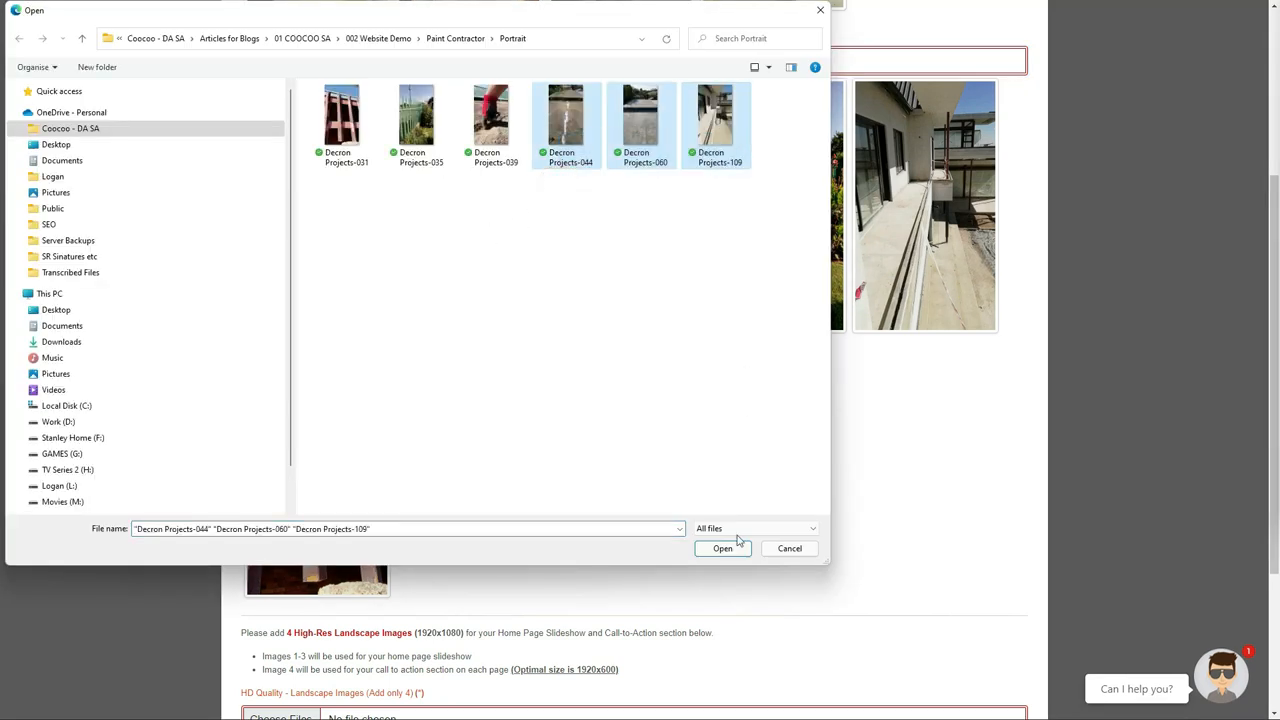
pyautogui.click(722, 548)
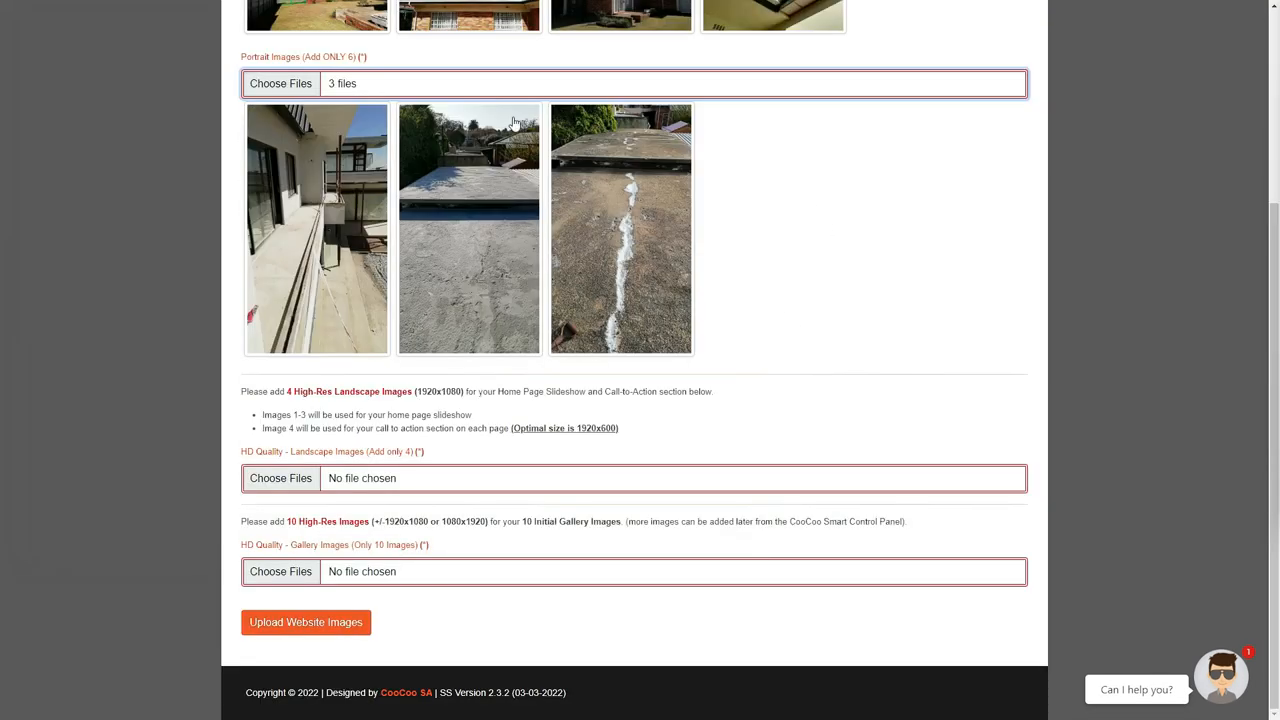
pyautogui.moveTo(836, 204)
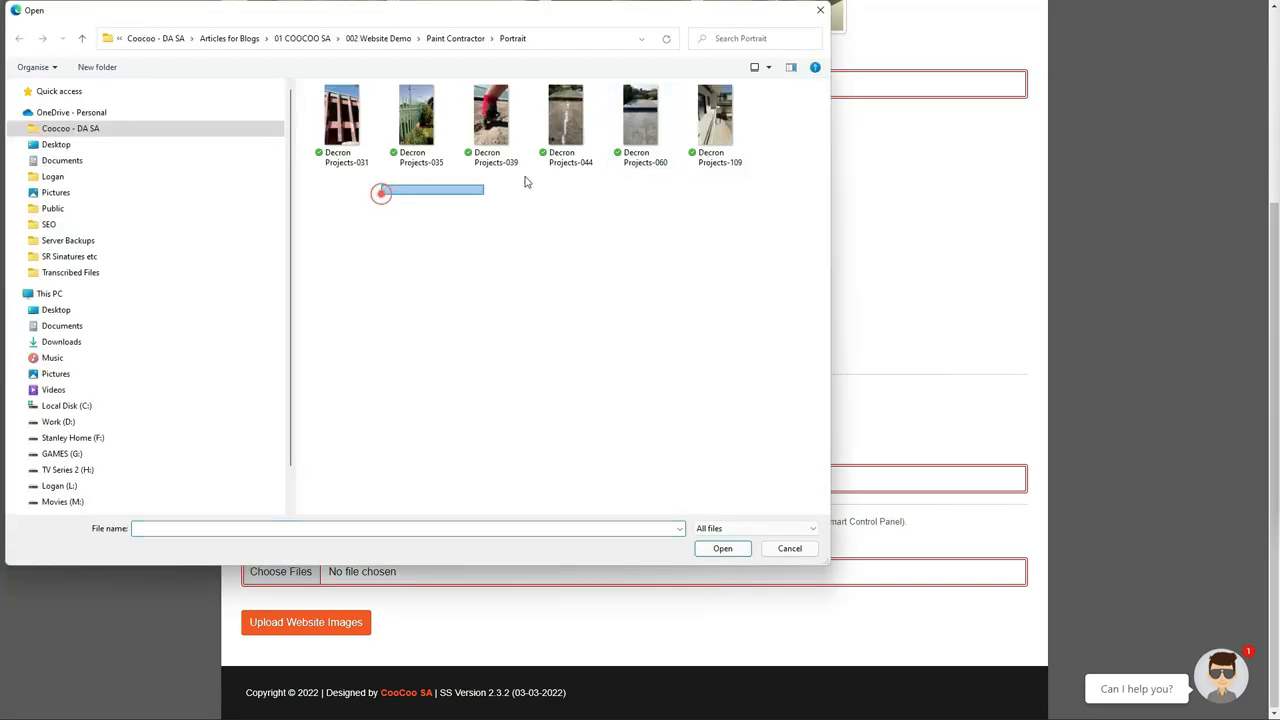
pyautogui.click(722, 548)
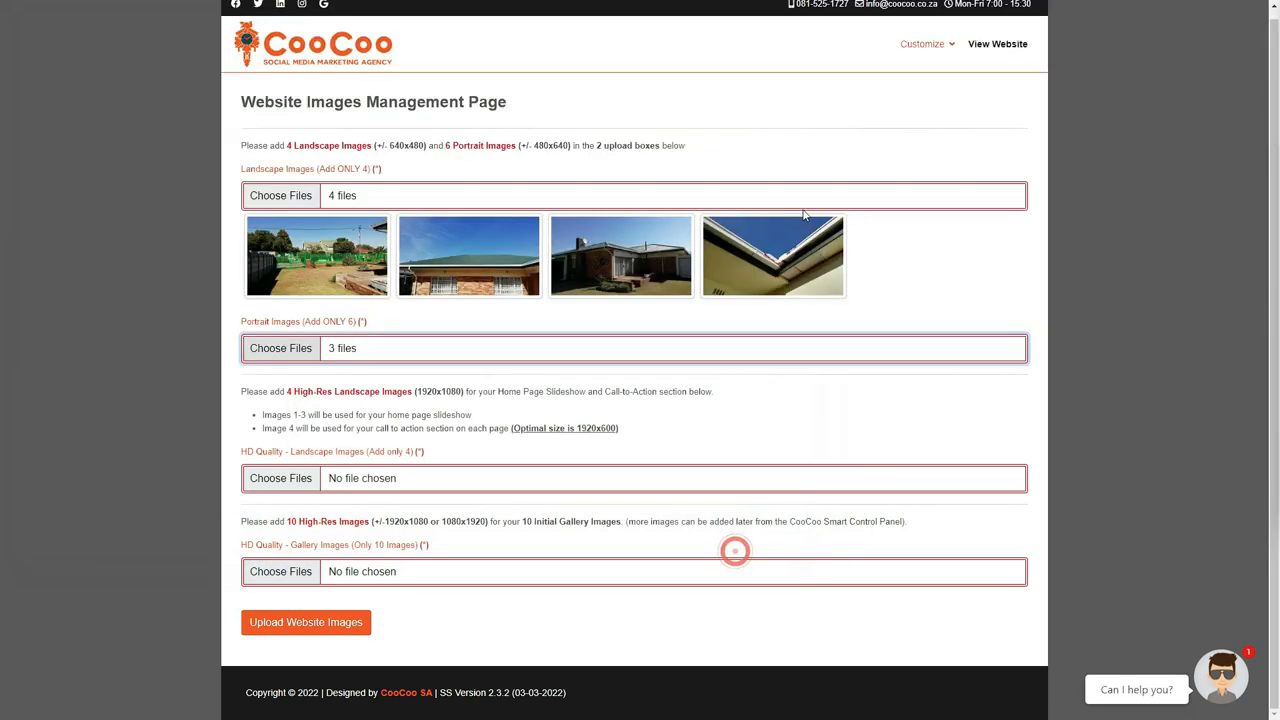
# Step: Attach the six portrait project photos and preview them
pyautogui.scroll(-3)
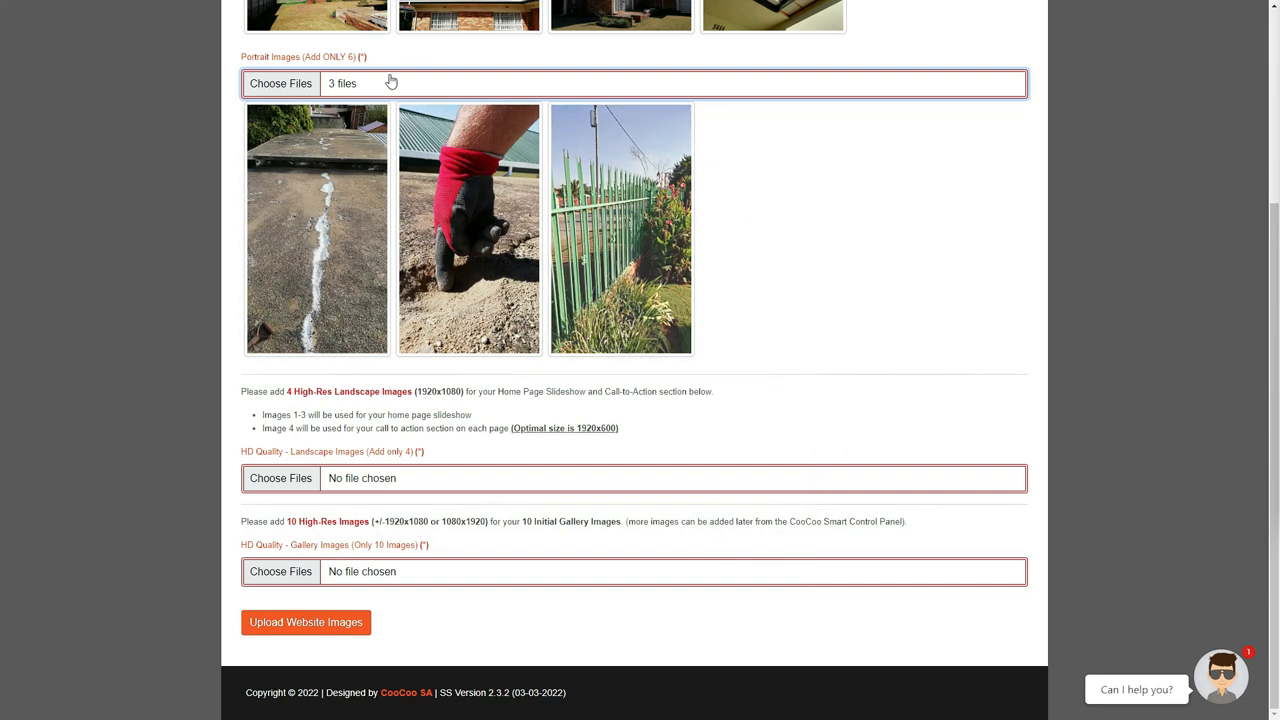
pyautogui.click(280, 478)
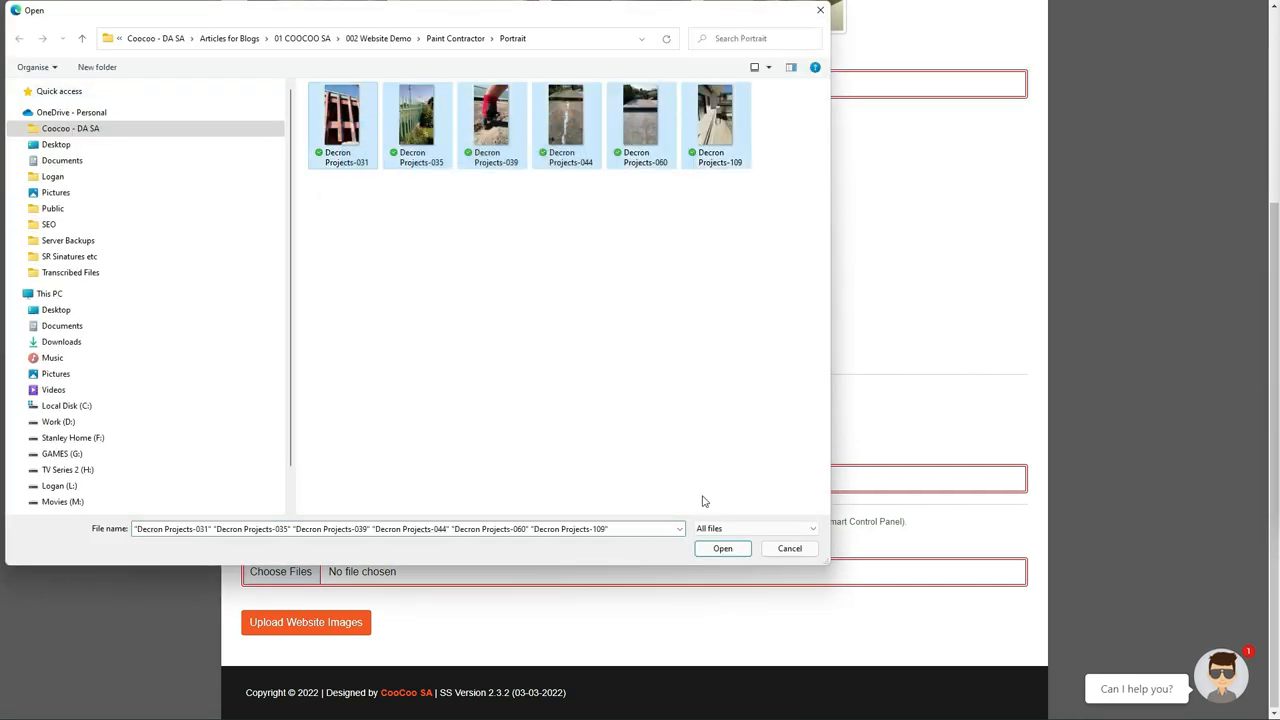
pyautogui.click(722, 548)
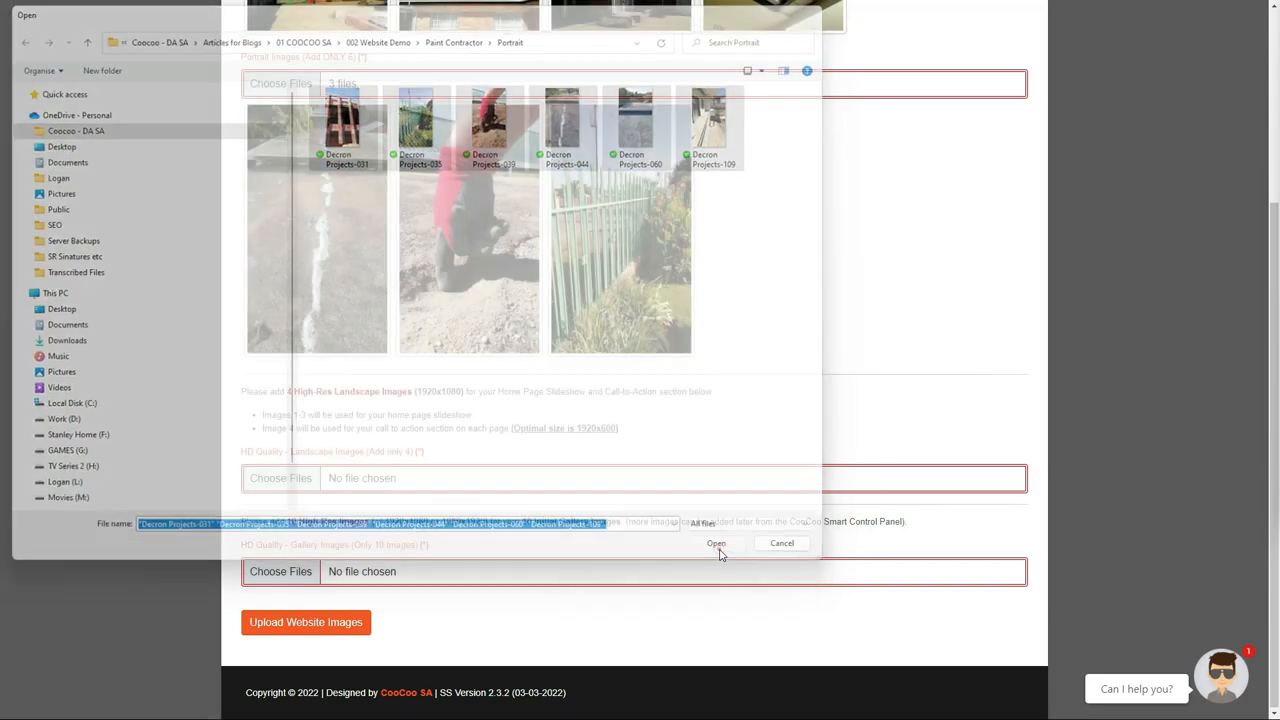
pyautogui.click(716, 544)
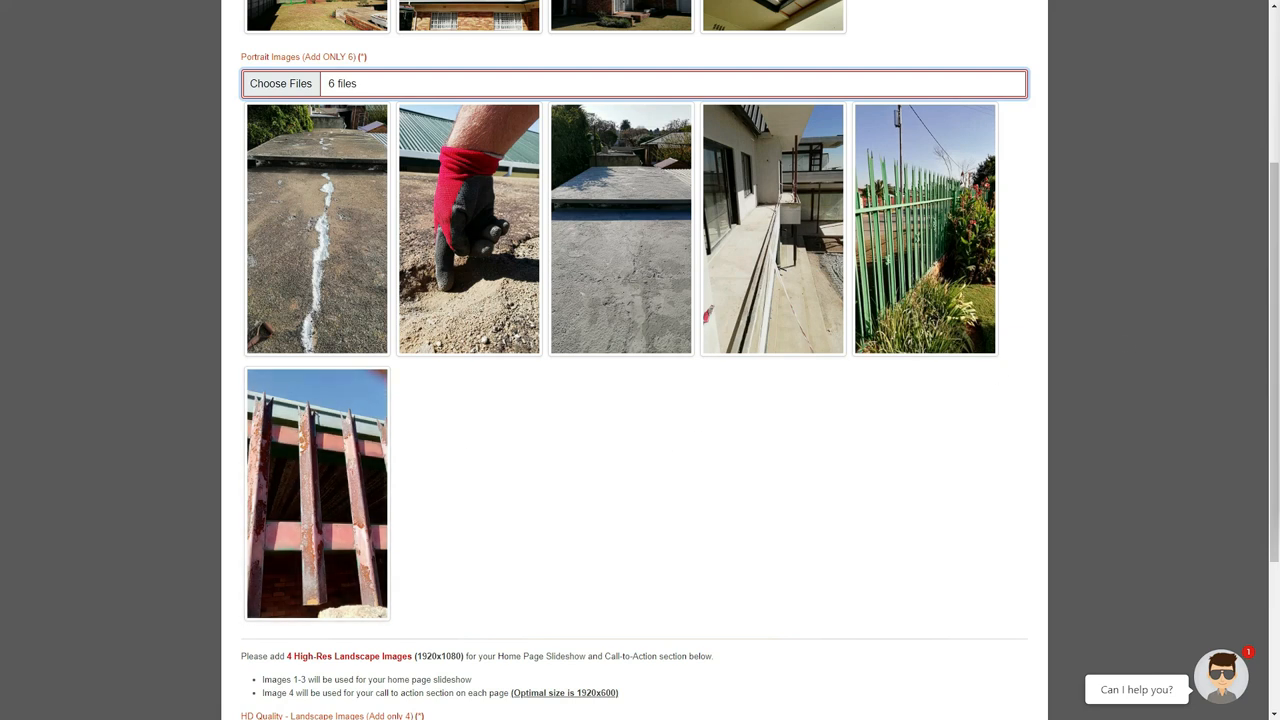
pyautogui.scroll(-3)
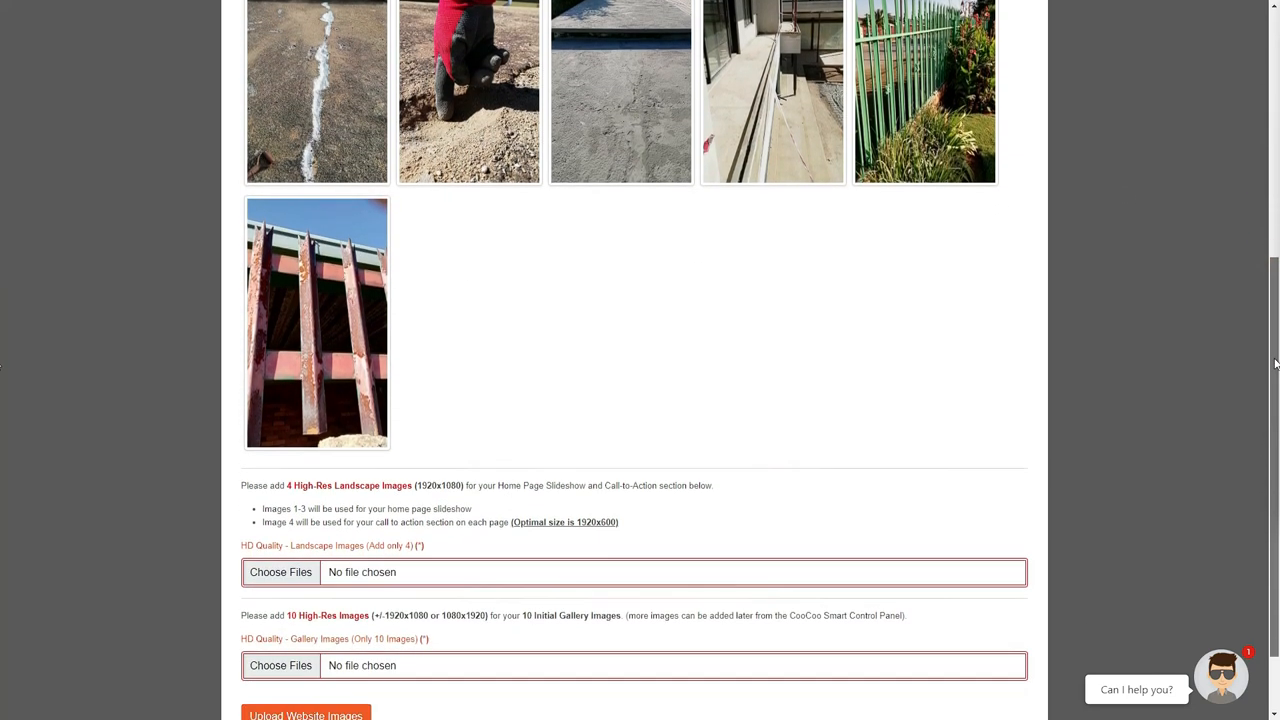
pyautogui.scroll(-3)
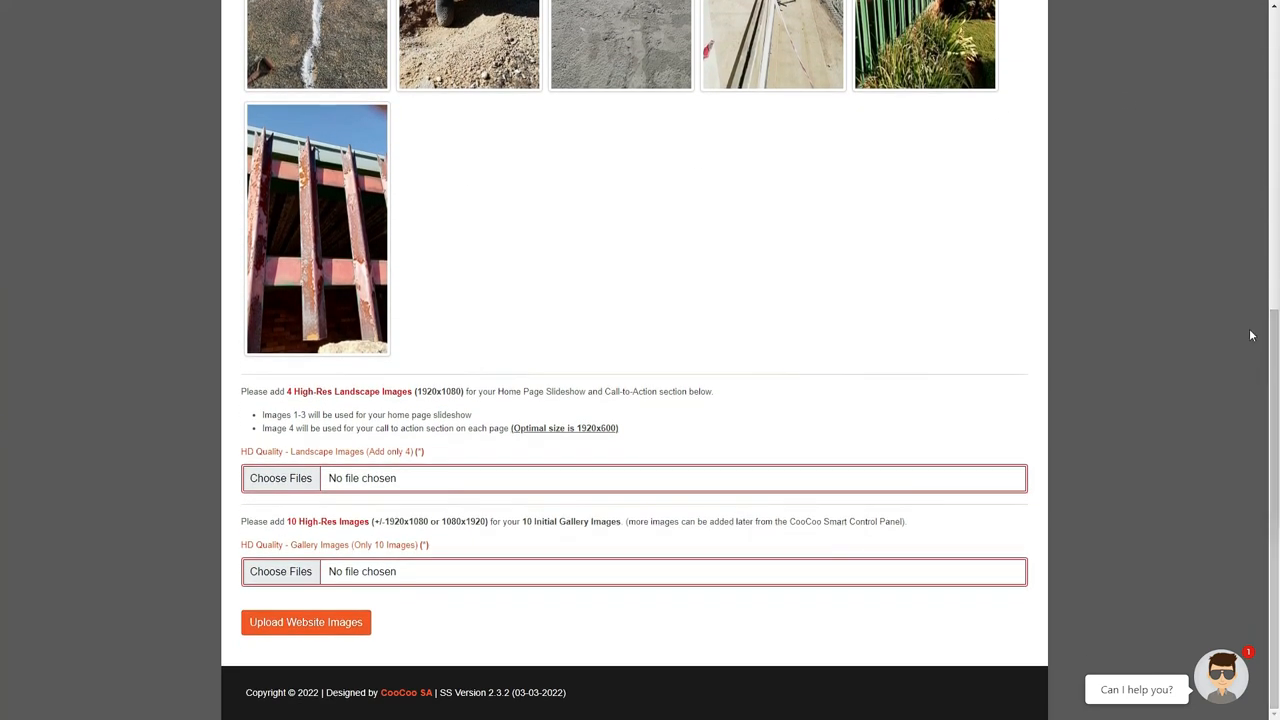
pyautogui.moveTo(78, 112)
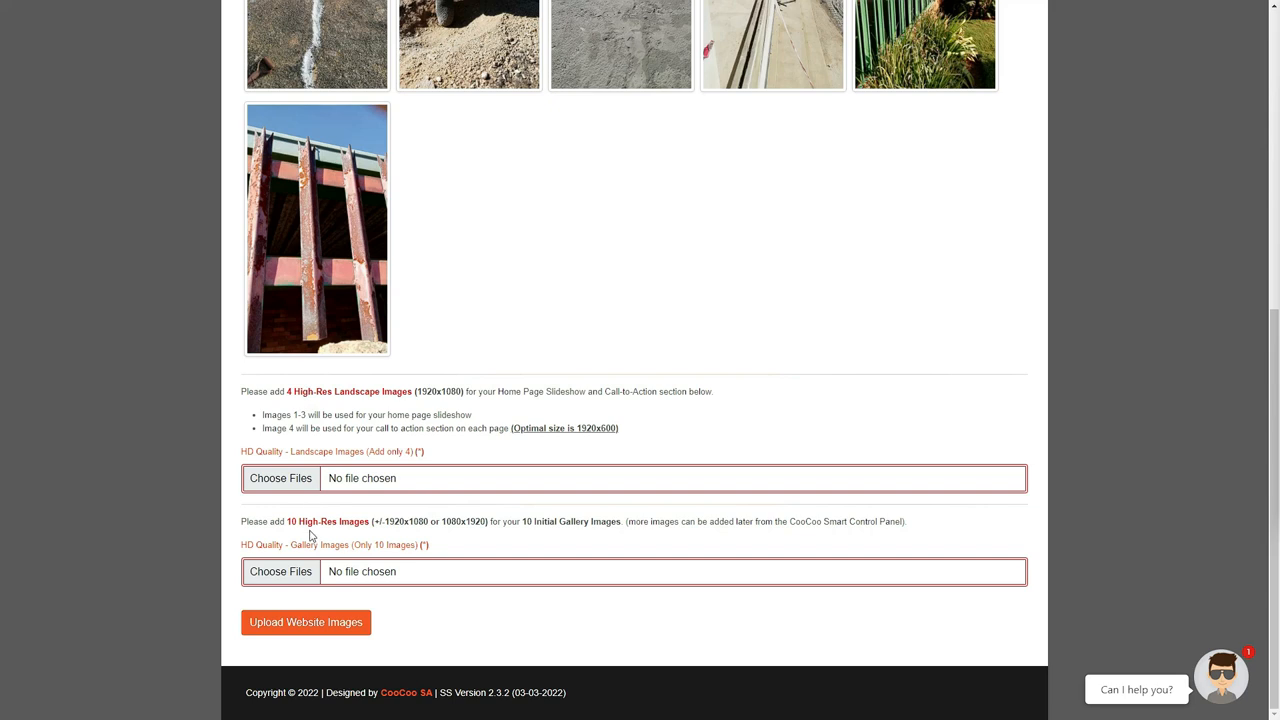
pyautogui.moveTo(296, 456)
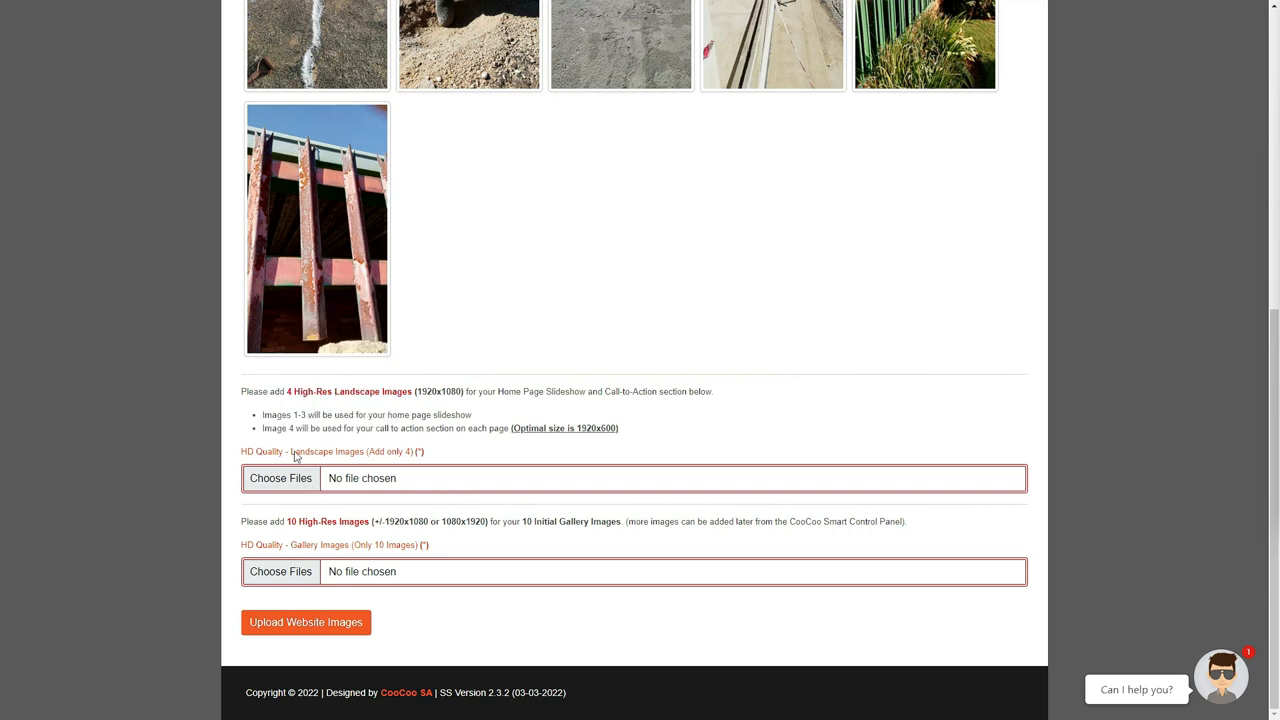
# Step: Attach four HD folder photos, including Decron Projects-040, -071 and -123, to HD Landscape Images
pyautogui.click(280, 478)
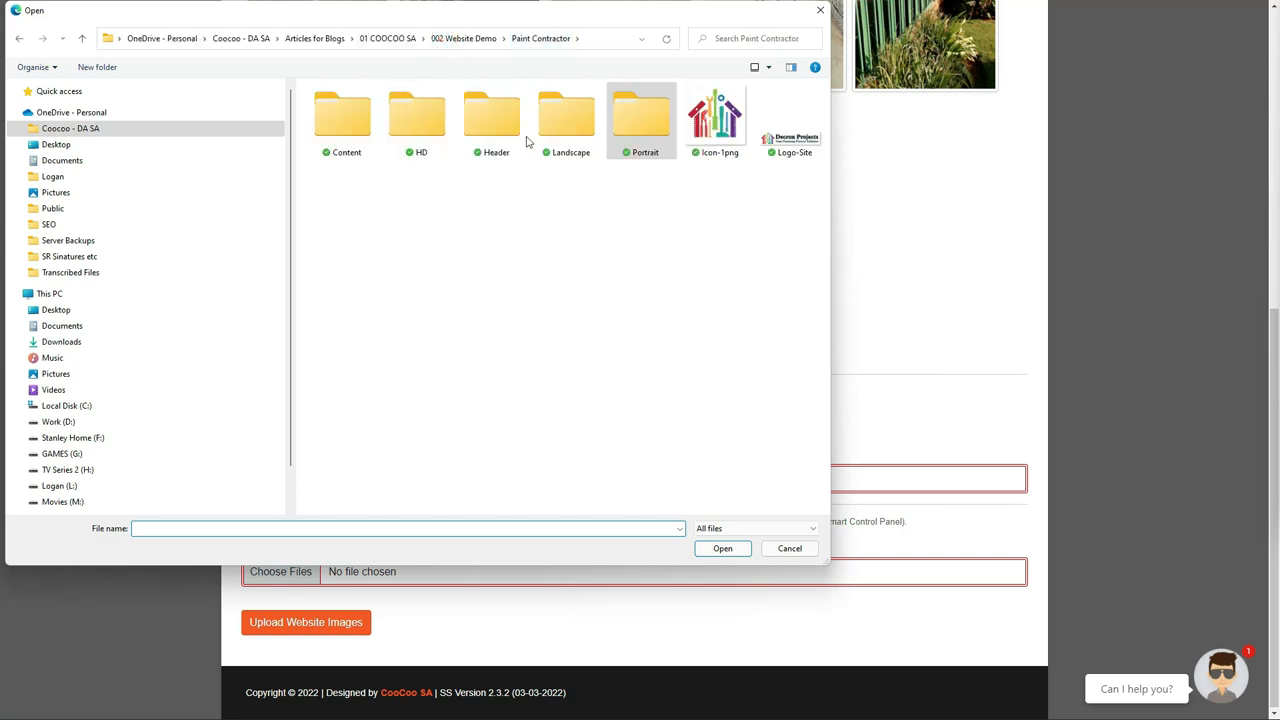
pyautogui.click(416, 114)
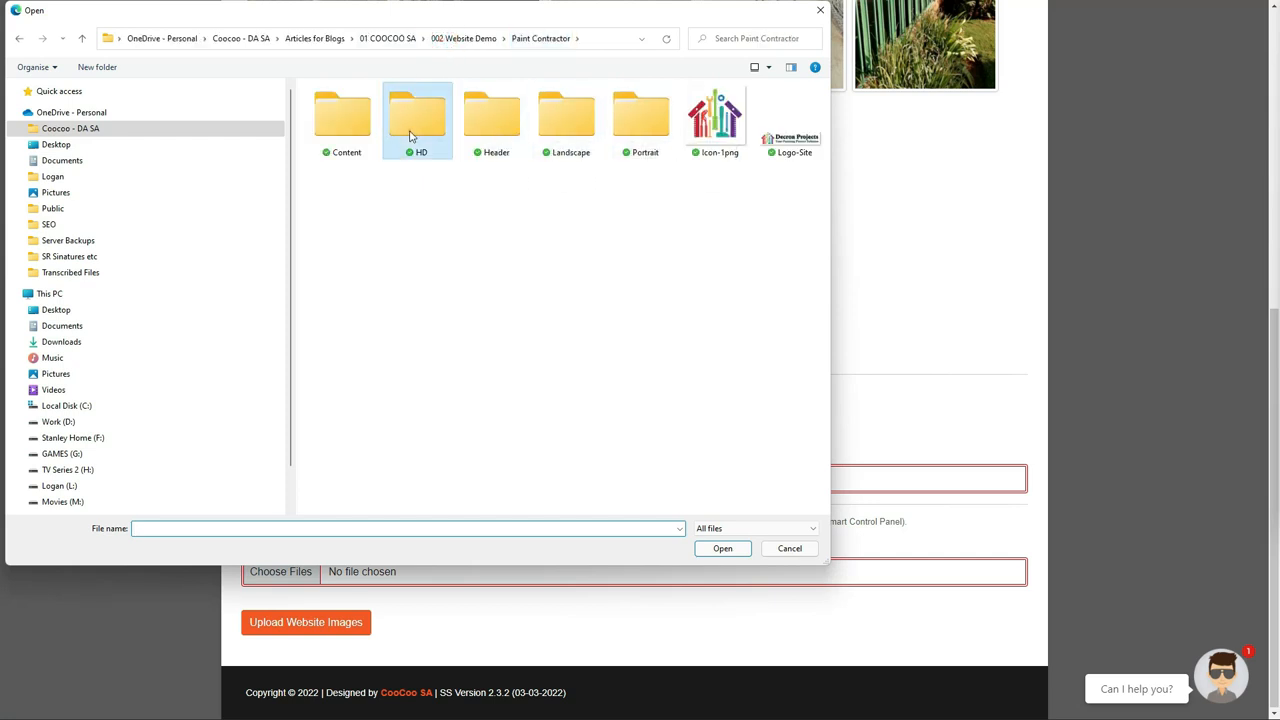
pyautogui.doubleClick(416, 112)
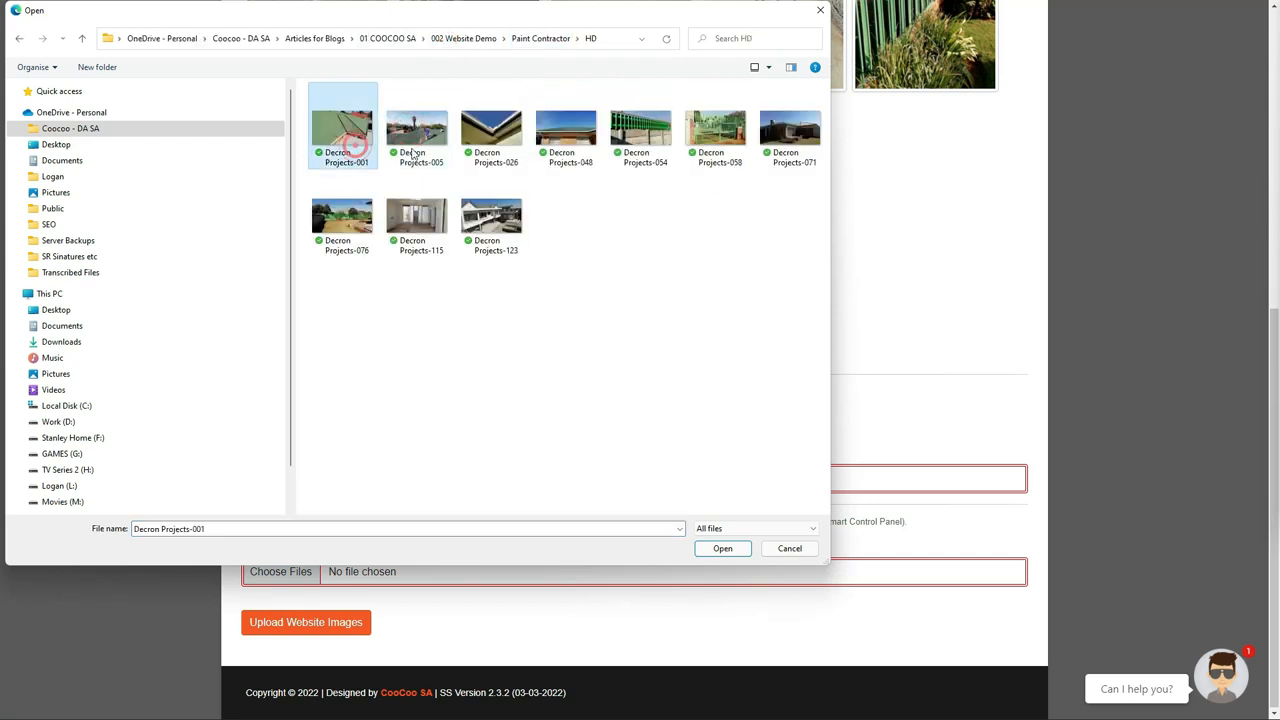
pyautogui.click(566, 128)
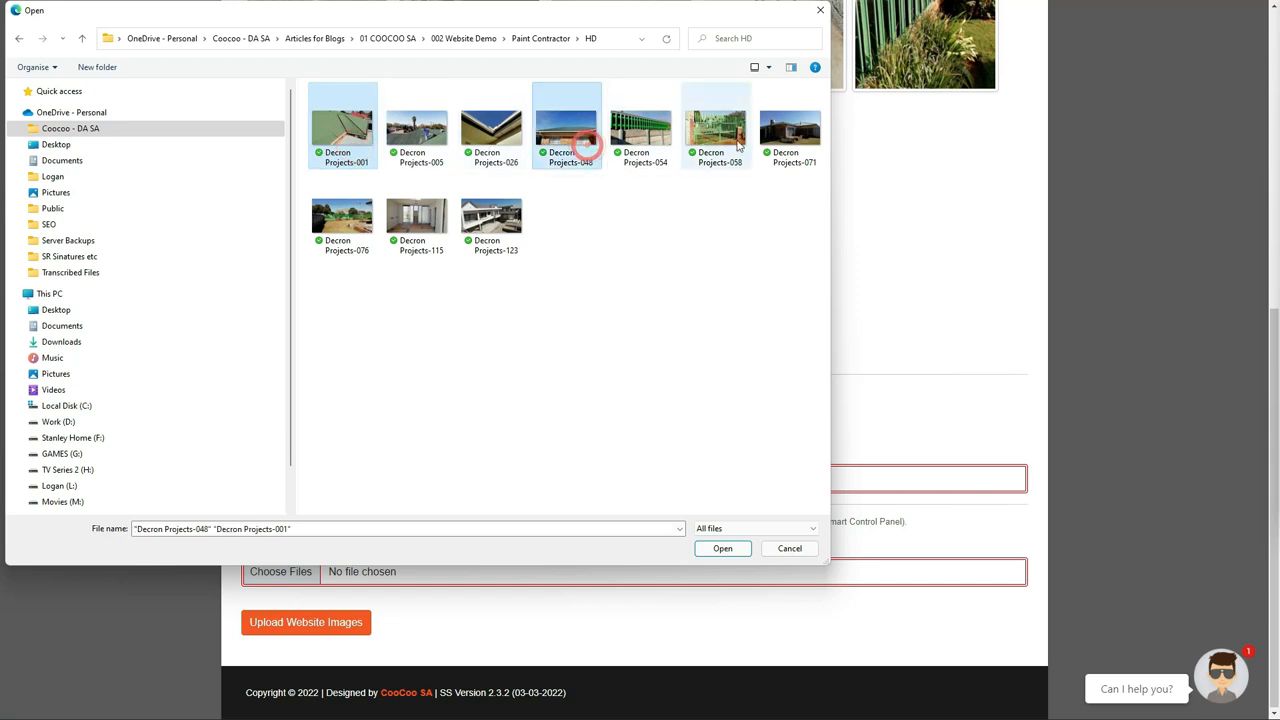
pyautogui.click(788, 124)
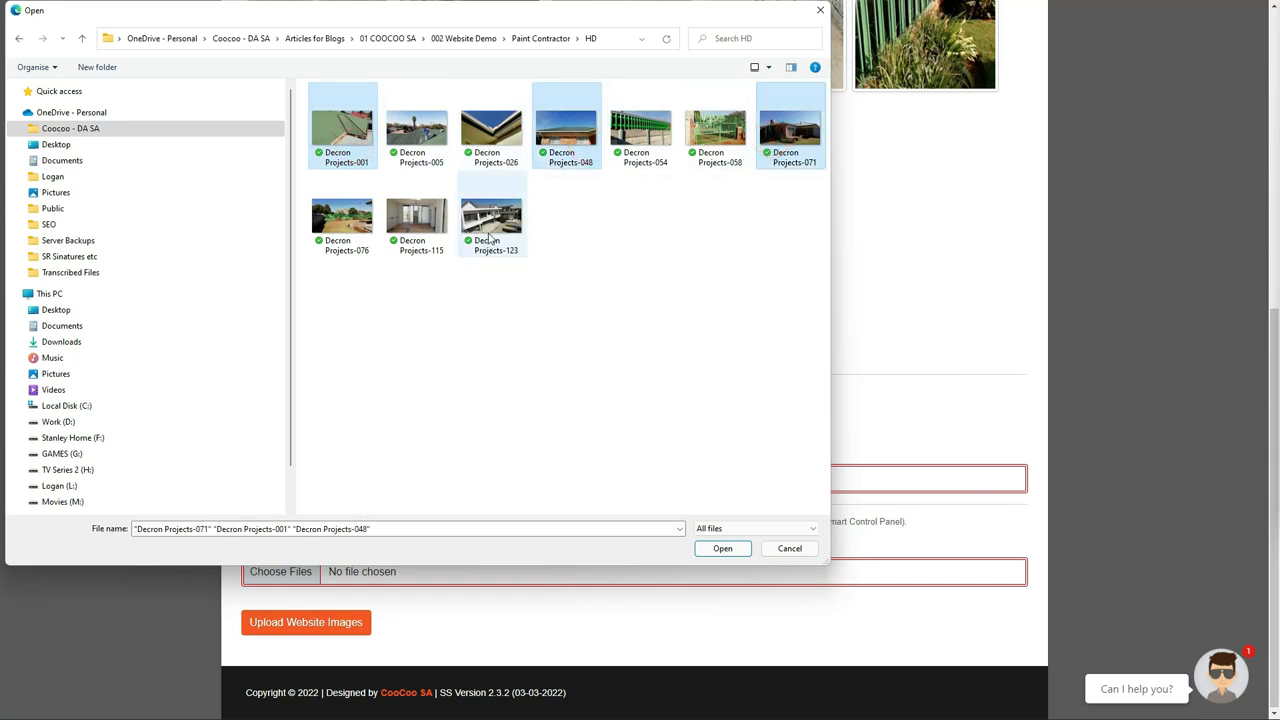
pyautogui.click(492, 212)
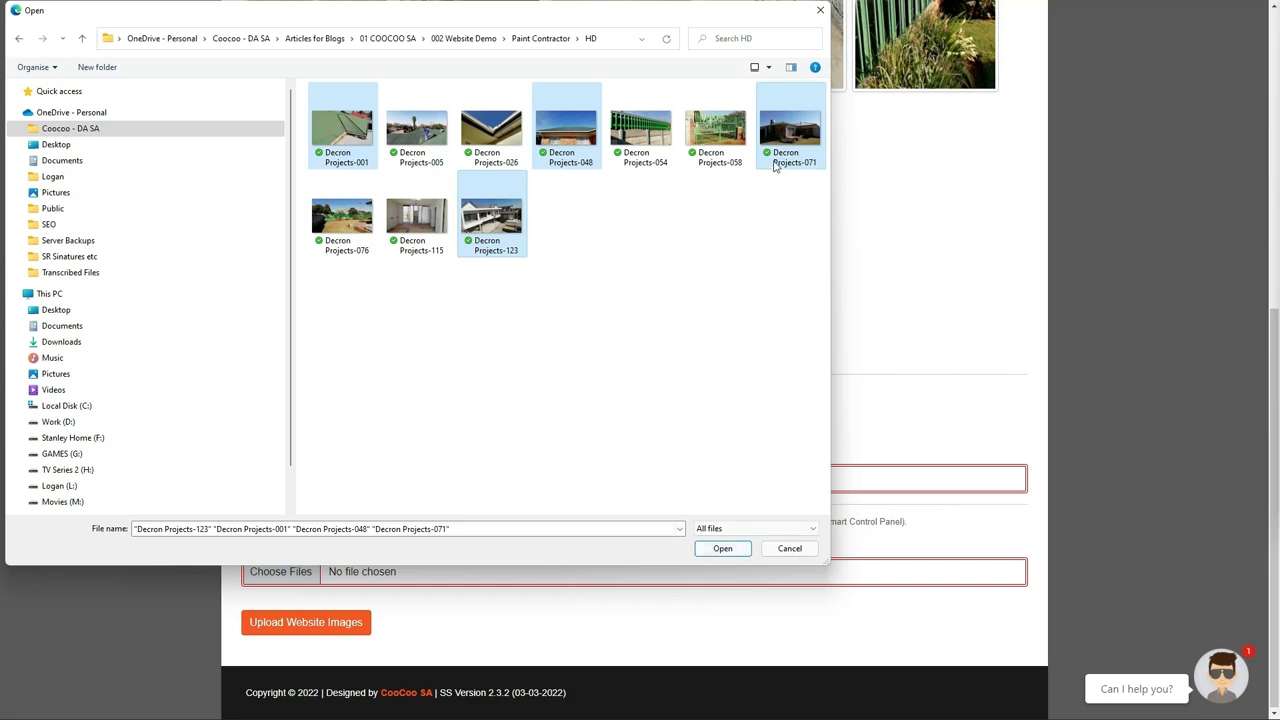
pyautogui.moveTo(704, 524)
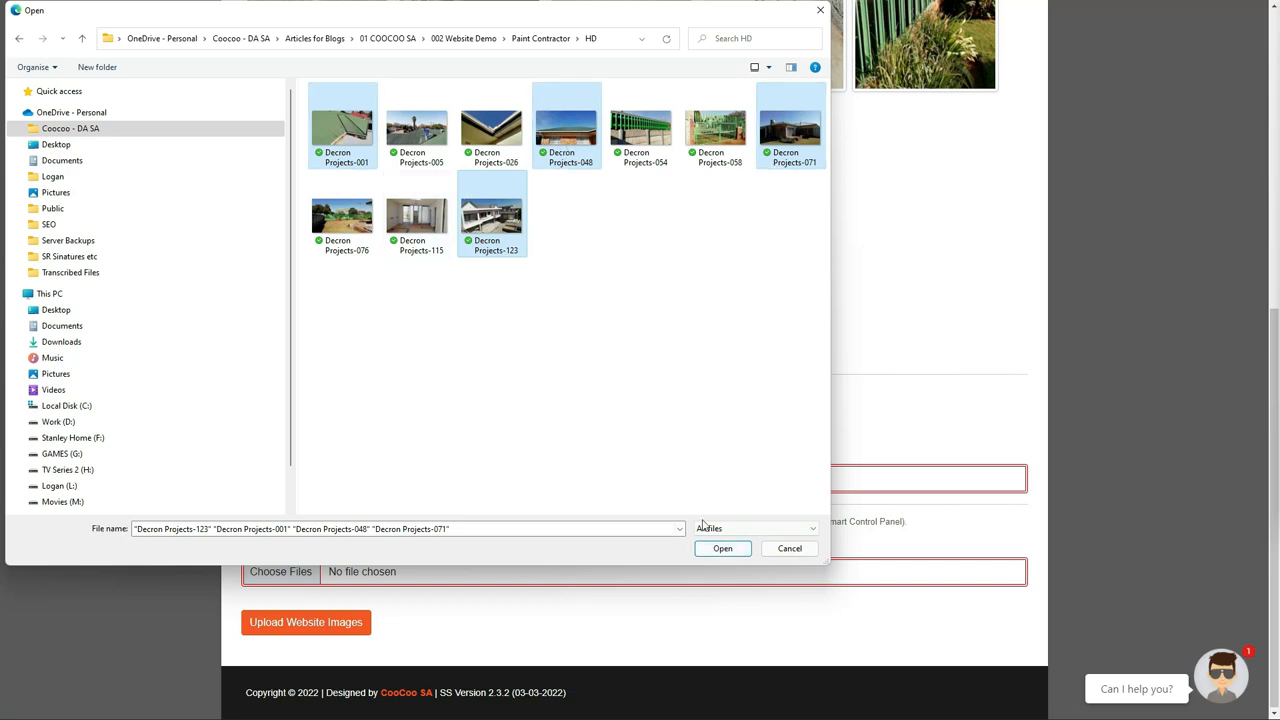
pyautogui.click(722, 548)
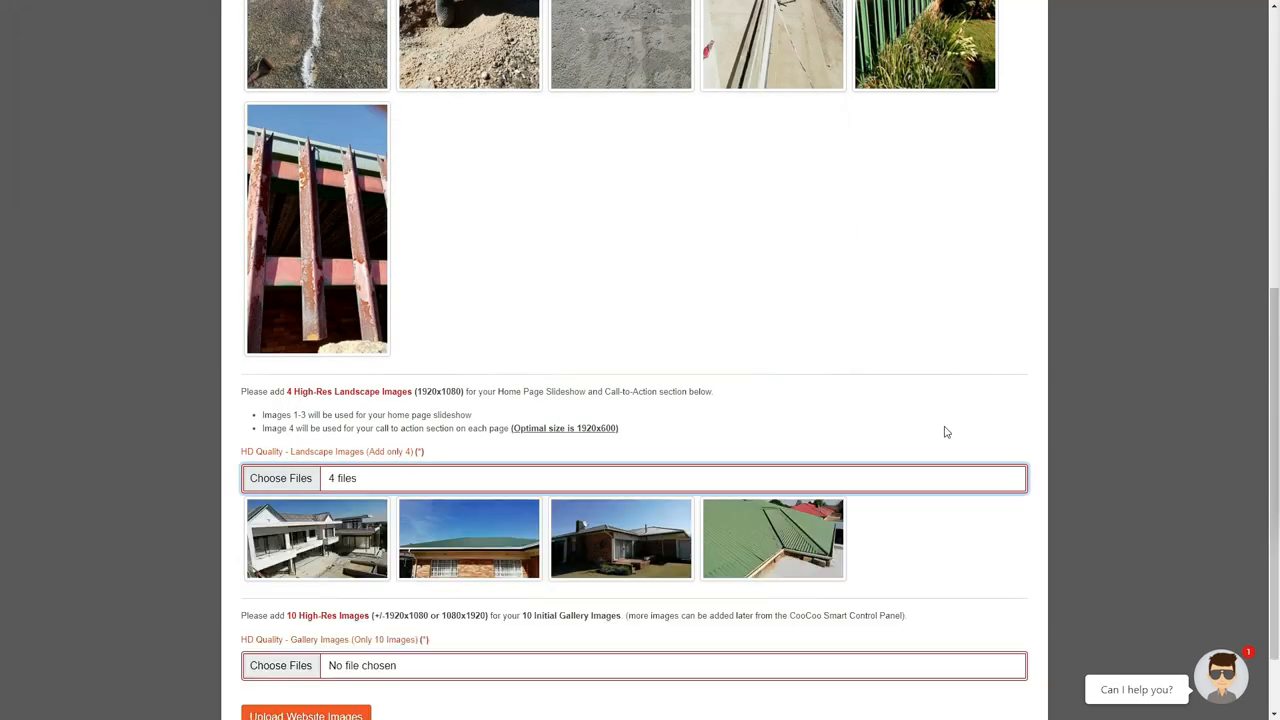
pyautogui.scroll(-3)
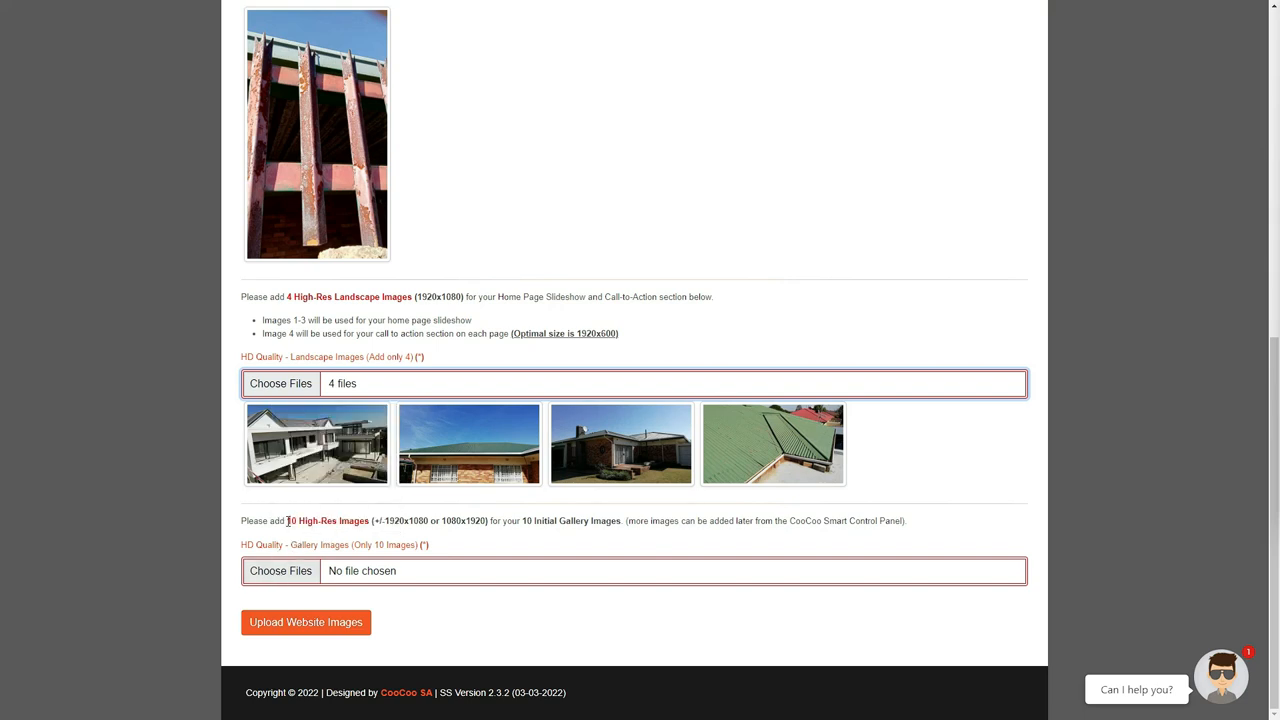
pyautogui.moveTo(764, 460)
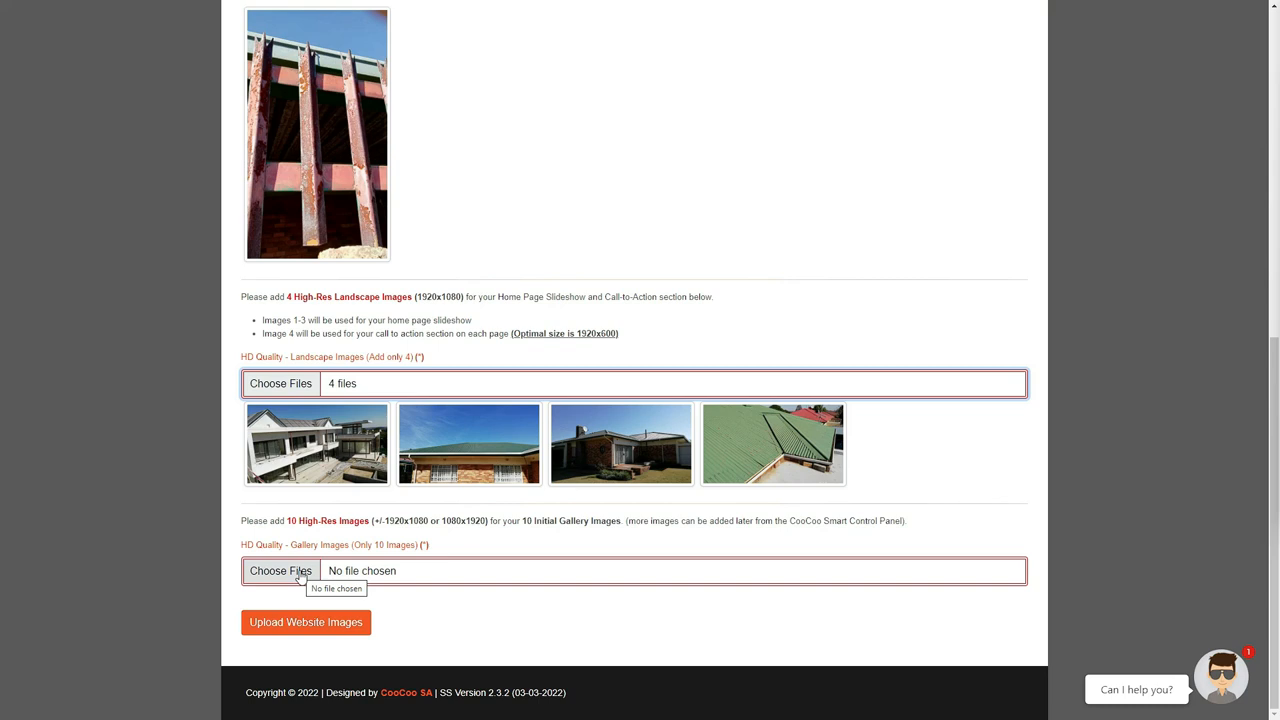
# Step: Attach all ten photos in the HD folder to the Gallery Images field
pyautogui.click(280, 570)
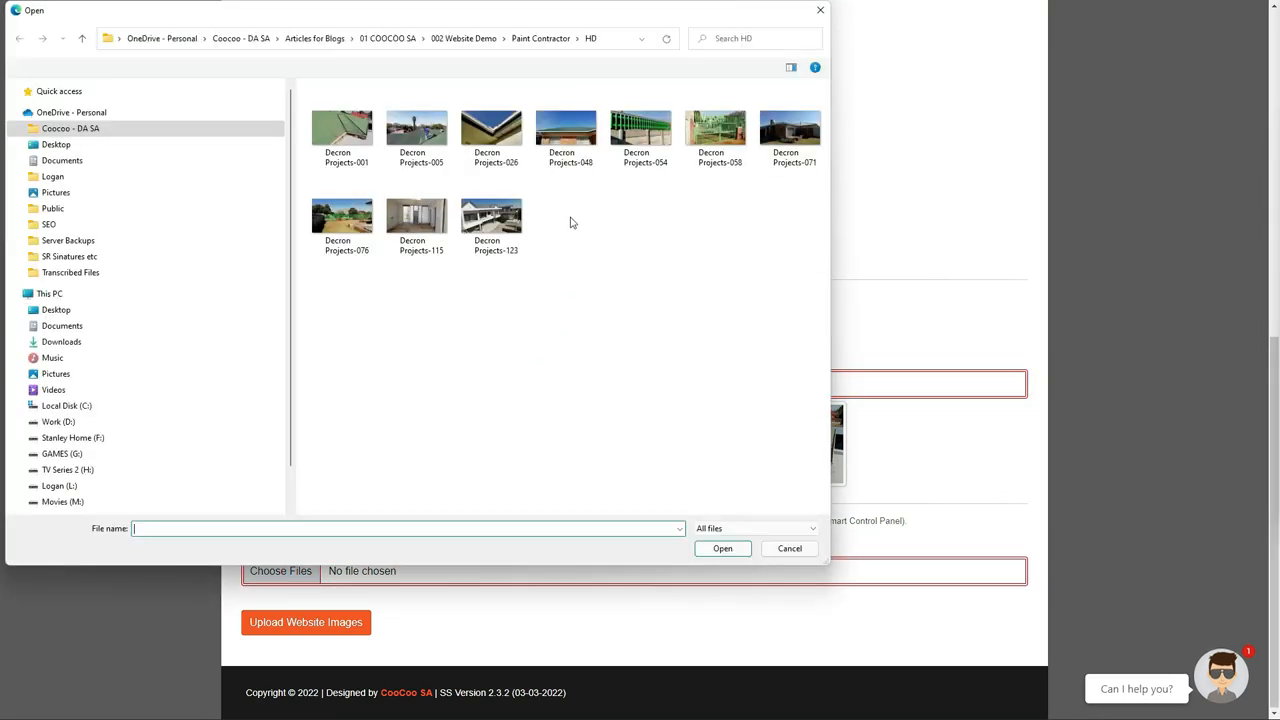
pyautogui.press('ctrl+a')
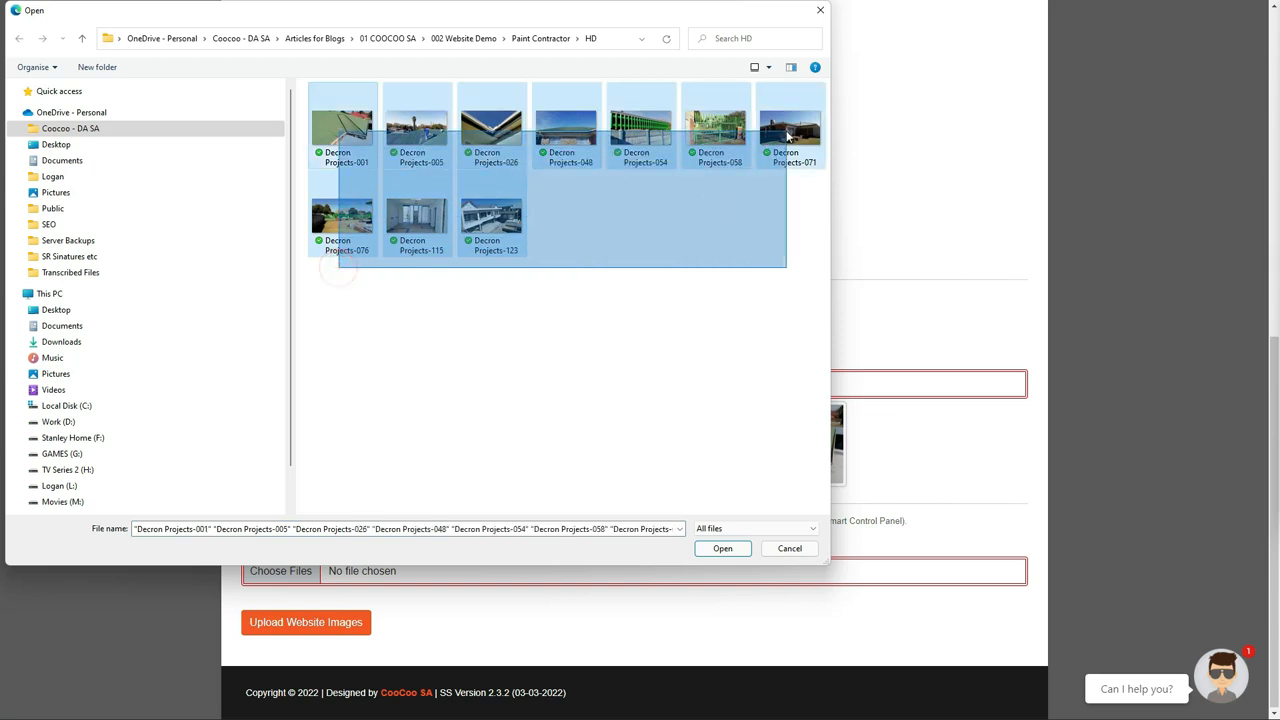
pyautogui.click(722, 548)
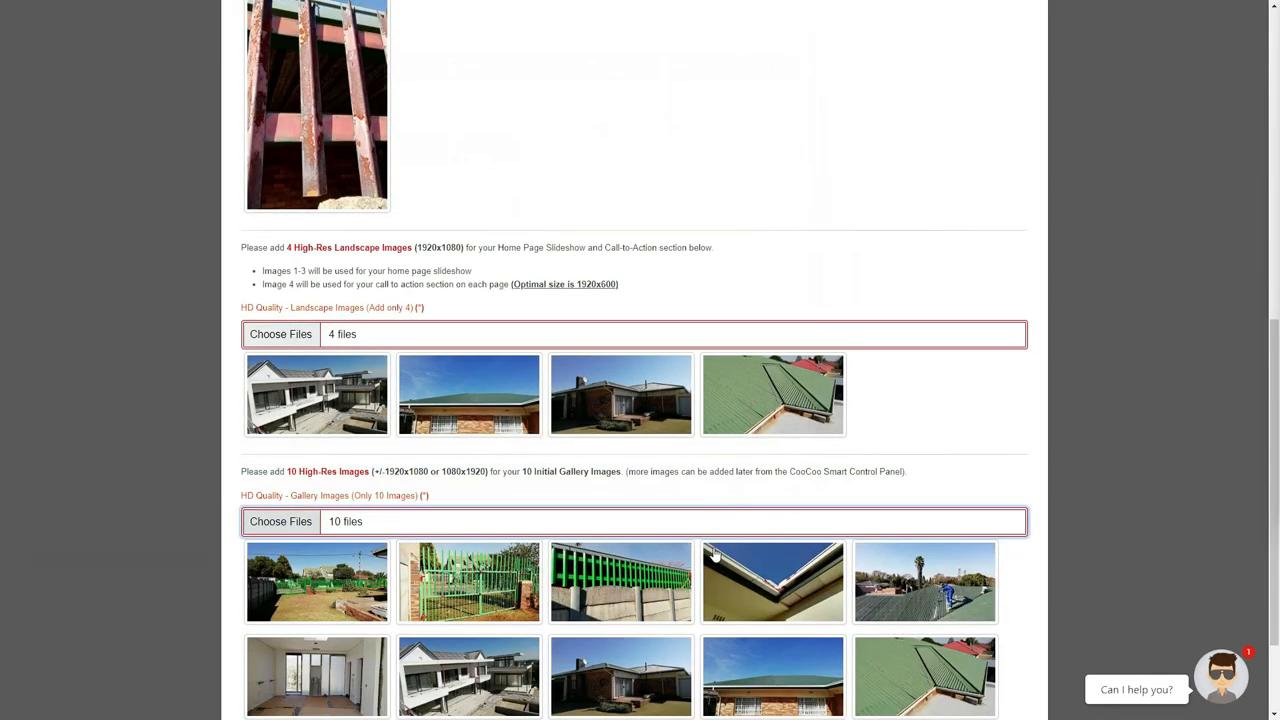
pyautogui.scroll(-3)
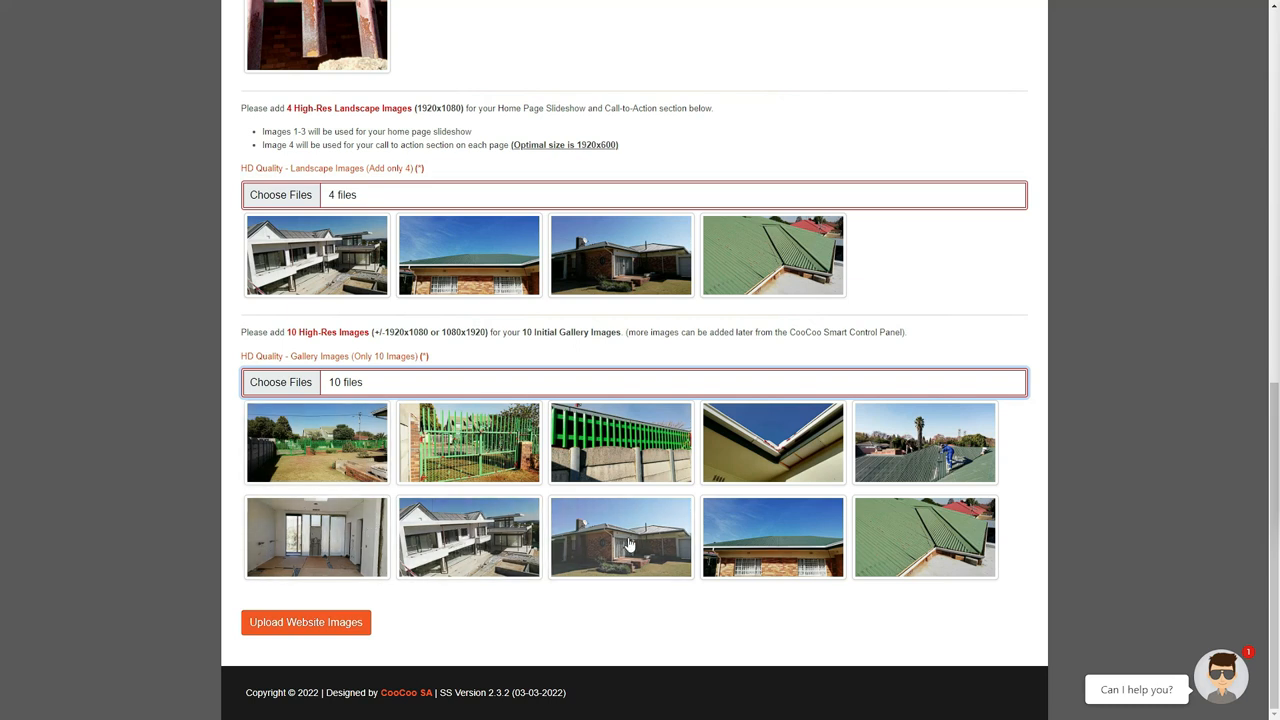
pyautogui.moveTo(404, 626)
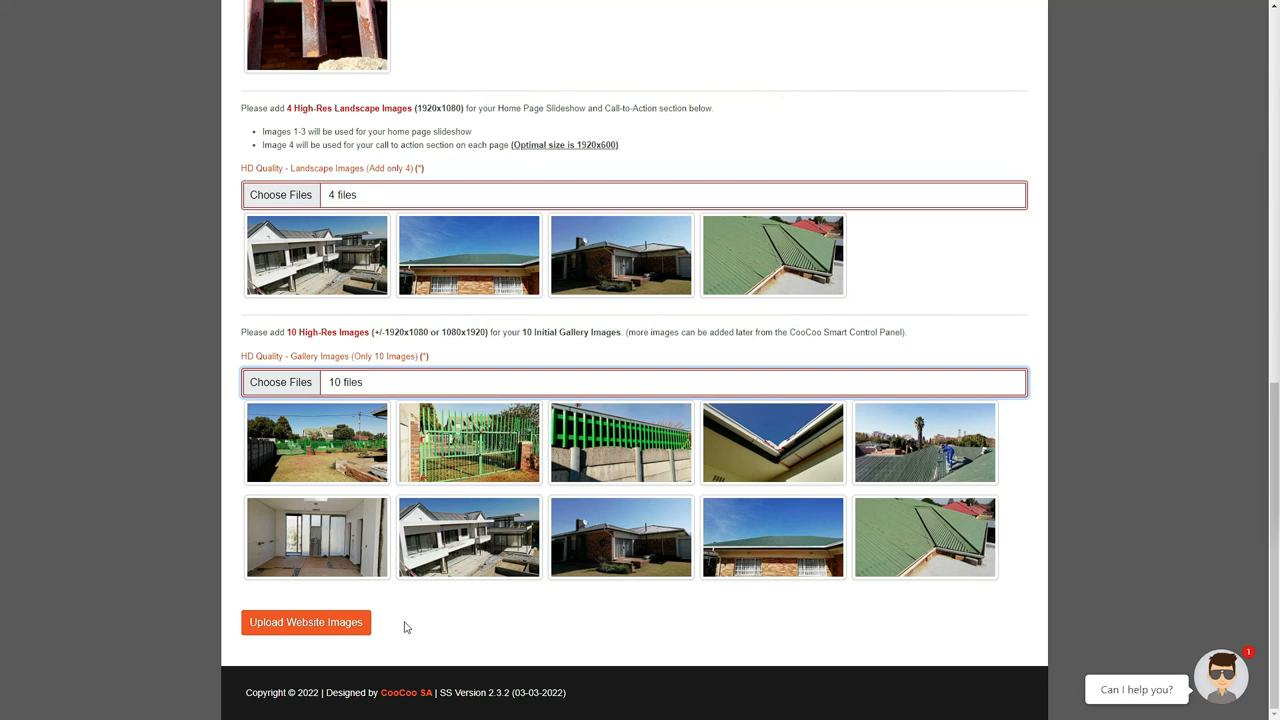
# Step: Upload the chosen portrait, landscape and gallery photos as the website images
pyautogui.click(304, 622)
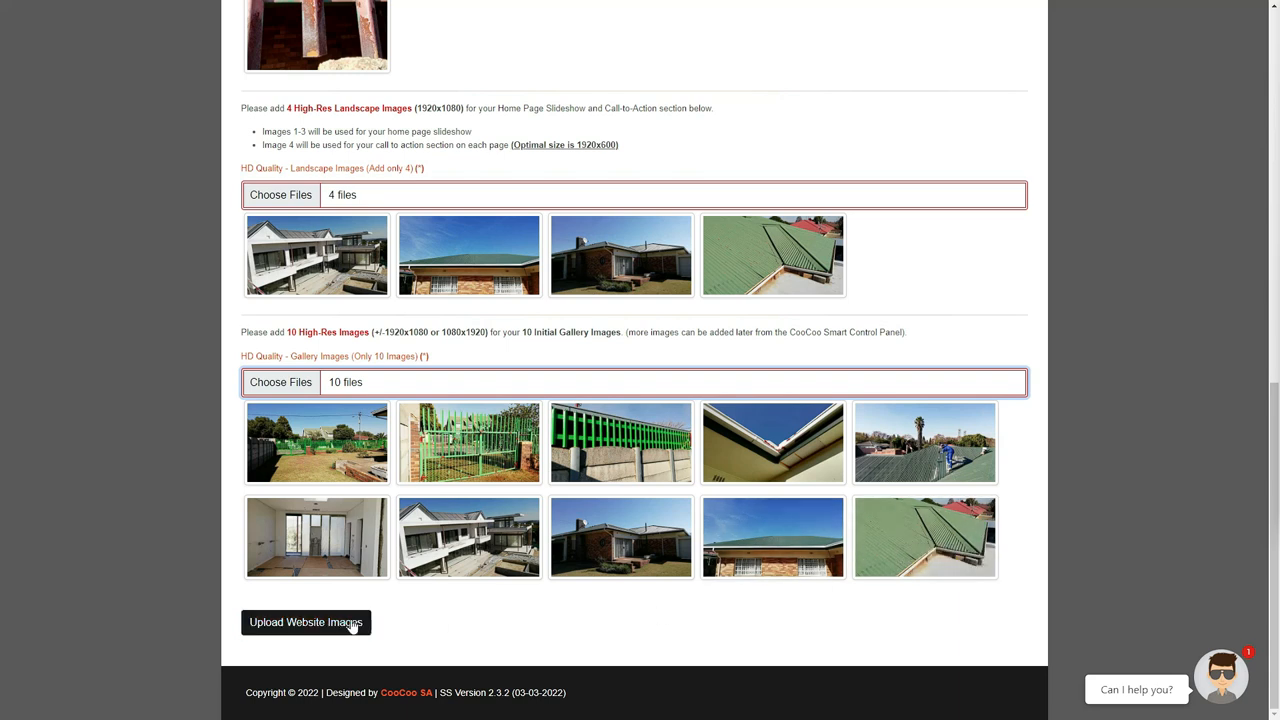
pyautogui.click(306, 622)
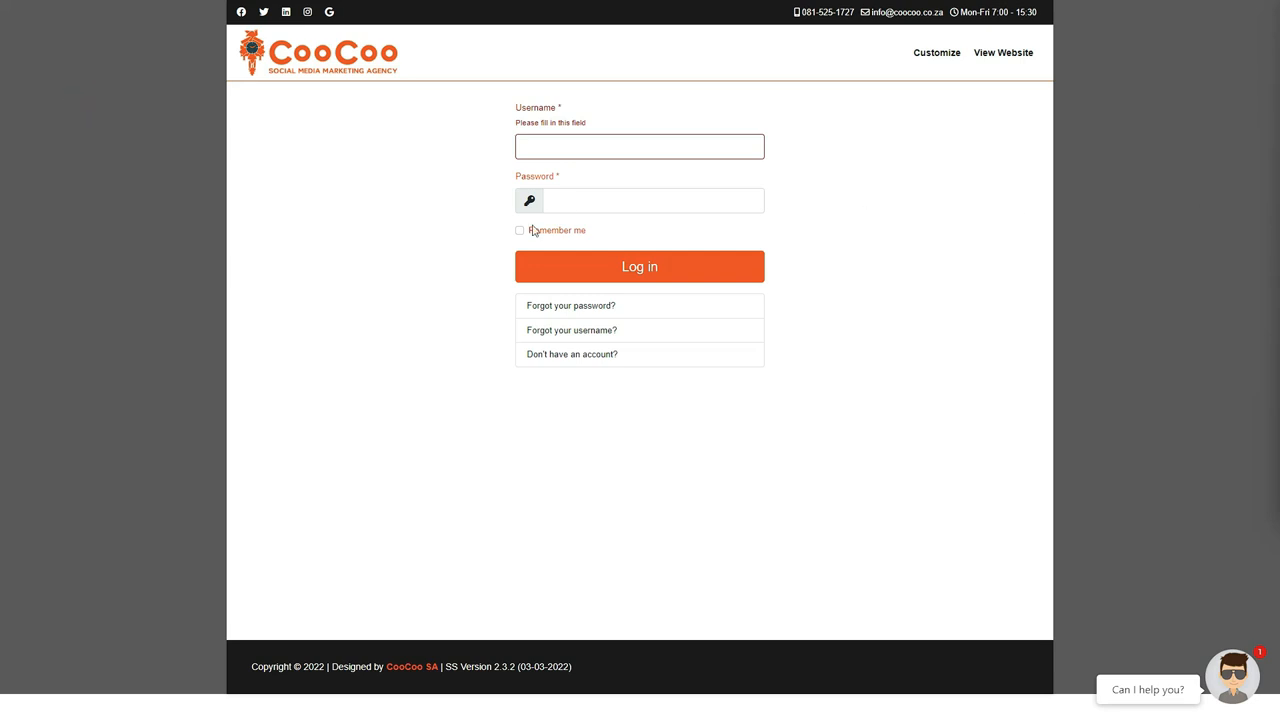
# Step: Sign in as CCTeam with the password, keeping the login remembered
pyautogui.write('CCTeam')
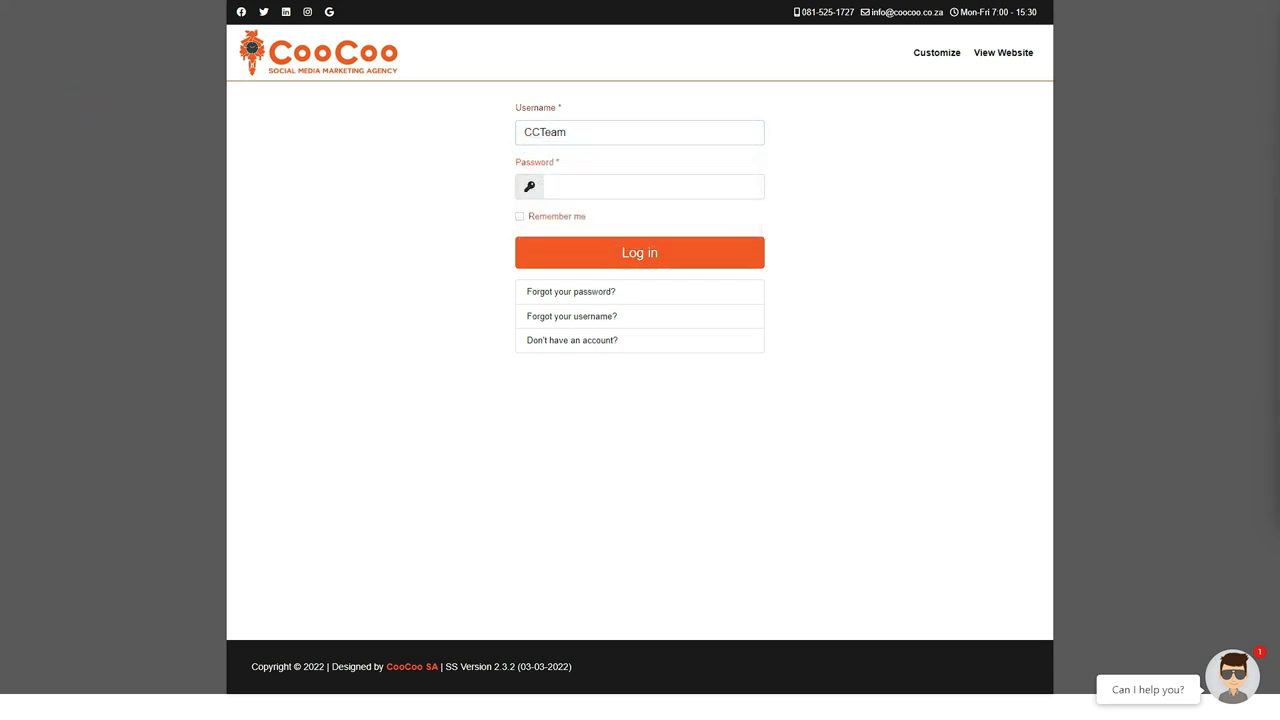
pyautogui.write('password')
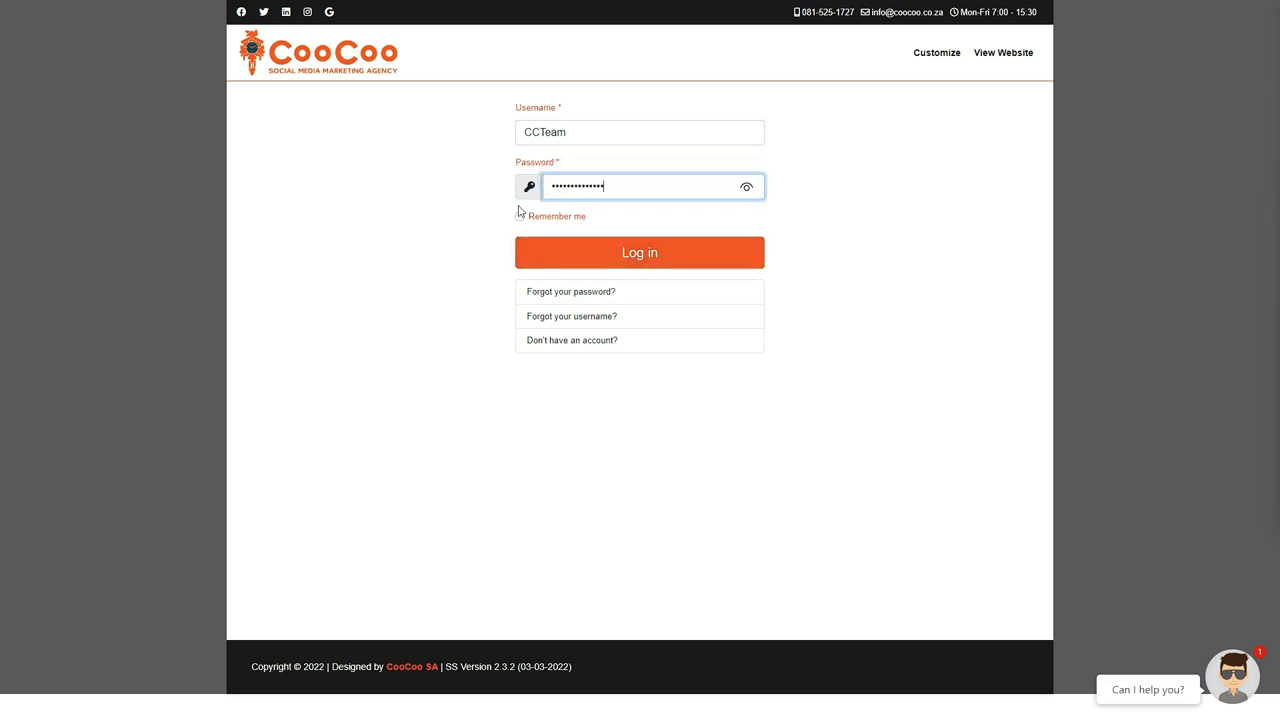
pyautogui.click(520, 216)
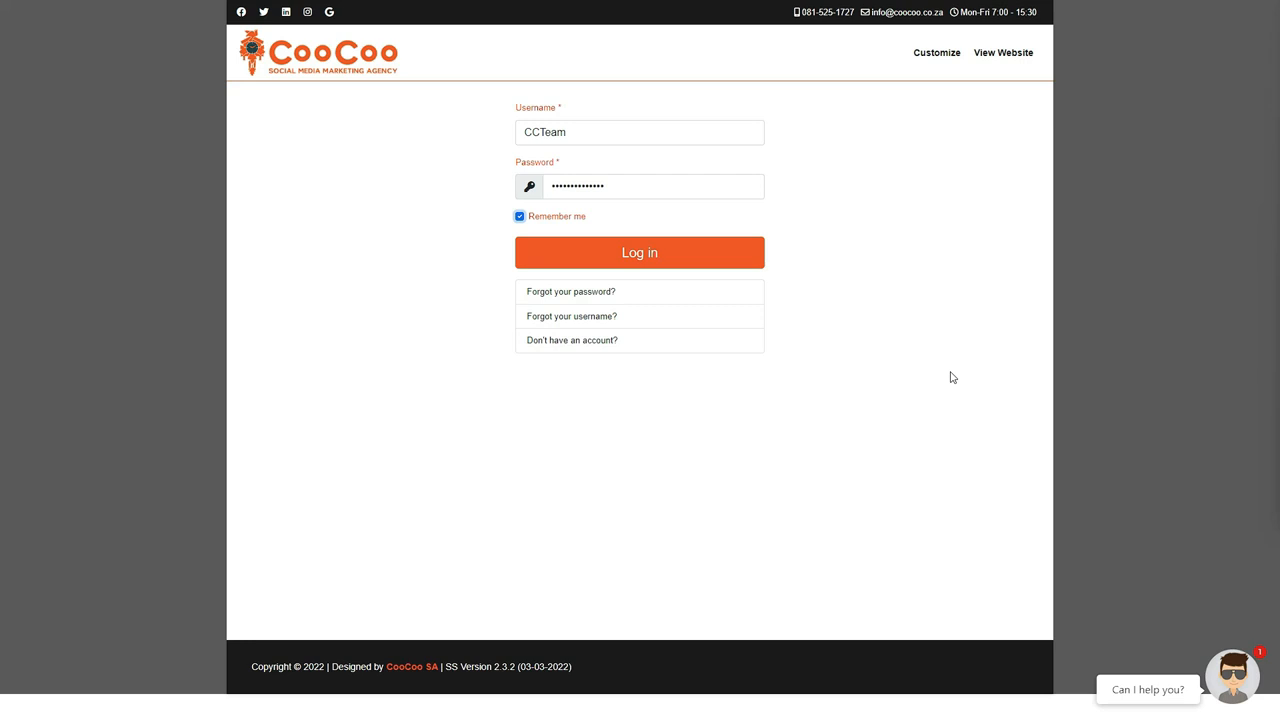
pyautogui.click(640, 252)
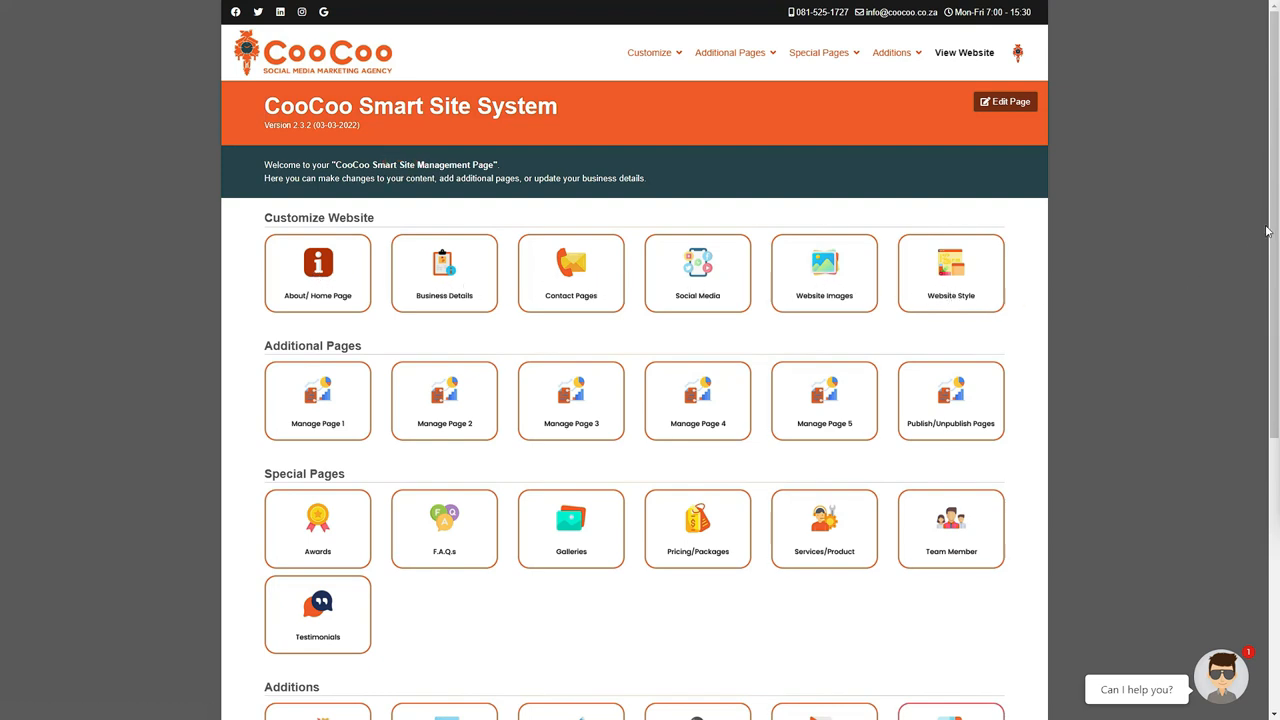
# Step: Scroll down the management page to the Additions section with the blog post tools
pyautogui.scroll(-3)
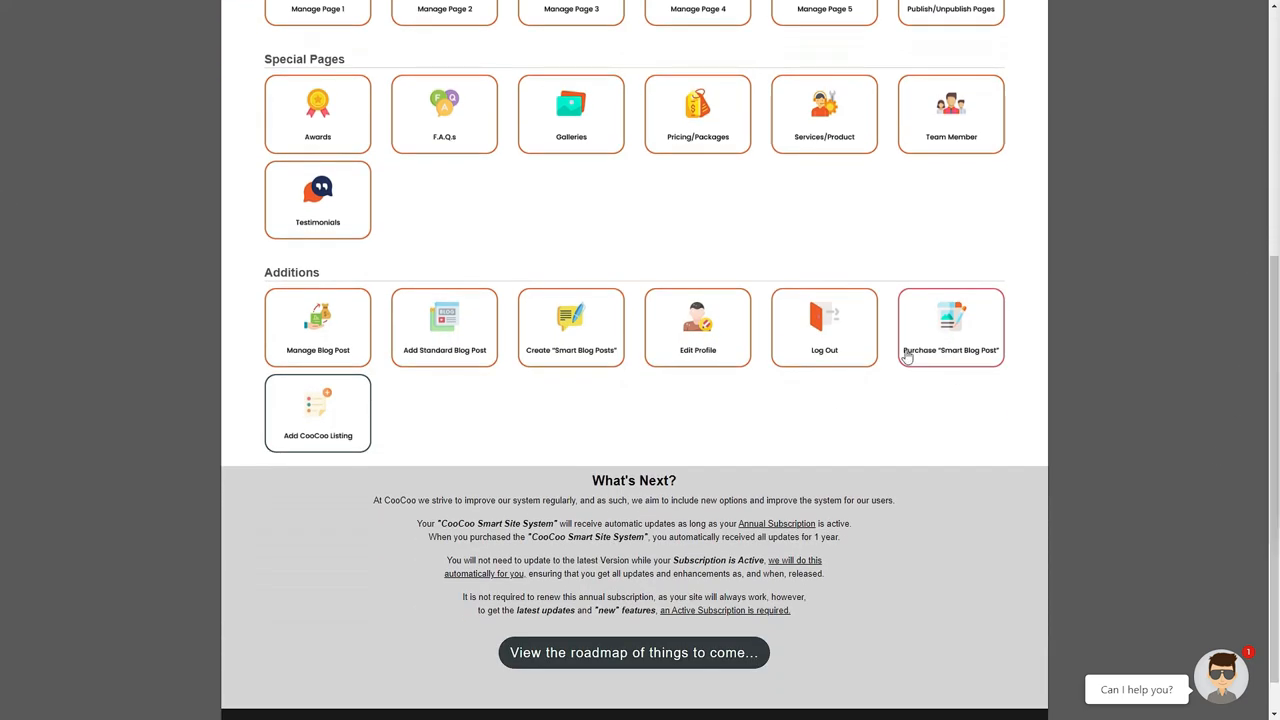
pyautogui.moveTo(324, 152)
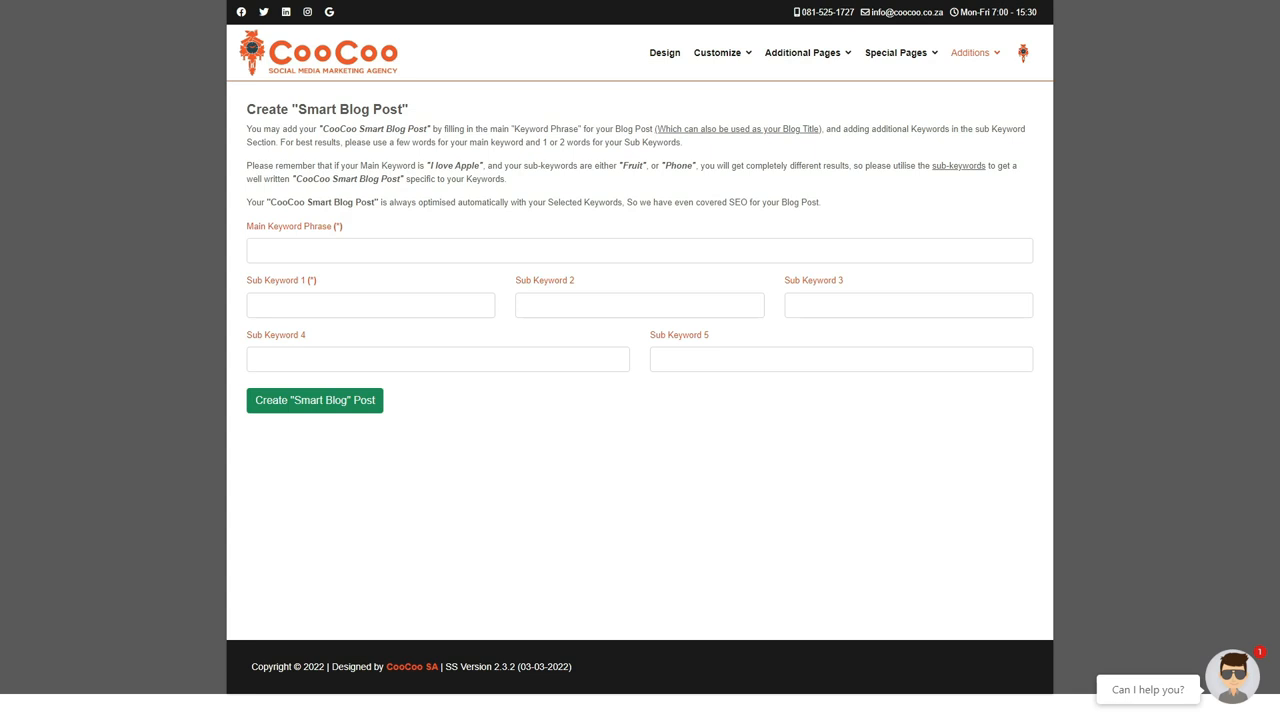
pyautogui.moveTo(524, 468)
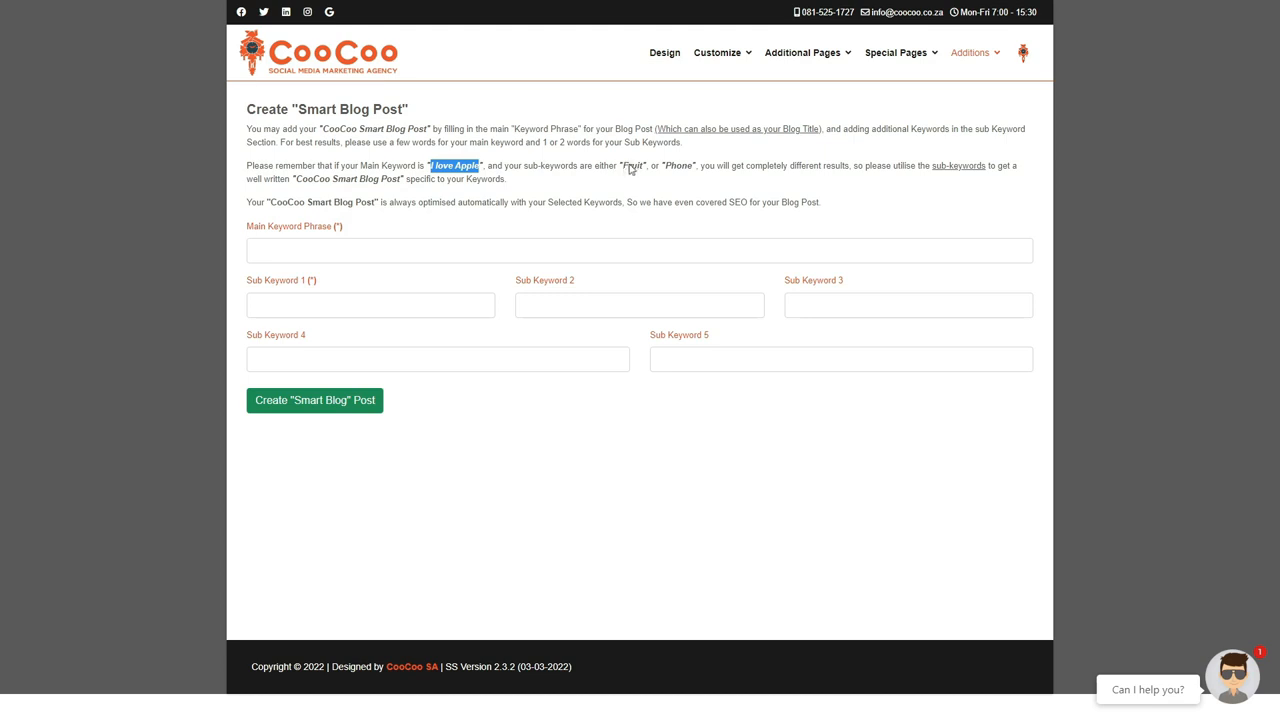
# Step: Highlight the example phrase 'I love Apple' and focus the main keyword phrase field
pyautogui.doubleClick(678, 164)
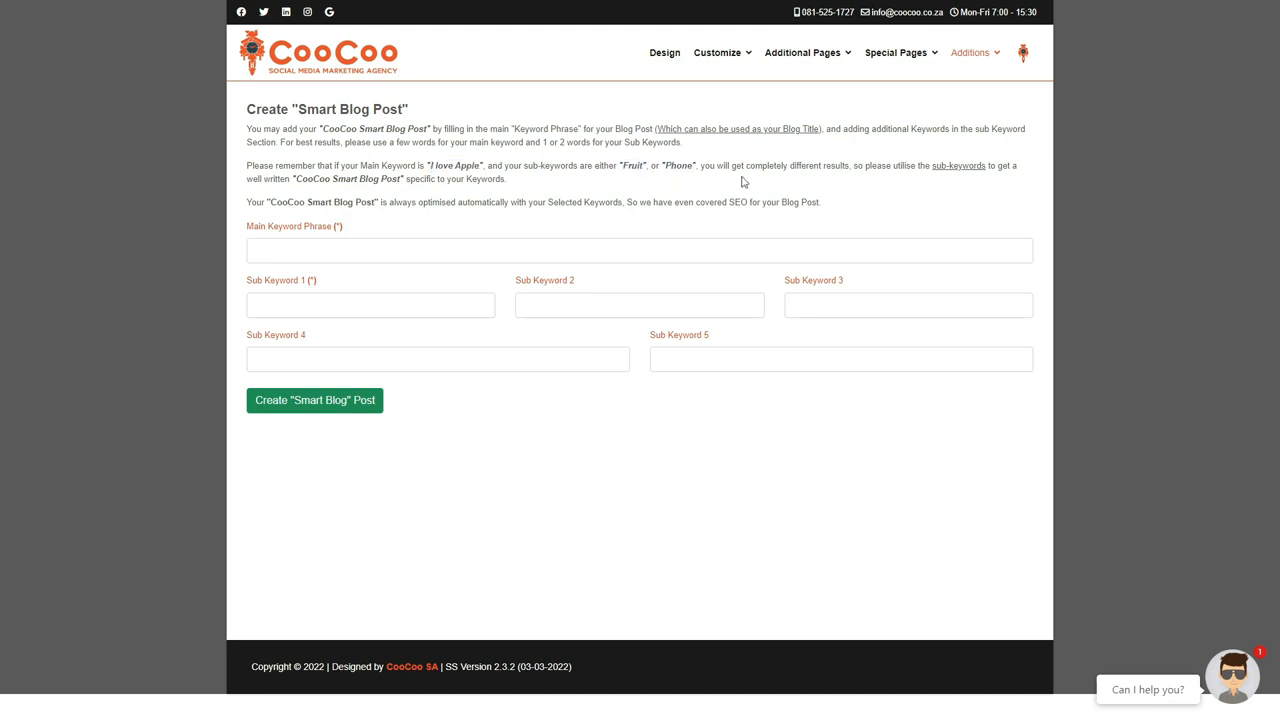
pyautogui.moveTo(340, 196)
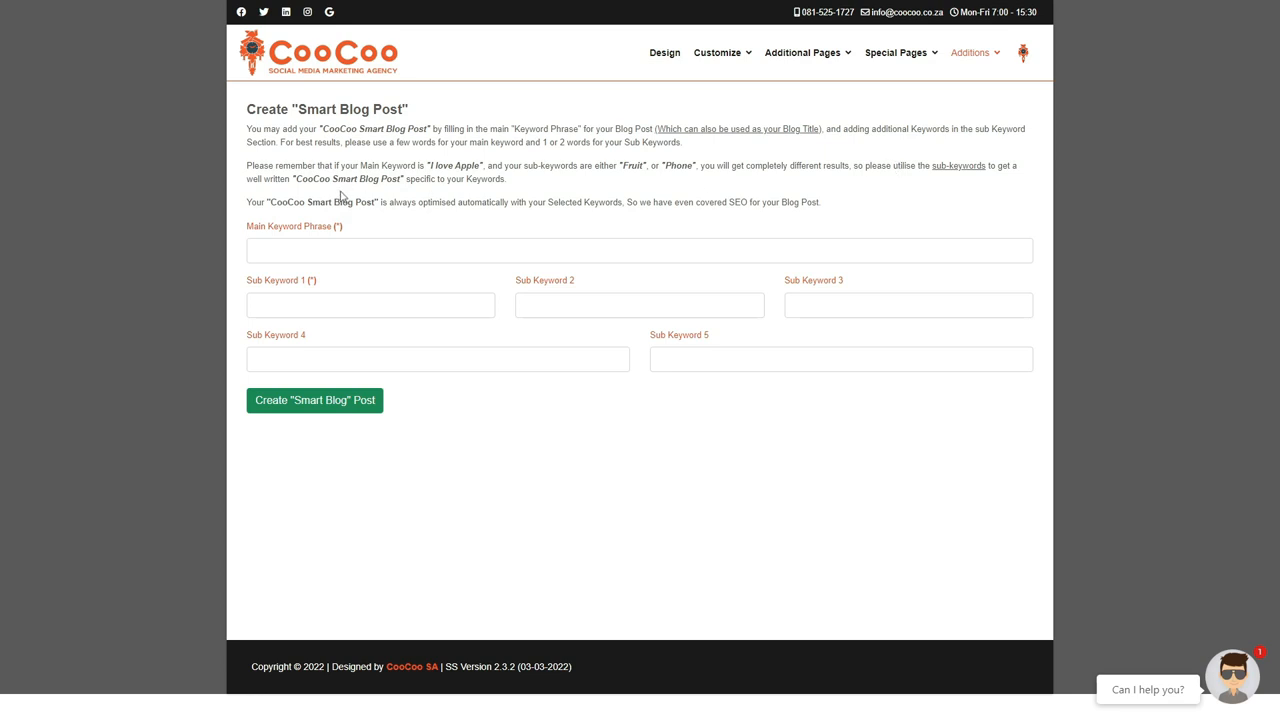
pyautogui.moveTo(490, 182)
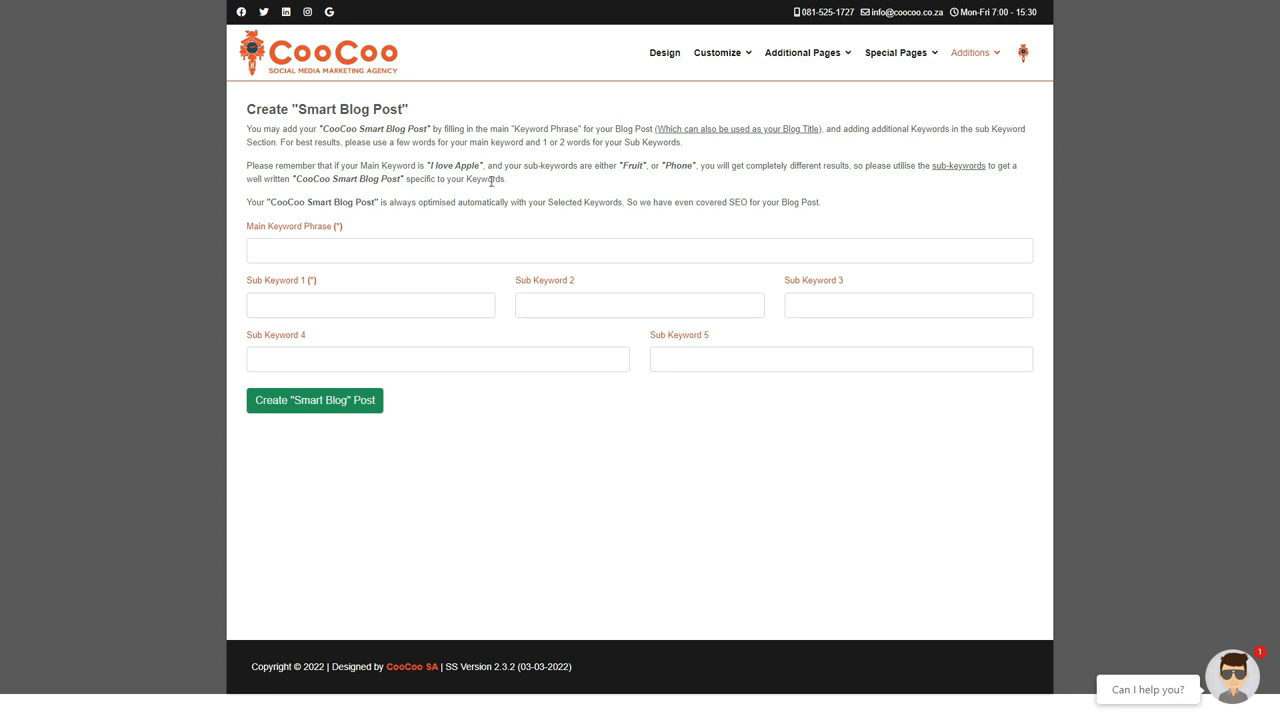
pyautogui.click(640, 250)
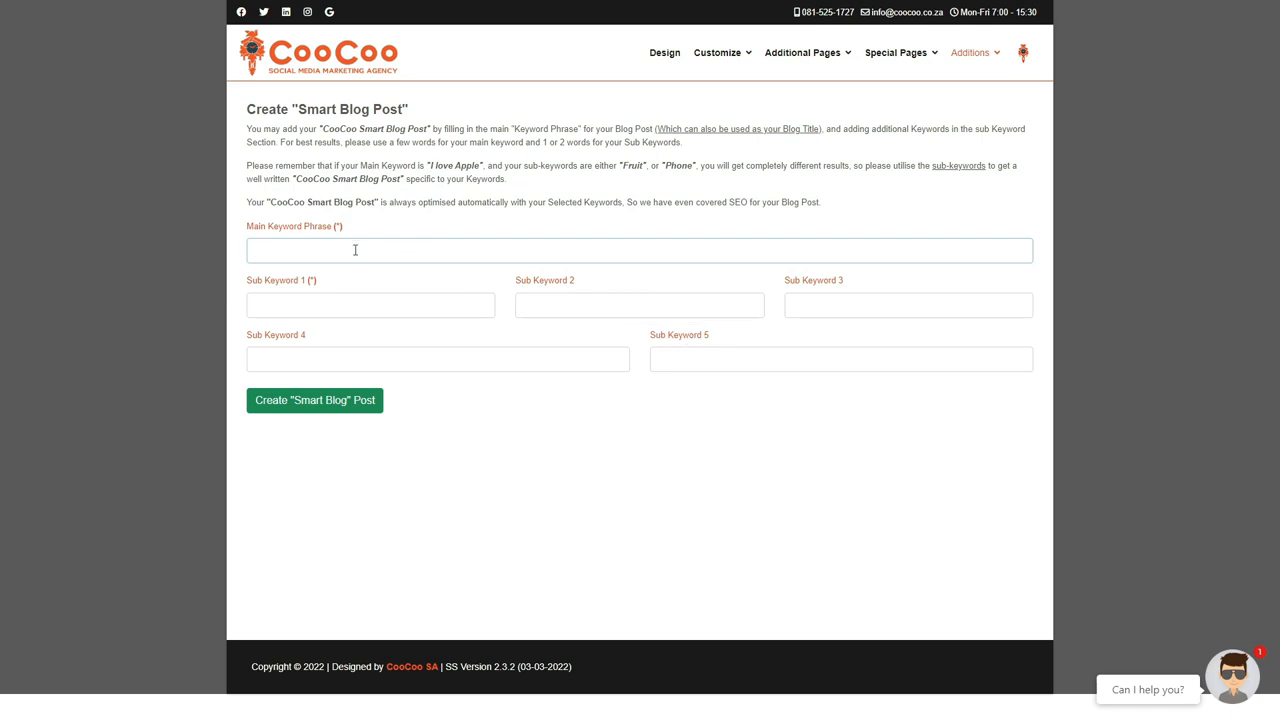
# Step: Enter 'Preparing your roof for painting' as the main phrase with sub keywords roof painting, roof preparation, roof spray painting
pyautogui.write('Preparing your roof for painting')
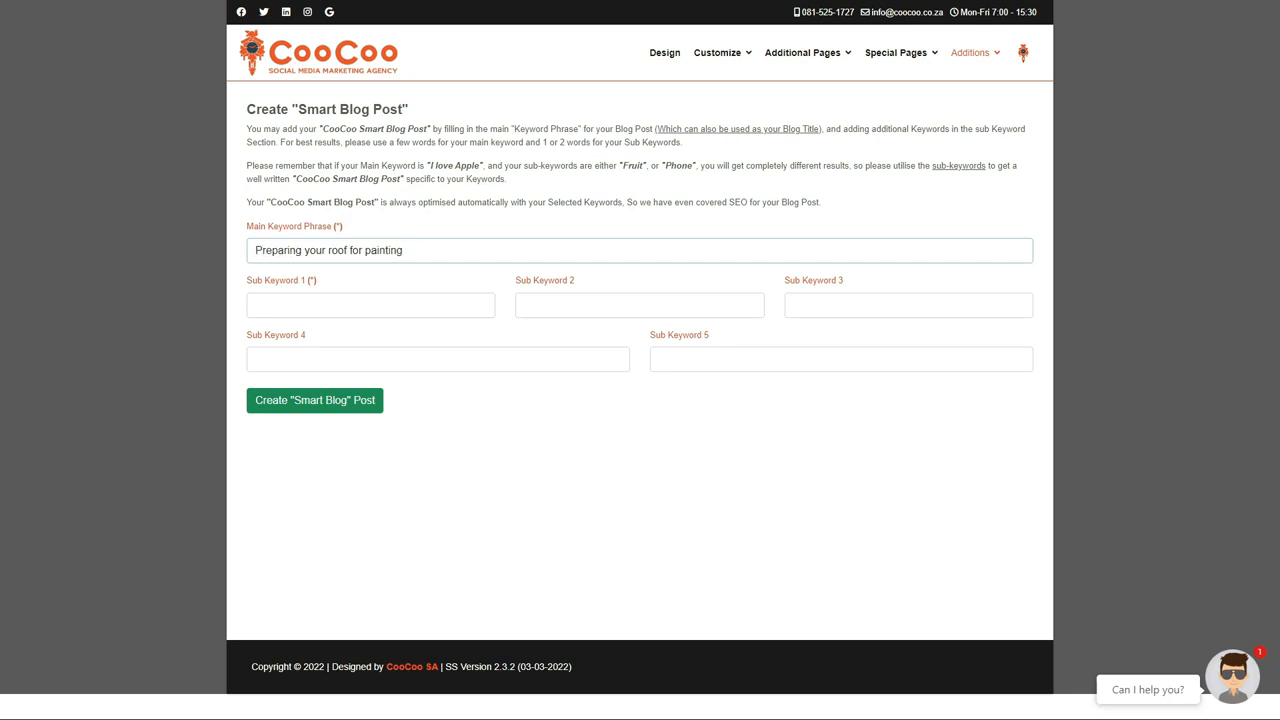
pyautogui.click(370, 304)
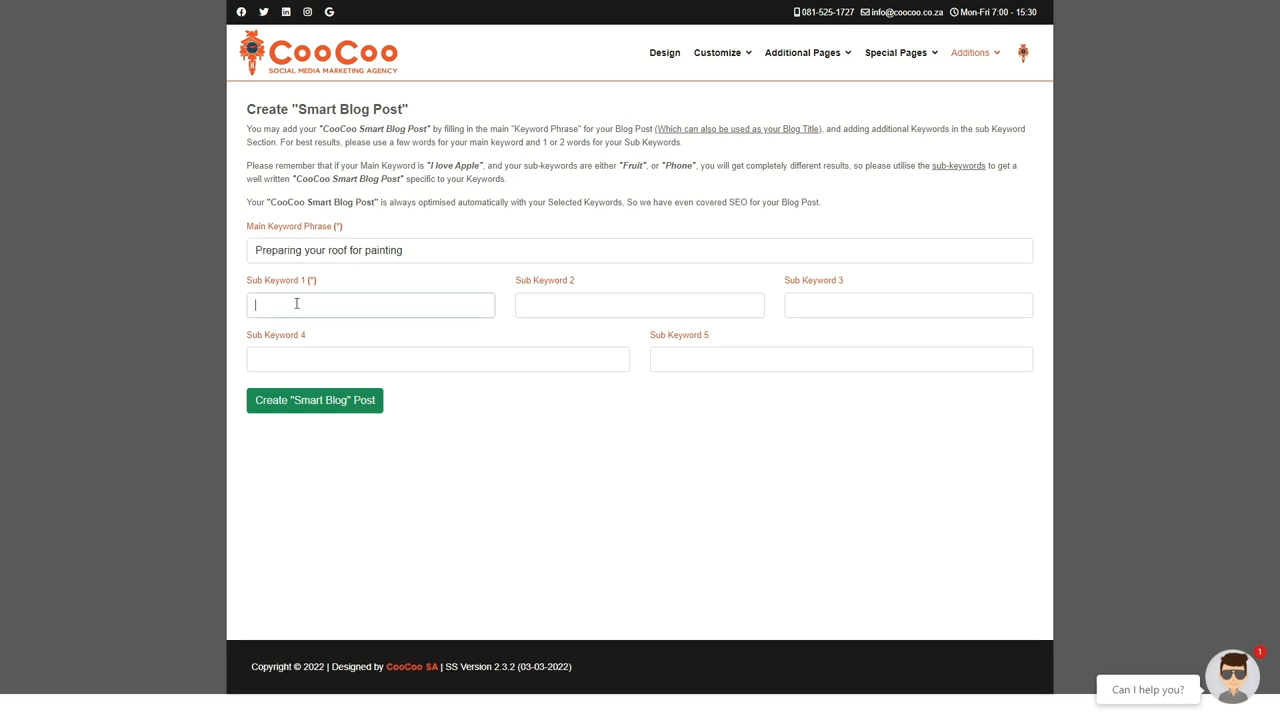
pyautogui.write('roof painting')
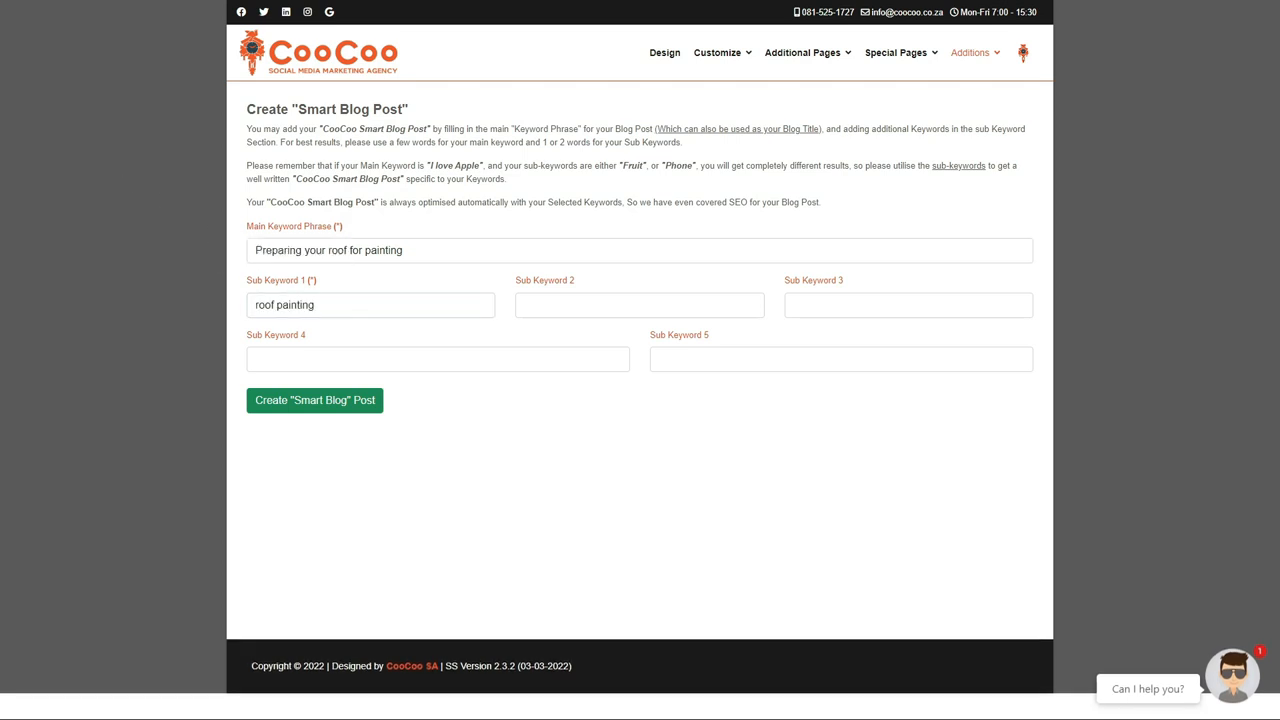
pyautogui.write('roof preparation')
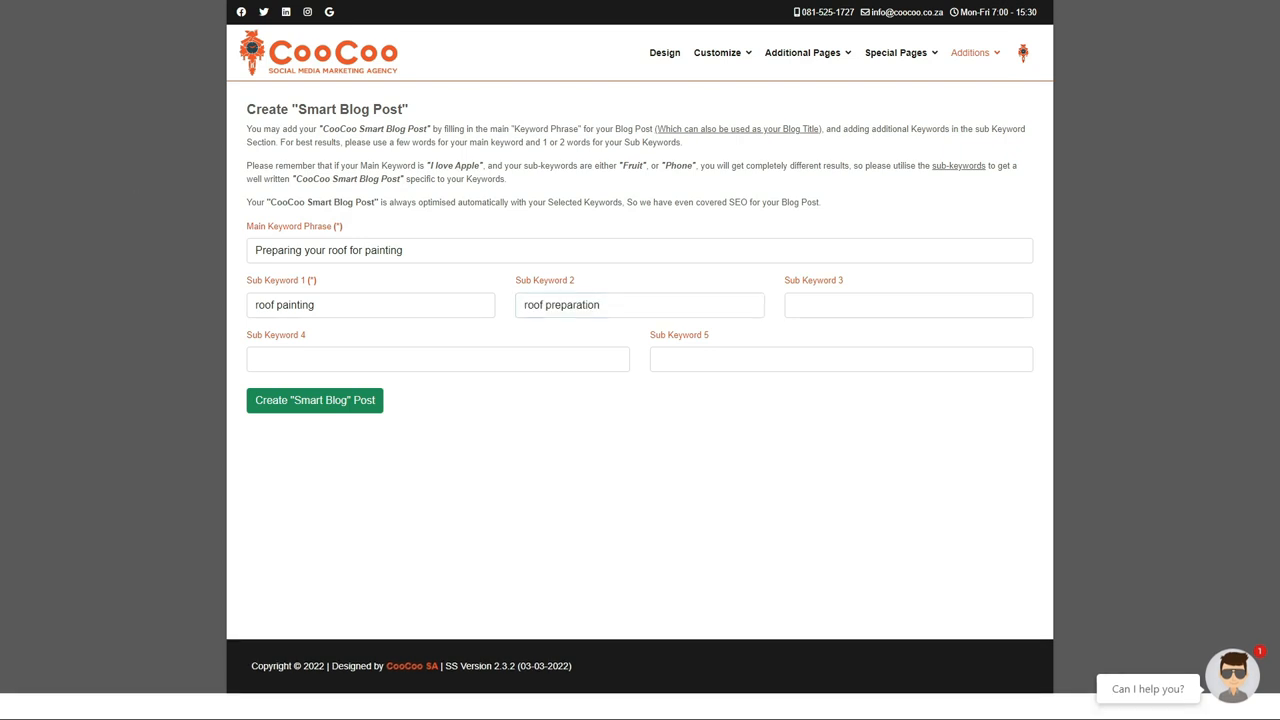
pyautogui.write('roof spray painting')
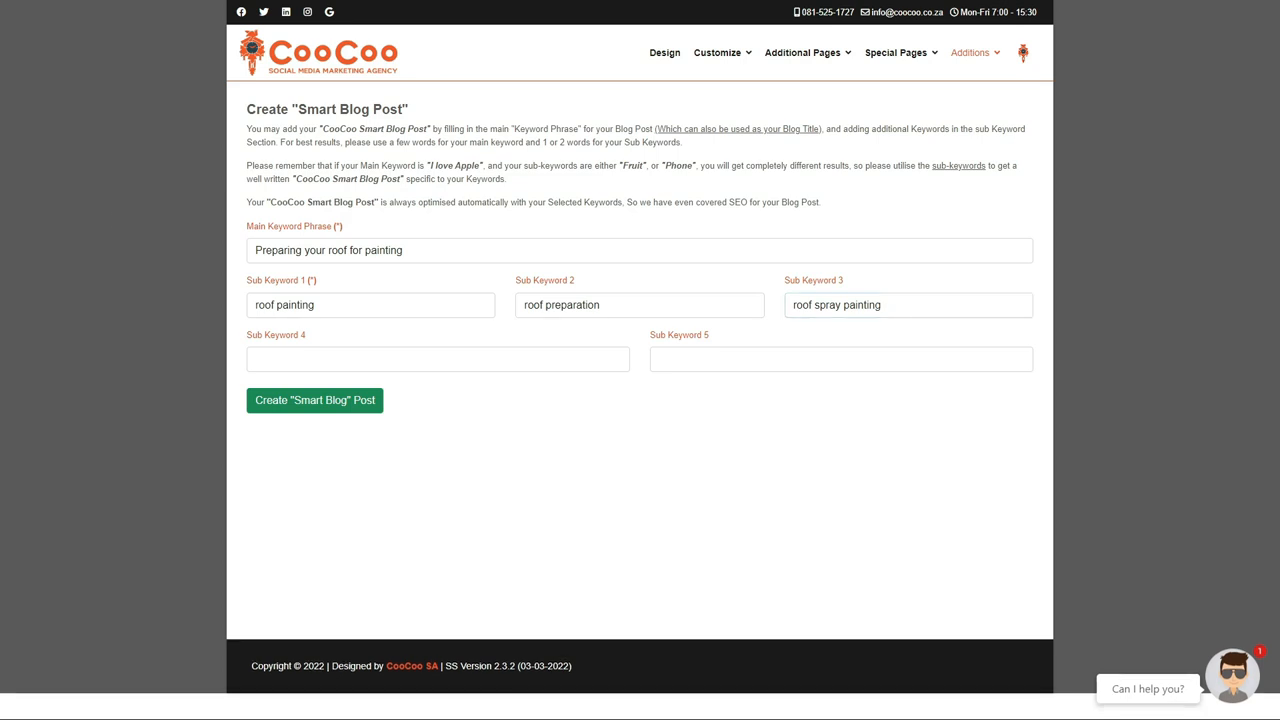
# Step: Add high-pressure washing and applying roof paint as sub keywords and generate the Smart Blog Post
pyautogui.write('high-pressure washing')
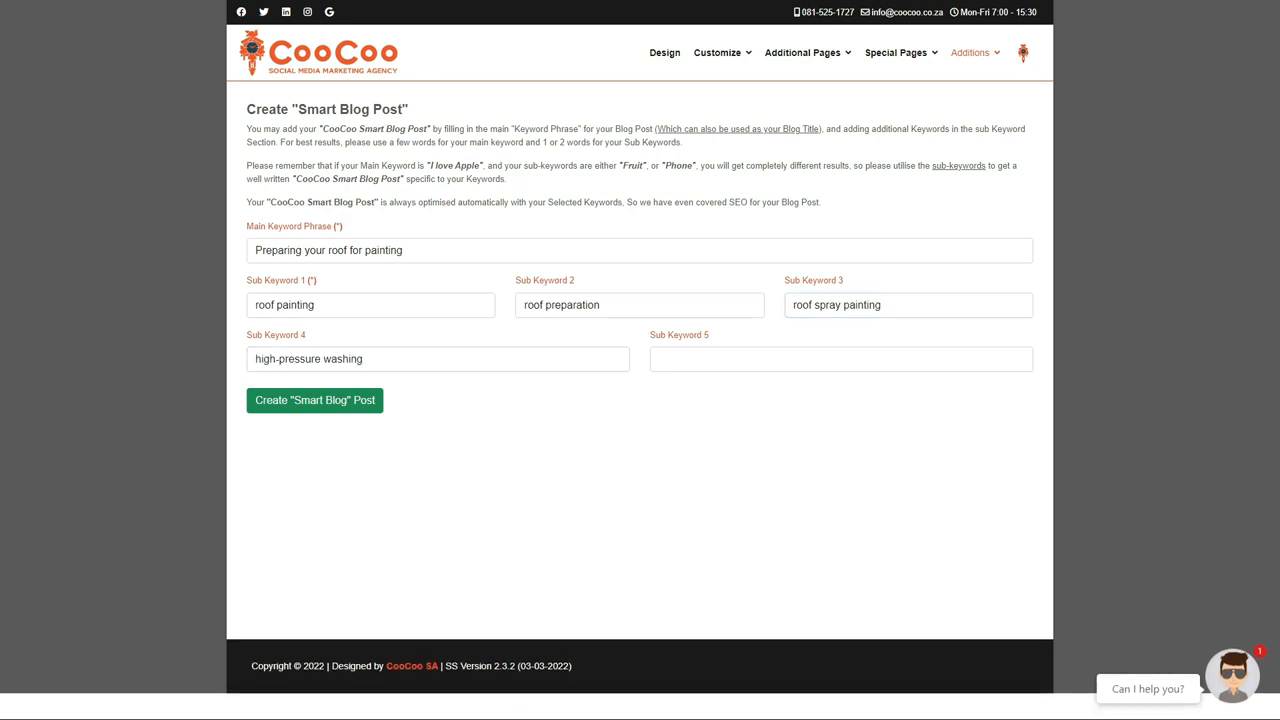
pyautogui.write('applying roof paint')
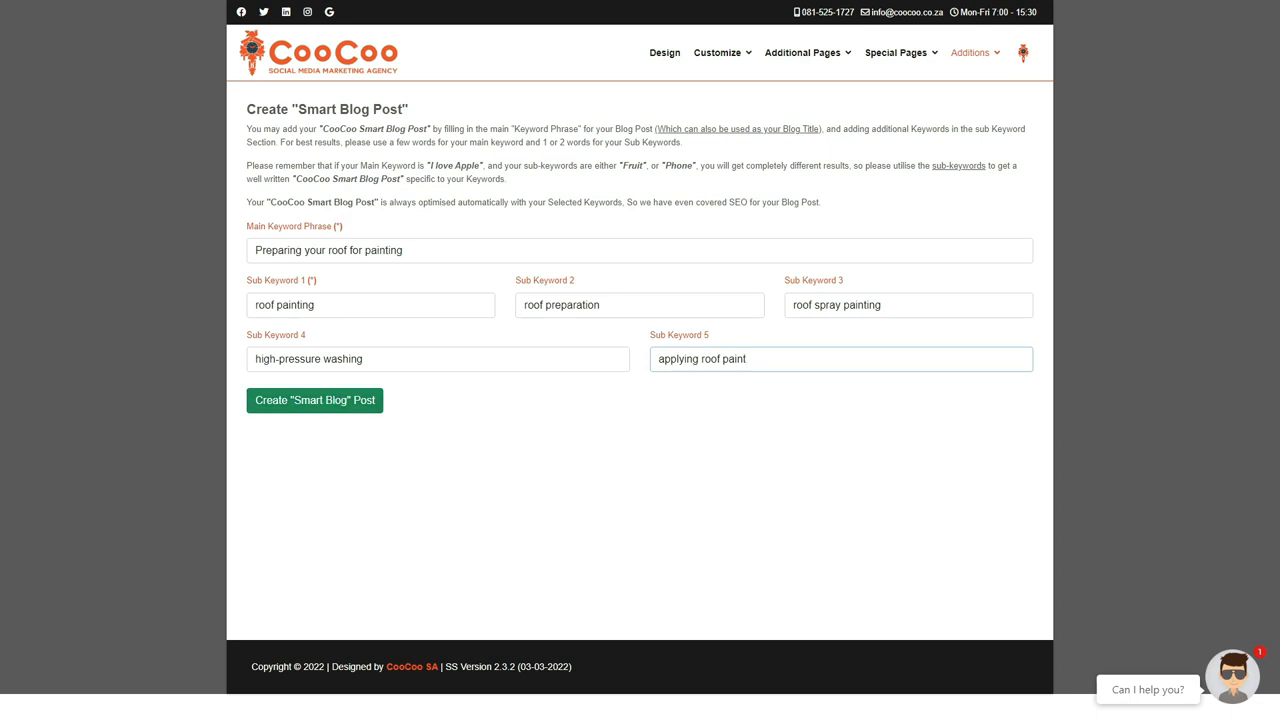
pyautogui.moveTo(460, 476)
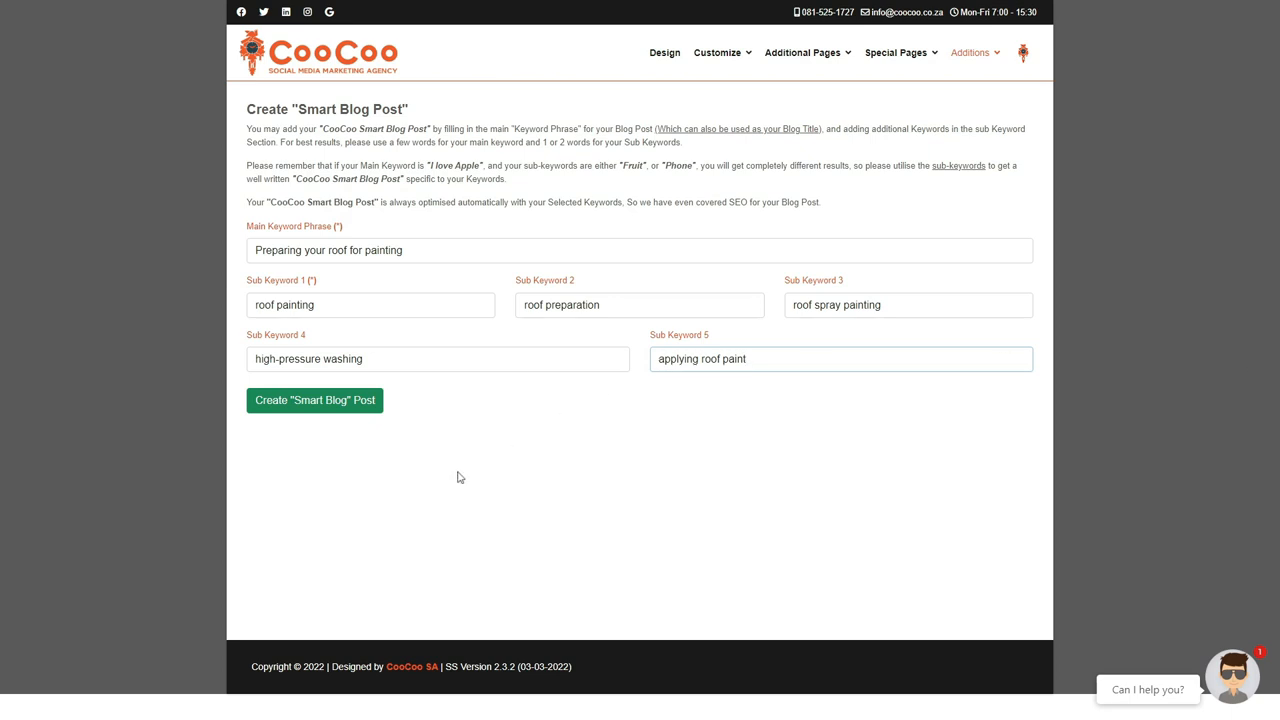
pyautogui.click(314, 400)
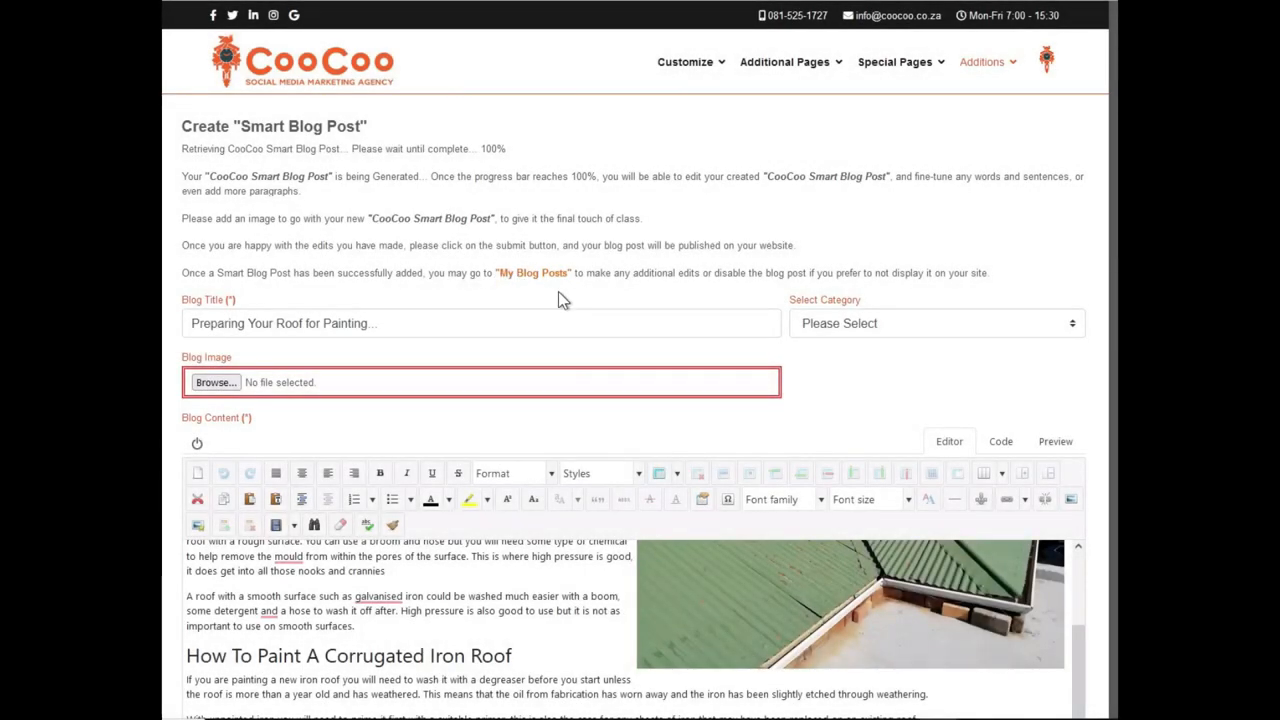
pyautogui.moveTo(398, 96)
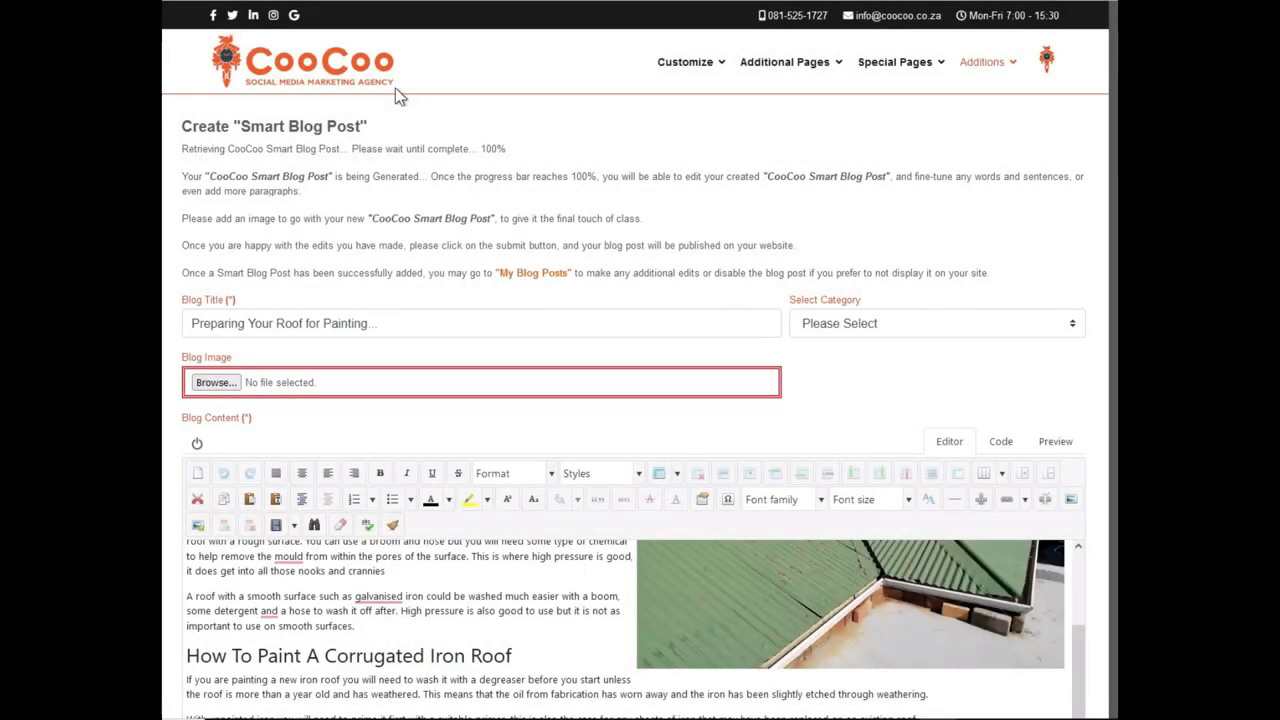
# Step: Scroll past the generated post and choose Advice Column as its category
pyautogui.scroll(-3)
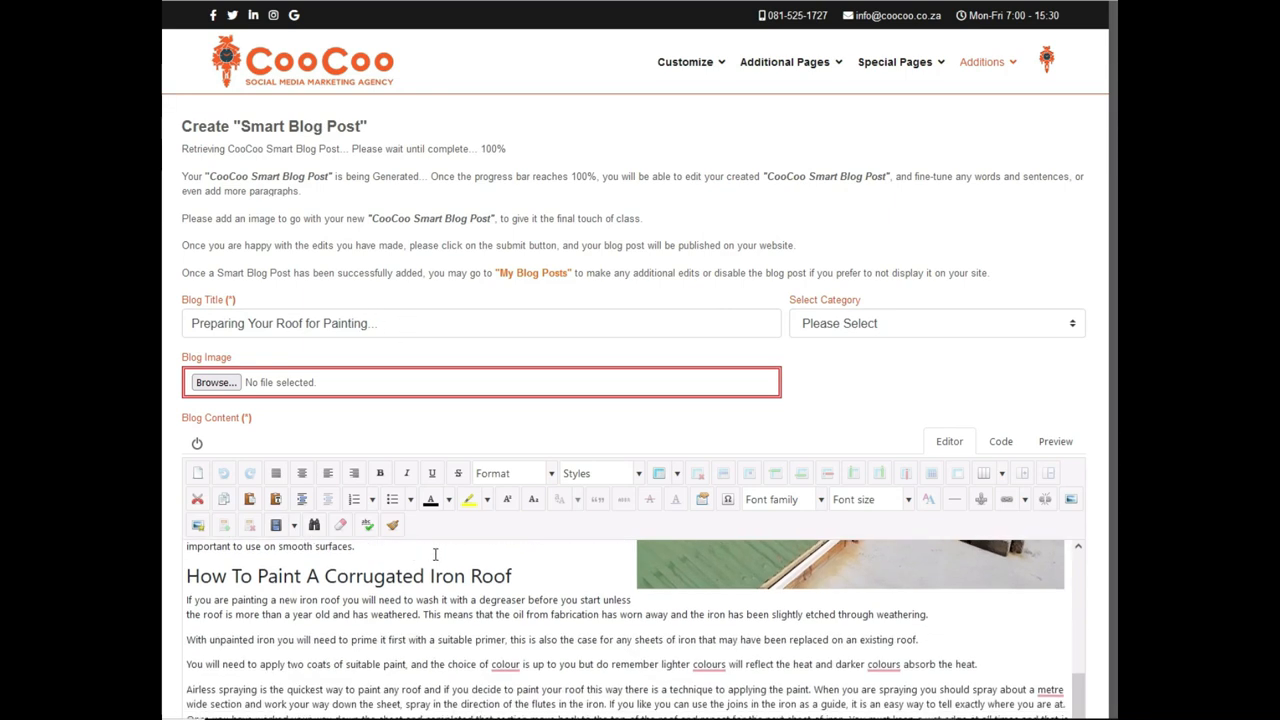
pyautogui.scroll(-3)
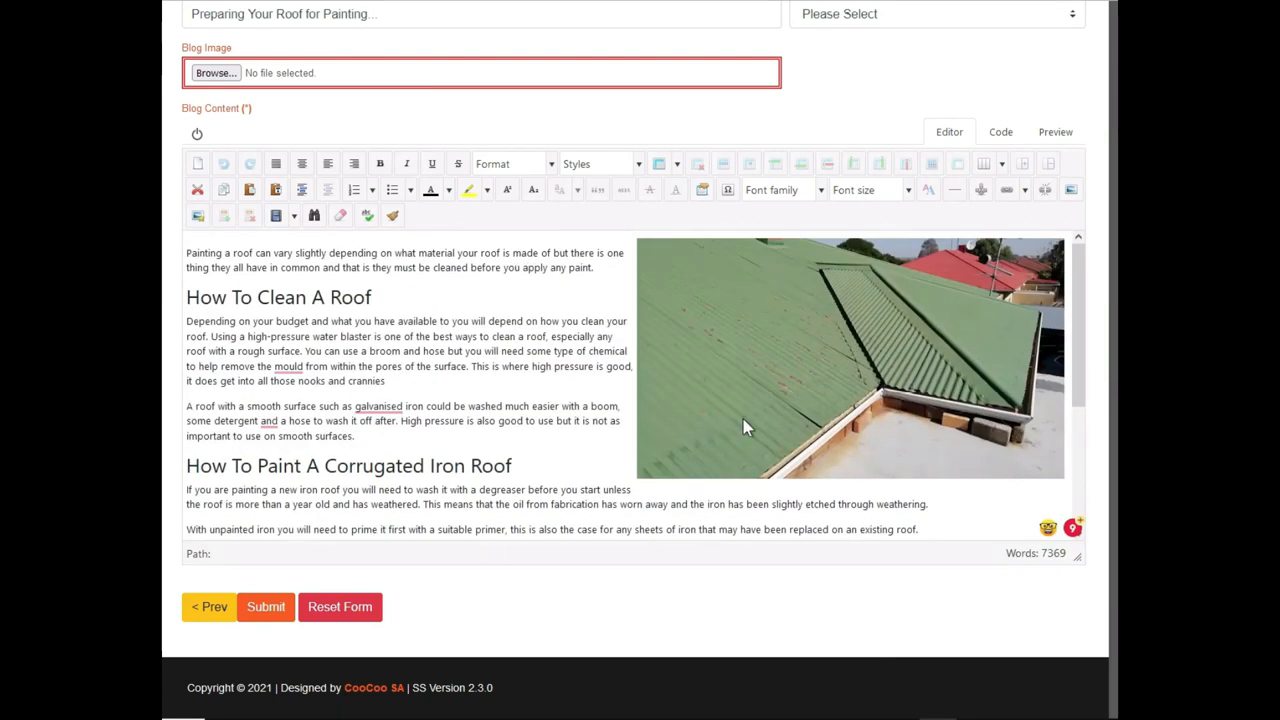
pyautogui.click(936, 324)
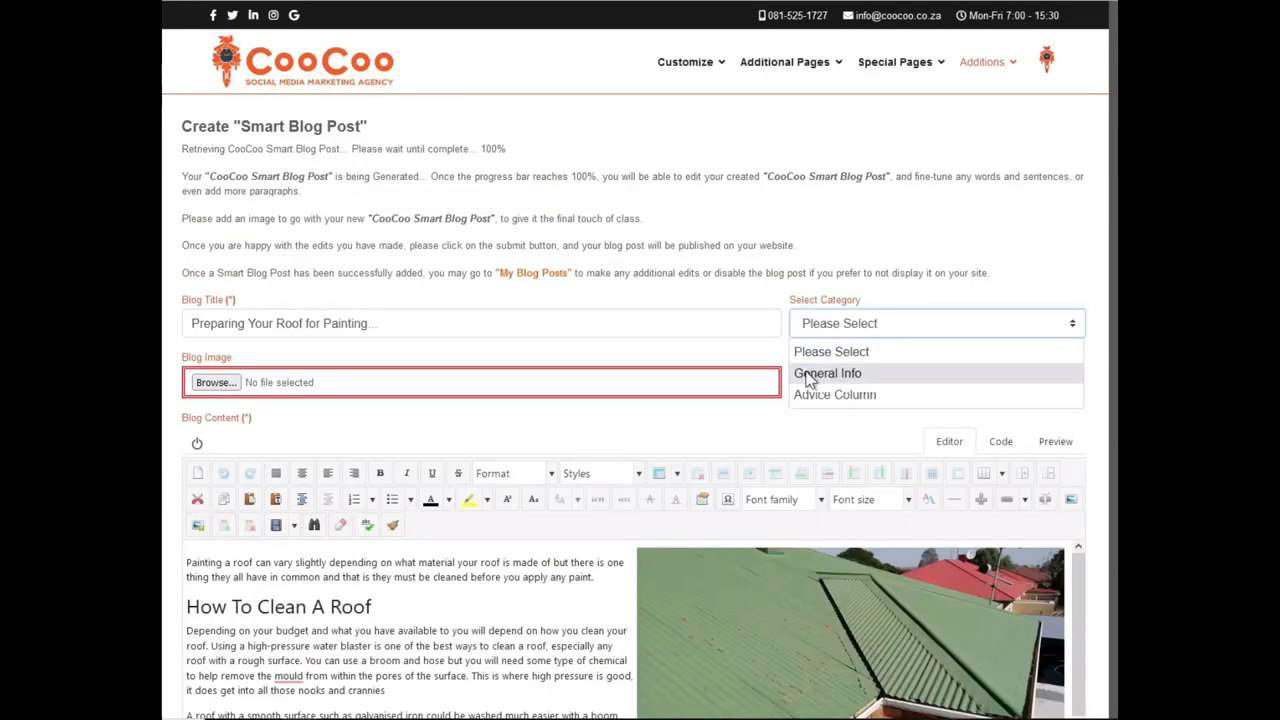
pyautogui.moveTo(824, 378)
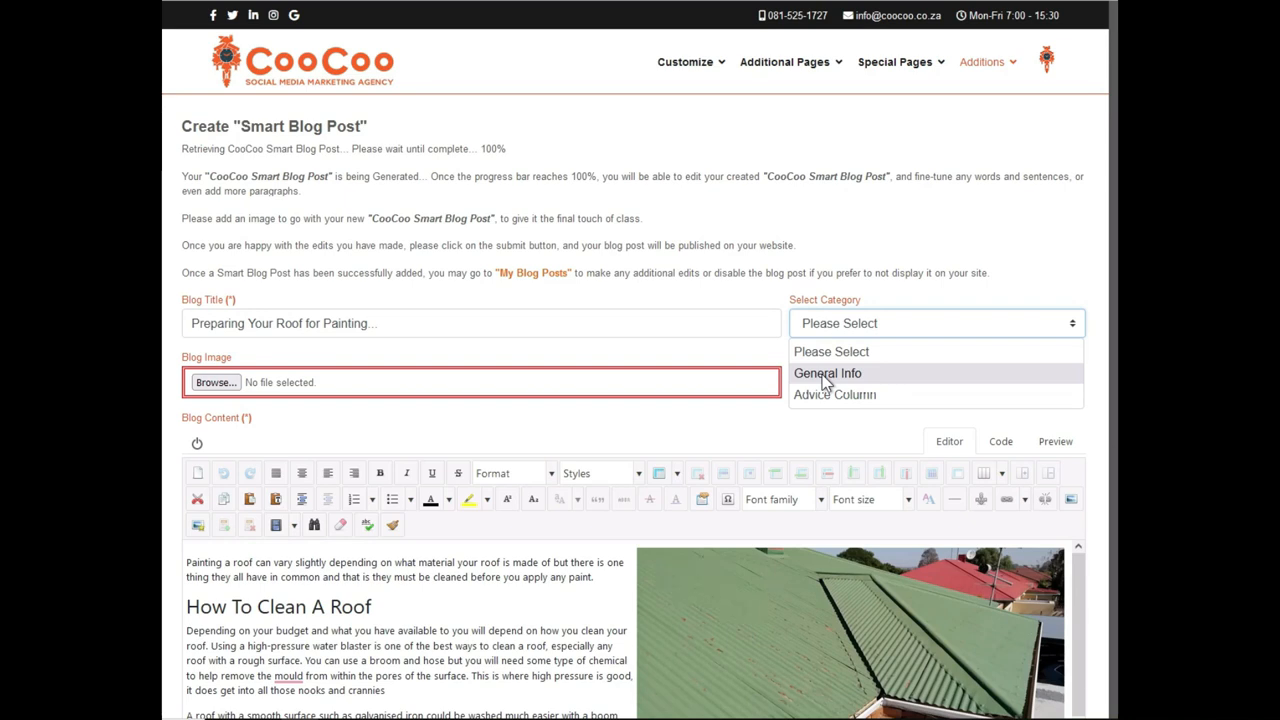
pyautogui.click(834, 394)
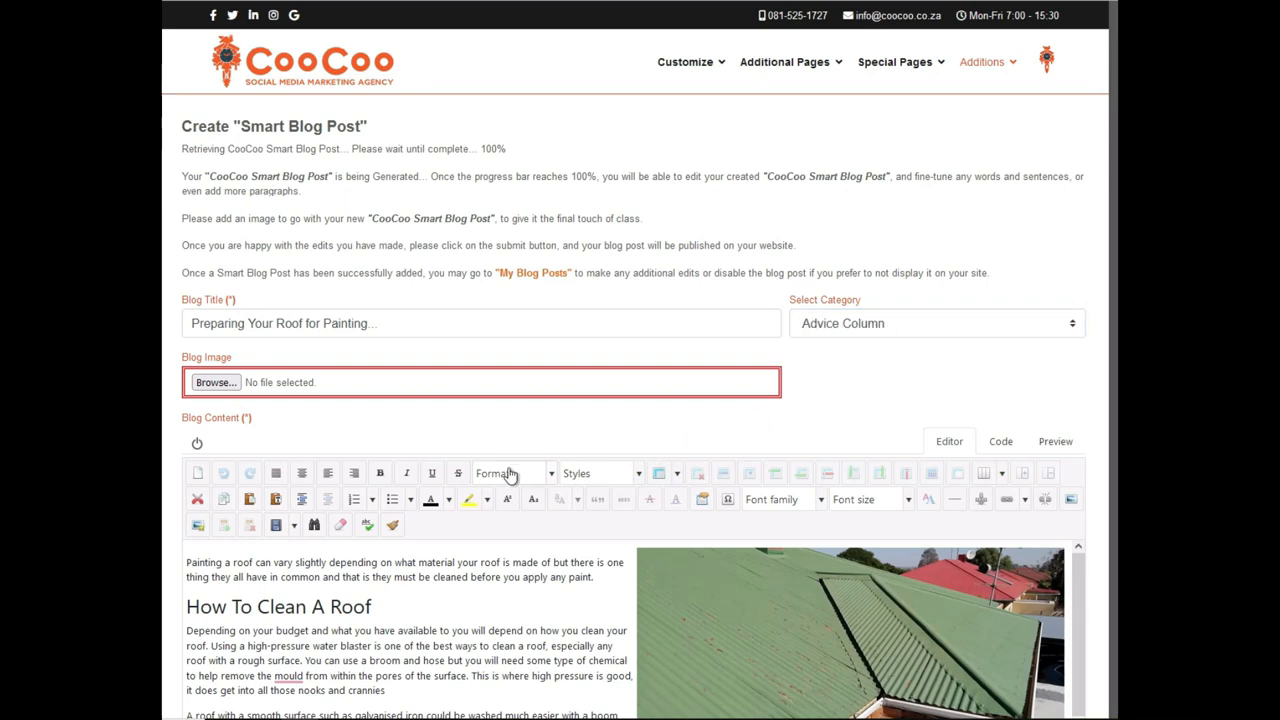
pyautogui.scroll(-3)
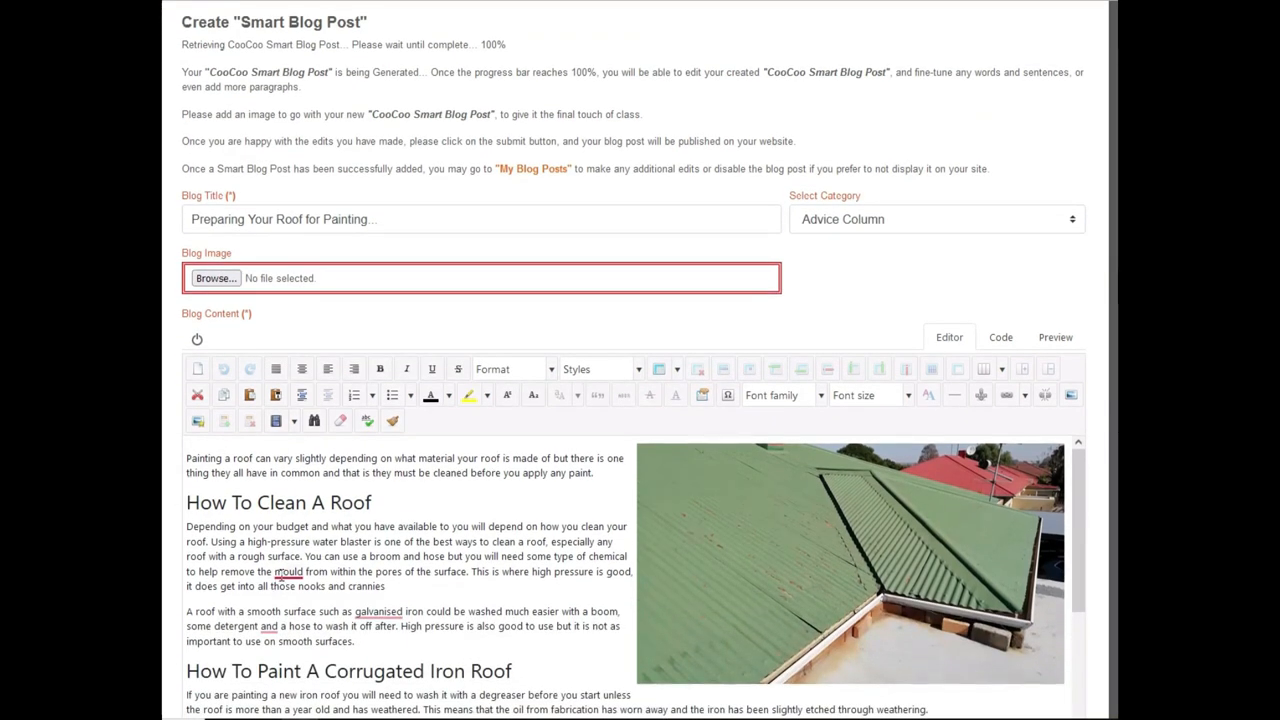
pyautogui.click(378, 612)
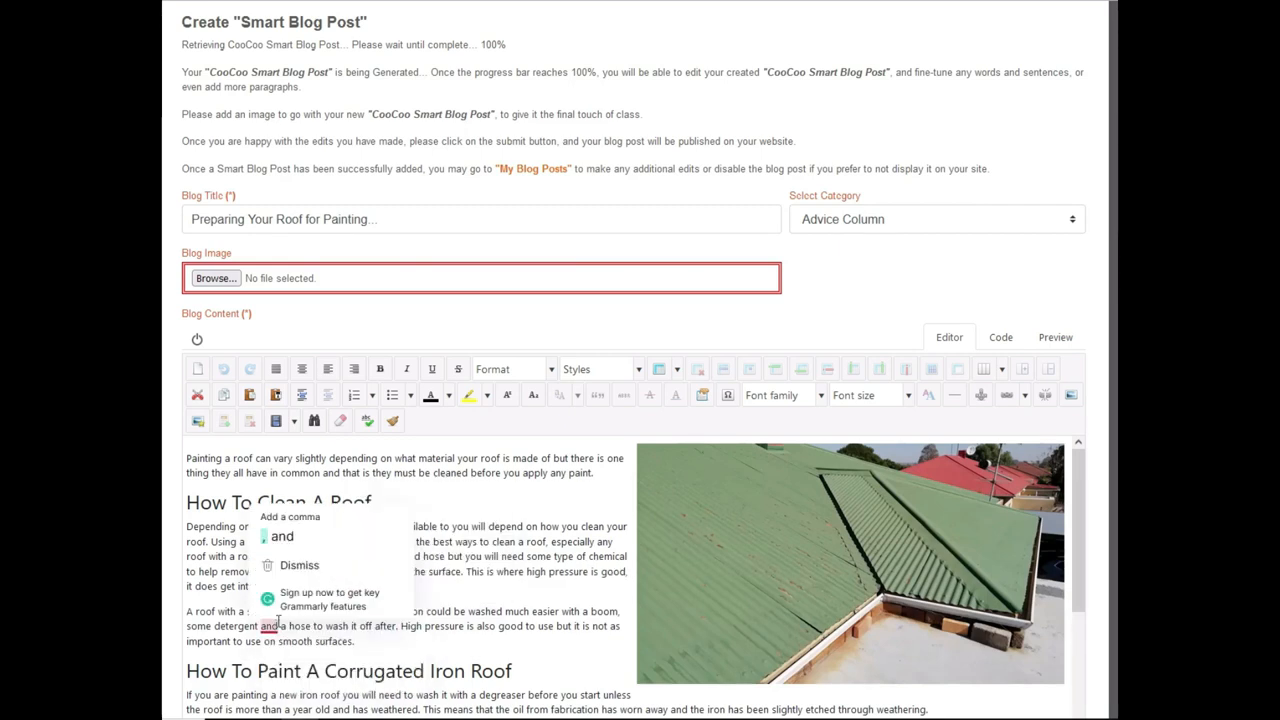
pyautogui.scroll(-3)
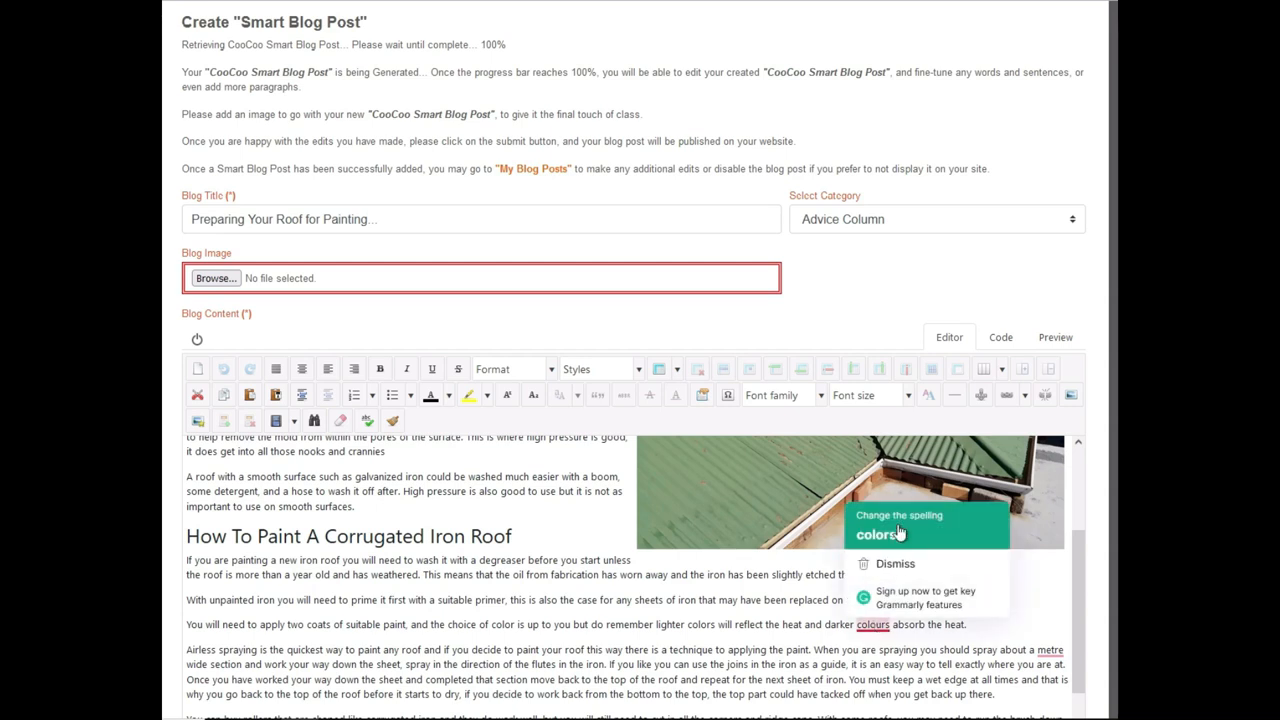
pyautogui.scroll(-3)
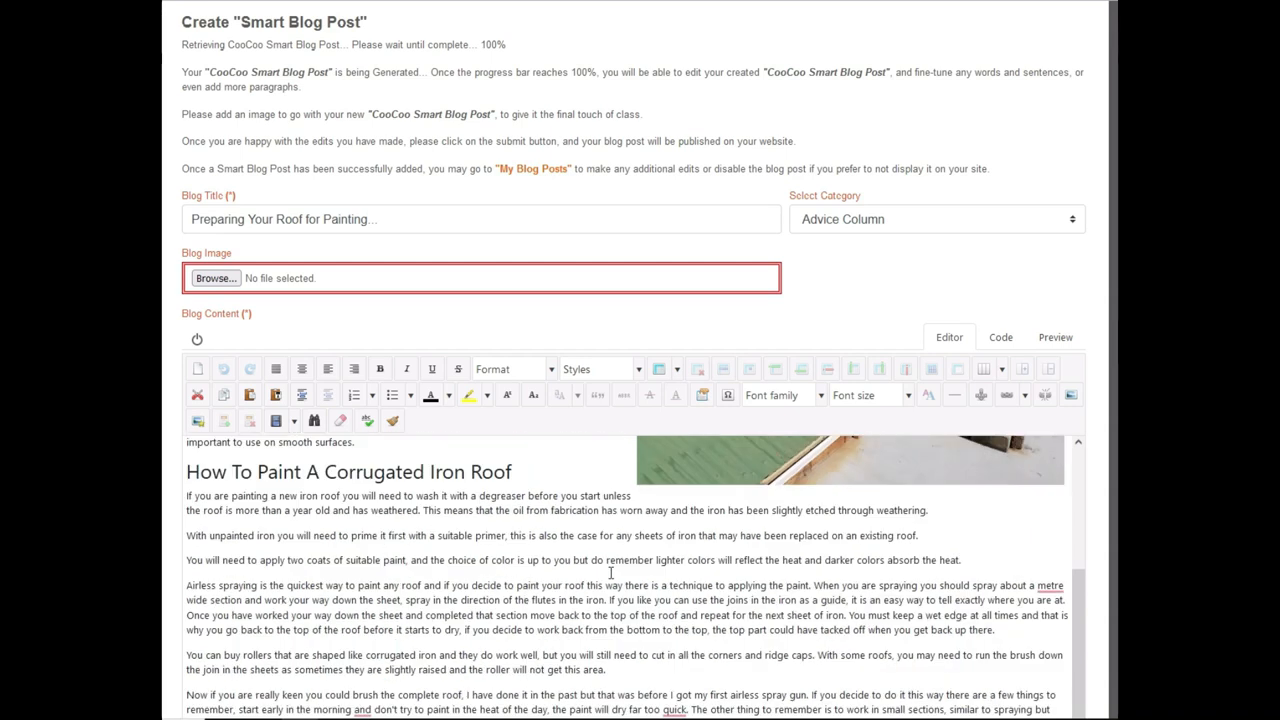
pyautogui.scroll(-3)
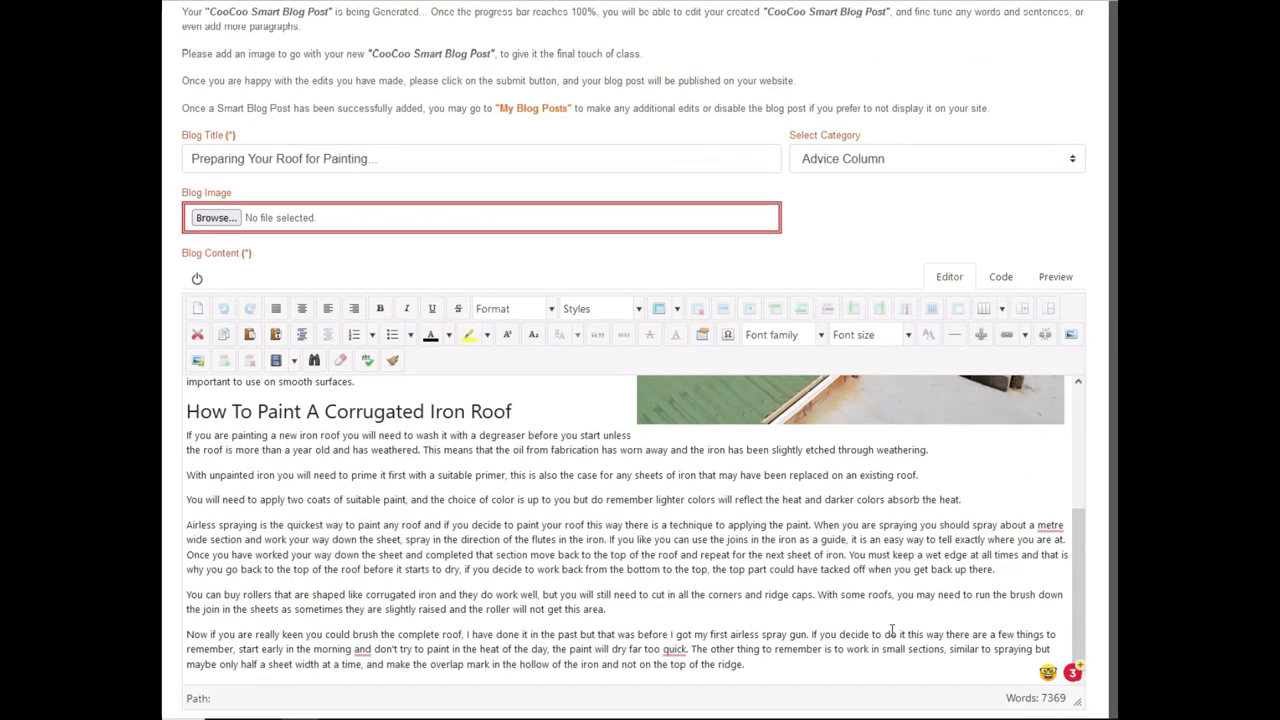
pyautogui.click(676, 648)
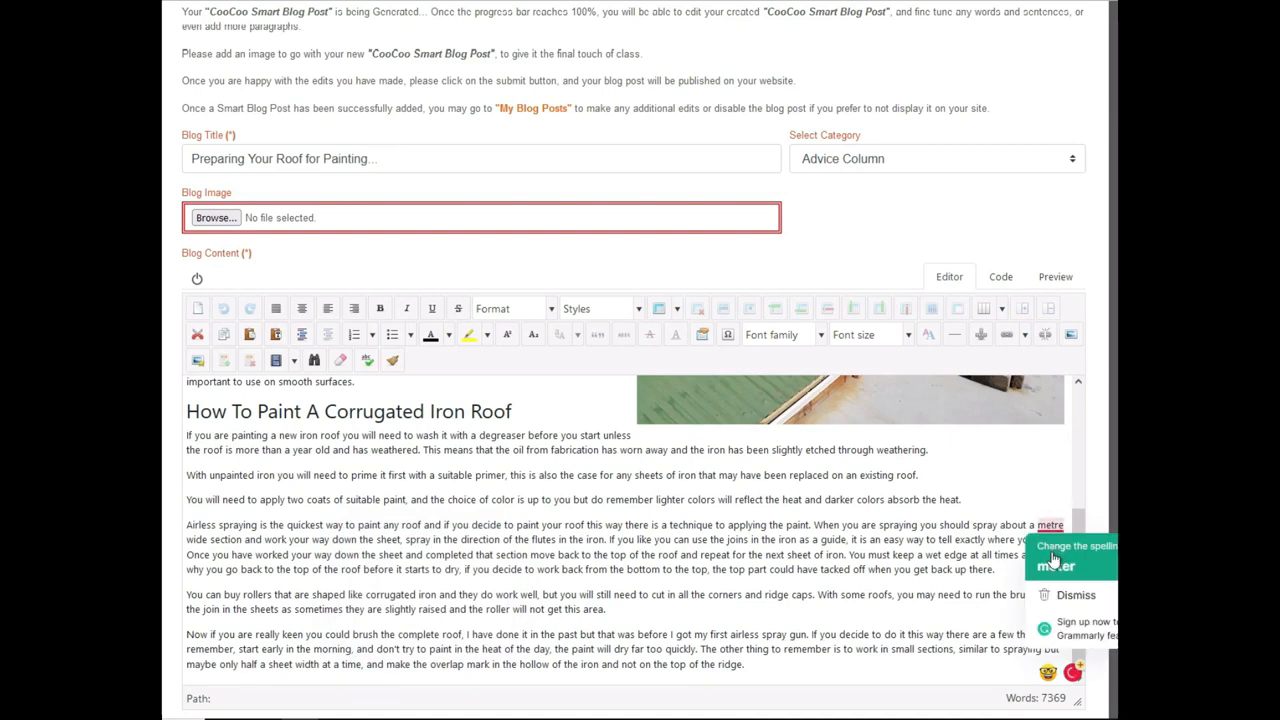
pyautogui.scroll(-3)
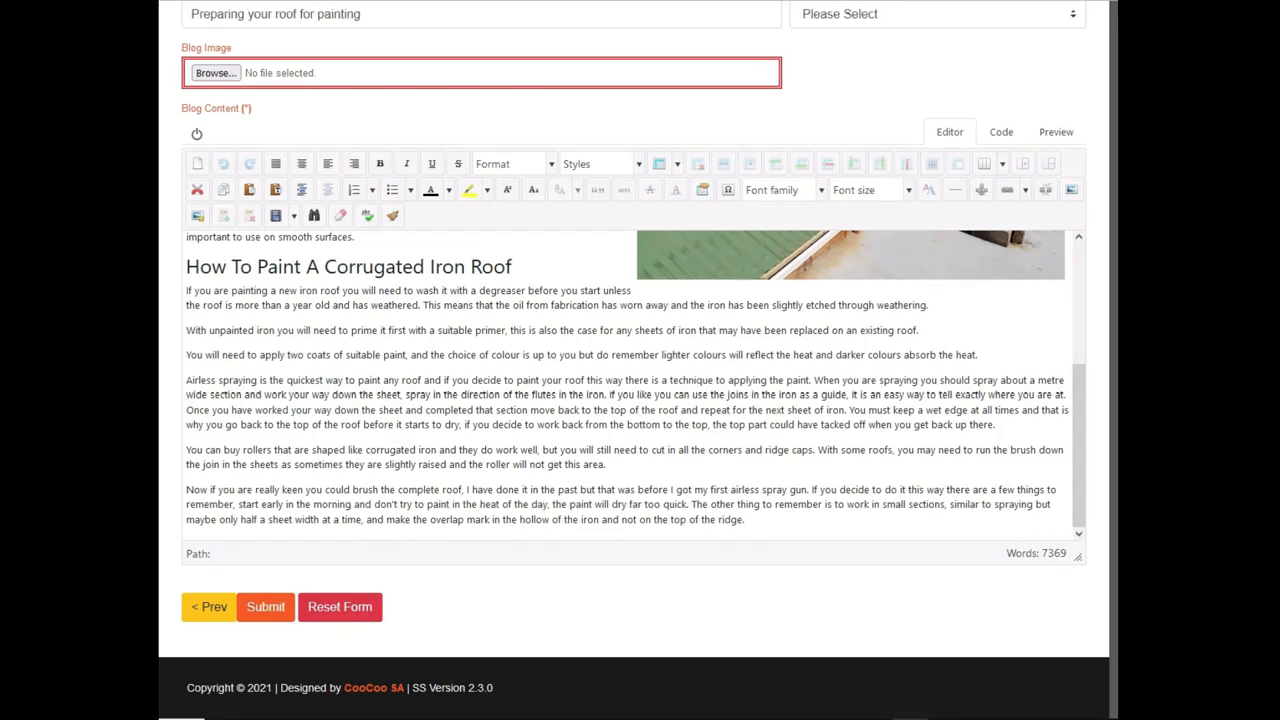
# Step: Select Advice Column as the post's category again, then bring up the Customize menu
pyautogui.scroll(3)
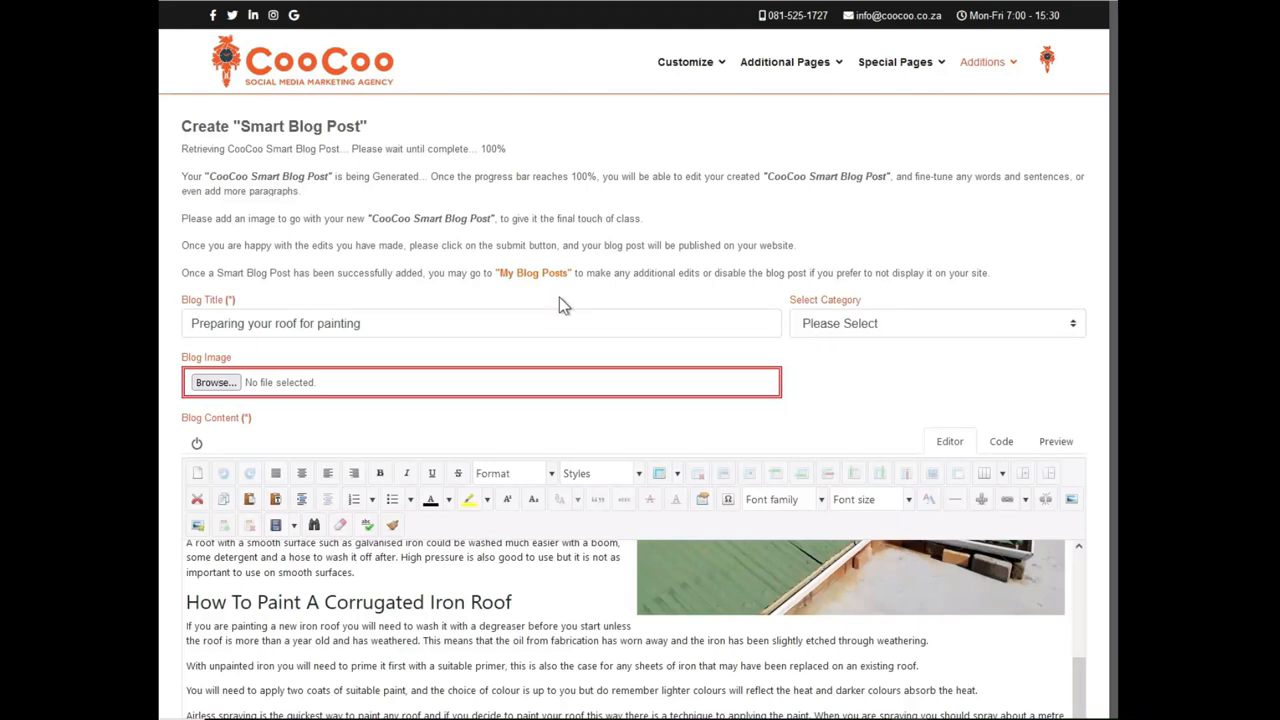
pyautogui.click(936, 324)
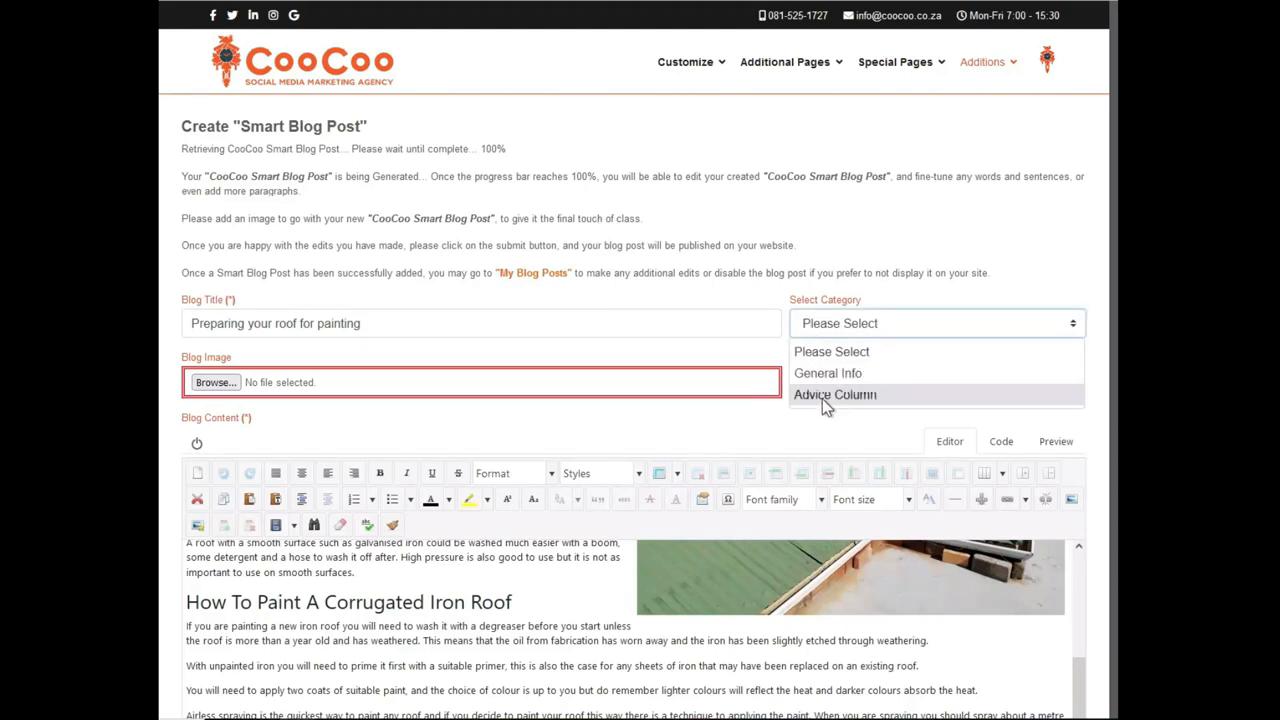
pyautogui.click(834, 394)
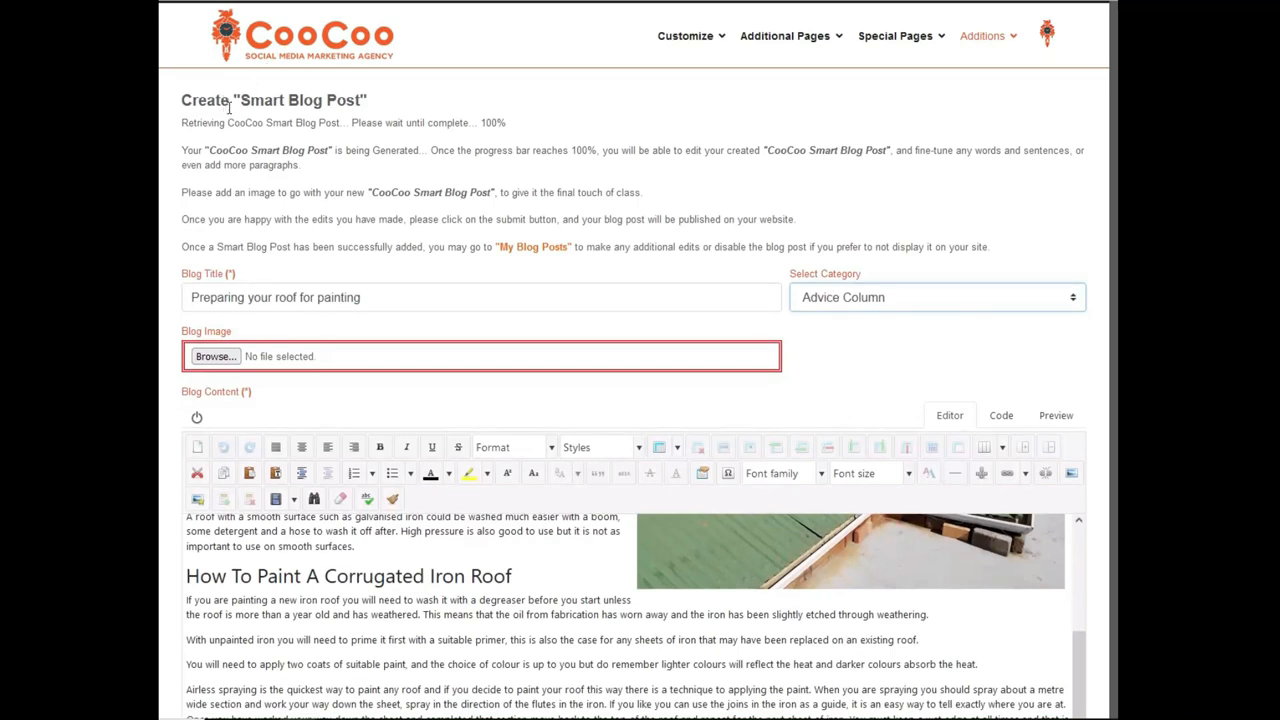
pyautogui.moveTo(700, 384)
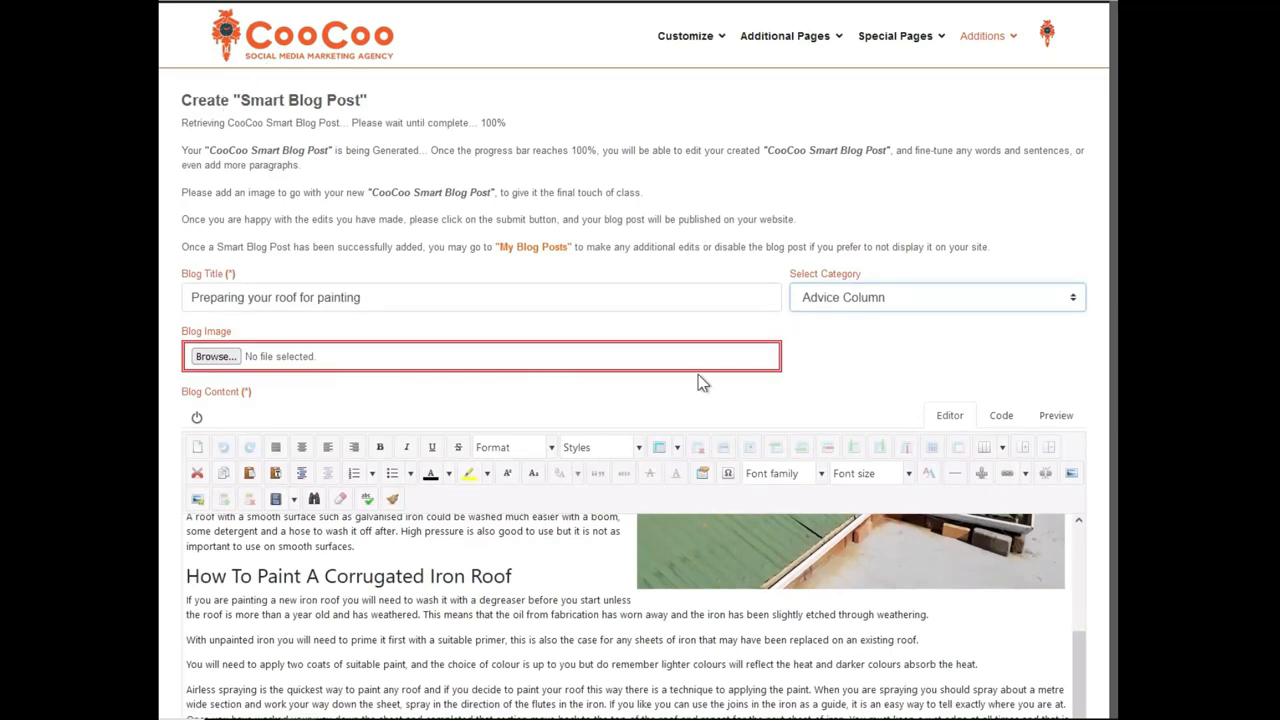
pyautogui.moveTo(856, 412)
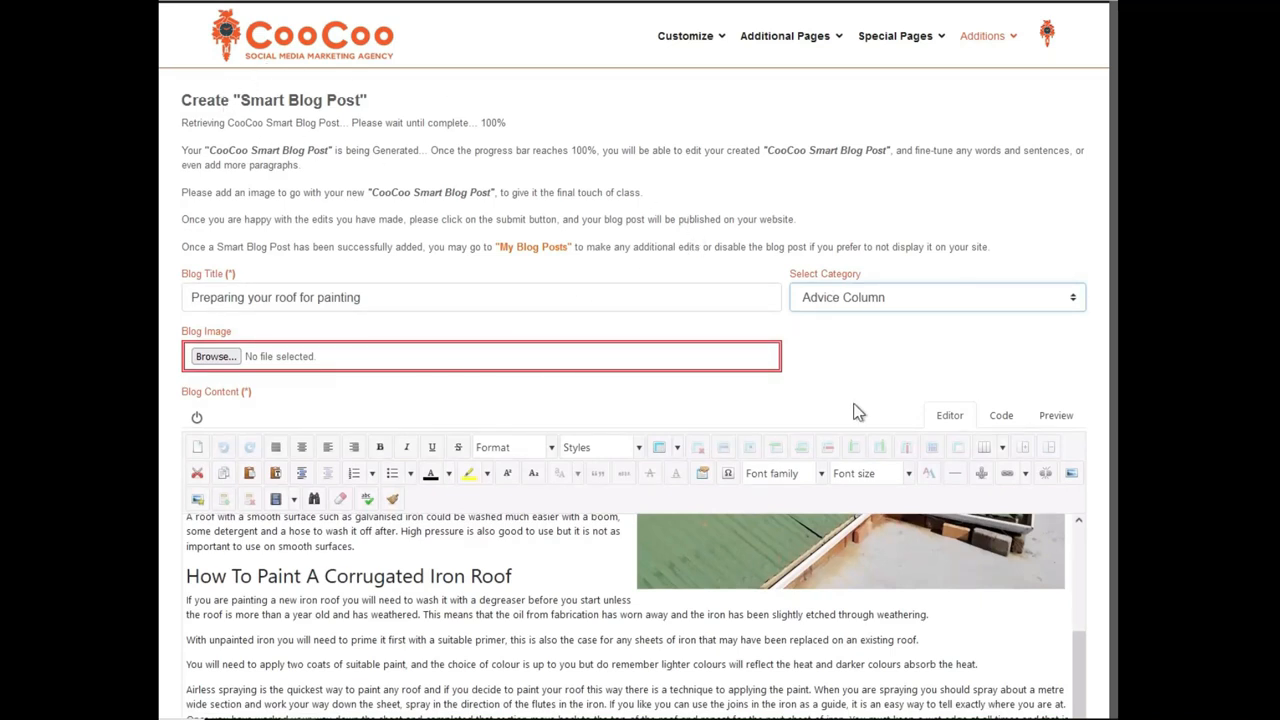
pyautogui.scroll(-3)
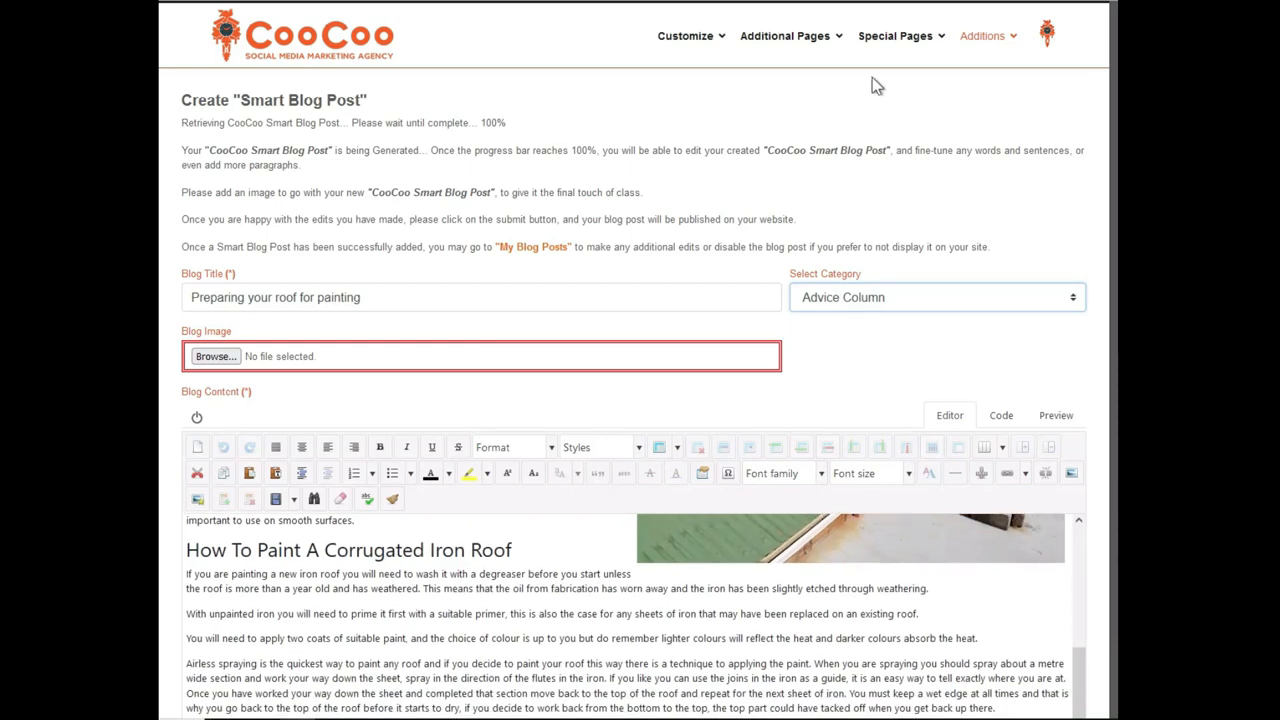
pyautogui.click(684, 36)
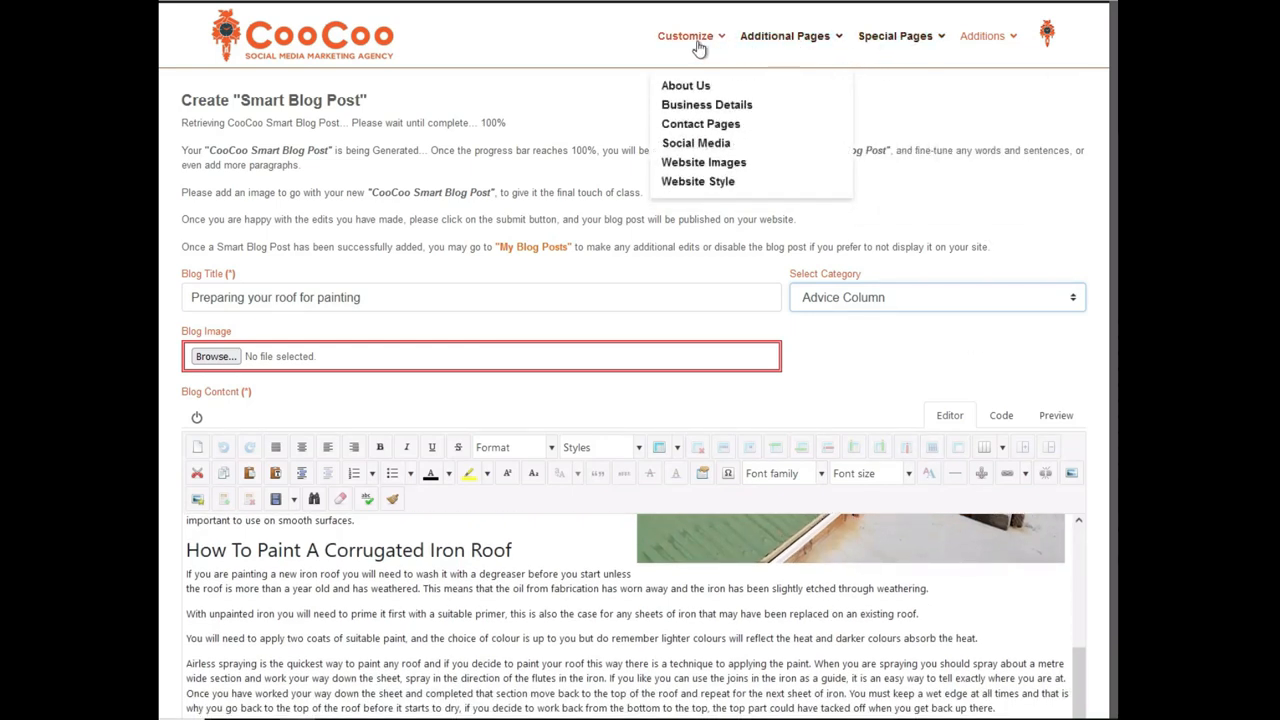